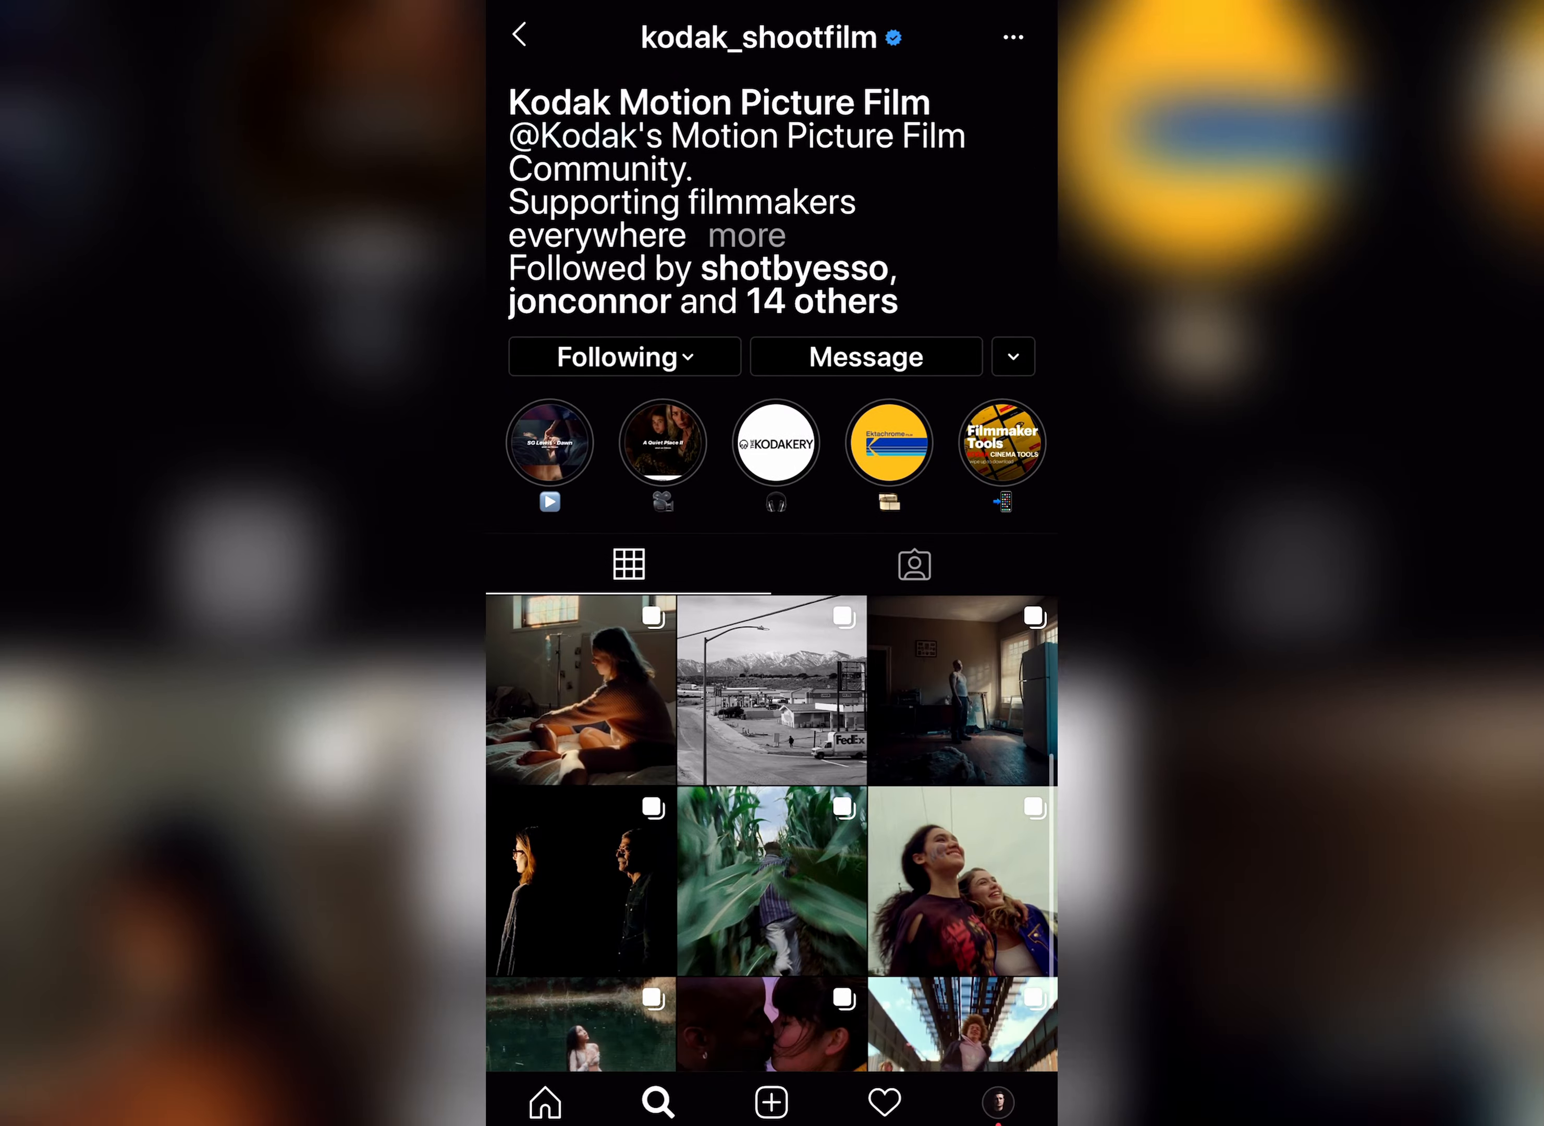
# - Scroll down the Kodak Motion Picture Film profile grid to see more example posts
pyautogui.scroll(-3)
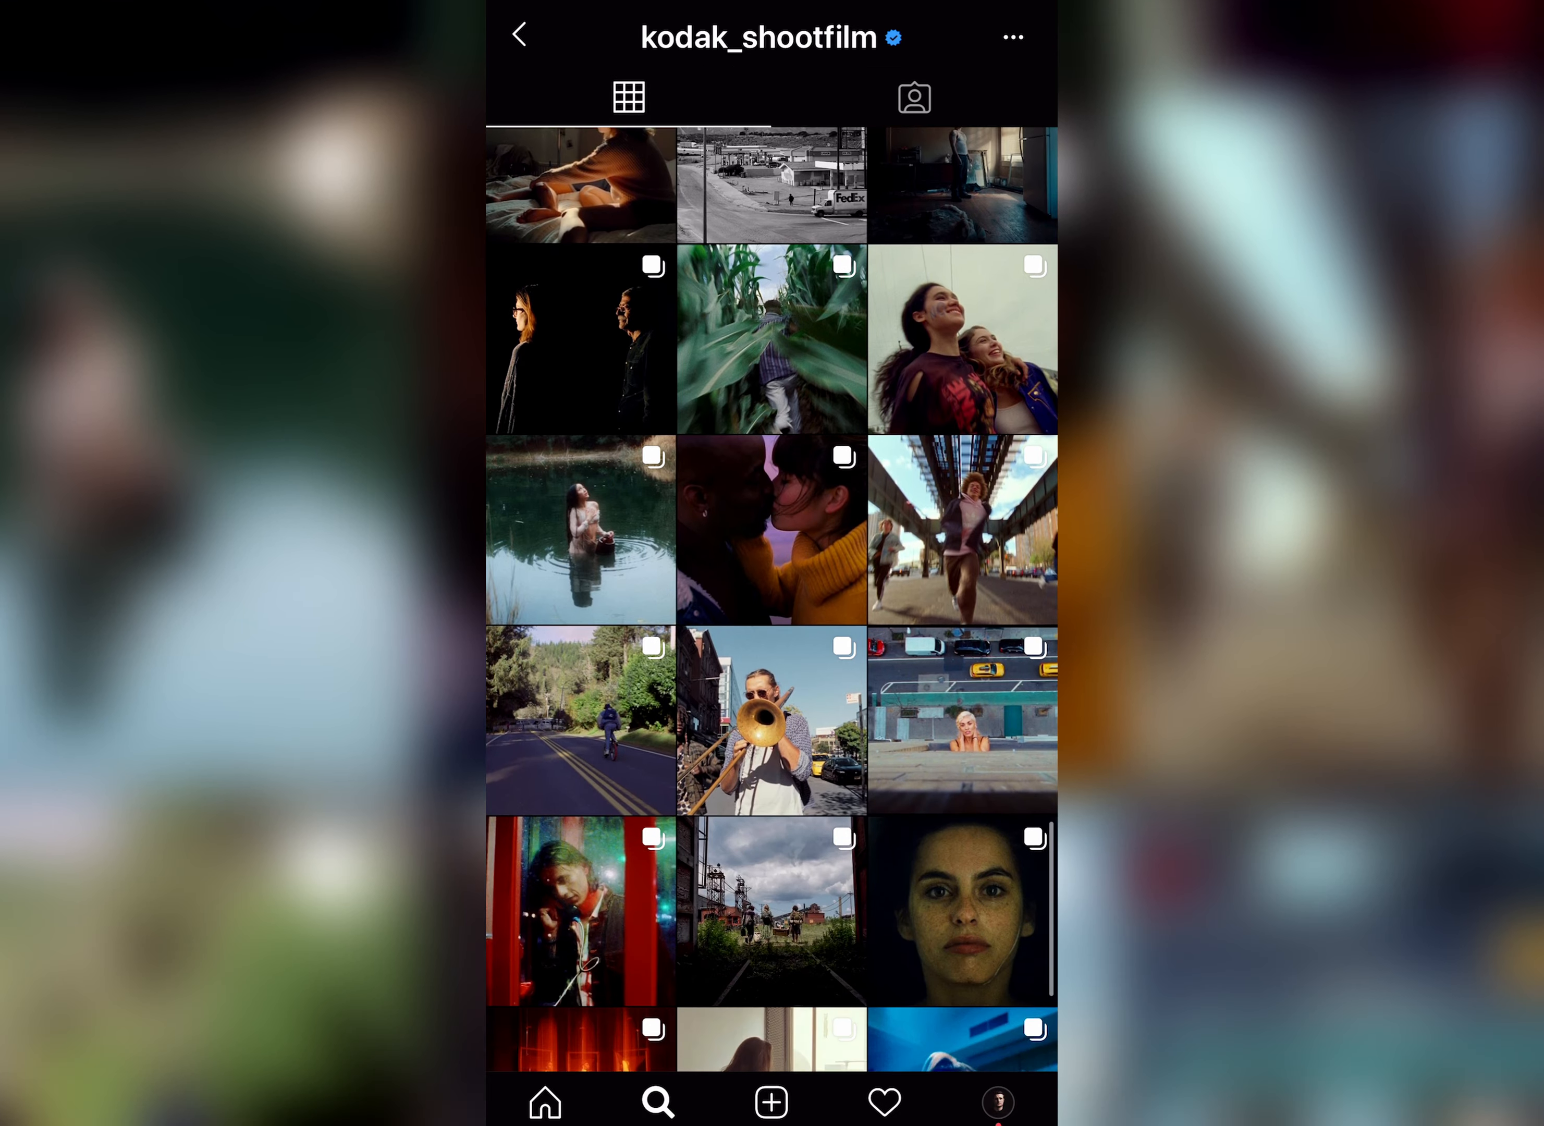
pyautogui.scroll(-3)
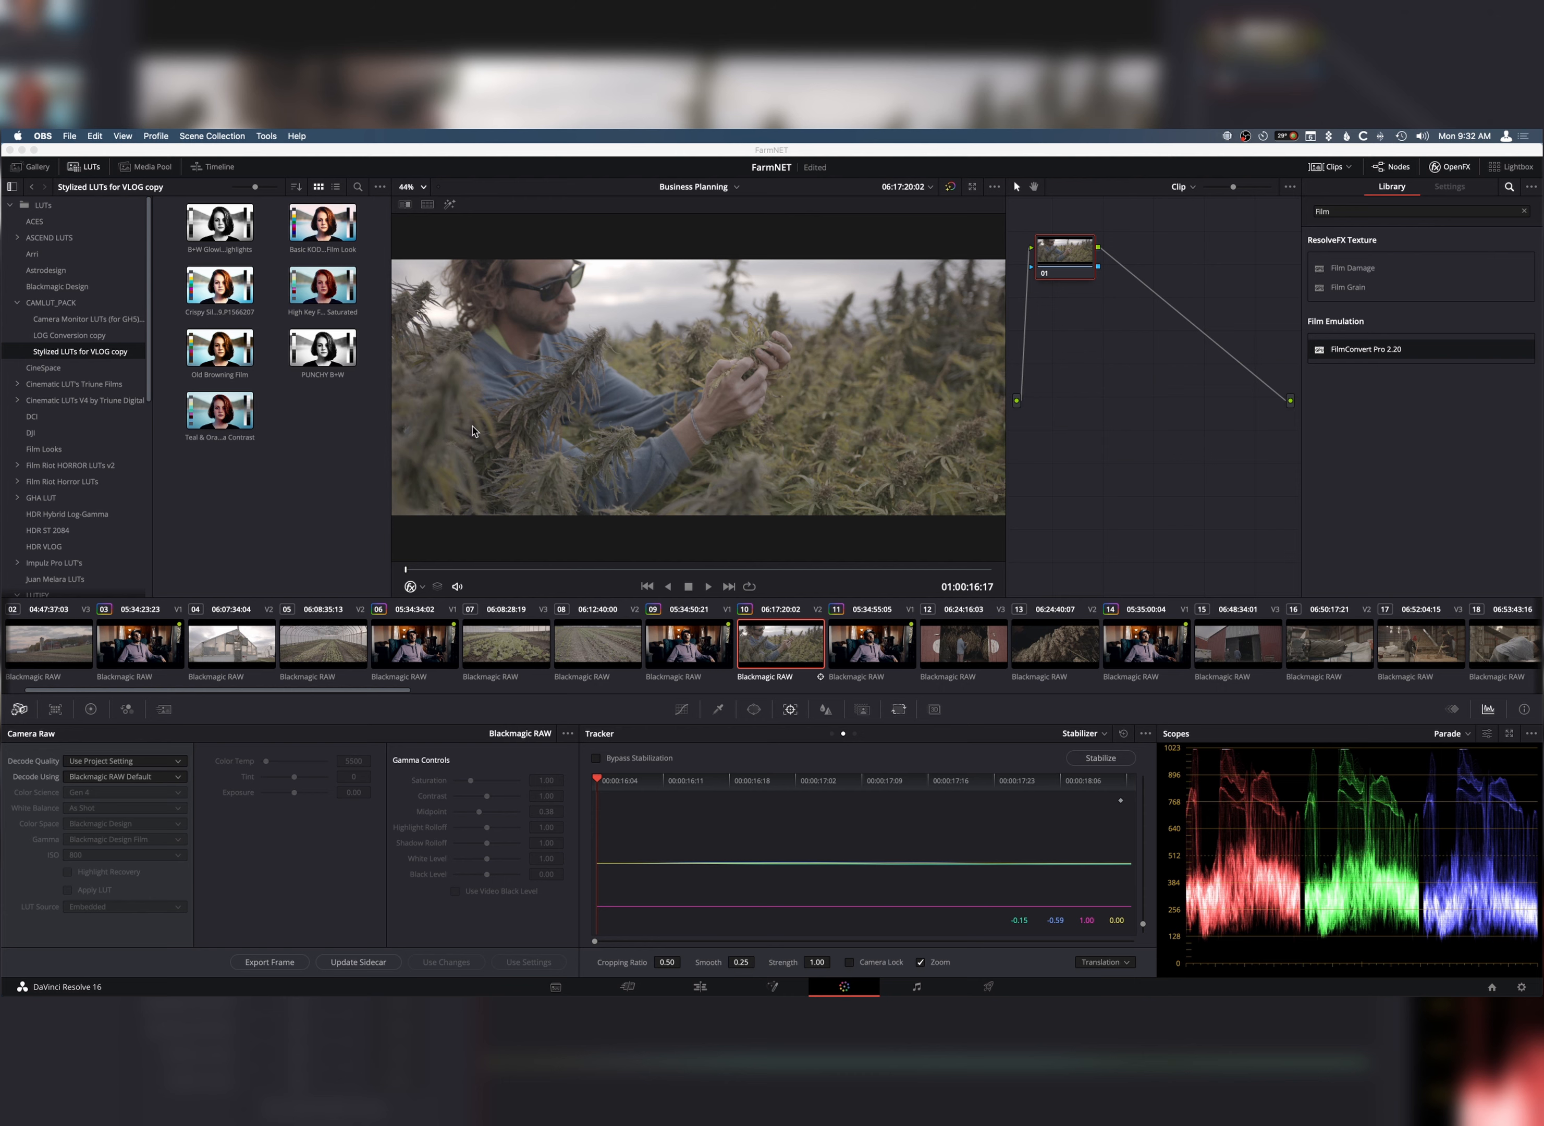
pyautogui.moveTo(677, 335)
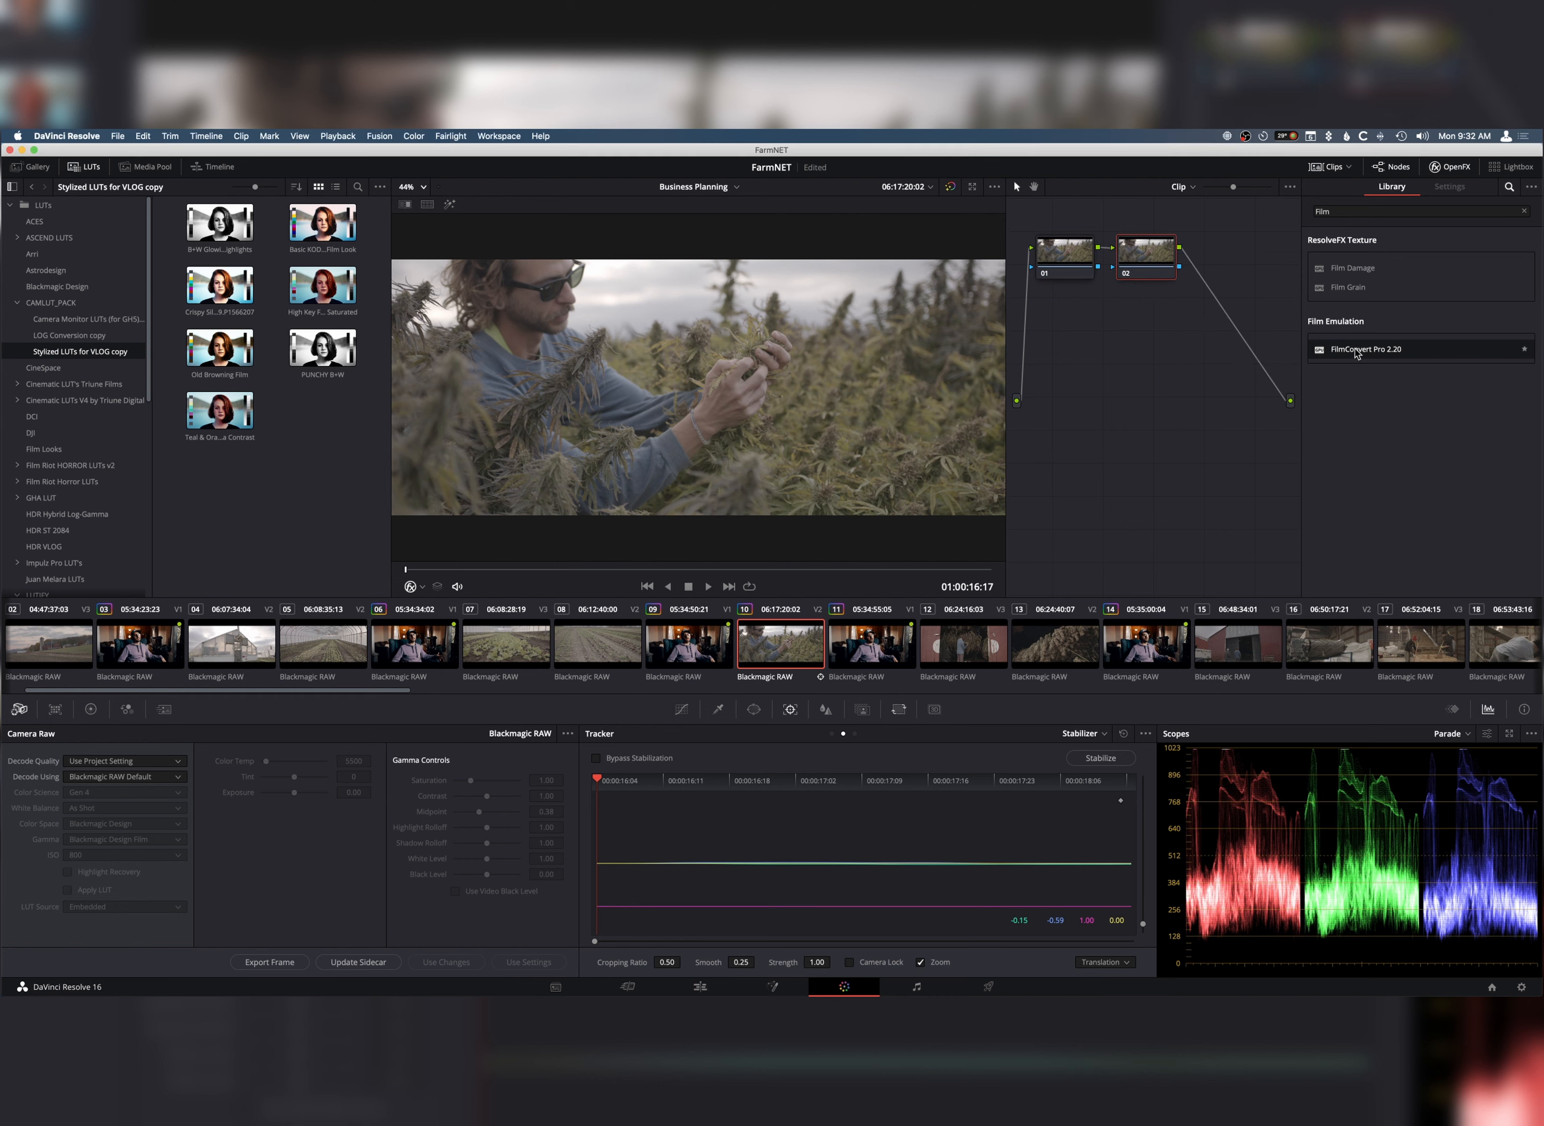
pyautogui.moveTo(1361, 352)
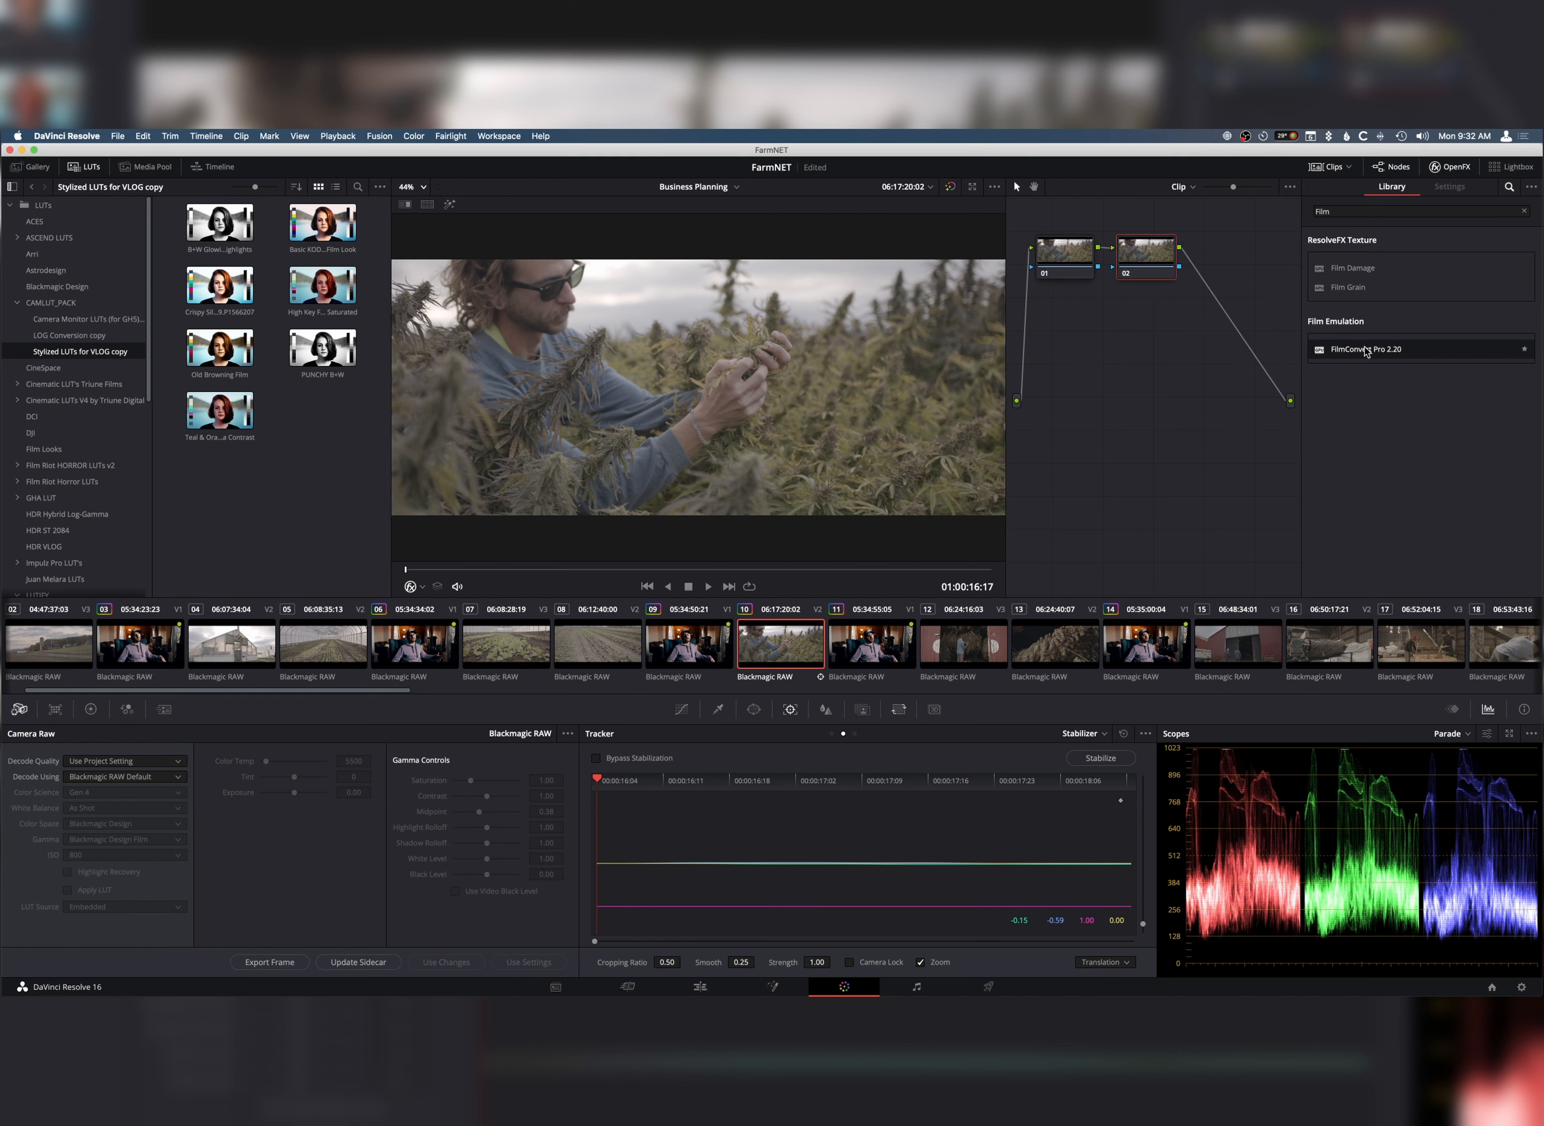
pyautogui.moveTo(1362, 353)
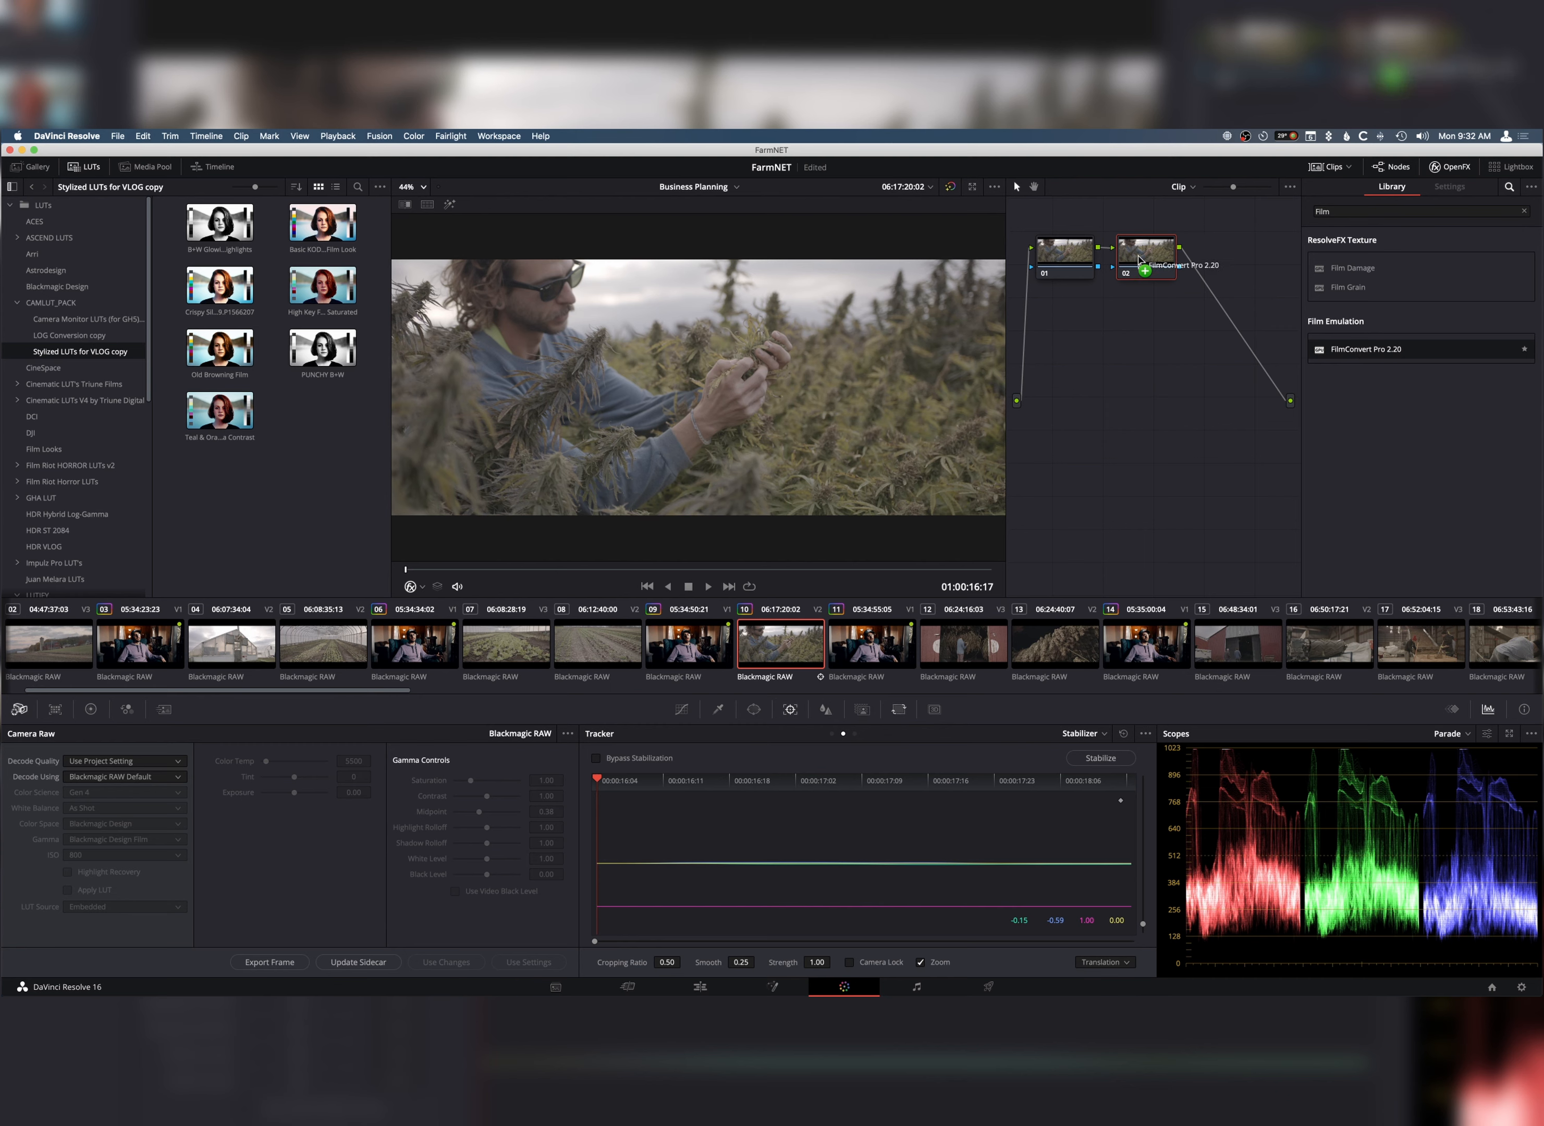
# - Set the FilmConvert source camera to URSA Mini Pro with the Film 4.6k v4 profile and apply it
pyautogui.click(1448, 186)
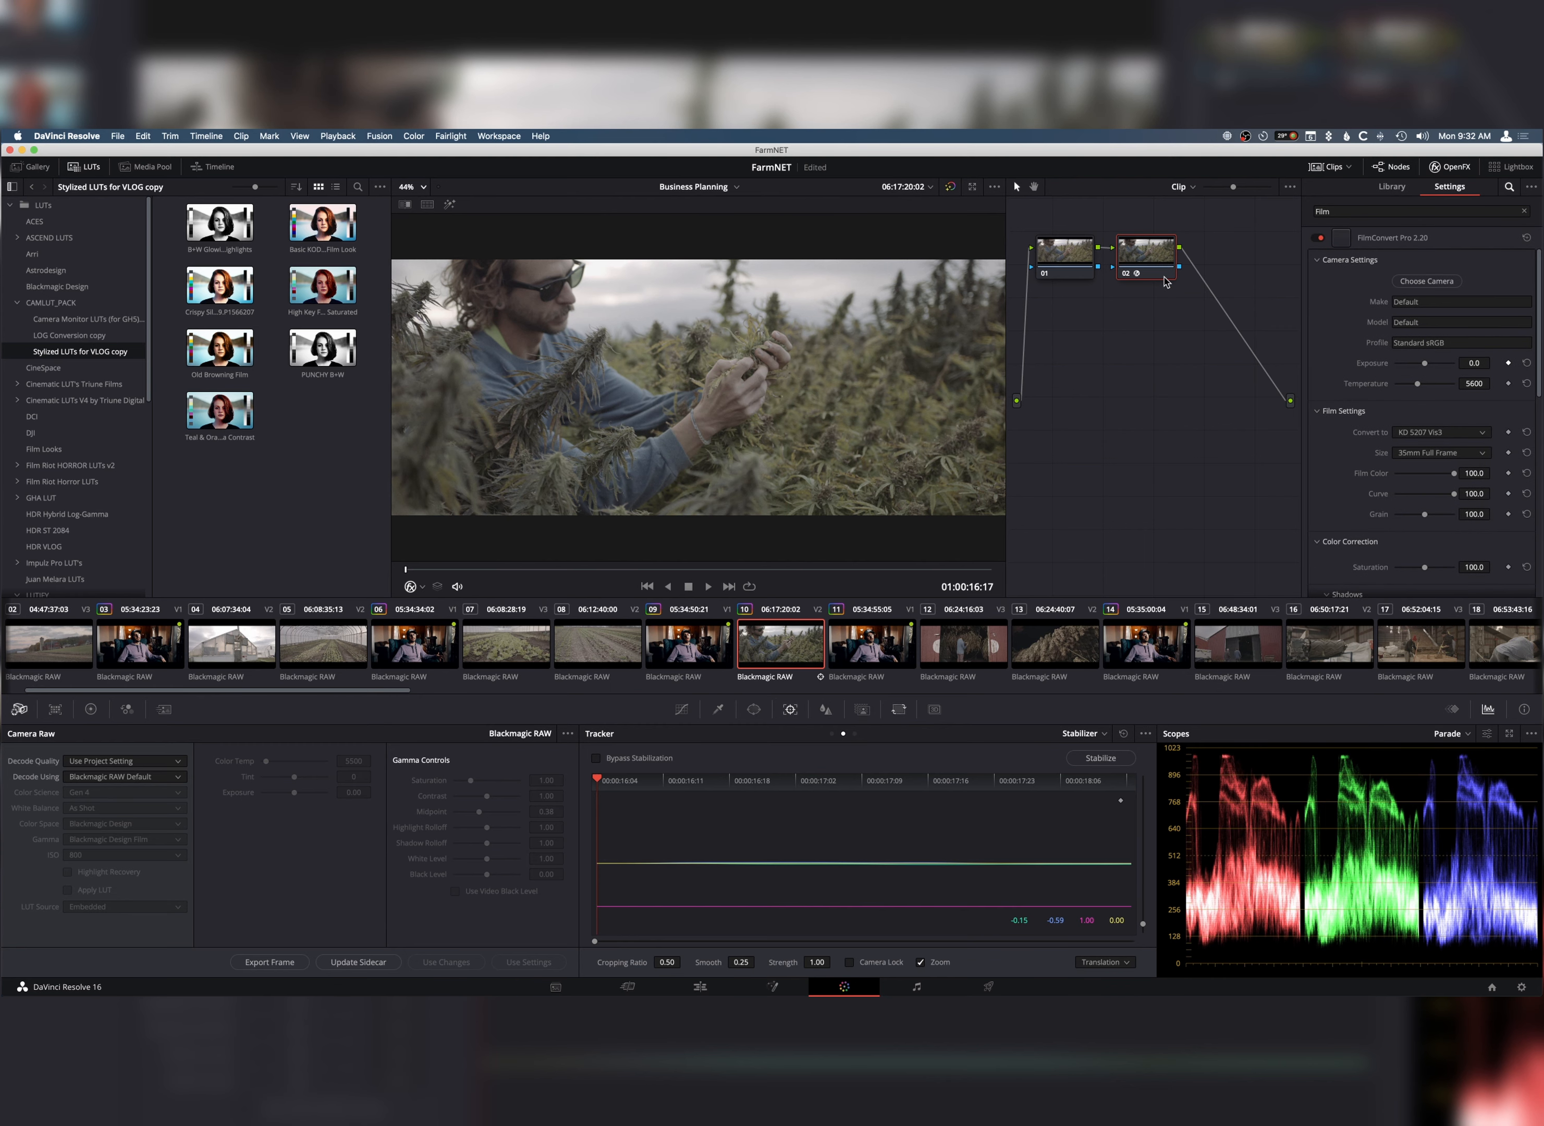
pyautogui.click(1425, 282)
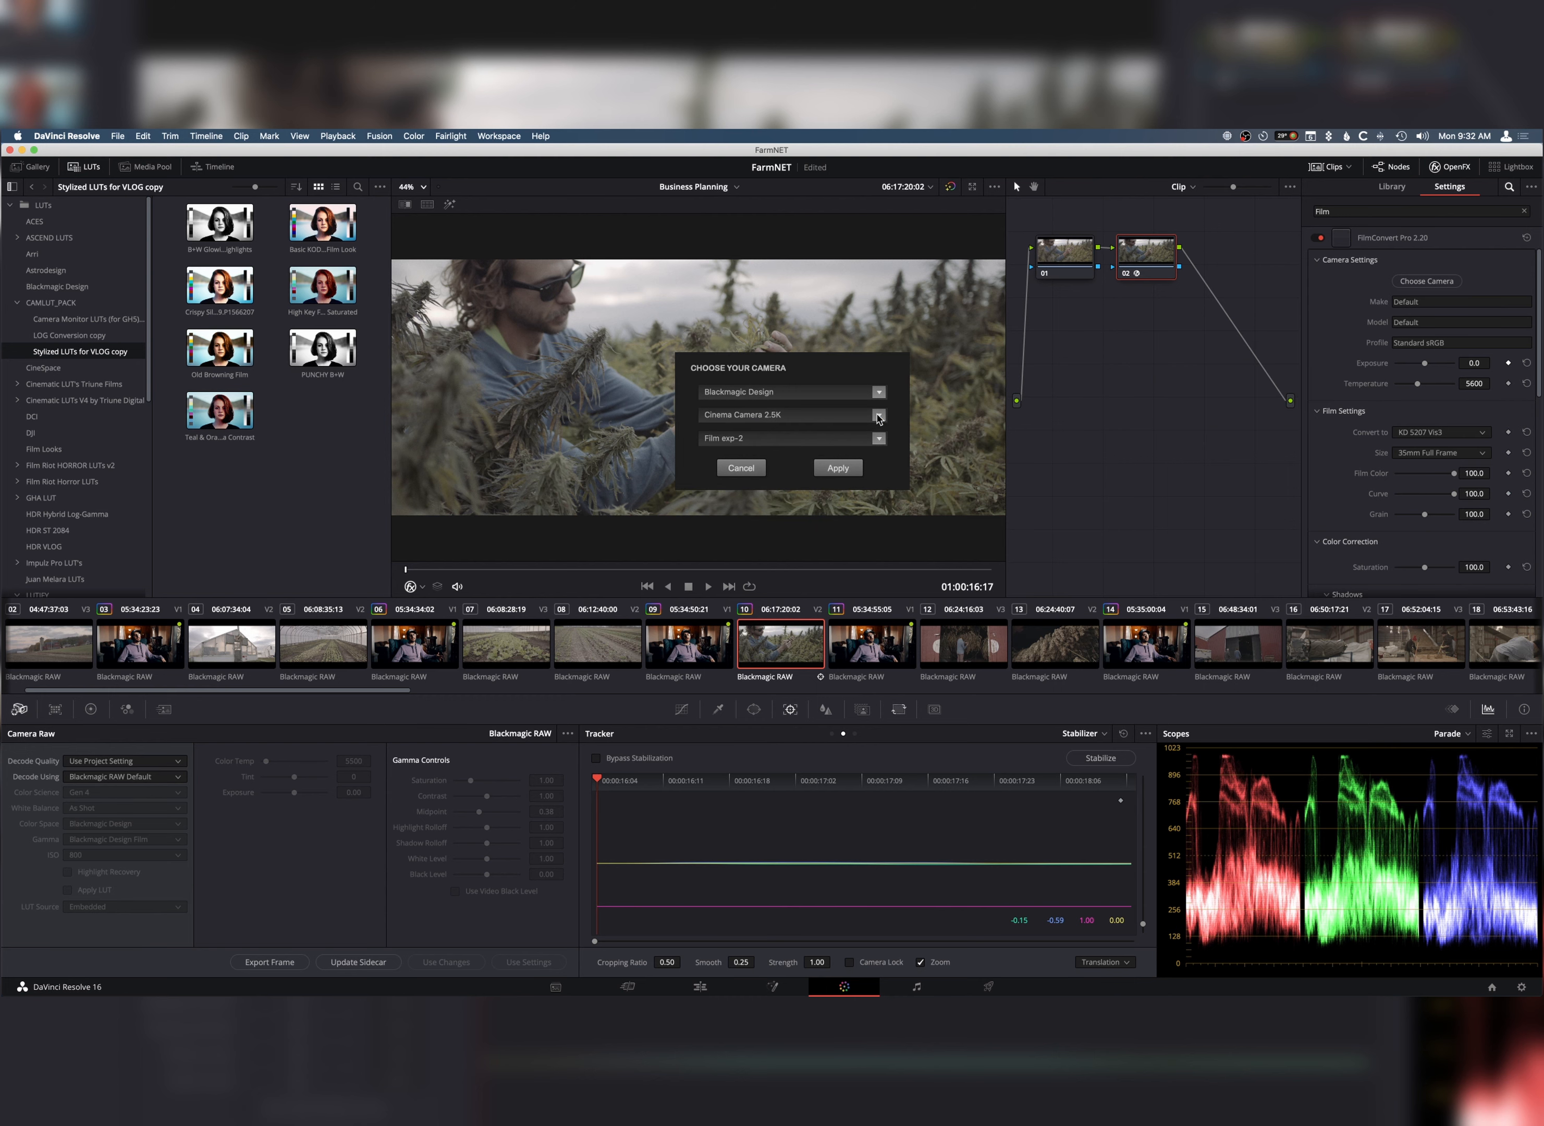
pyautogui.click(877, 415)
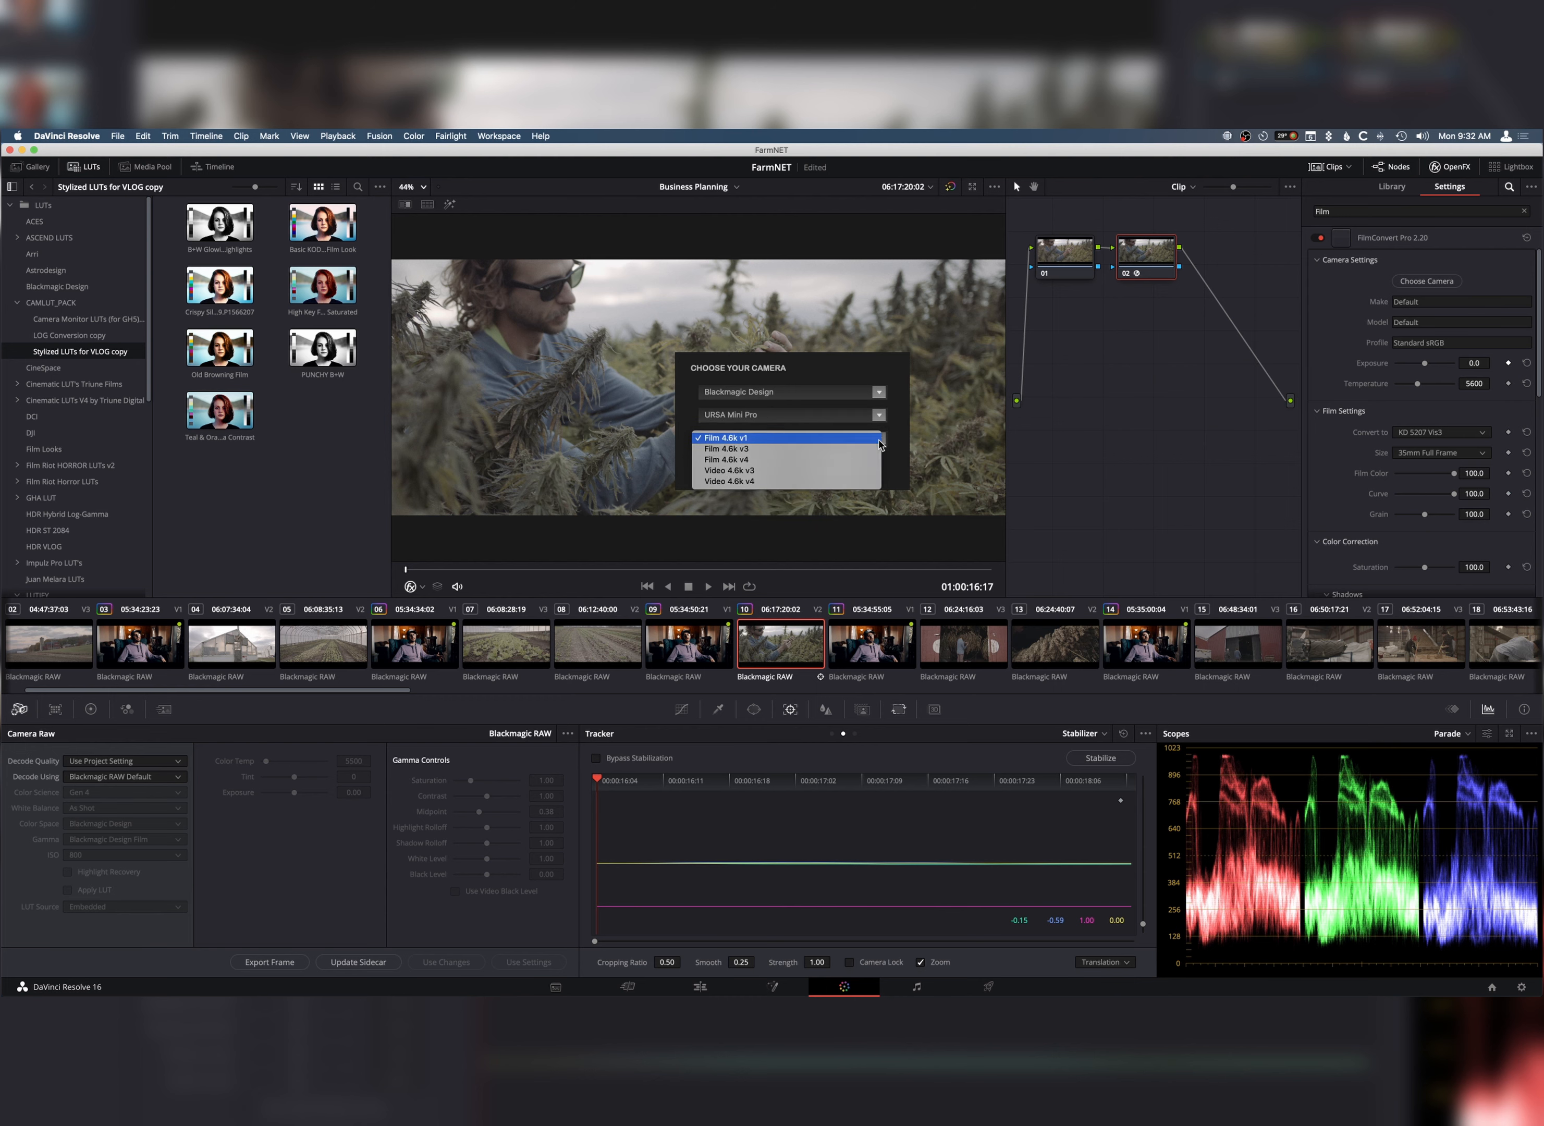
pyautogui.click(726, 482)
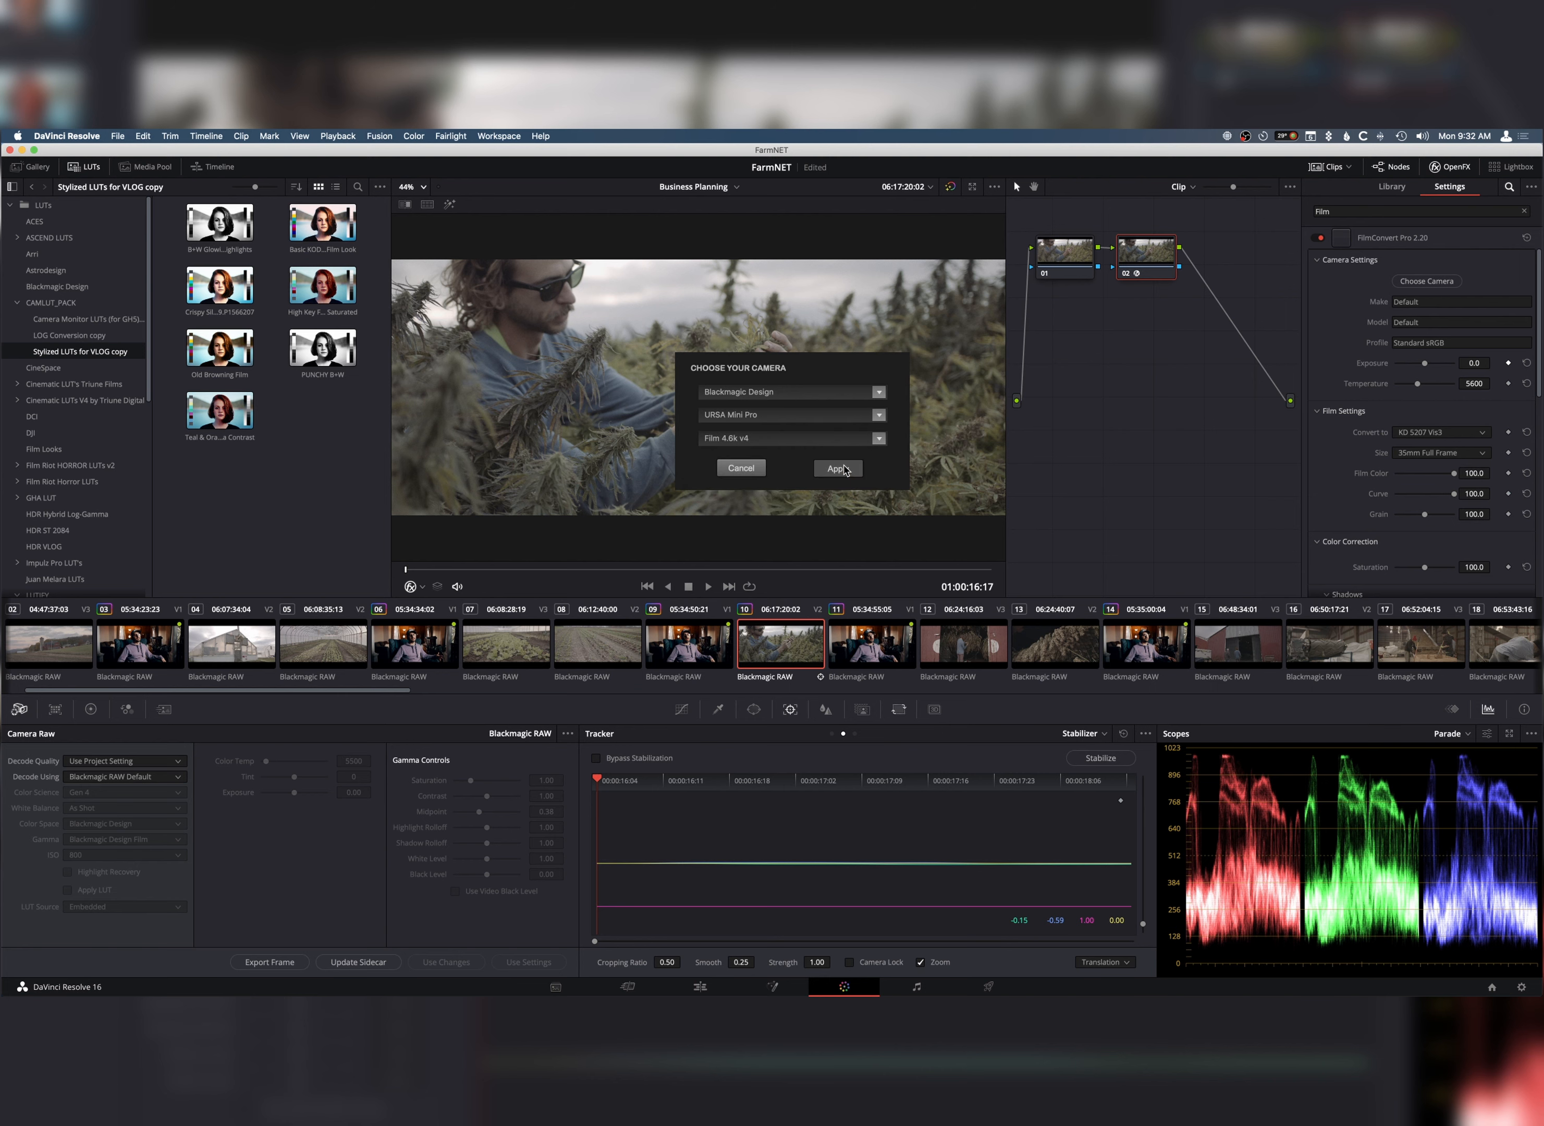
pyautogui.click(836, 468)
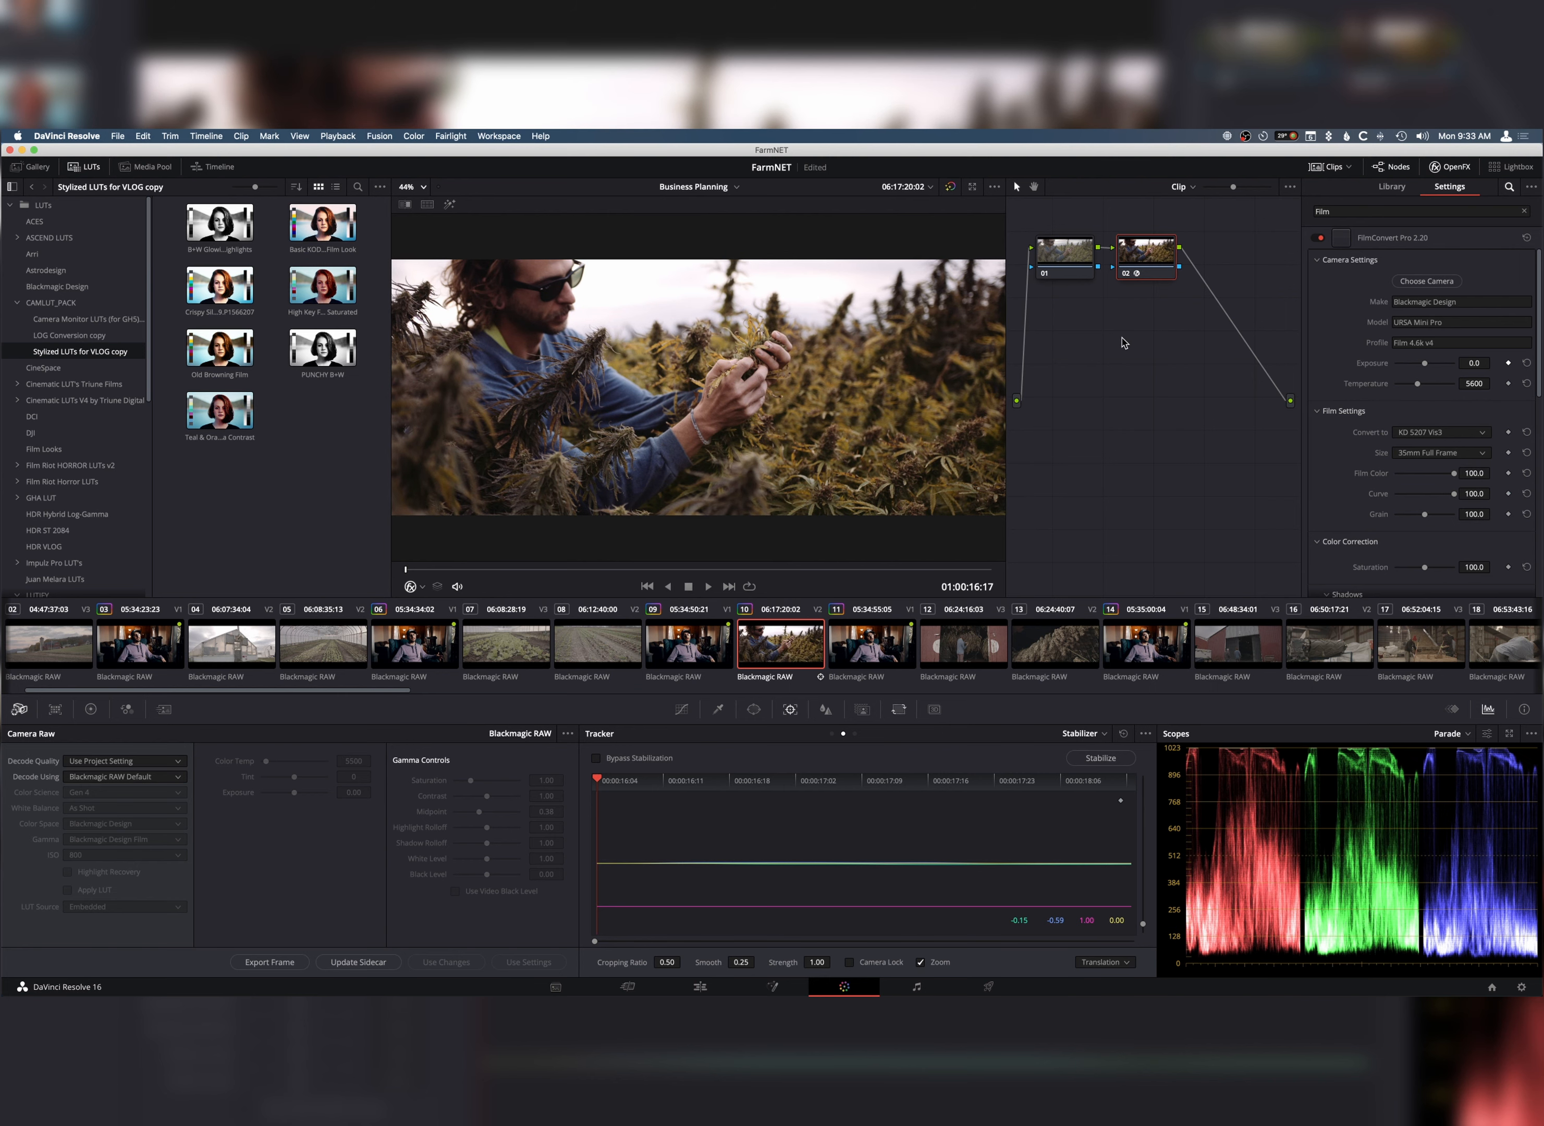
pyautogui.moveTo(1423, 376)
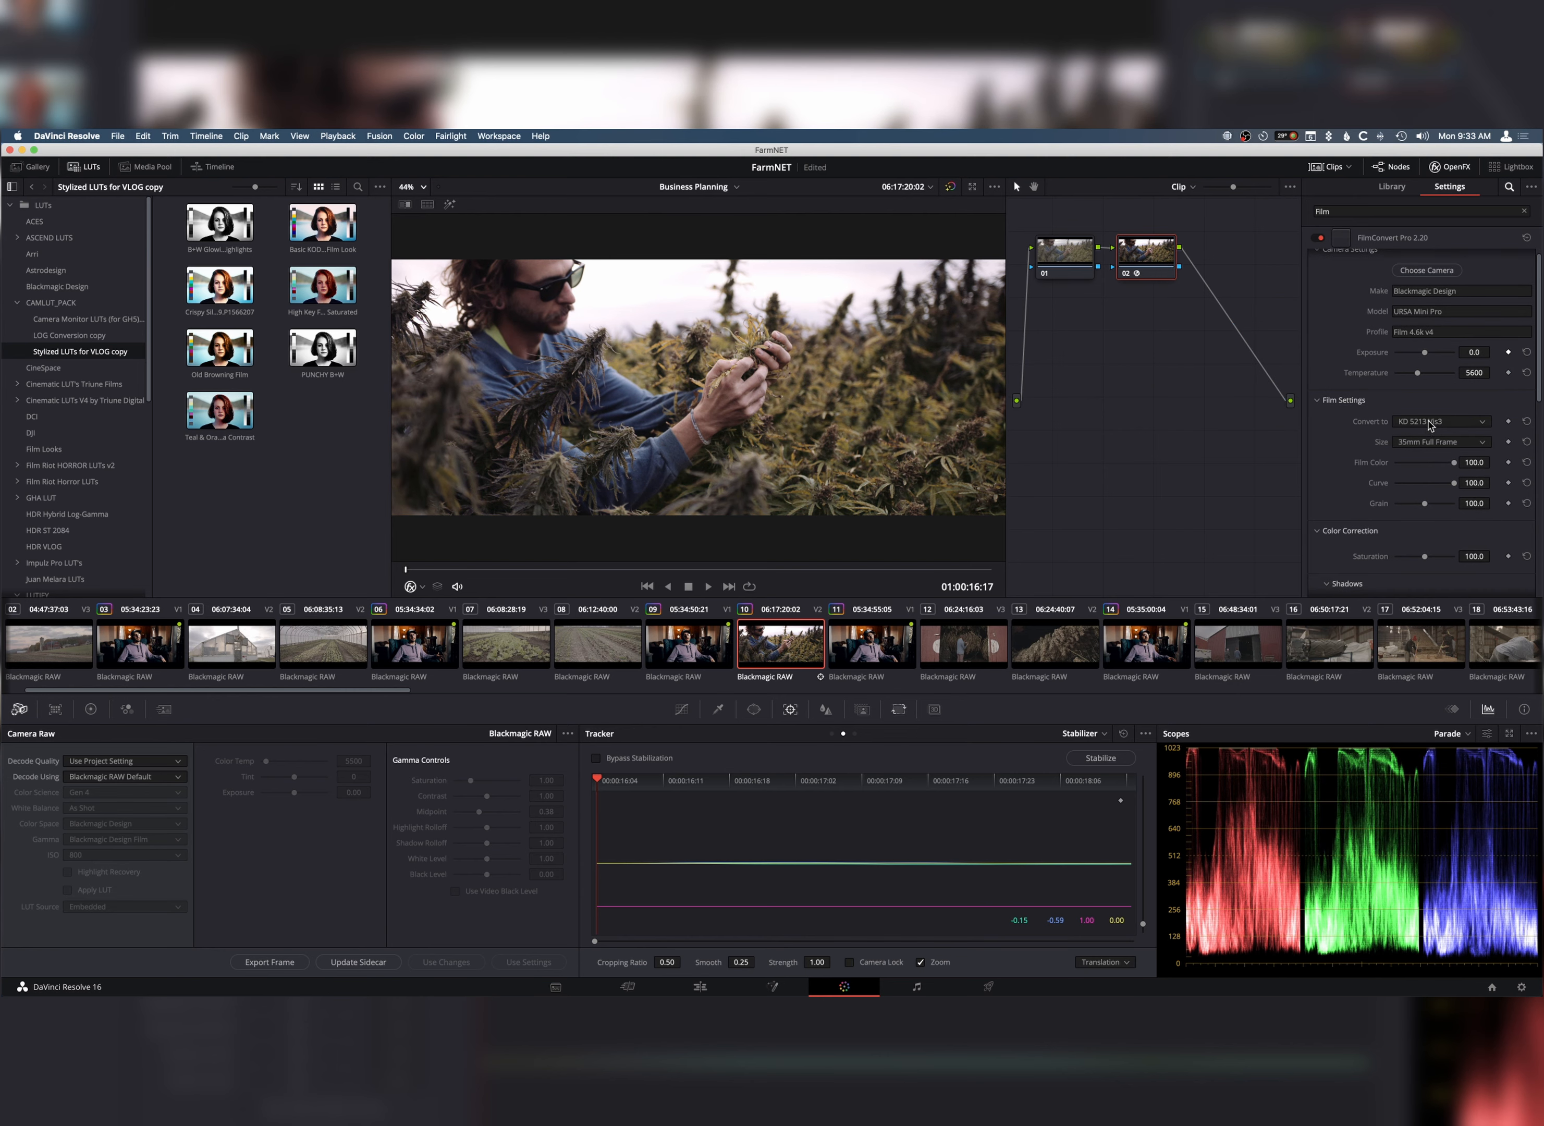
# - Emulate FJ Velv 100 stock at 35mm Academy size with grain raised to about 86
pyautogui.click(1443, 420)
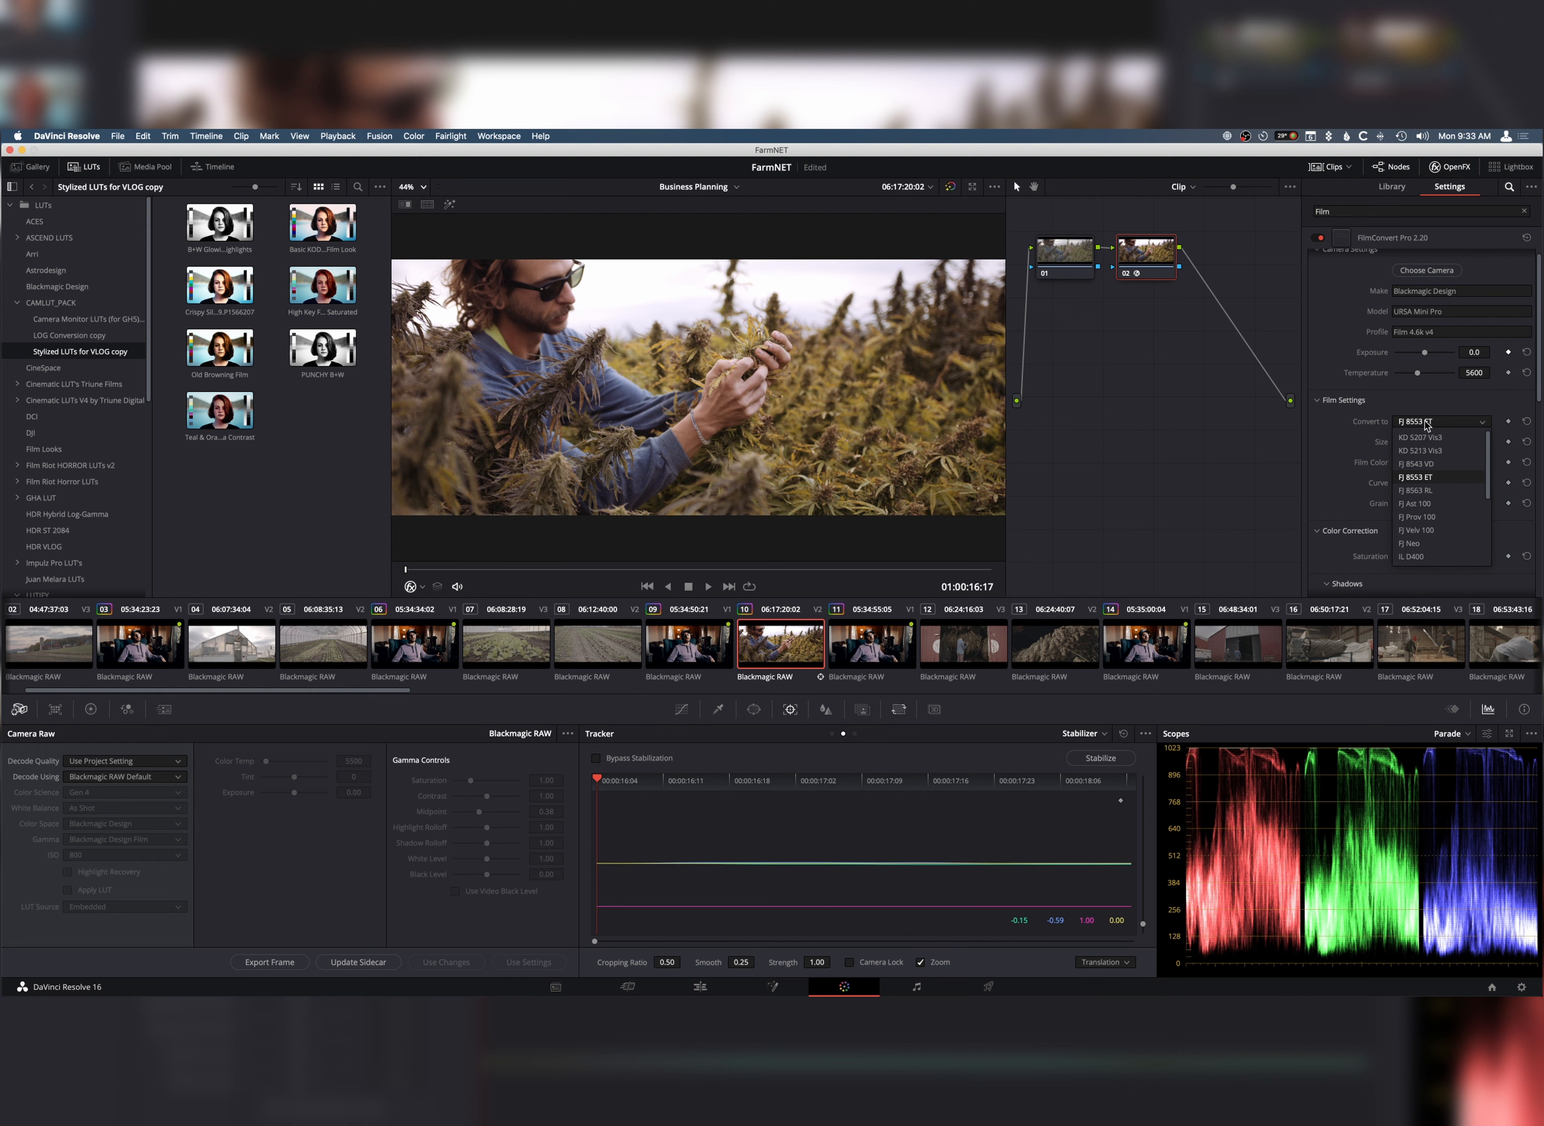
pyautogui.click(1417, 529)
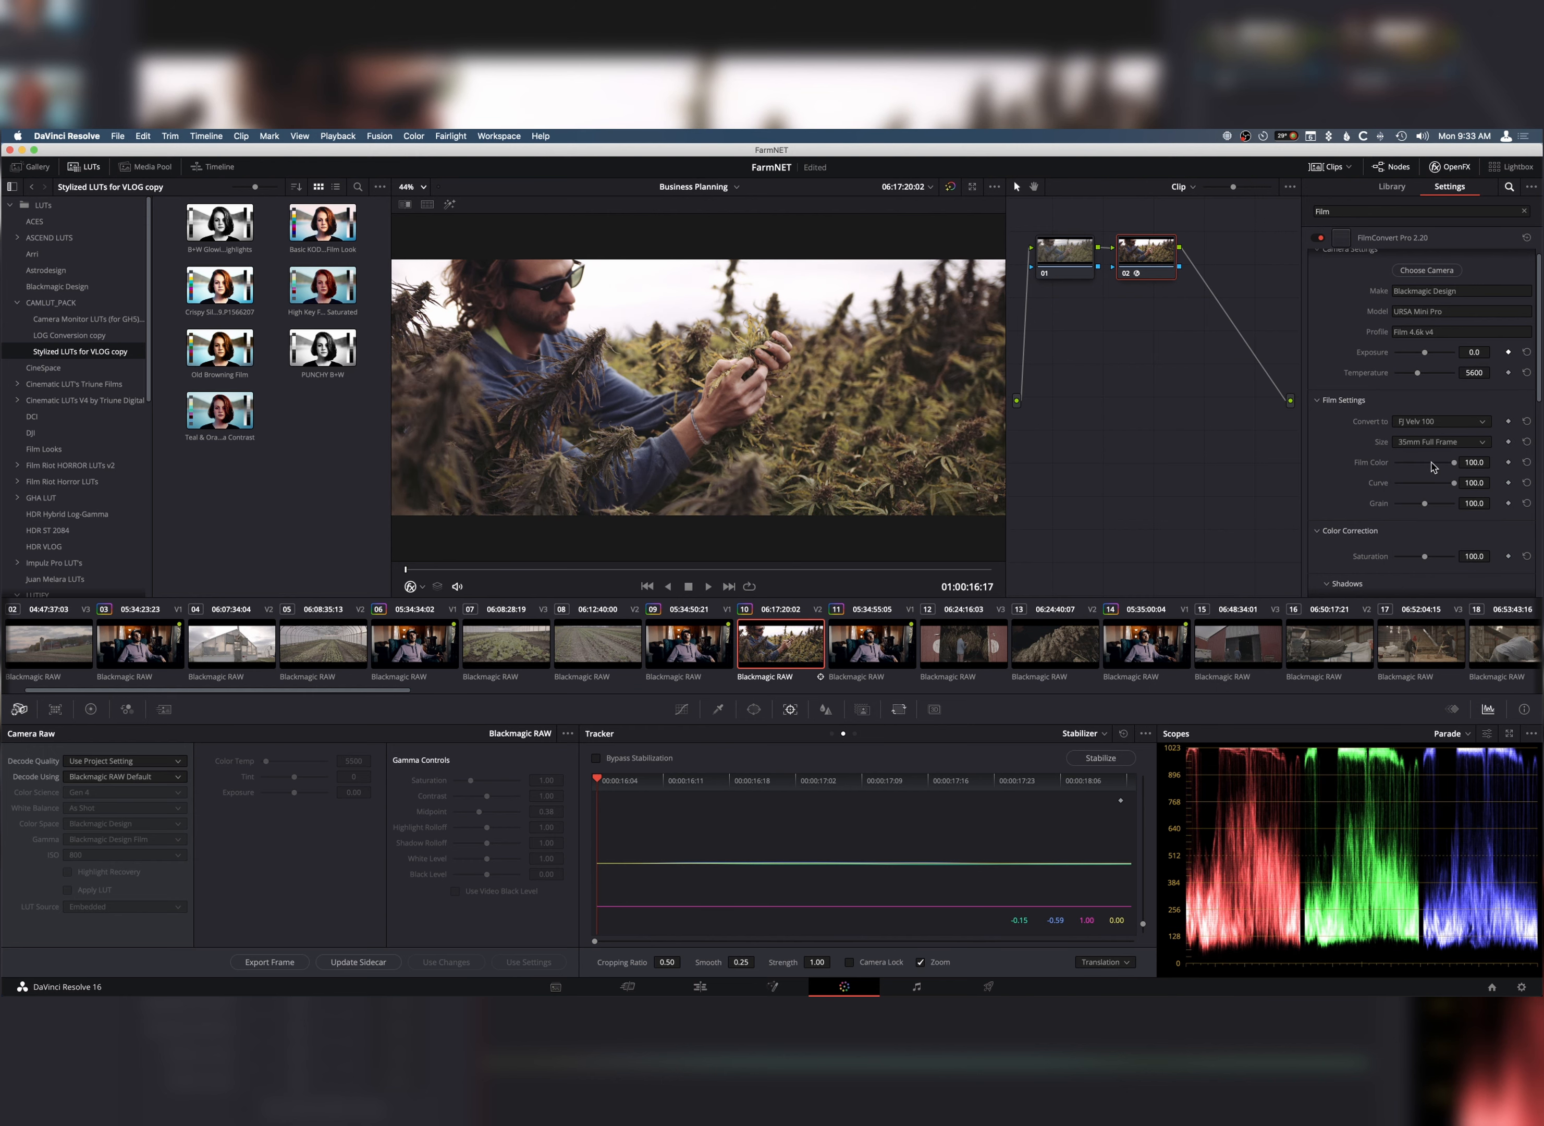
pyautogui.click(1437, 441)
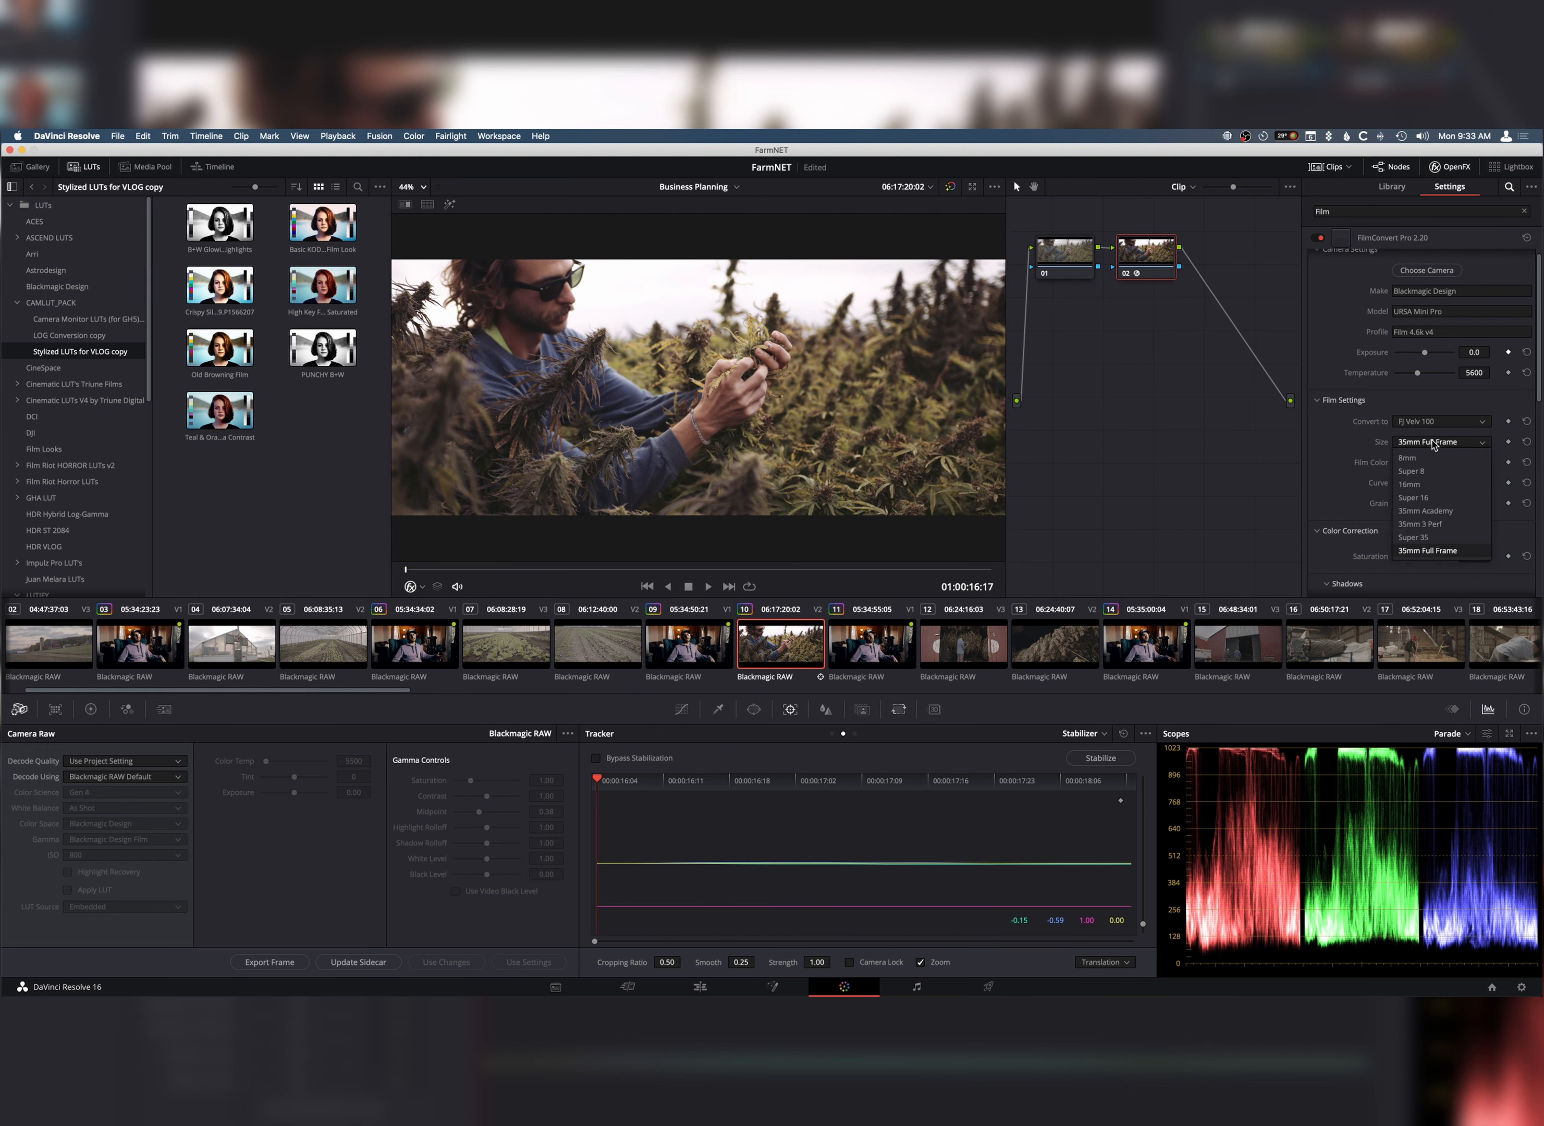
pyautogui.click(1425, 510)
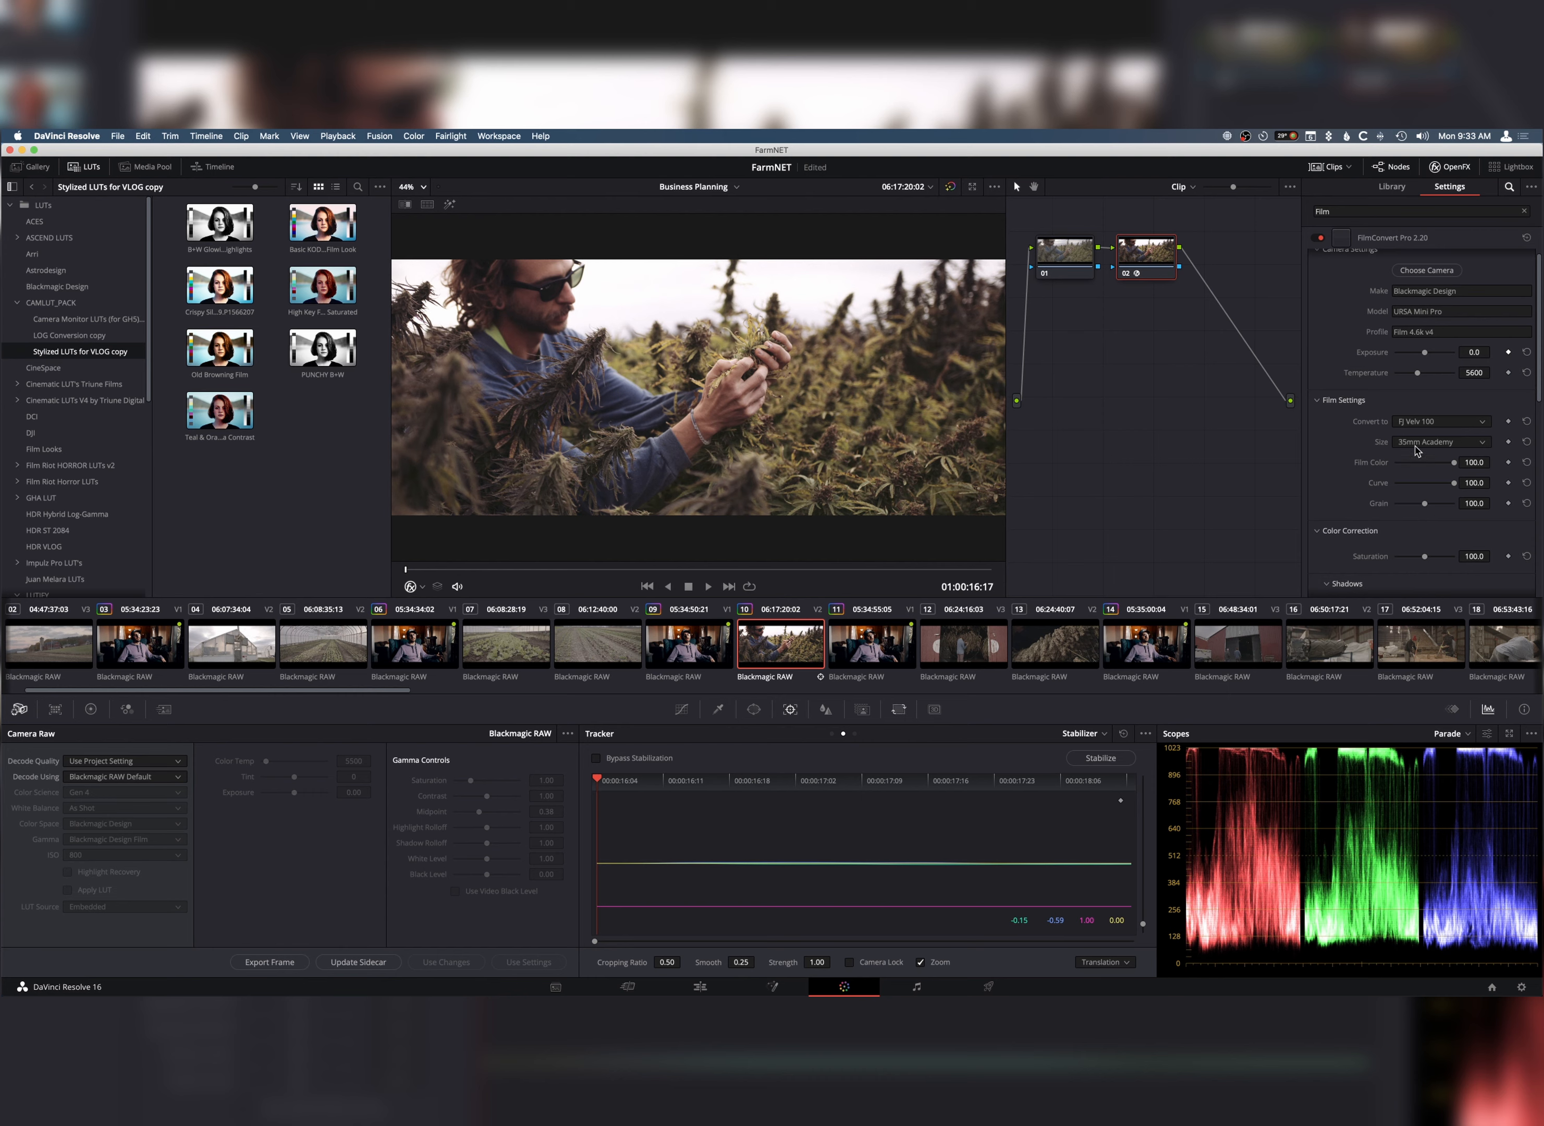
pyautogui.moveTo(1455, 504); pyautogui.dragTo(1407, 503)
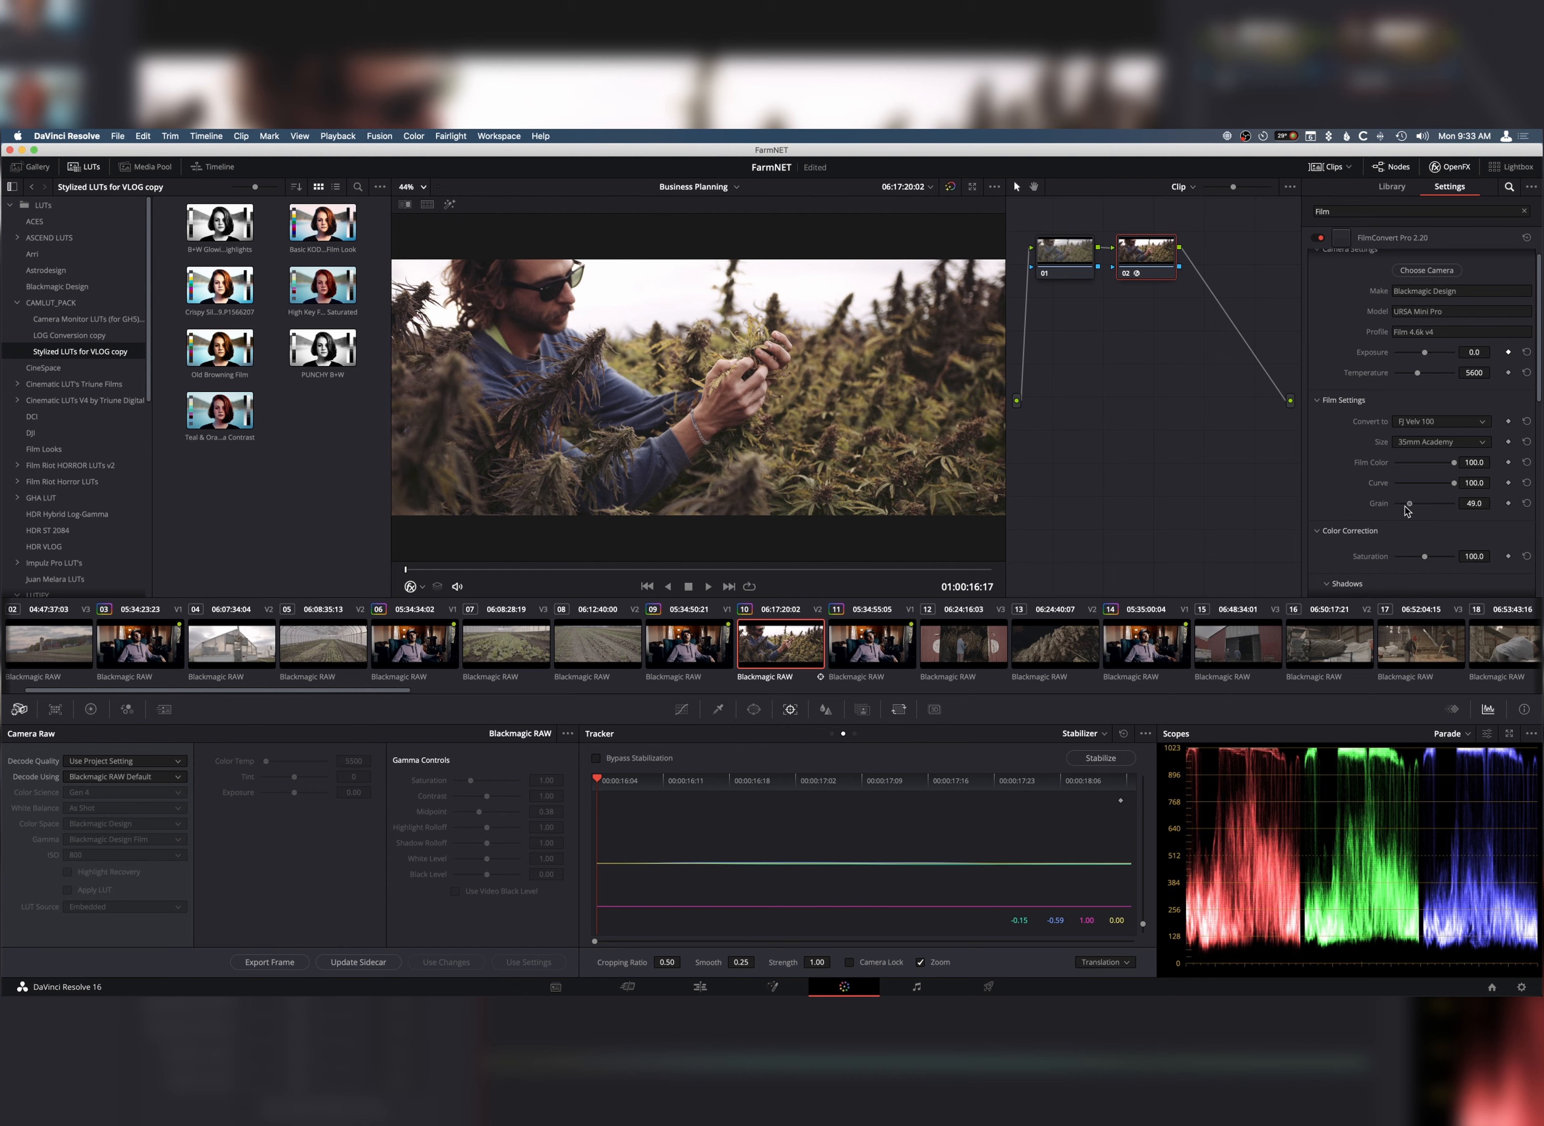
pyautogui.moveTo(1405, 503); pyautogui.dragTo(1416, 502)
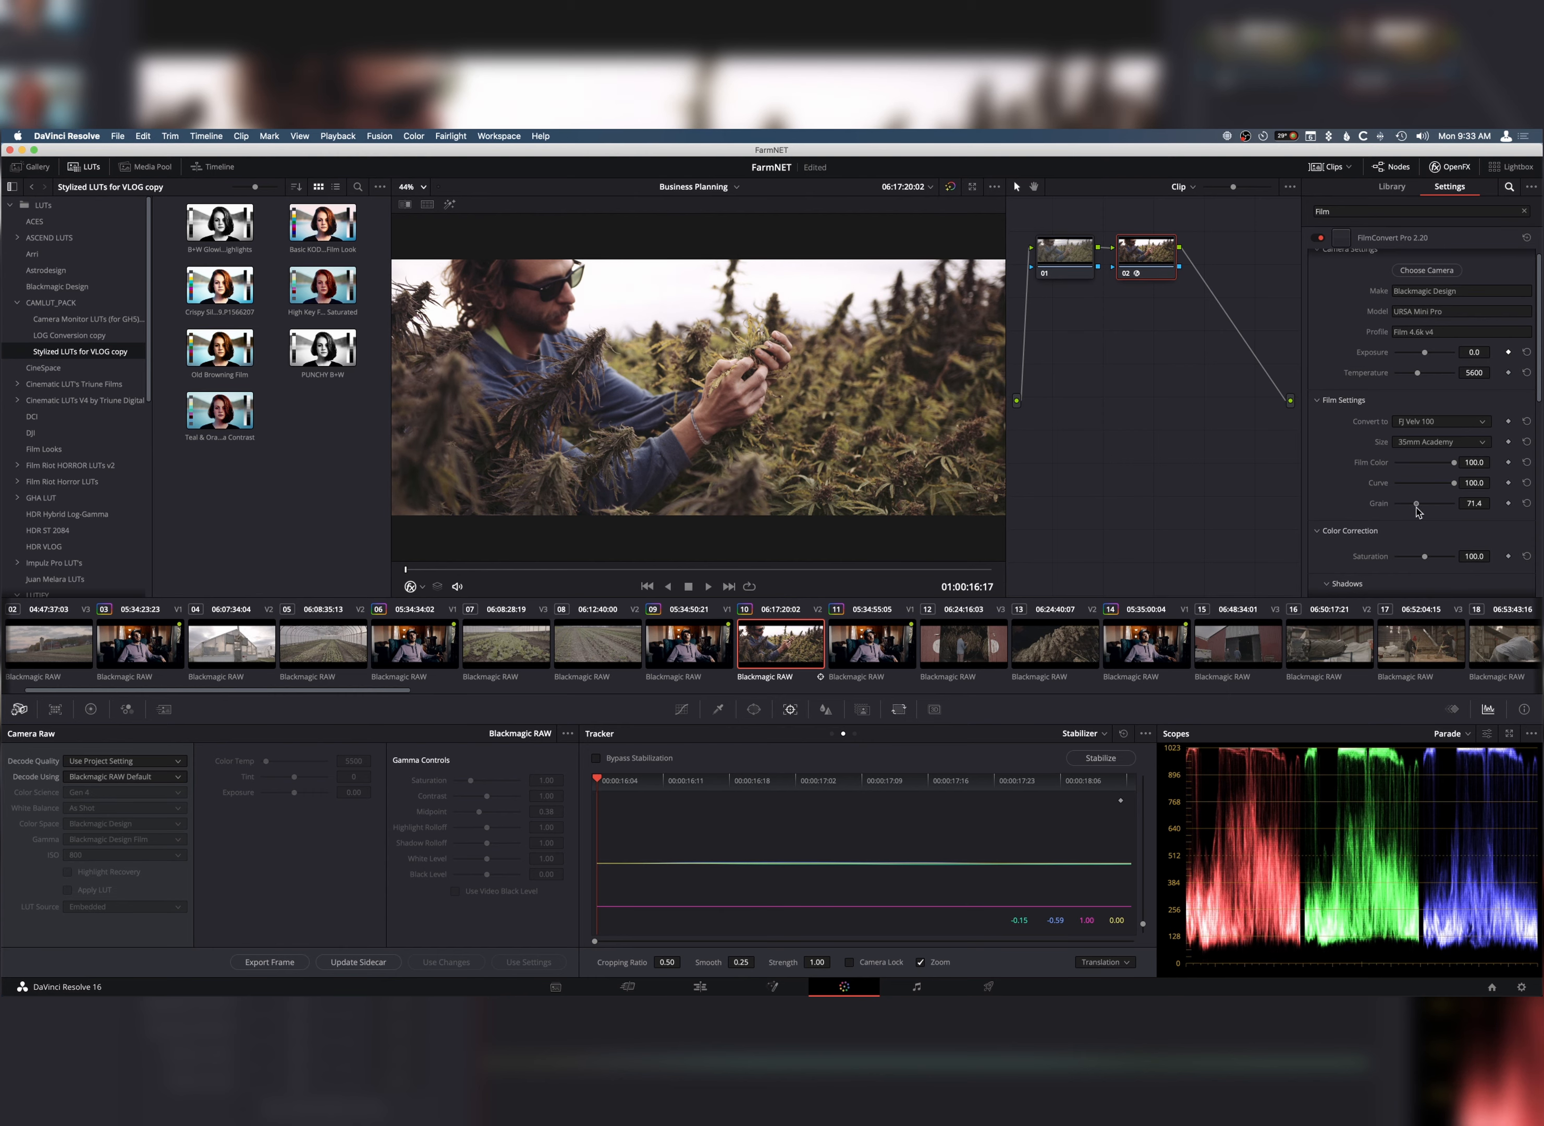
pyautogui.moveTo(1415, 503); pyautogui.dragTo(1426, 503)
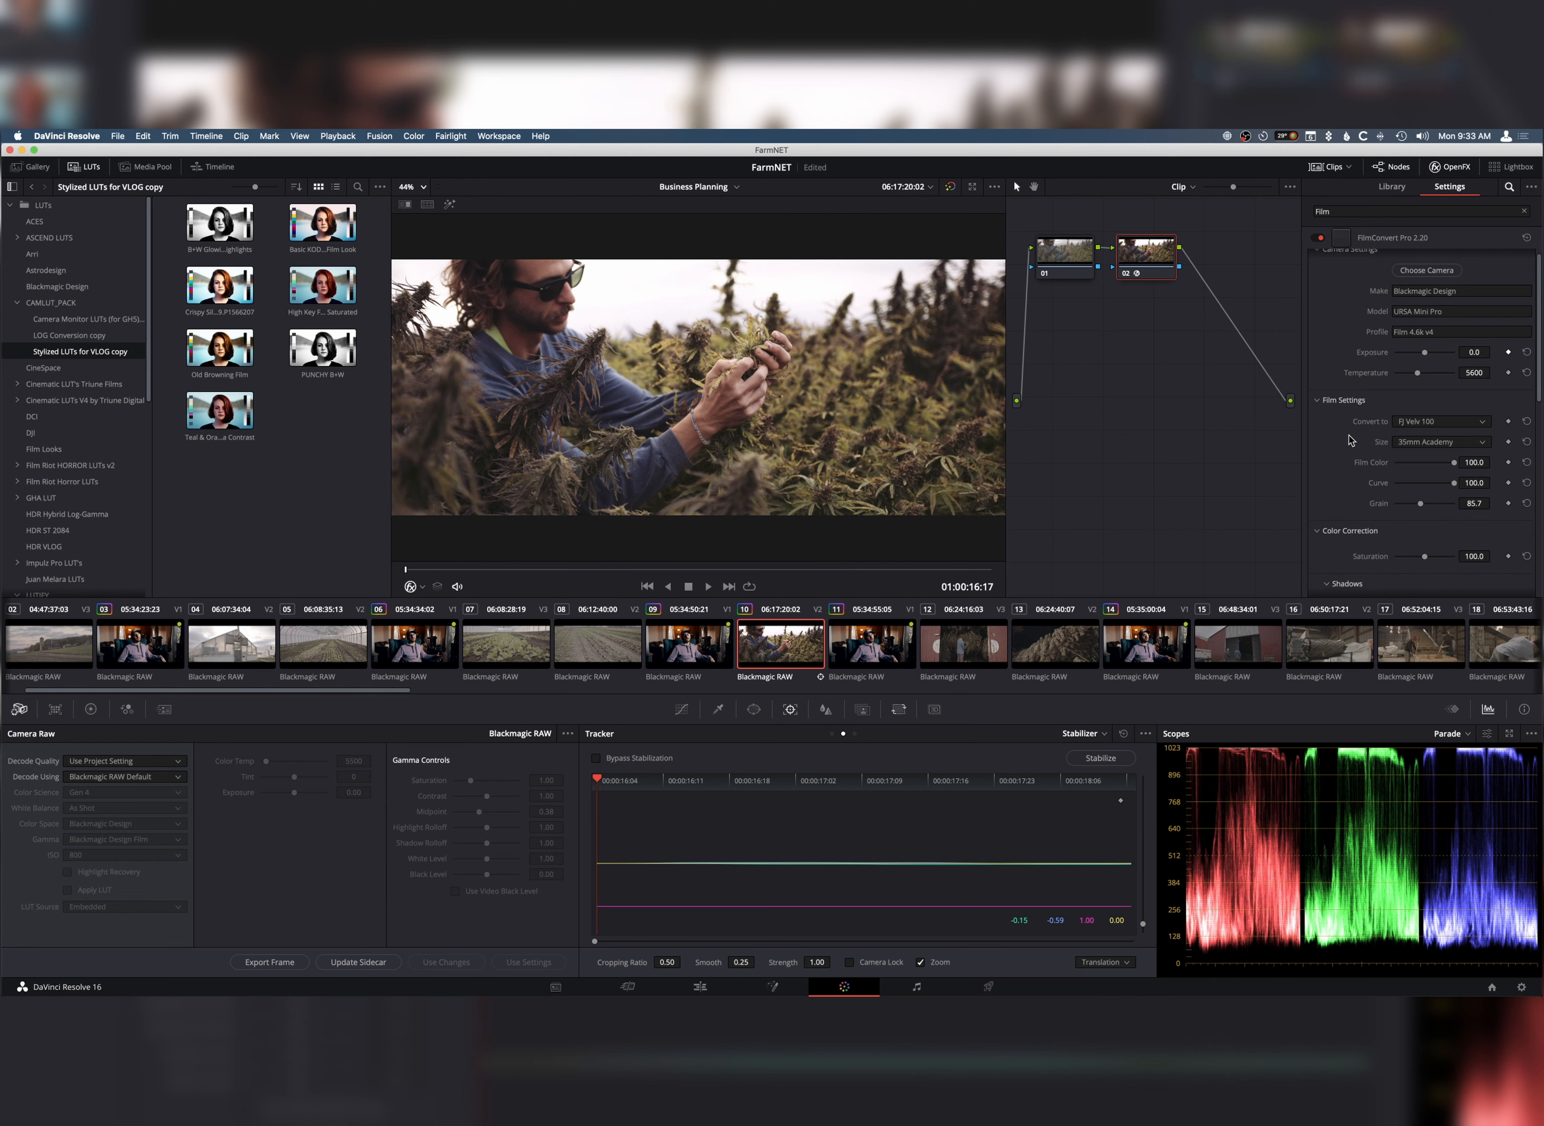
# - Remove the FilmConvert node and show the Curves palette for the ungraded clip
pyautogui.scroll(-3)
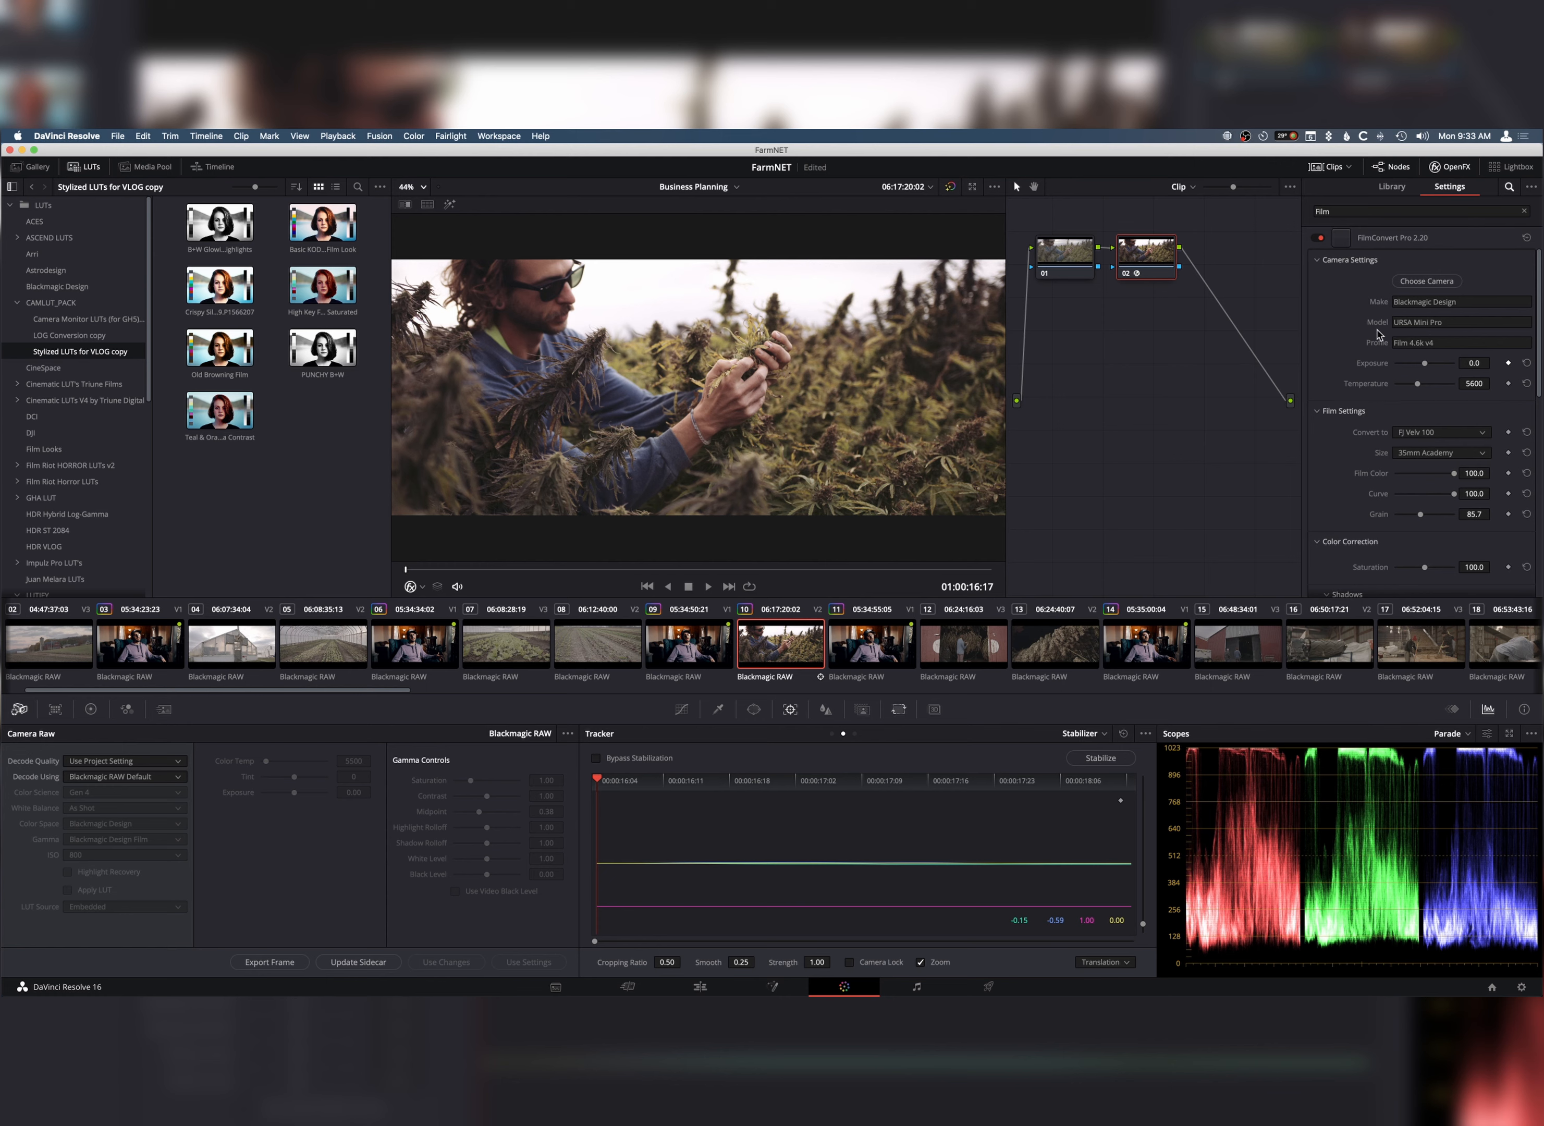
pyautogui.moveTo(1301, 295)
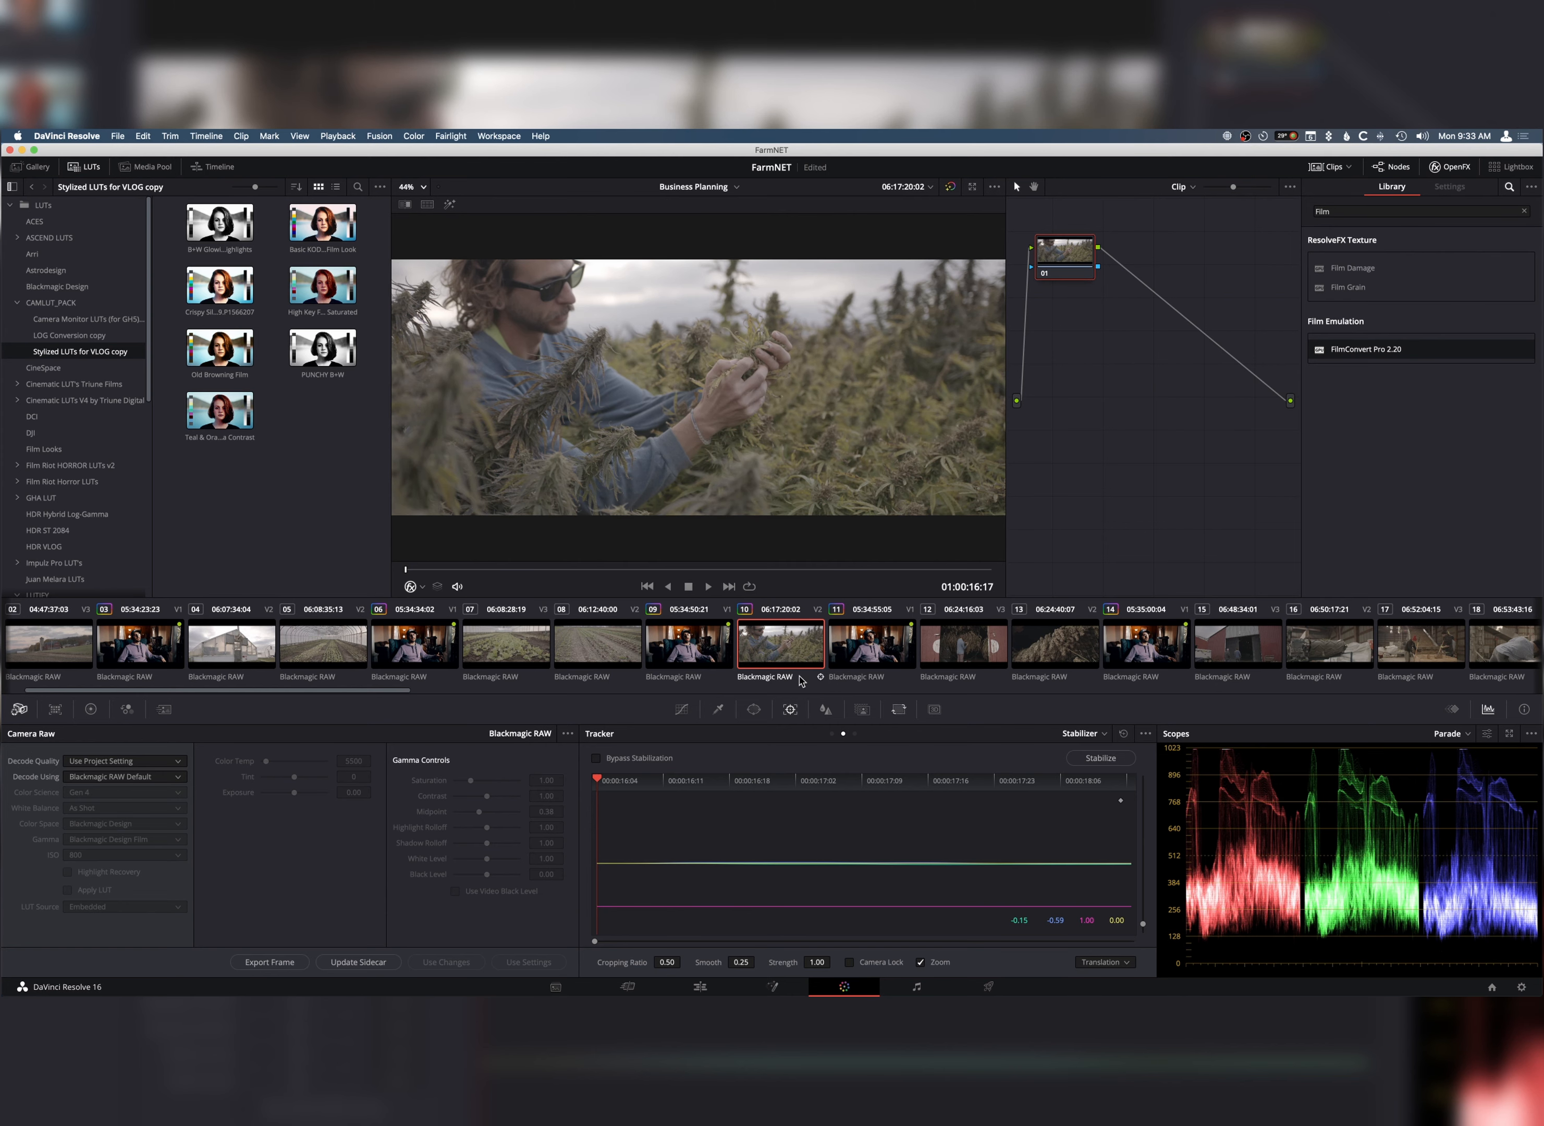
pyautogui.click(681, 709)
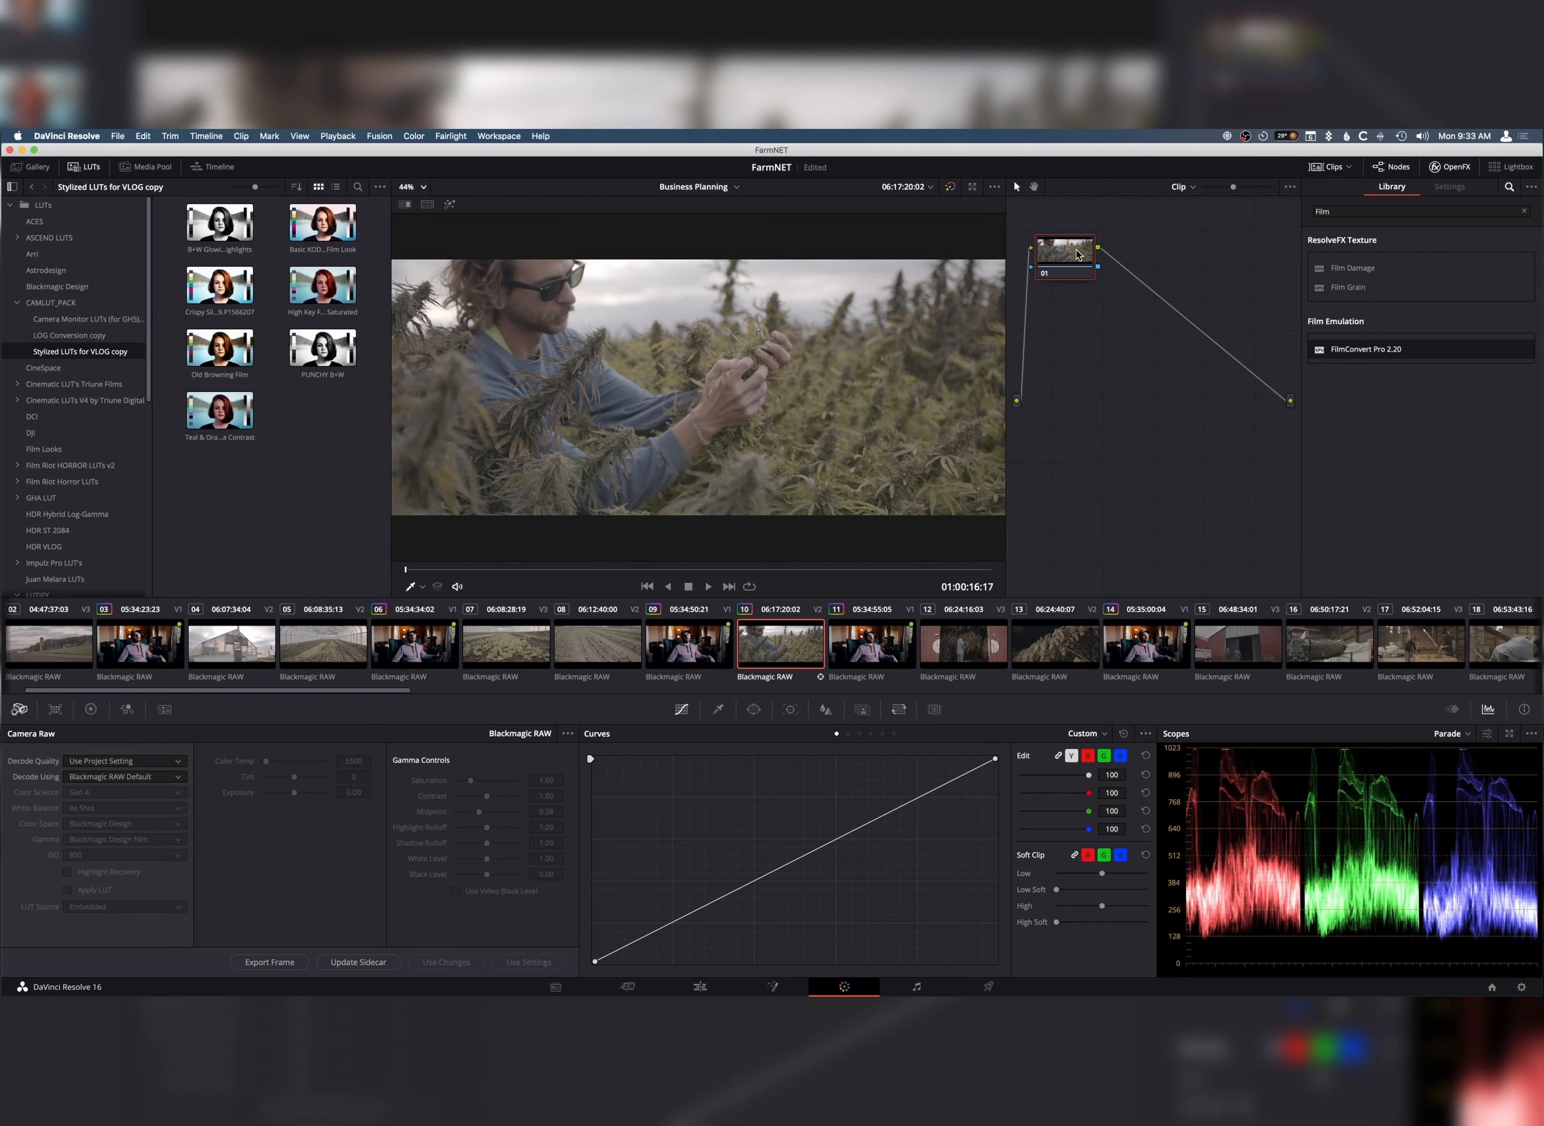
pyautogui.moveTo(1079, 255)
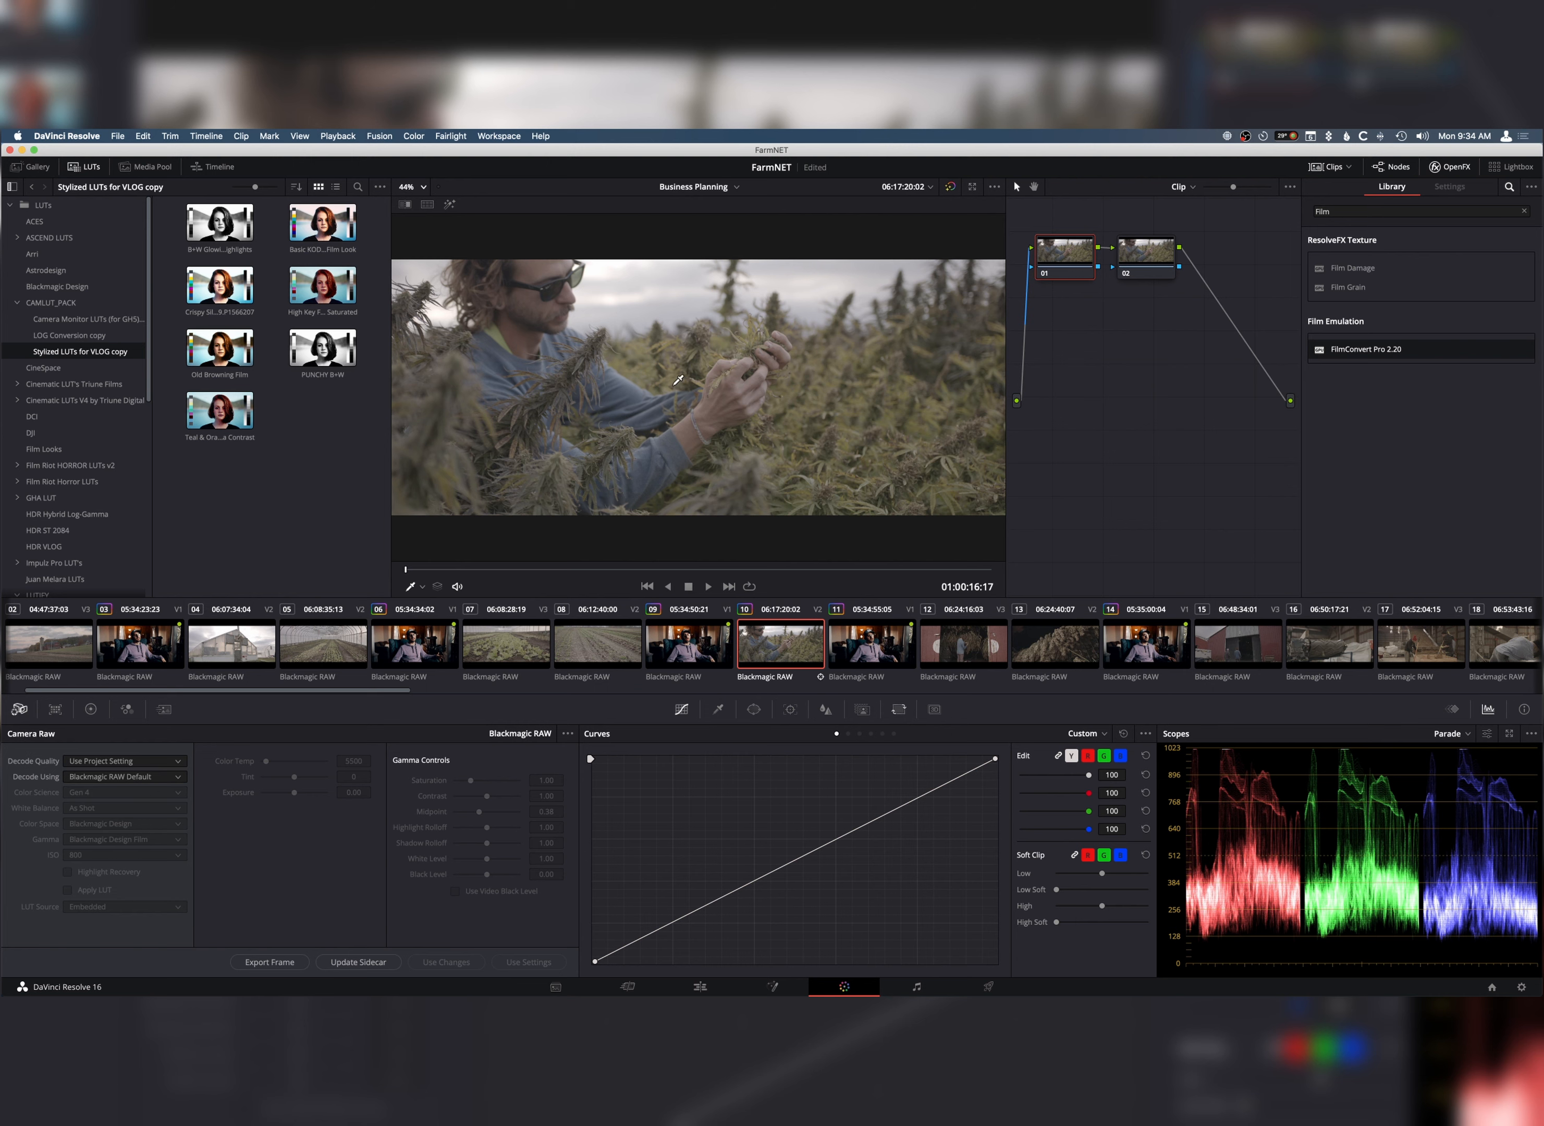
pyautogui.moveTo(745, 381)
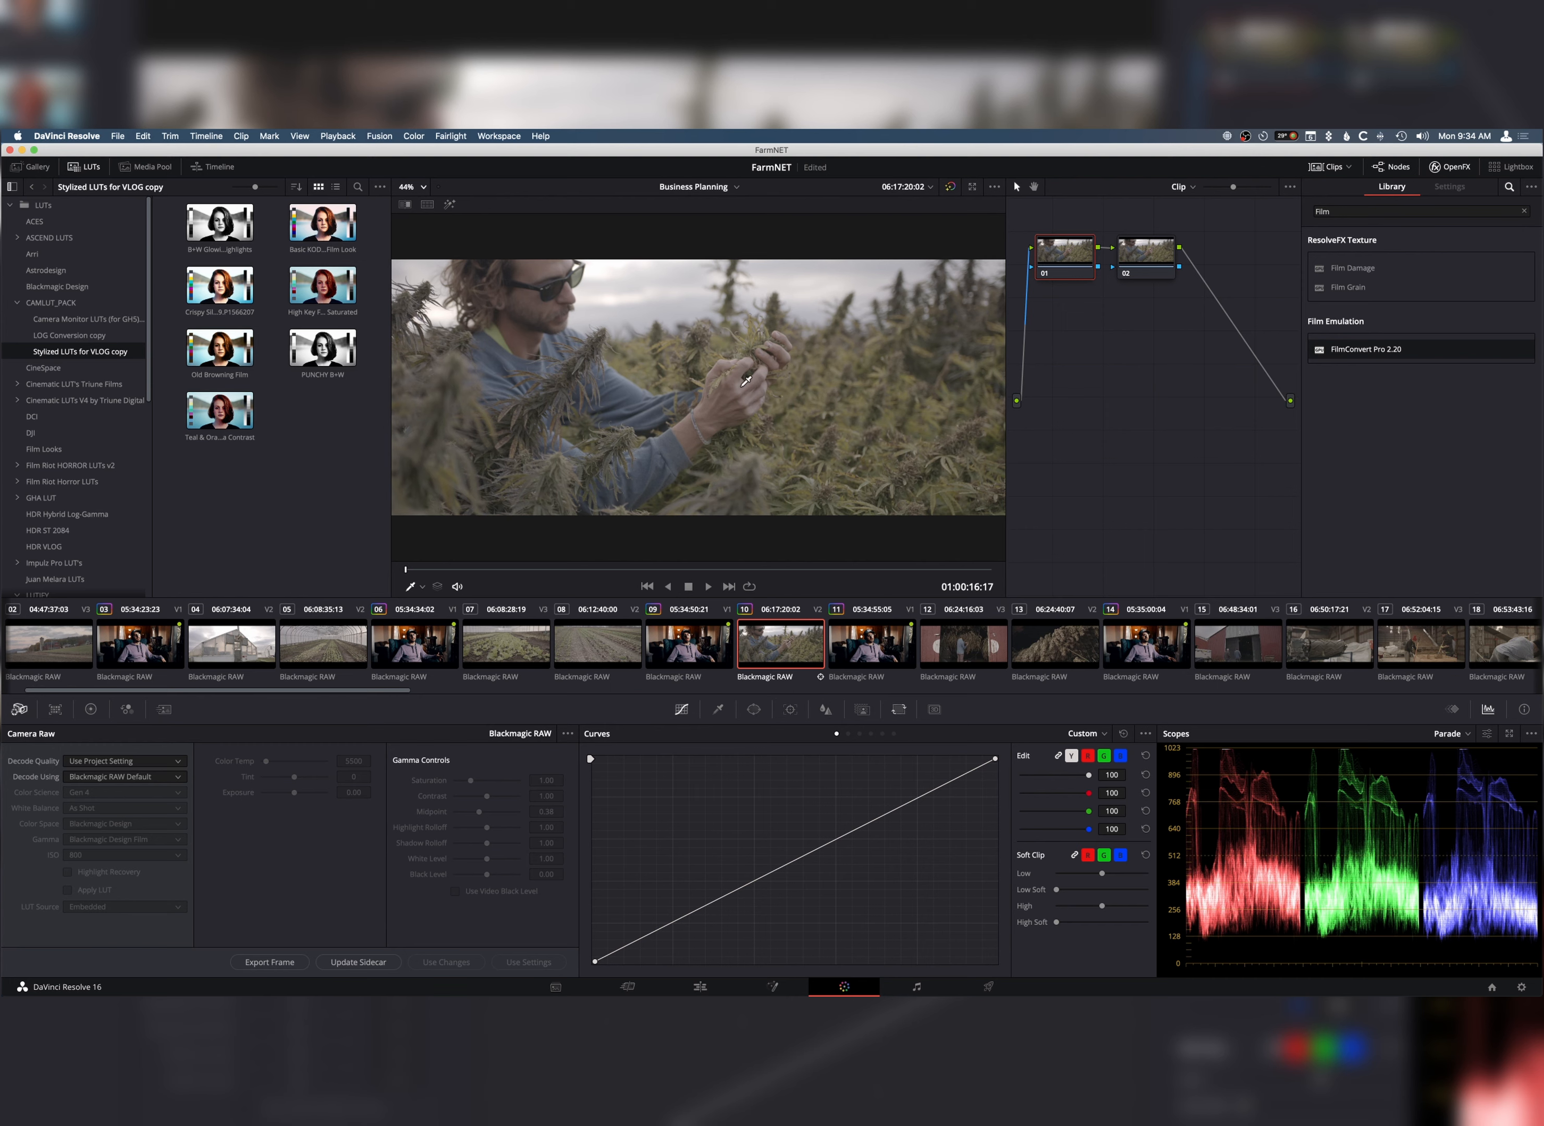
pyautogui.moveTo(260, 666)
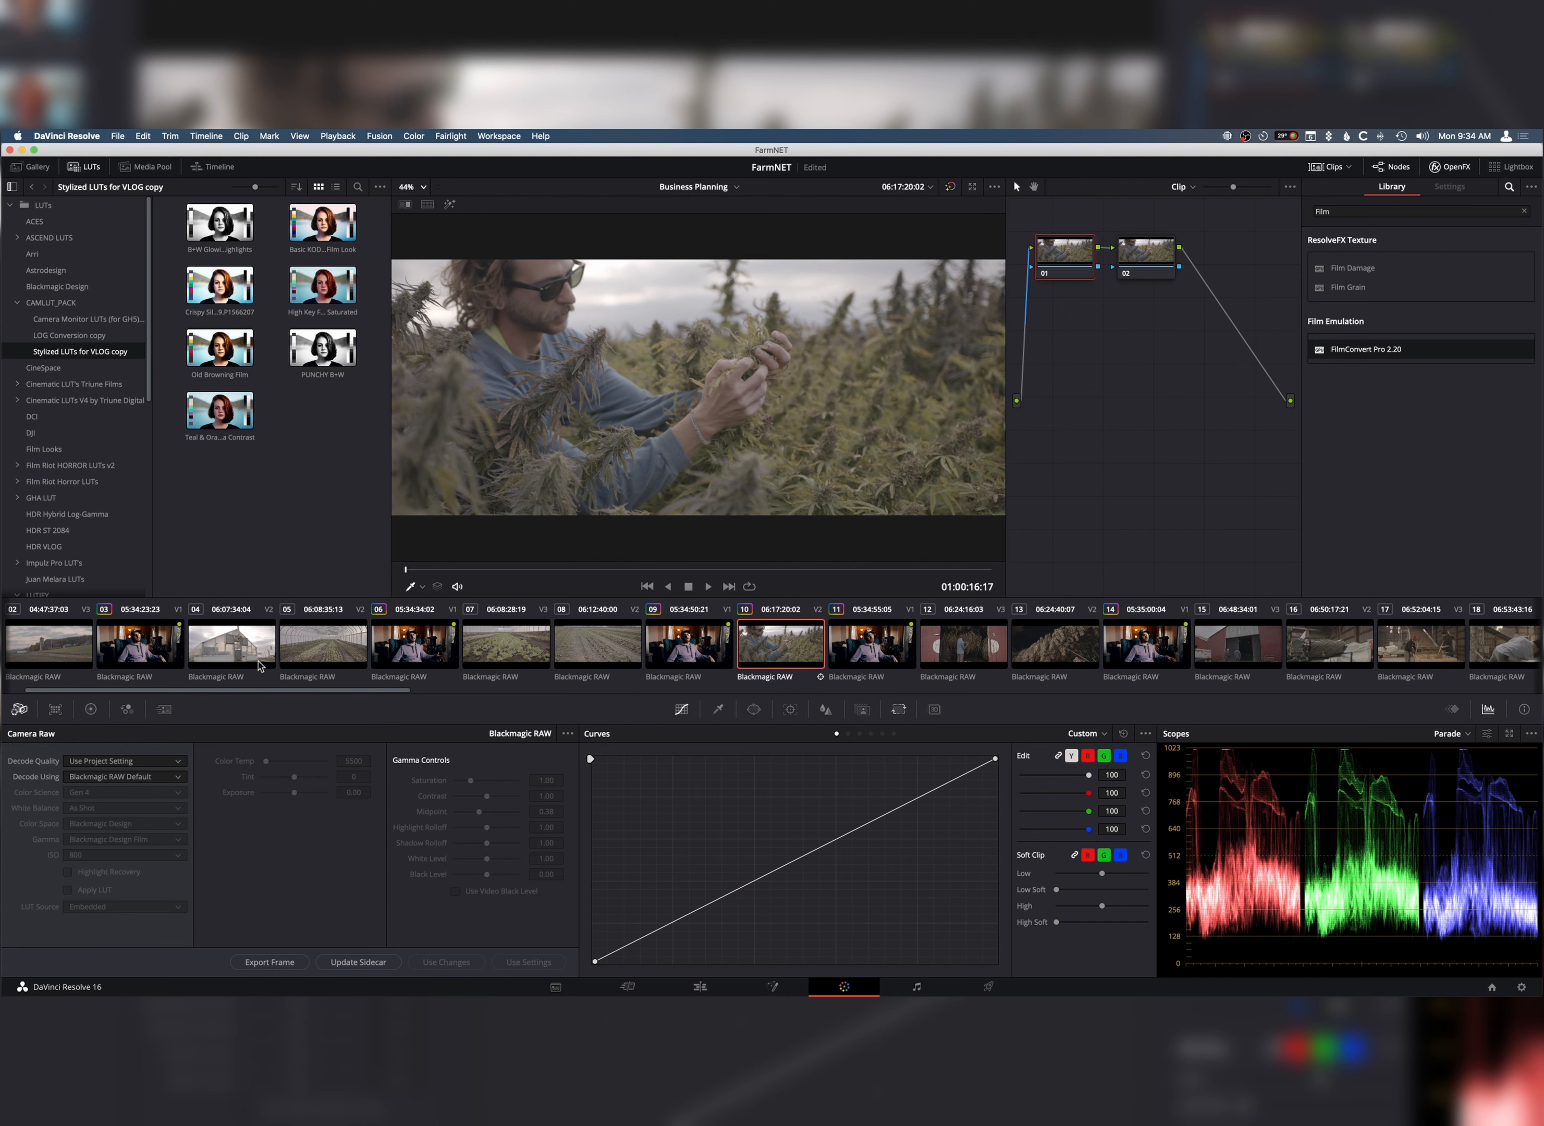
pyautogui.click(123, 778)
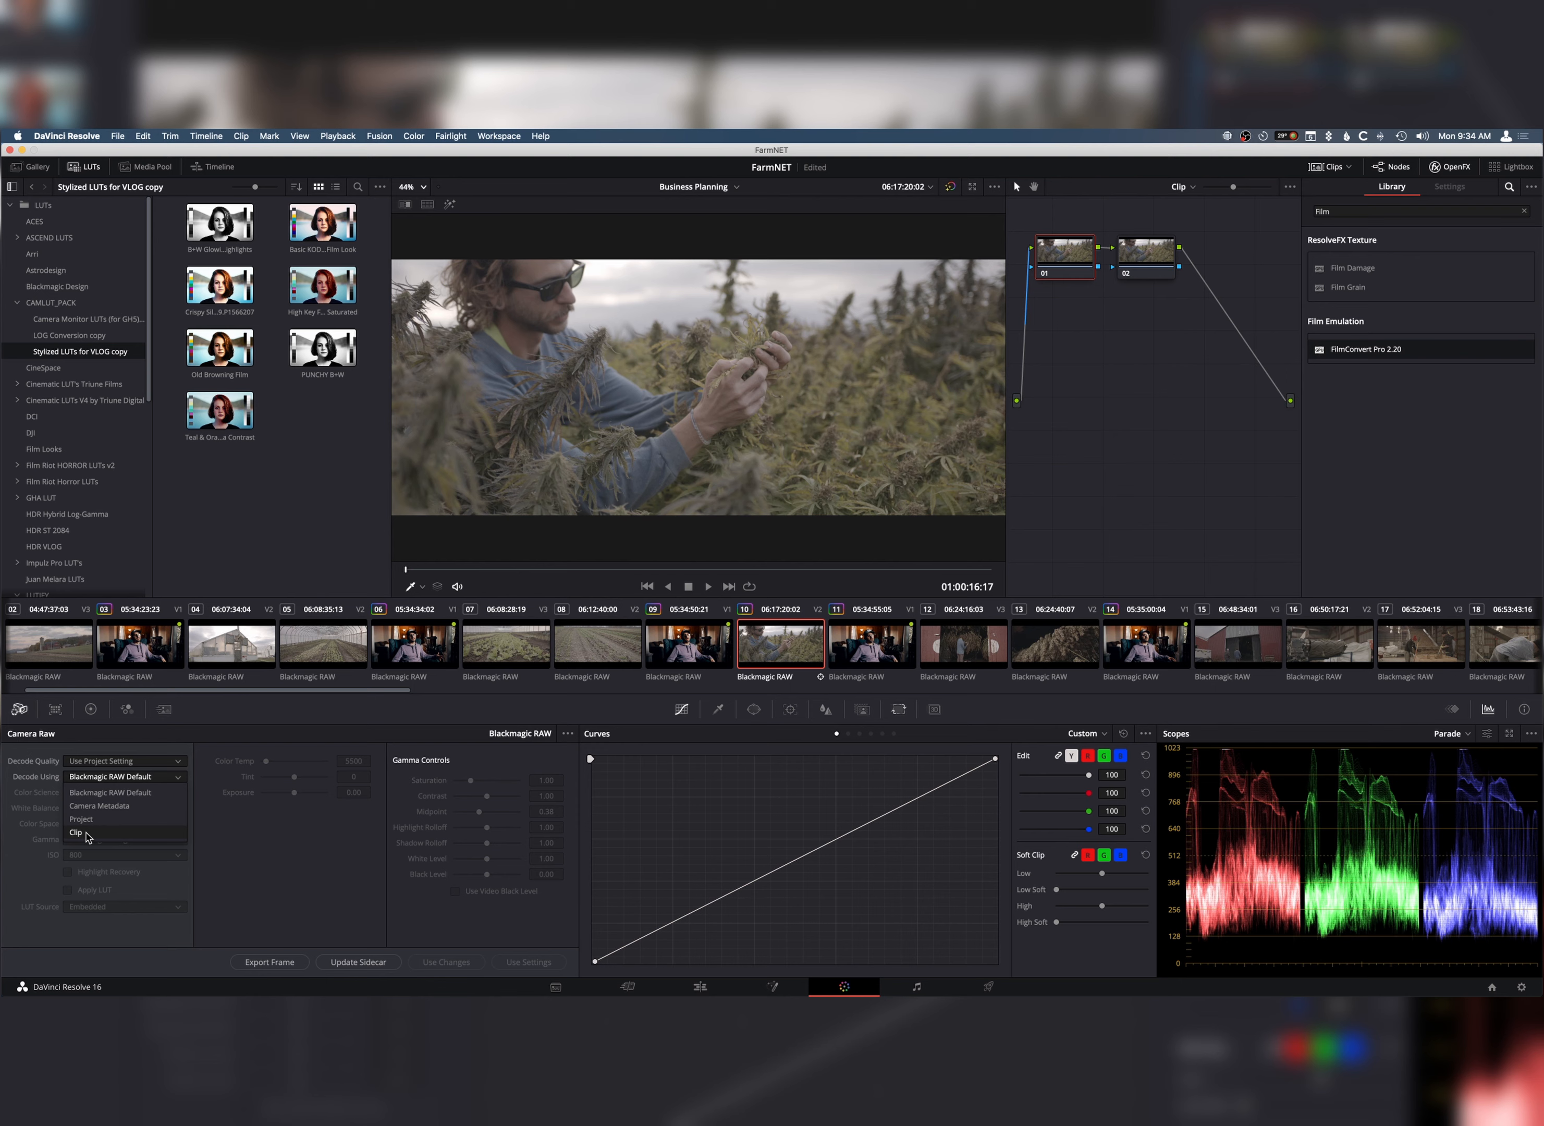
pyautogui.click(77, 832)
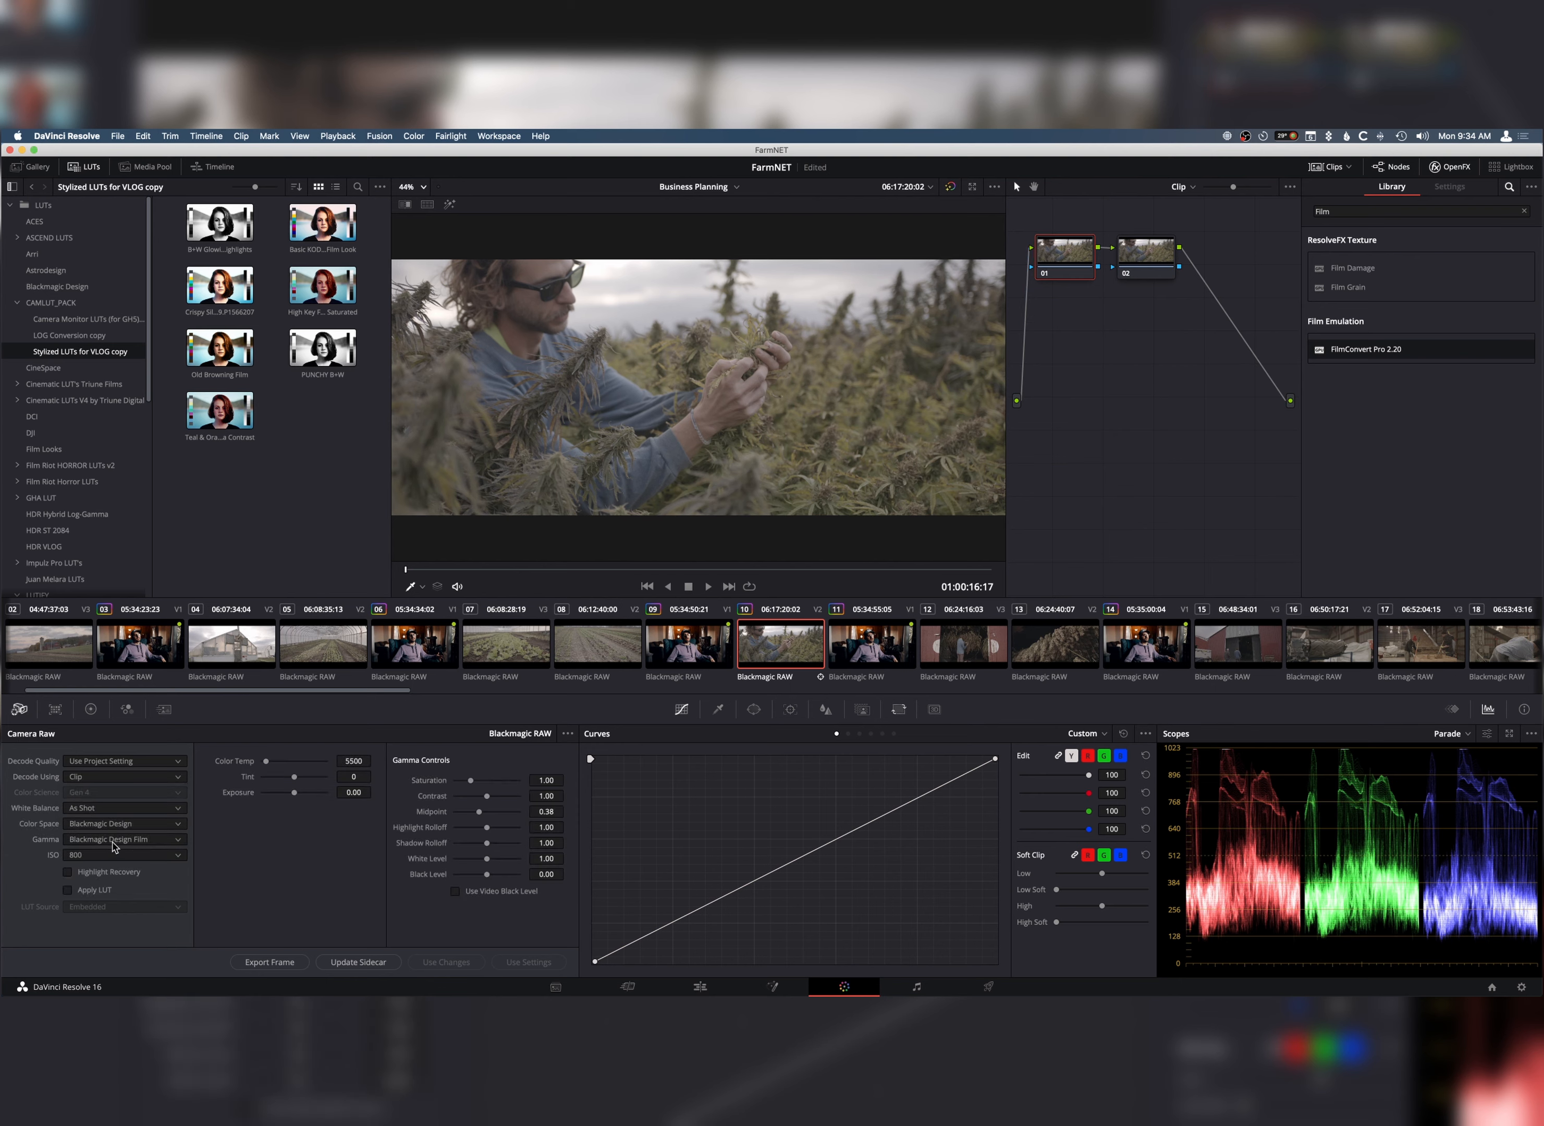
pyautogui.click(123, 839)
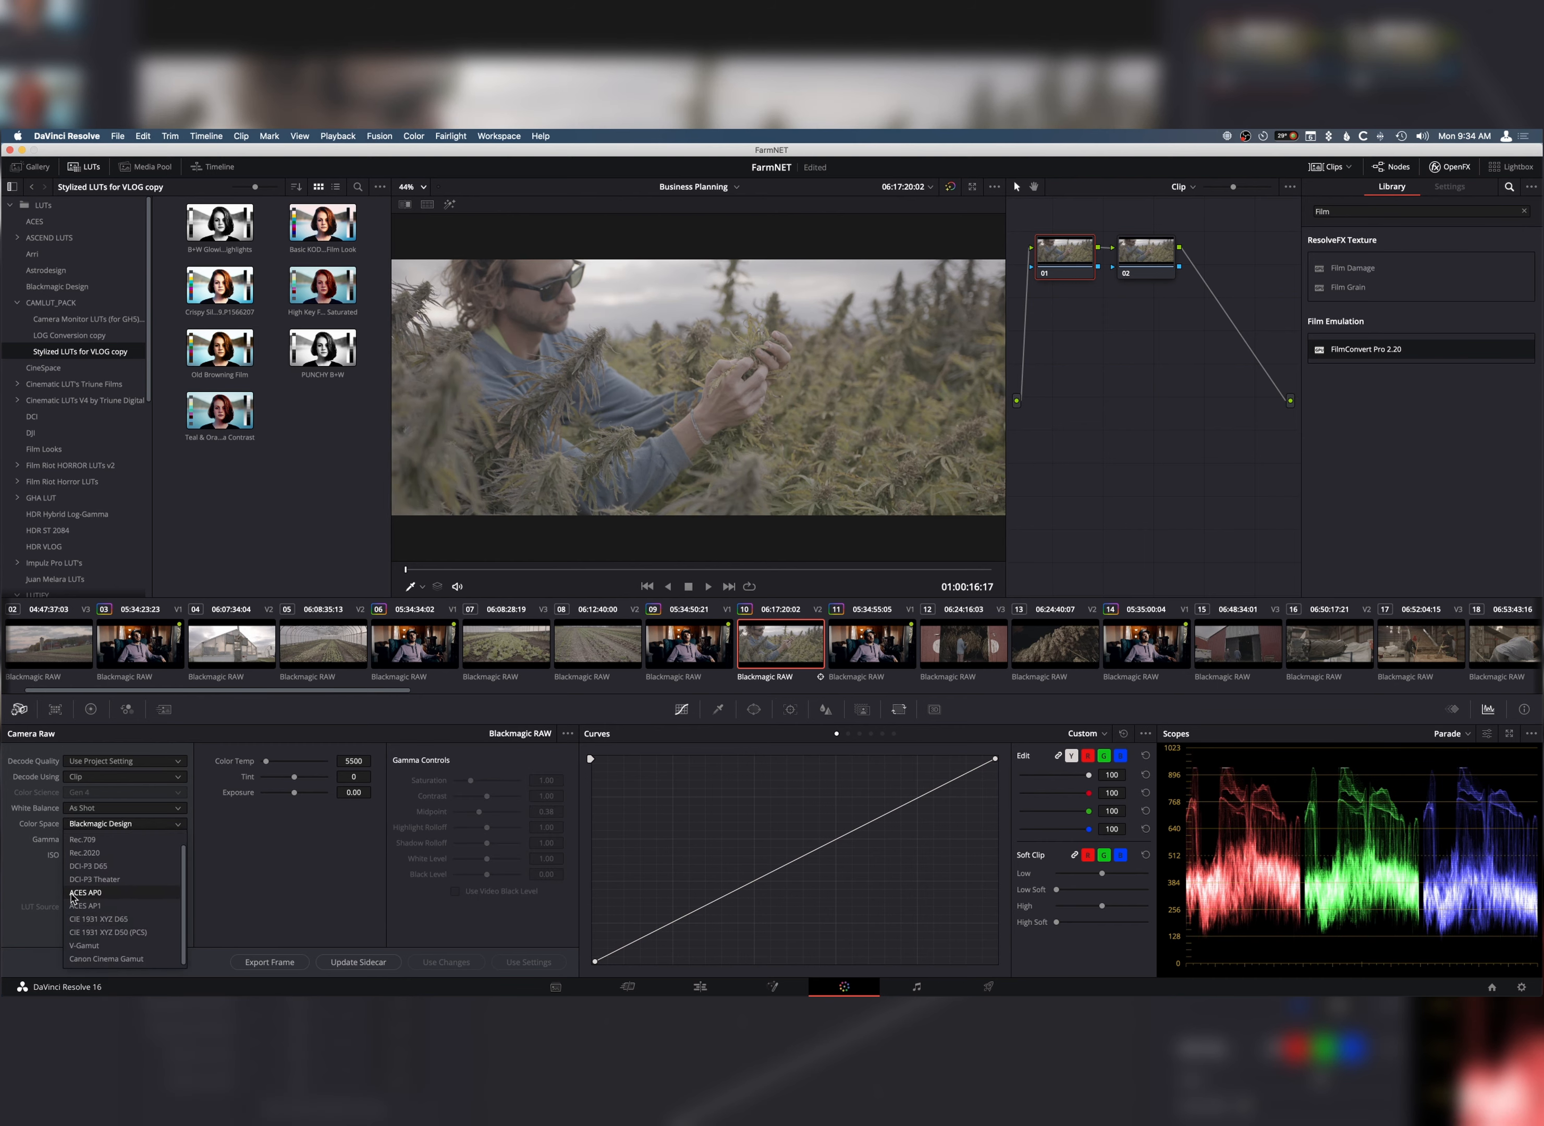
pyautogui.moveTo(112, 947)
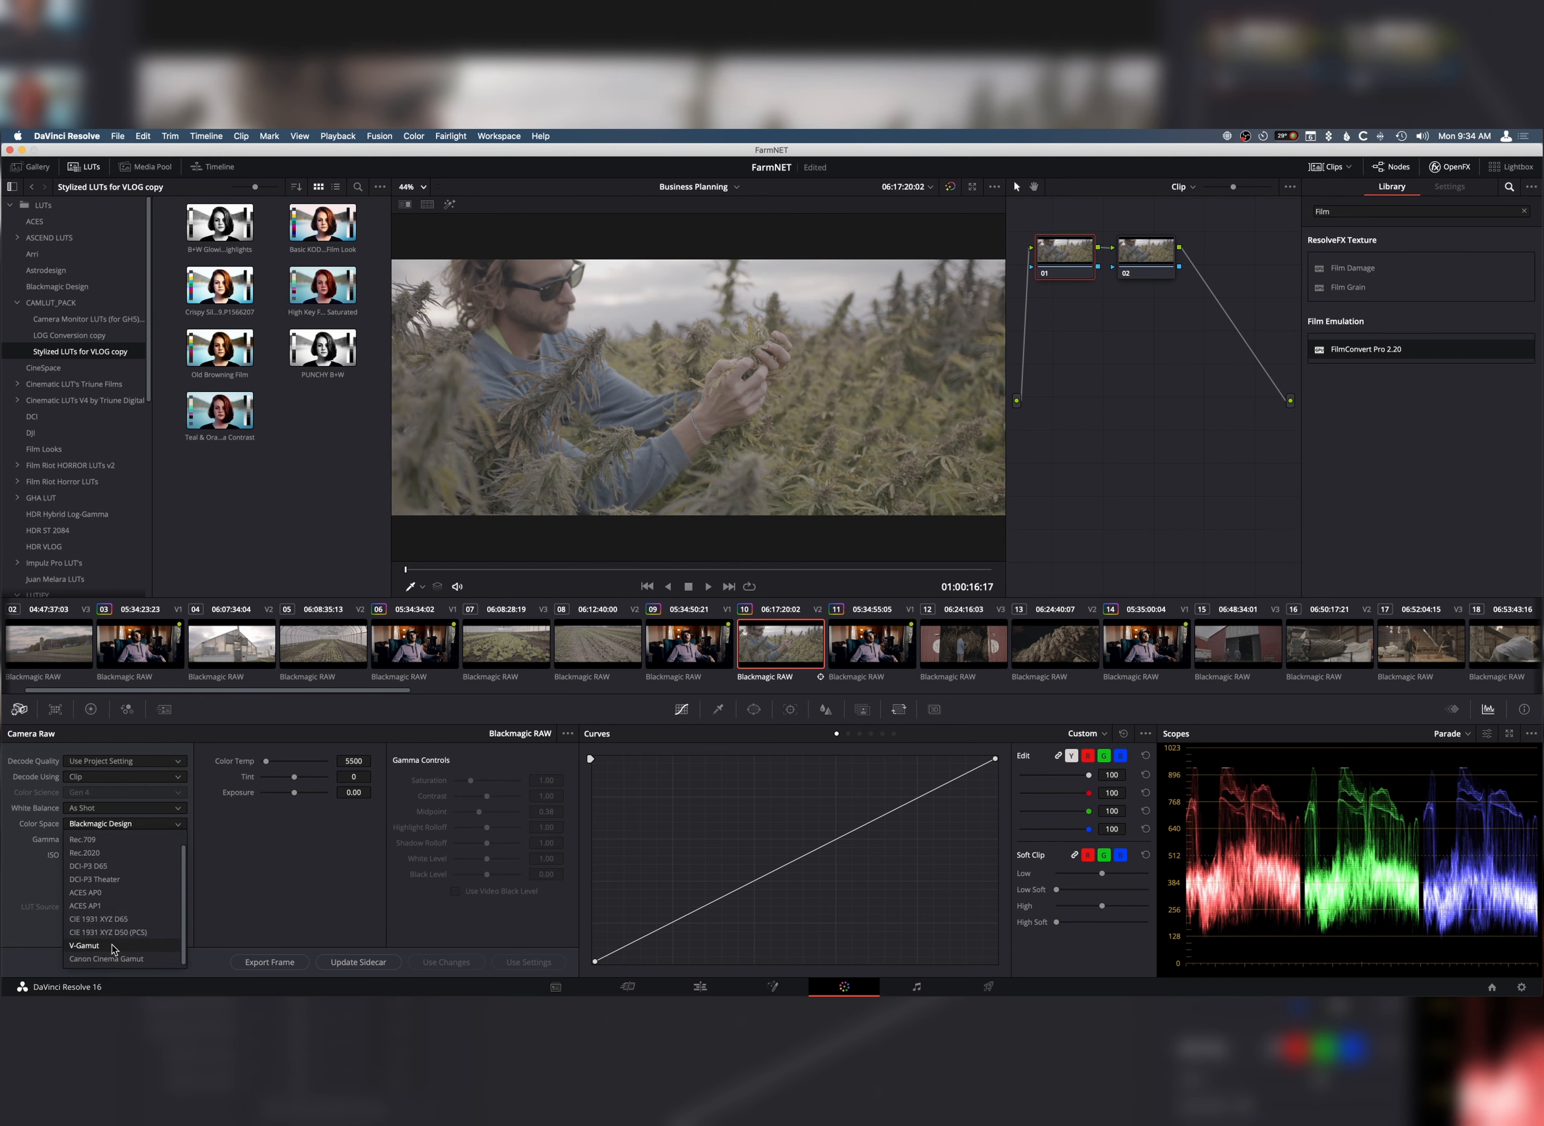
pyautogui.click(83, 945)
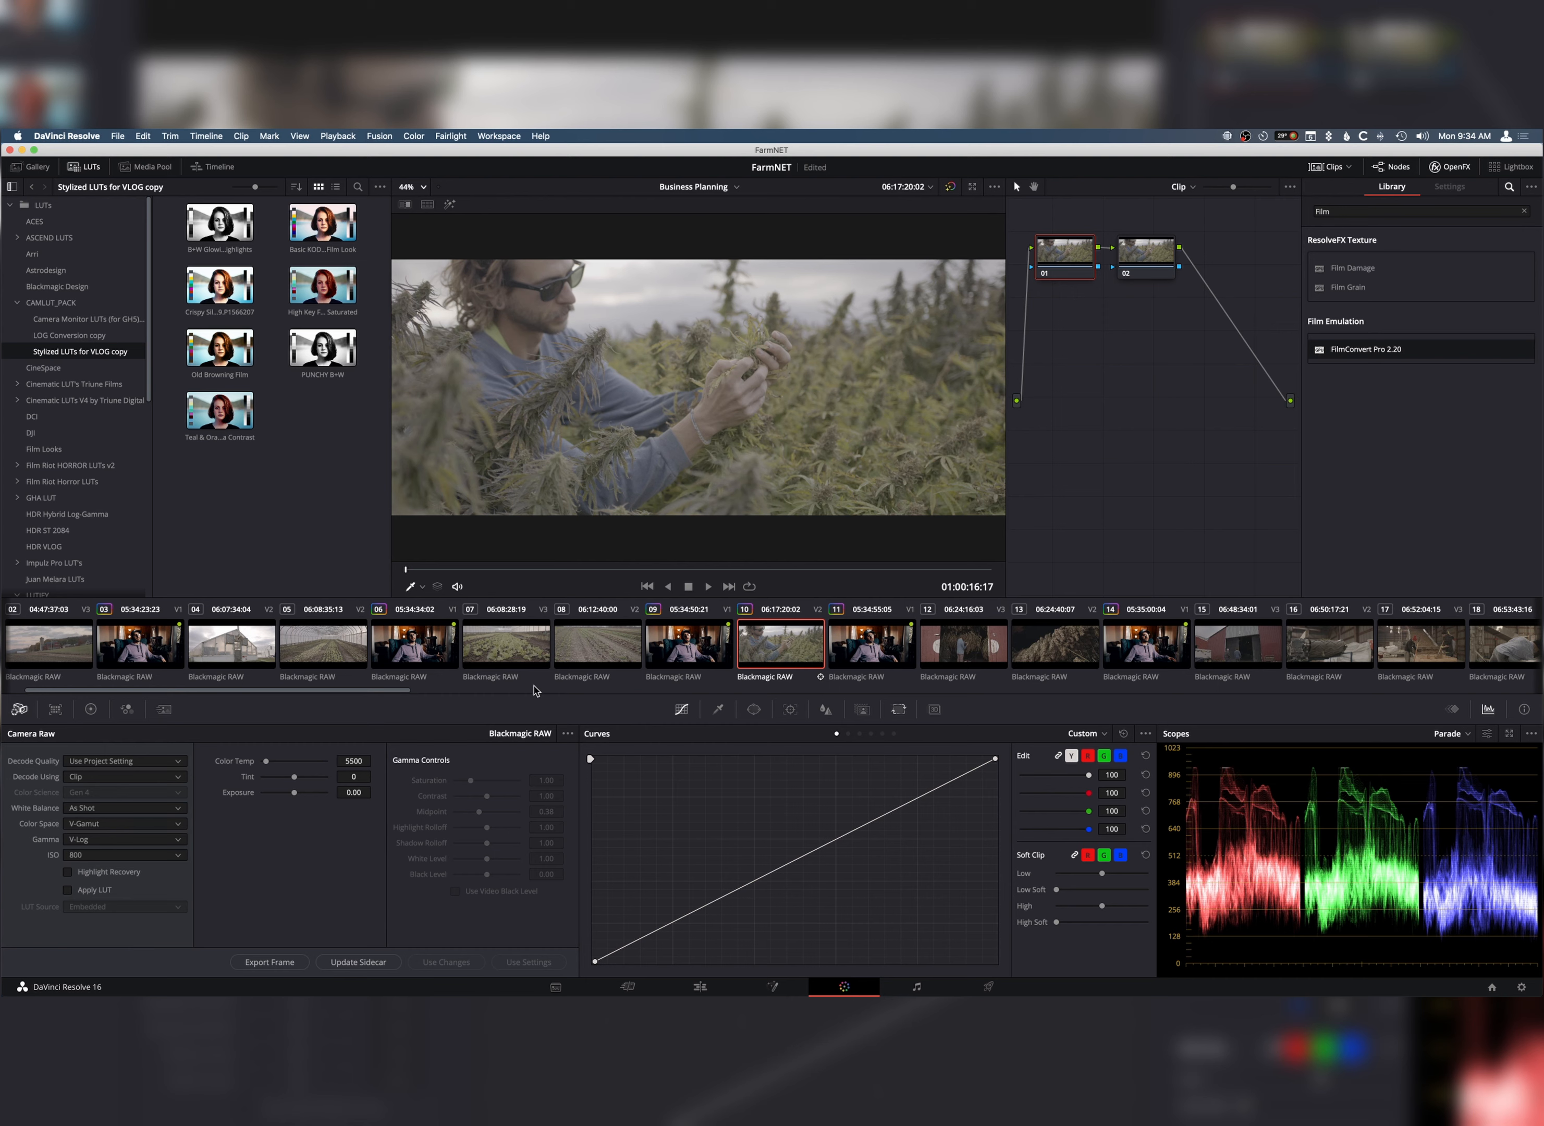
pyautogui.moveTo(595, 687)
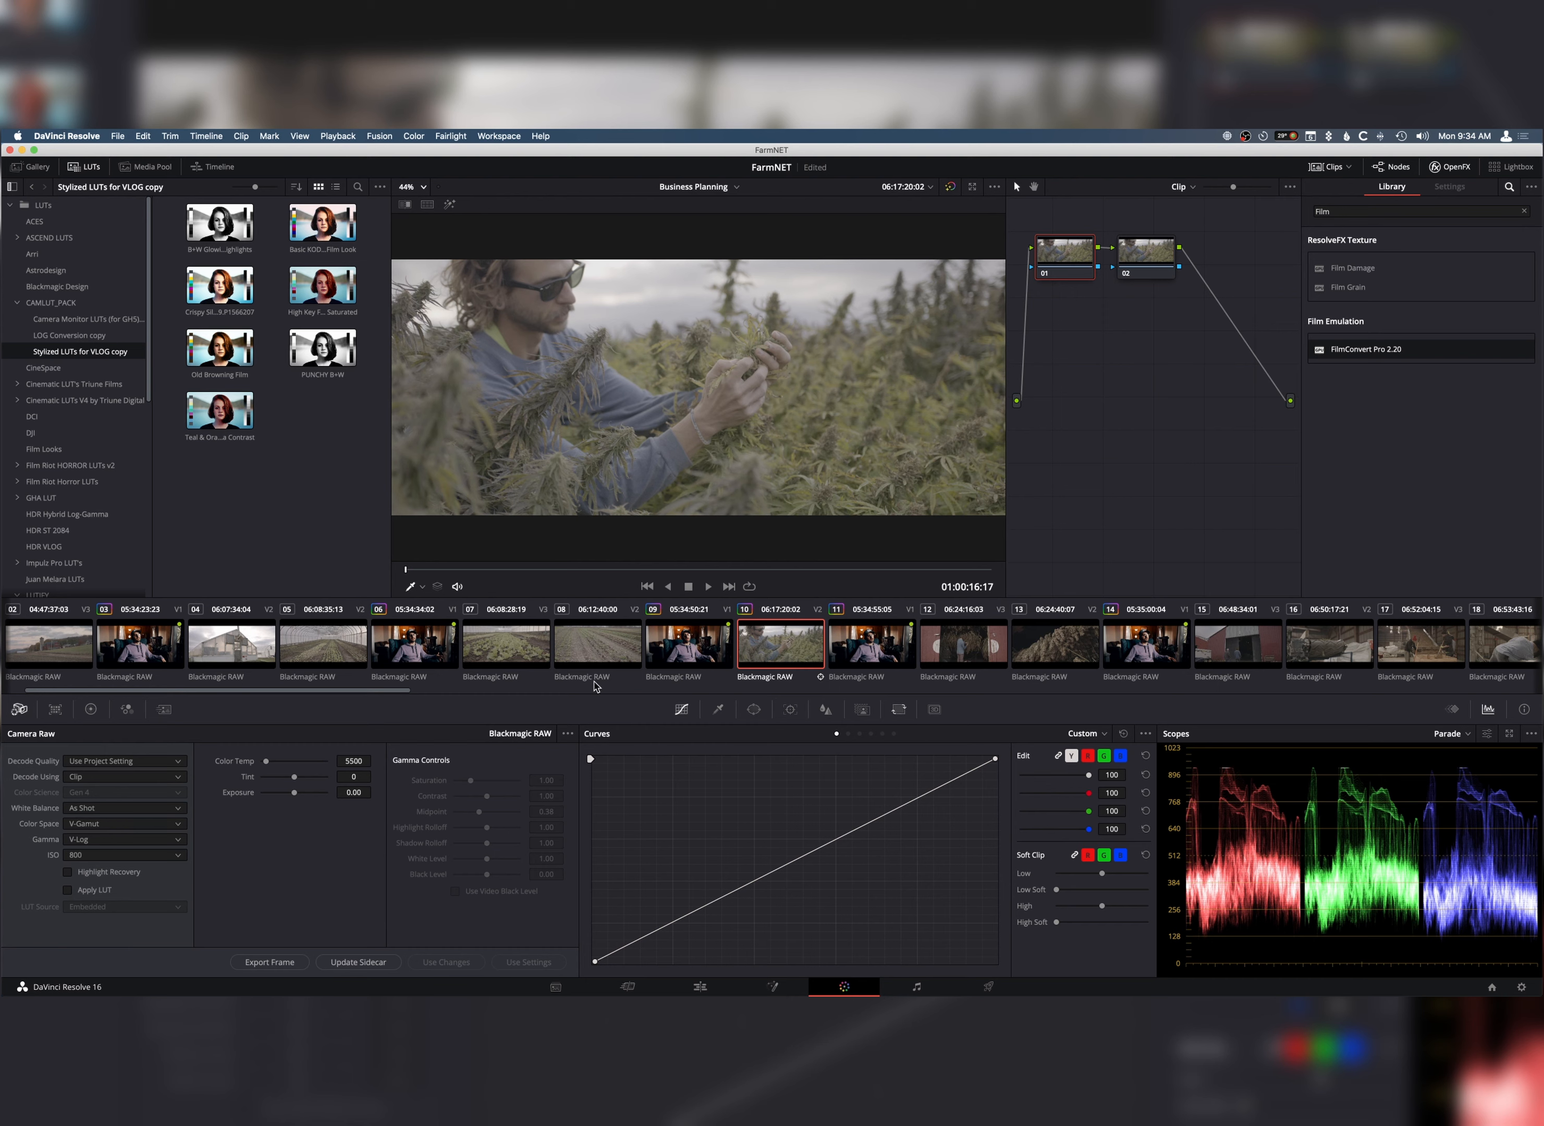
pyautogui.moveTo(1107, 273)
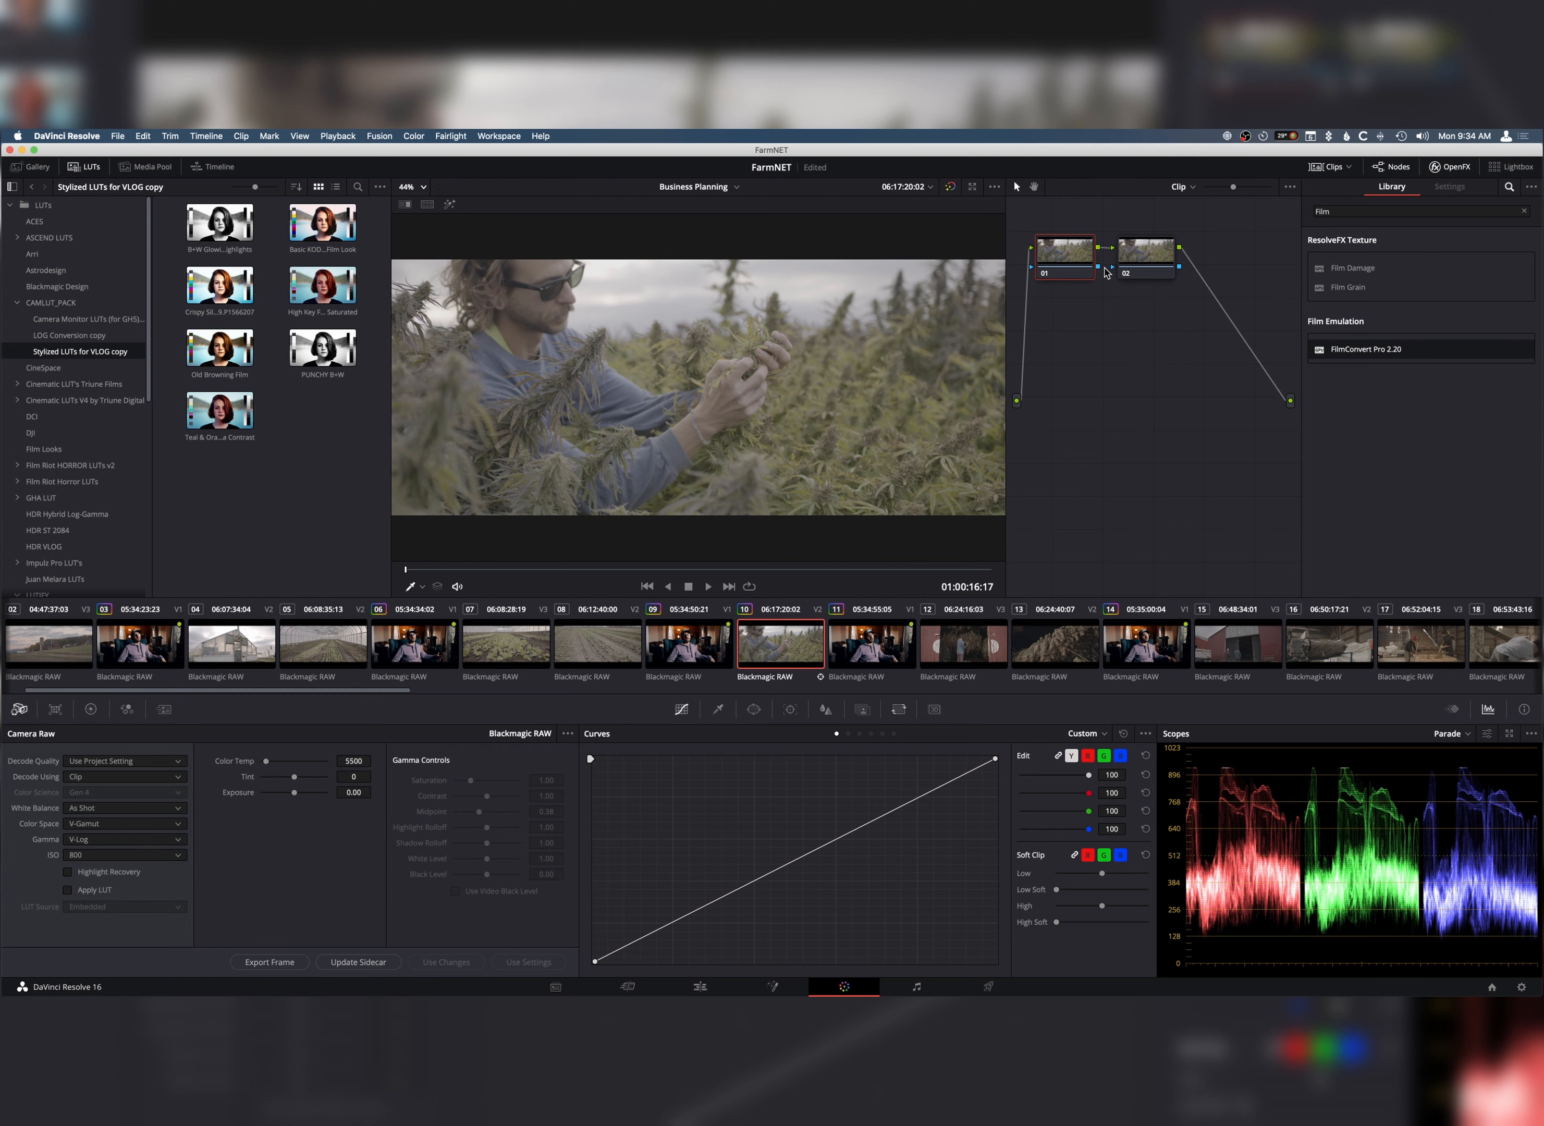
# - Apply the Basic Kodak Film Look LUT from Stylized LUTs for VLOG to node 02
pyautogui.click(1144, 252)
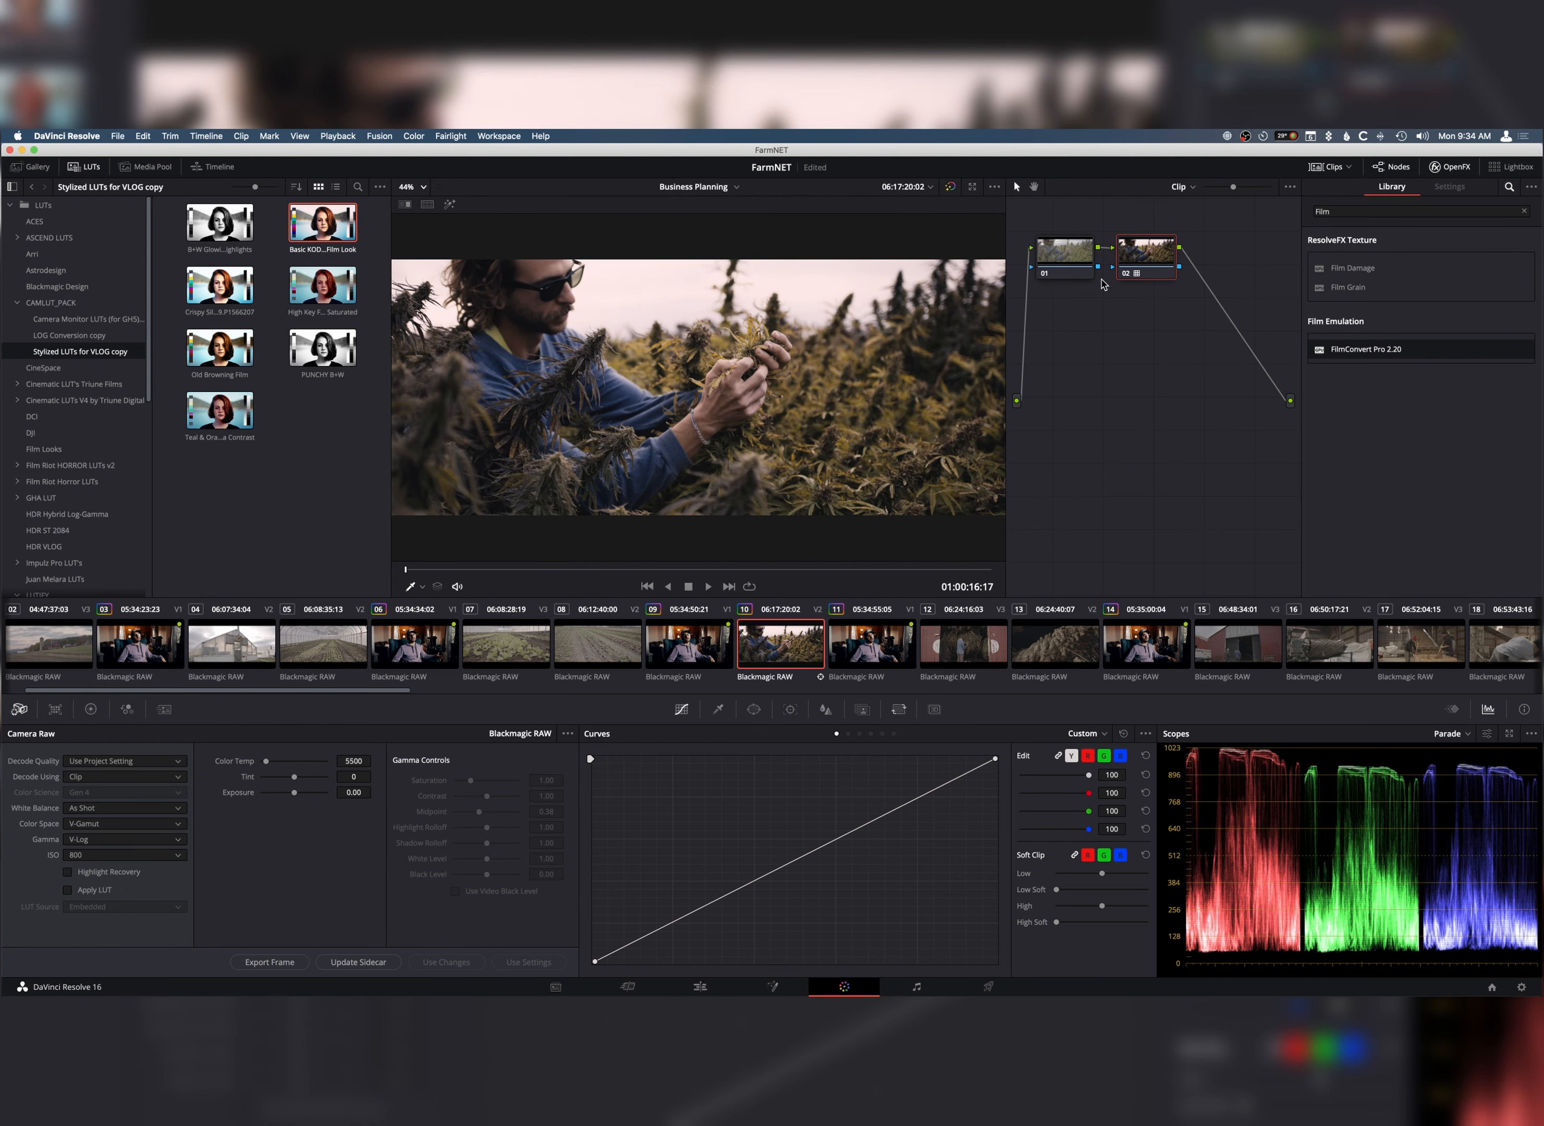
pyautogui.click(1064, 256)
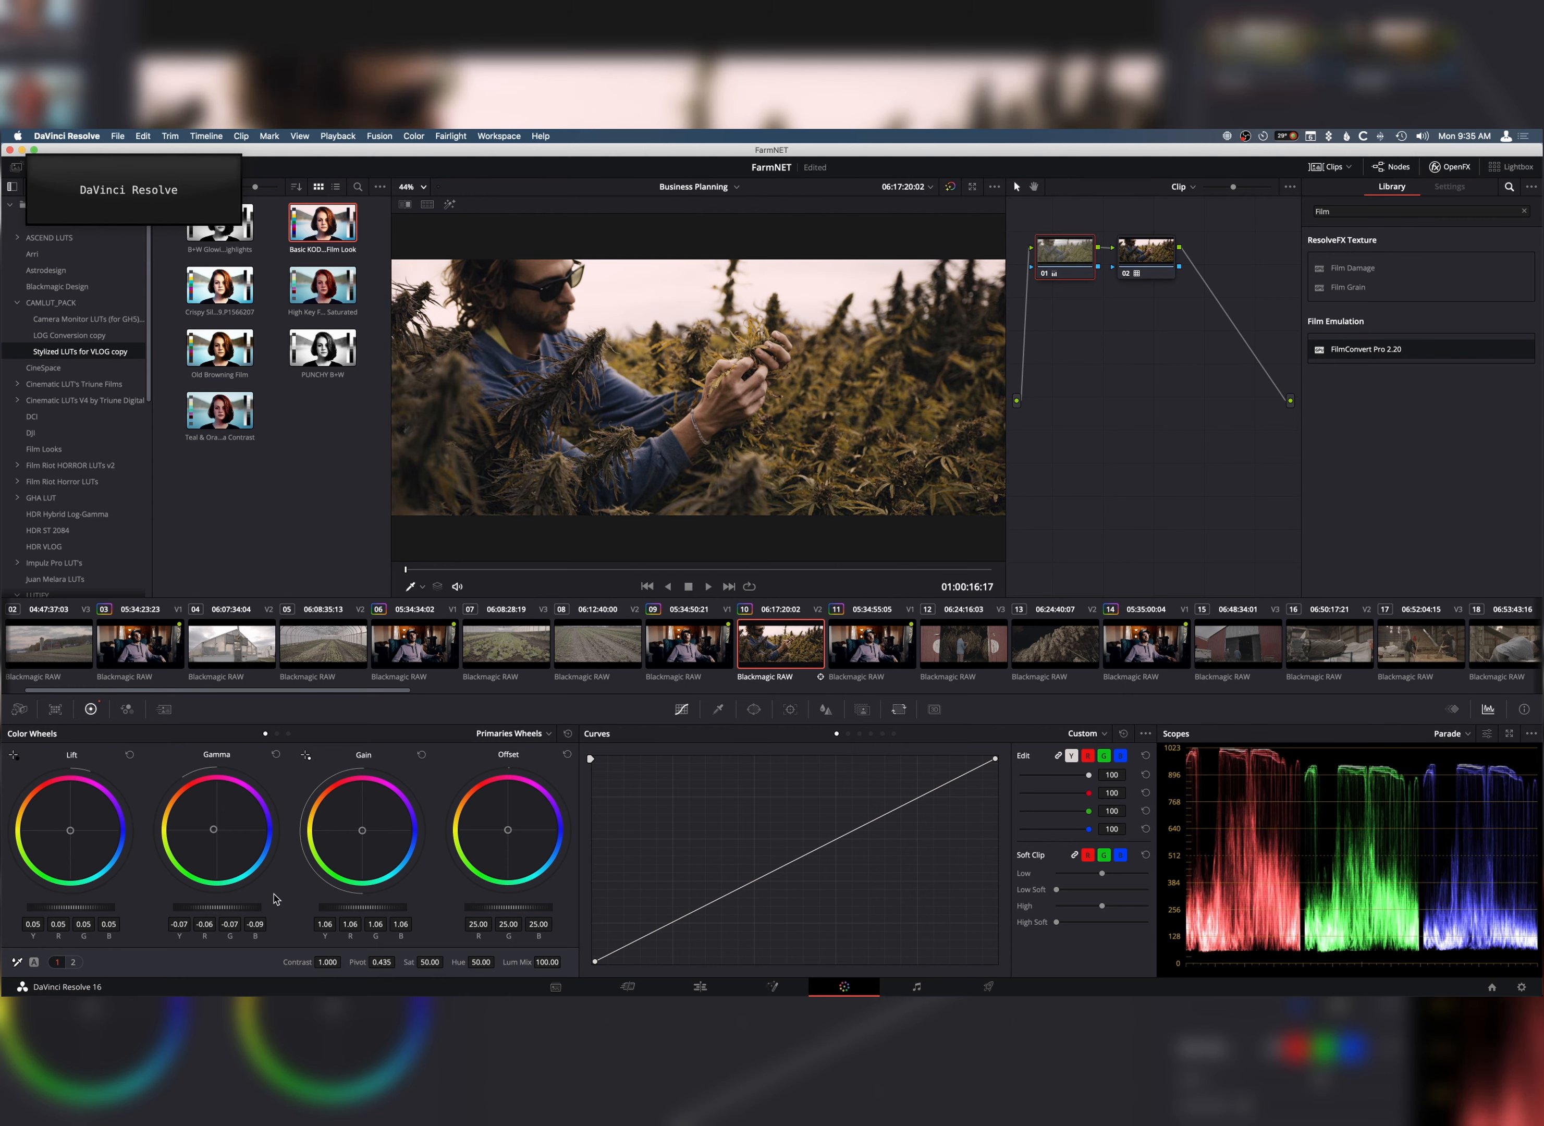
pyautogui.moveTo(363, 792)
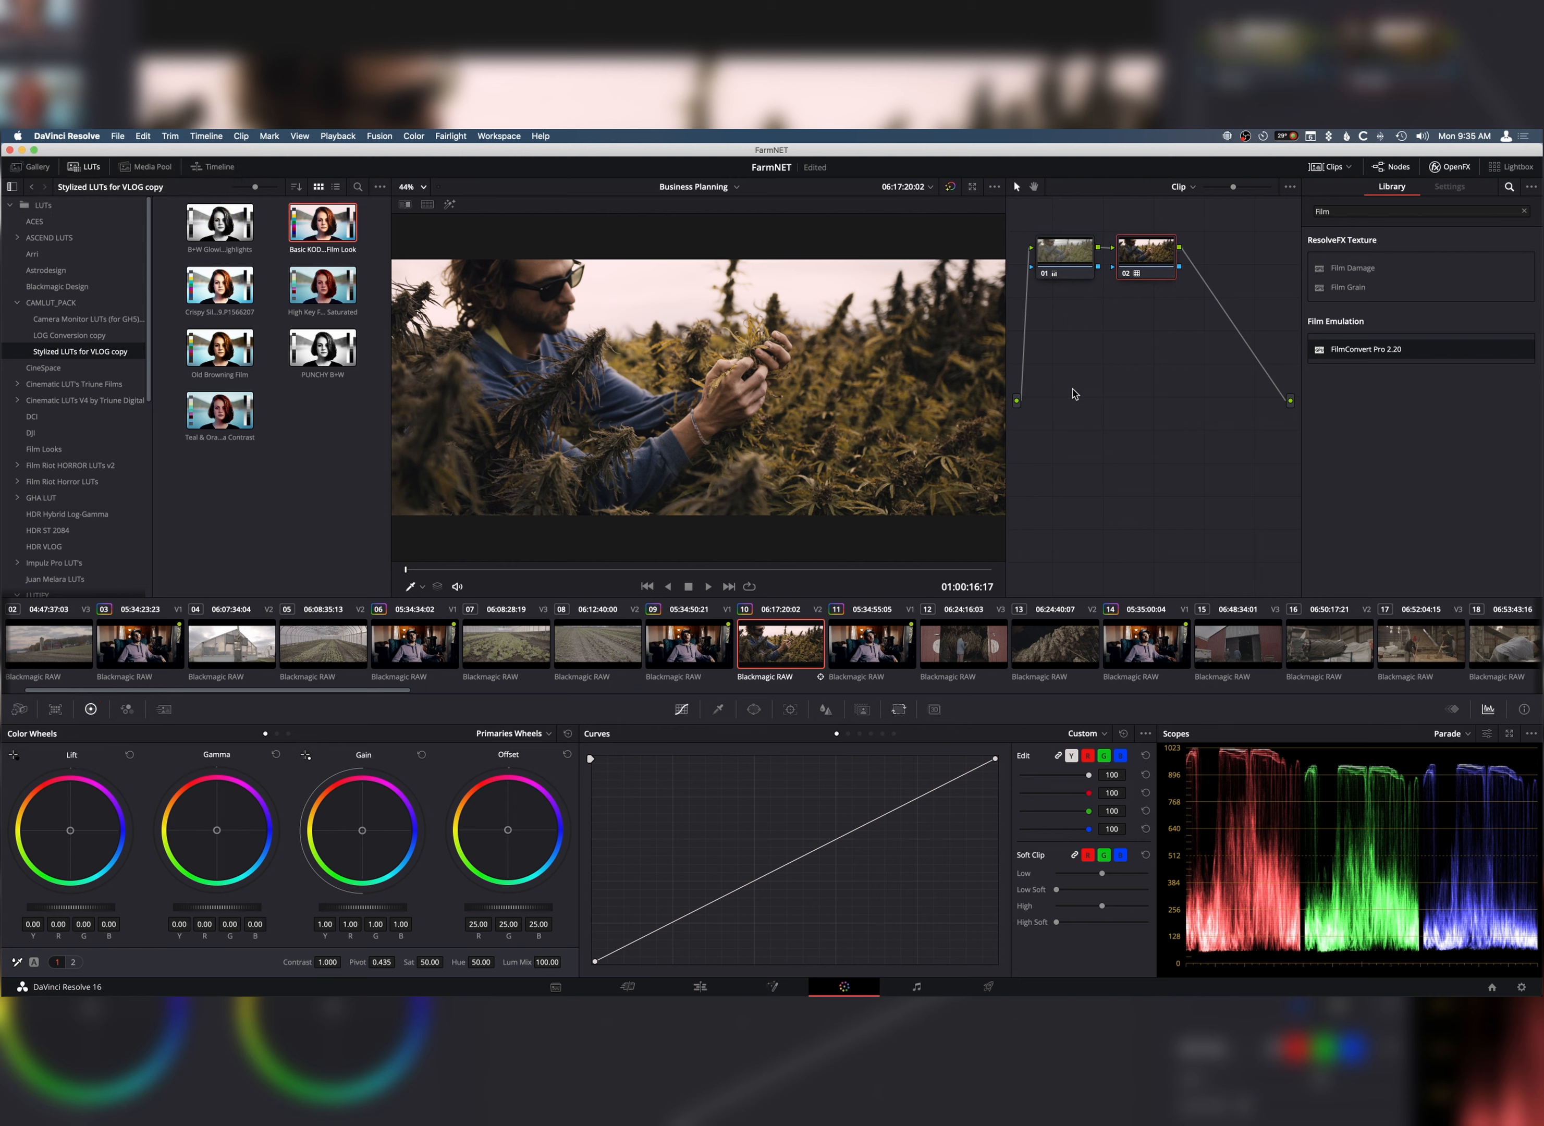
pyautogui.moveTo(1072, 396)
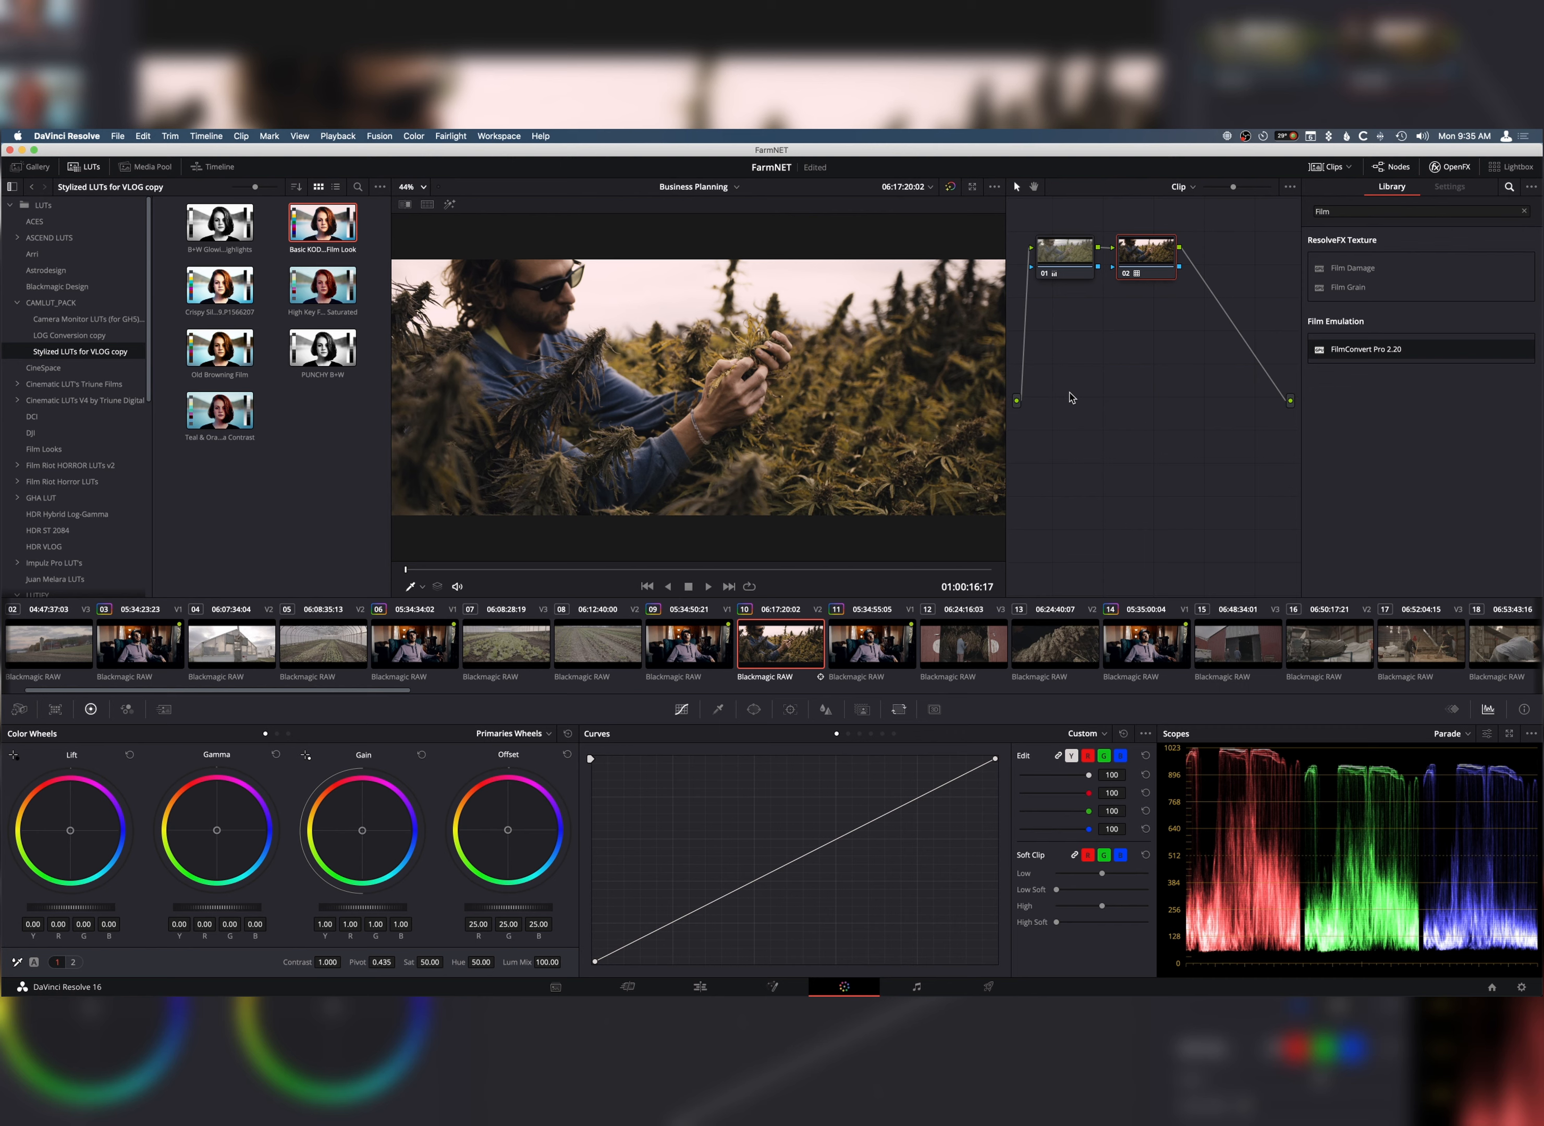
pyautogui.moveTo(611, 924)
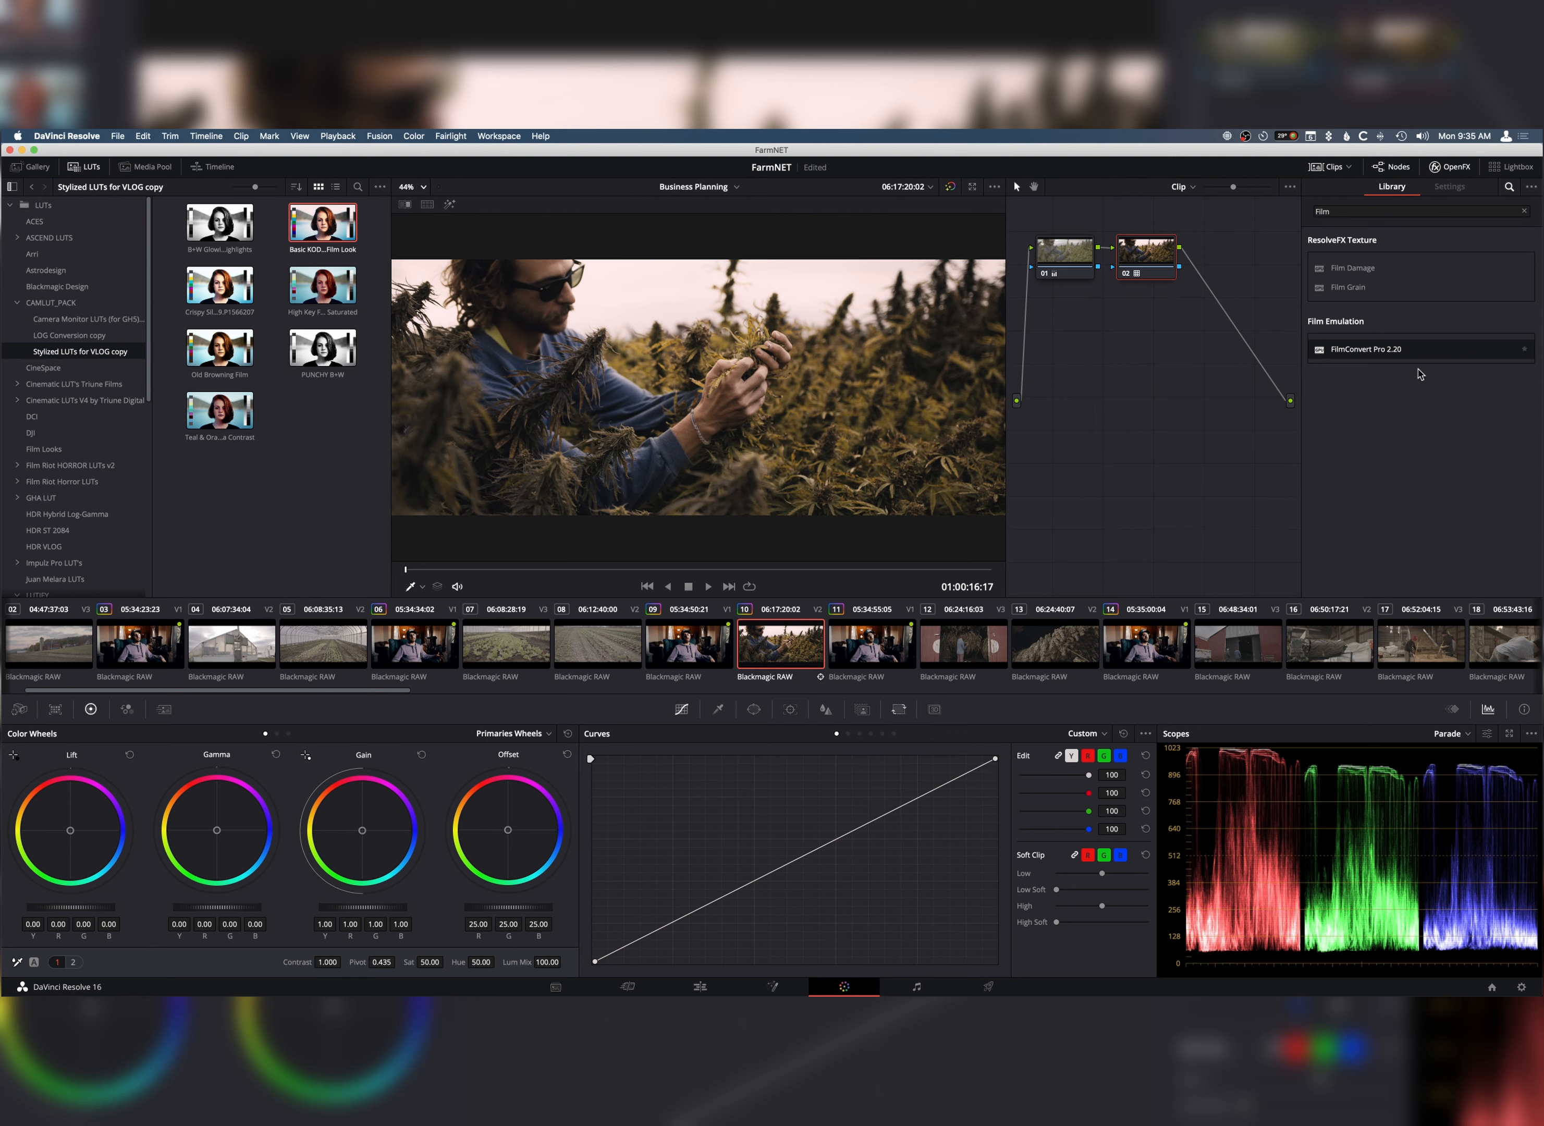
pyautogui.moveTo(586, 930)
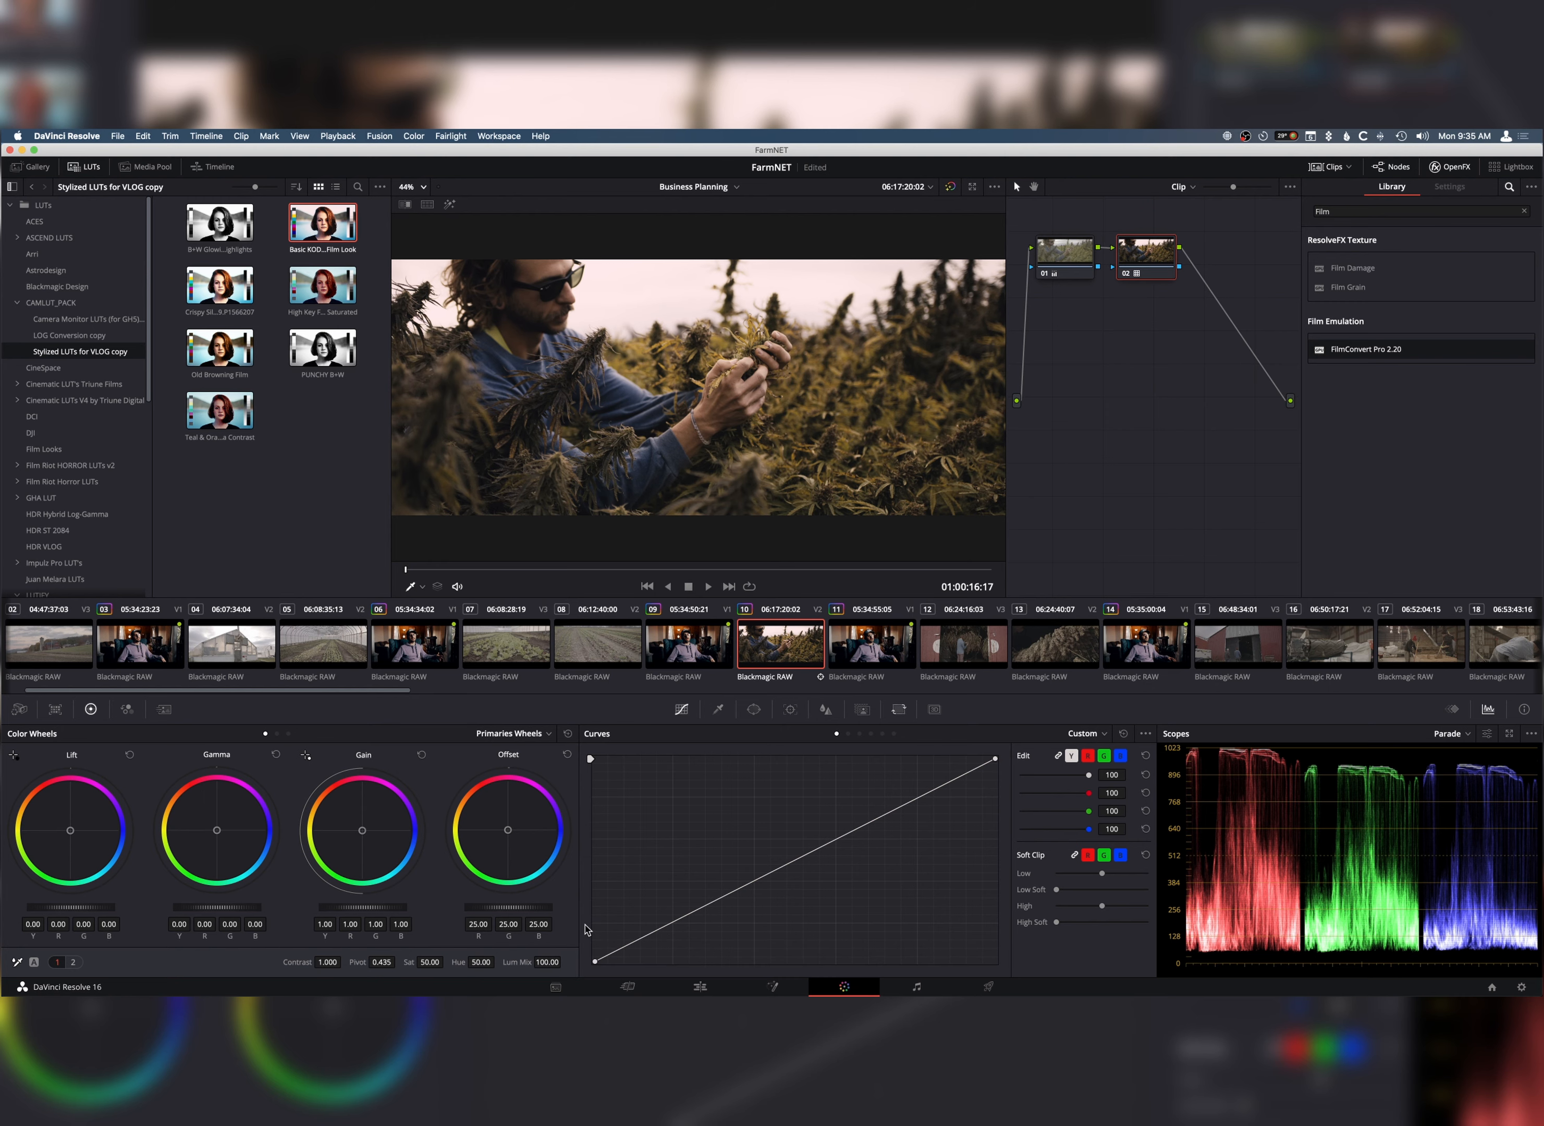
# - Add 35mmGRAIN_1_4K.mov from Film Grain > HOLY GRAIN 4K > 35mm into the media pool
pyautogui.click(555, 986)
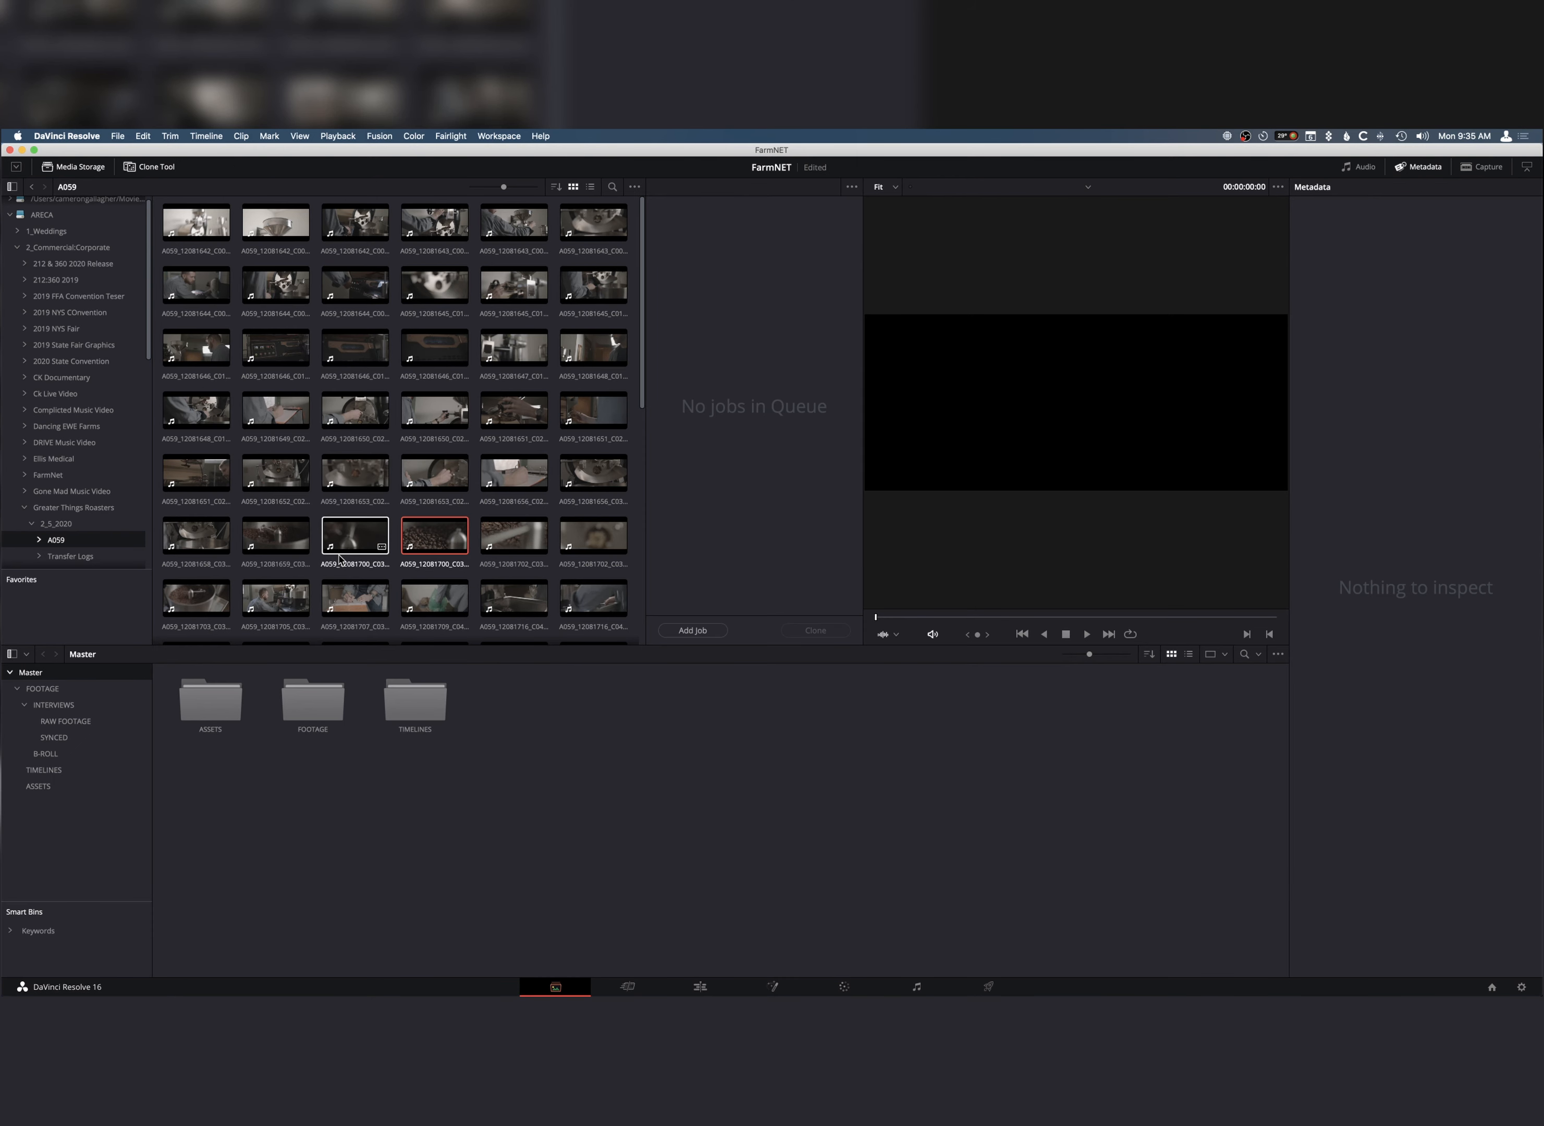
pyautogui.scroll(-3)
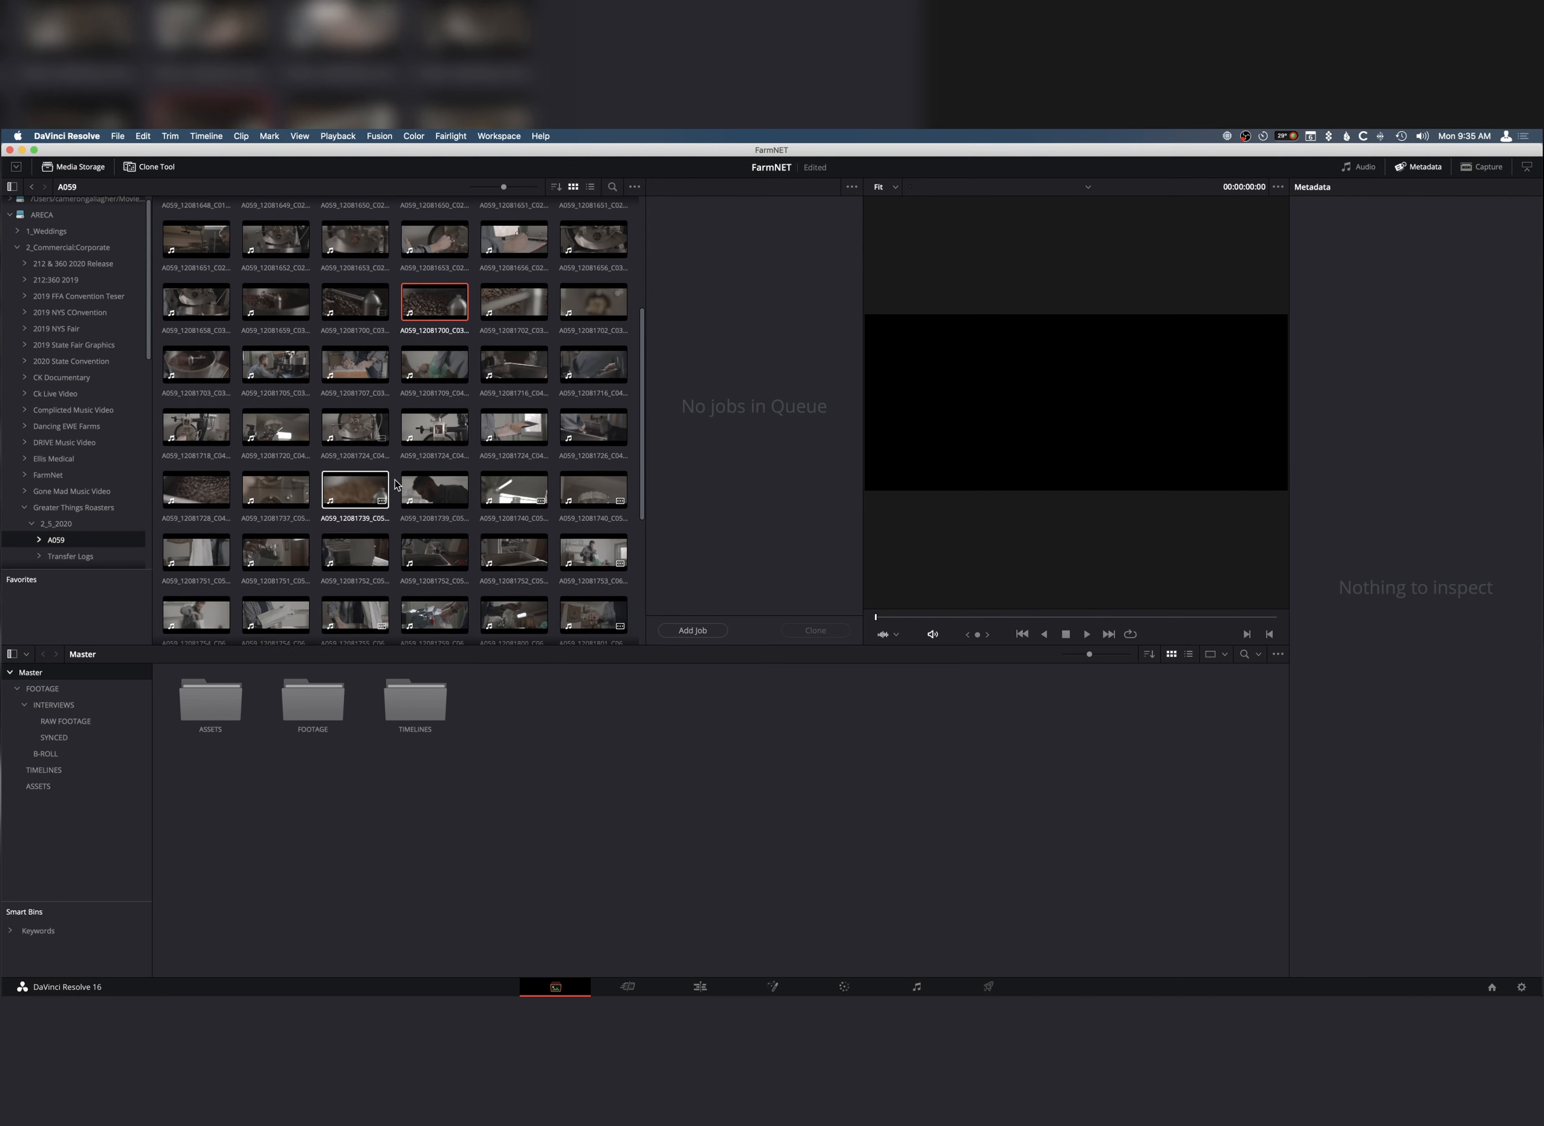
pyautogui.scroll(-3)
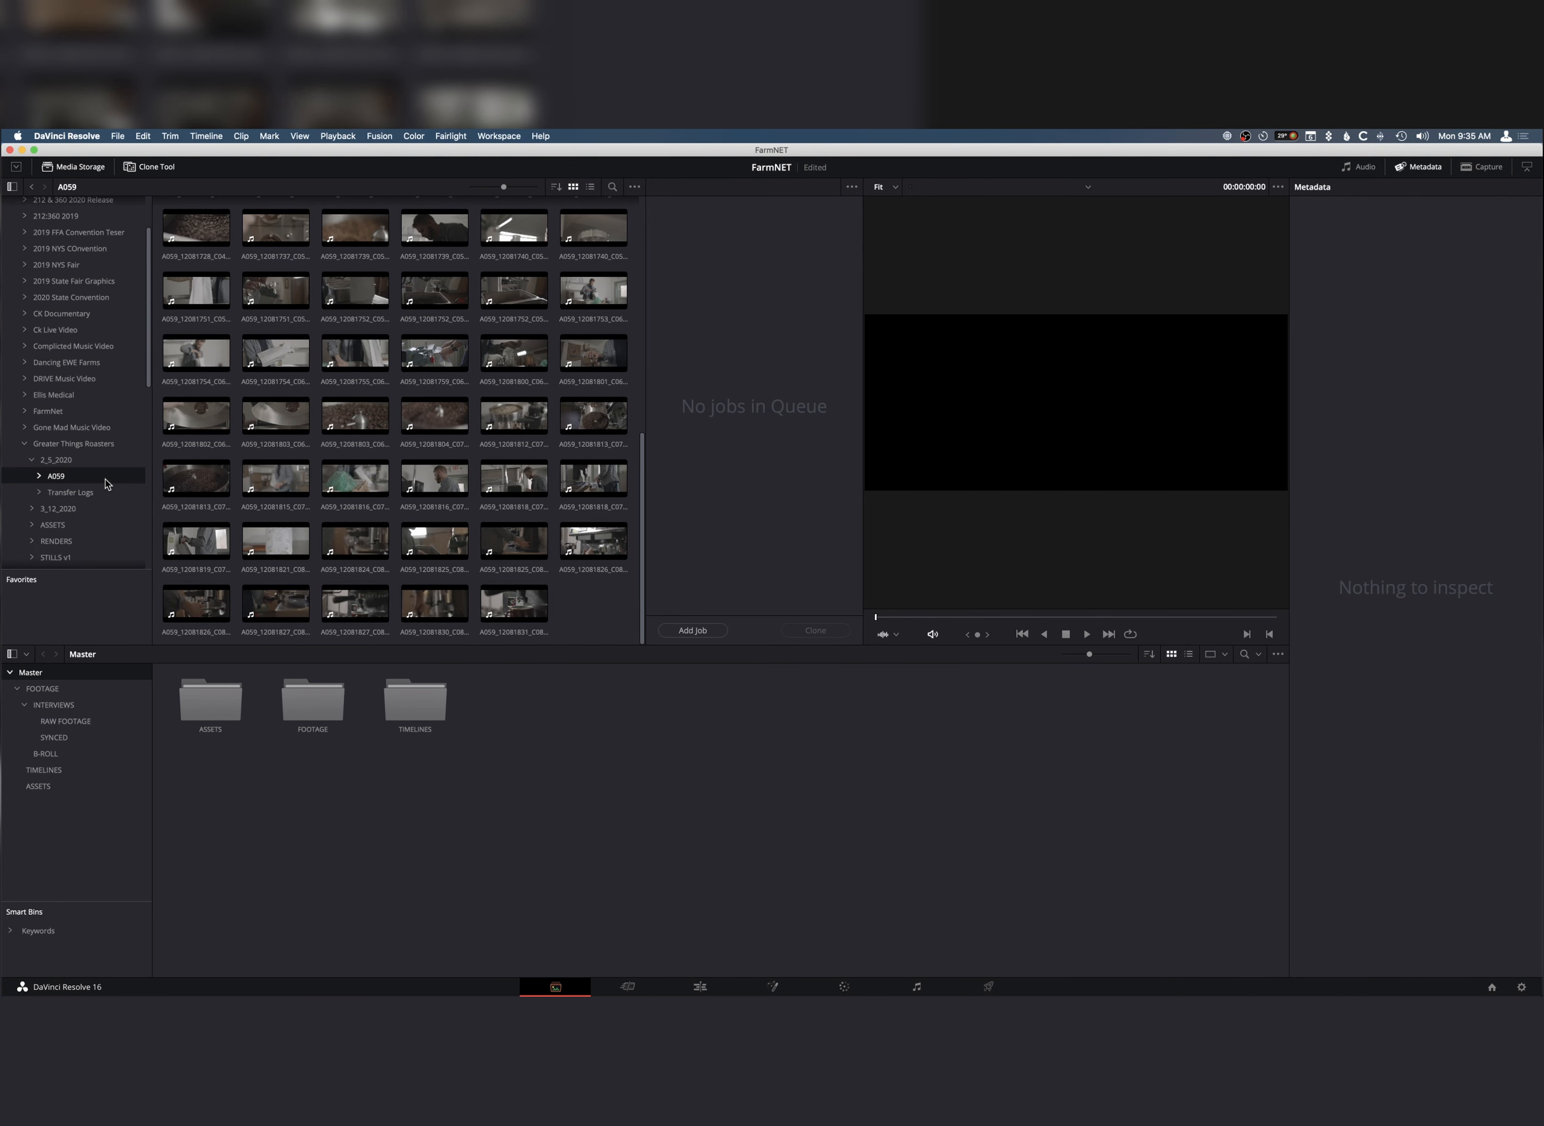
pyautogui.scroll(-3)
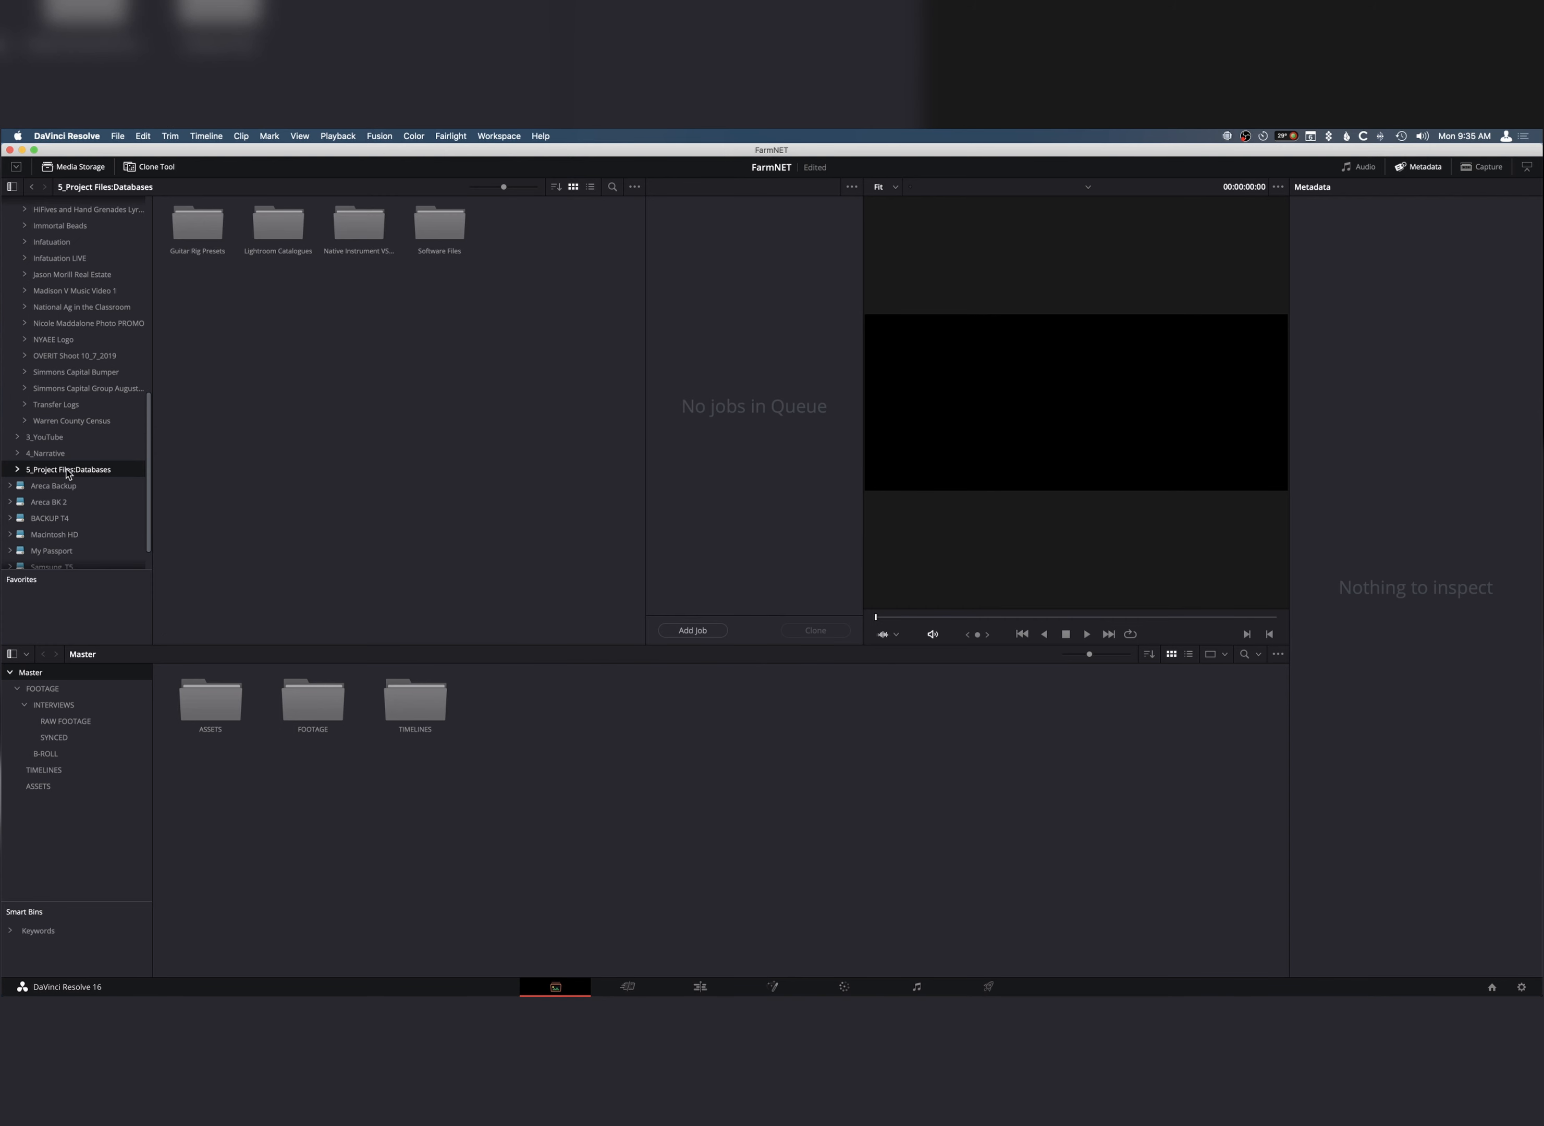
pyautogui.doubleClick(437, 223)
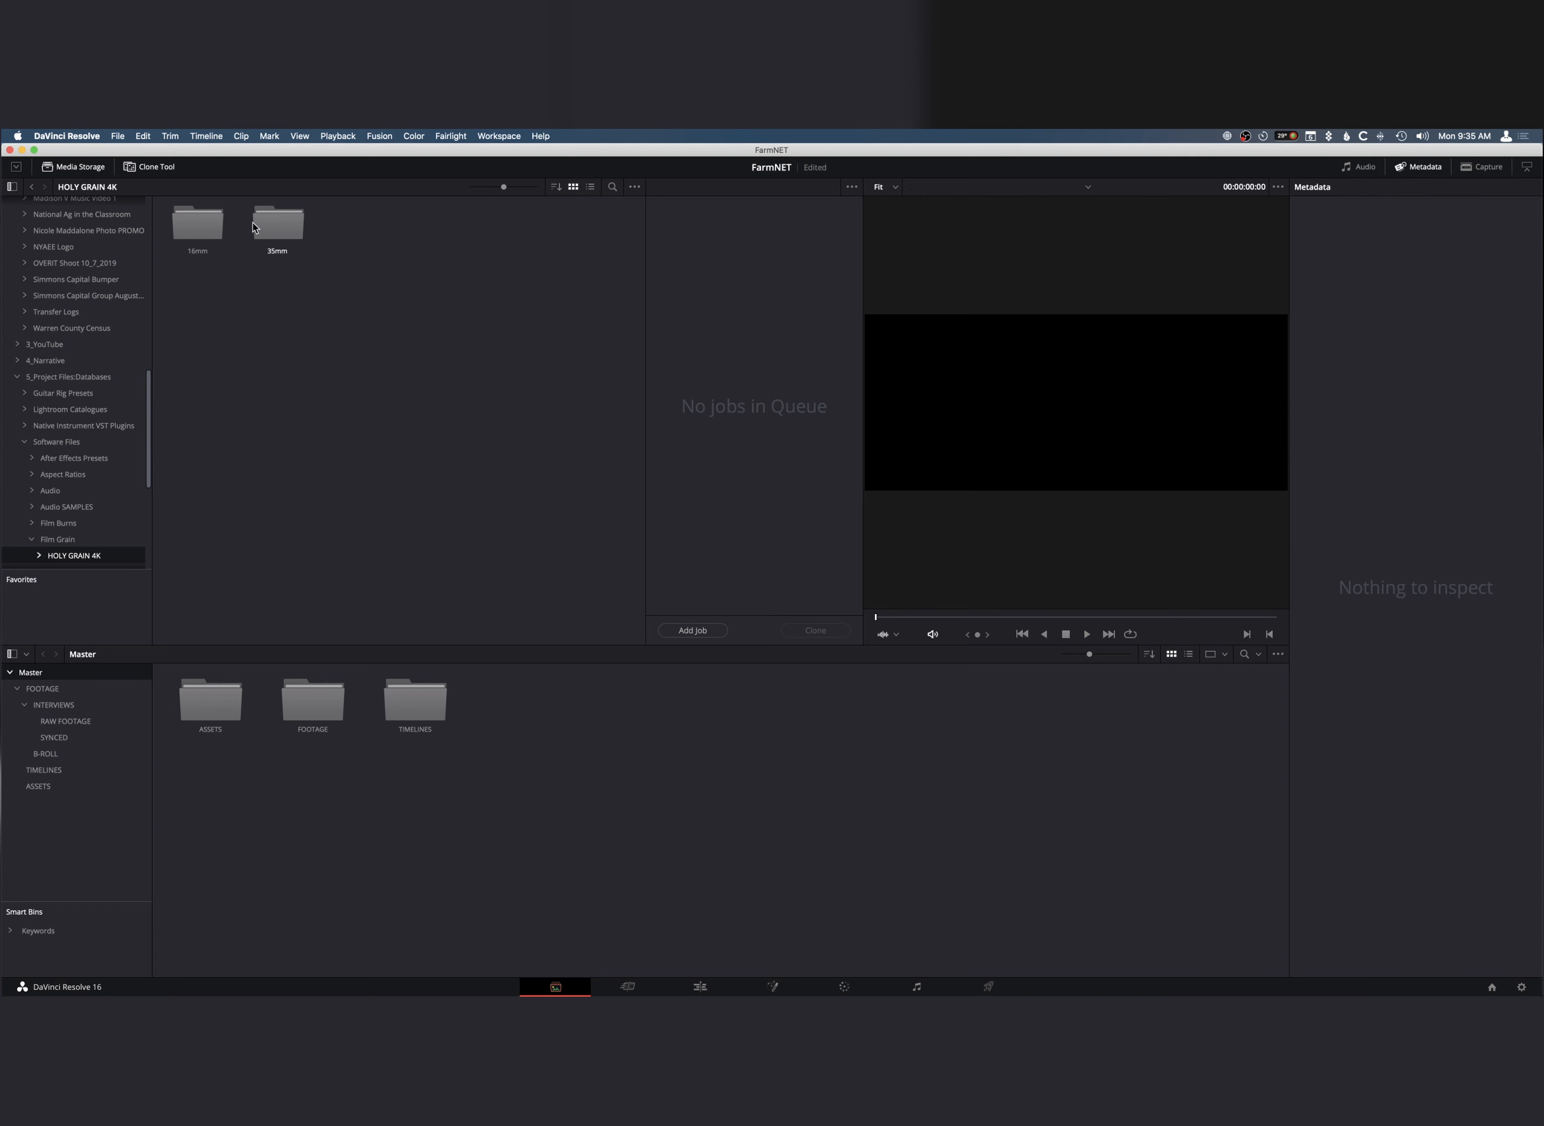
pyautogui.rightClick(197, 222)
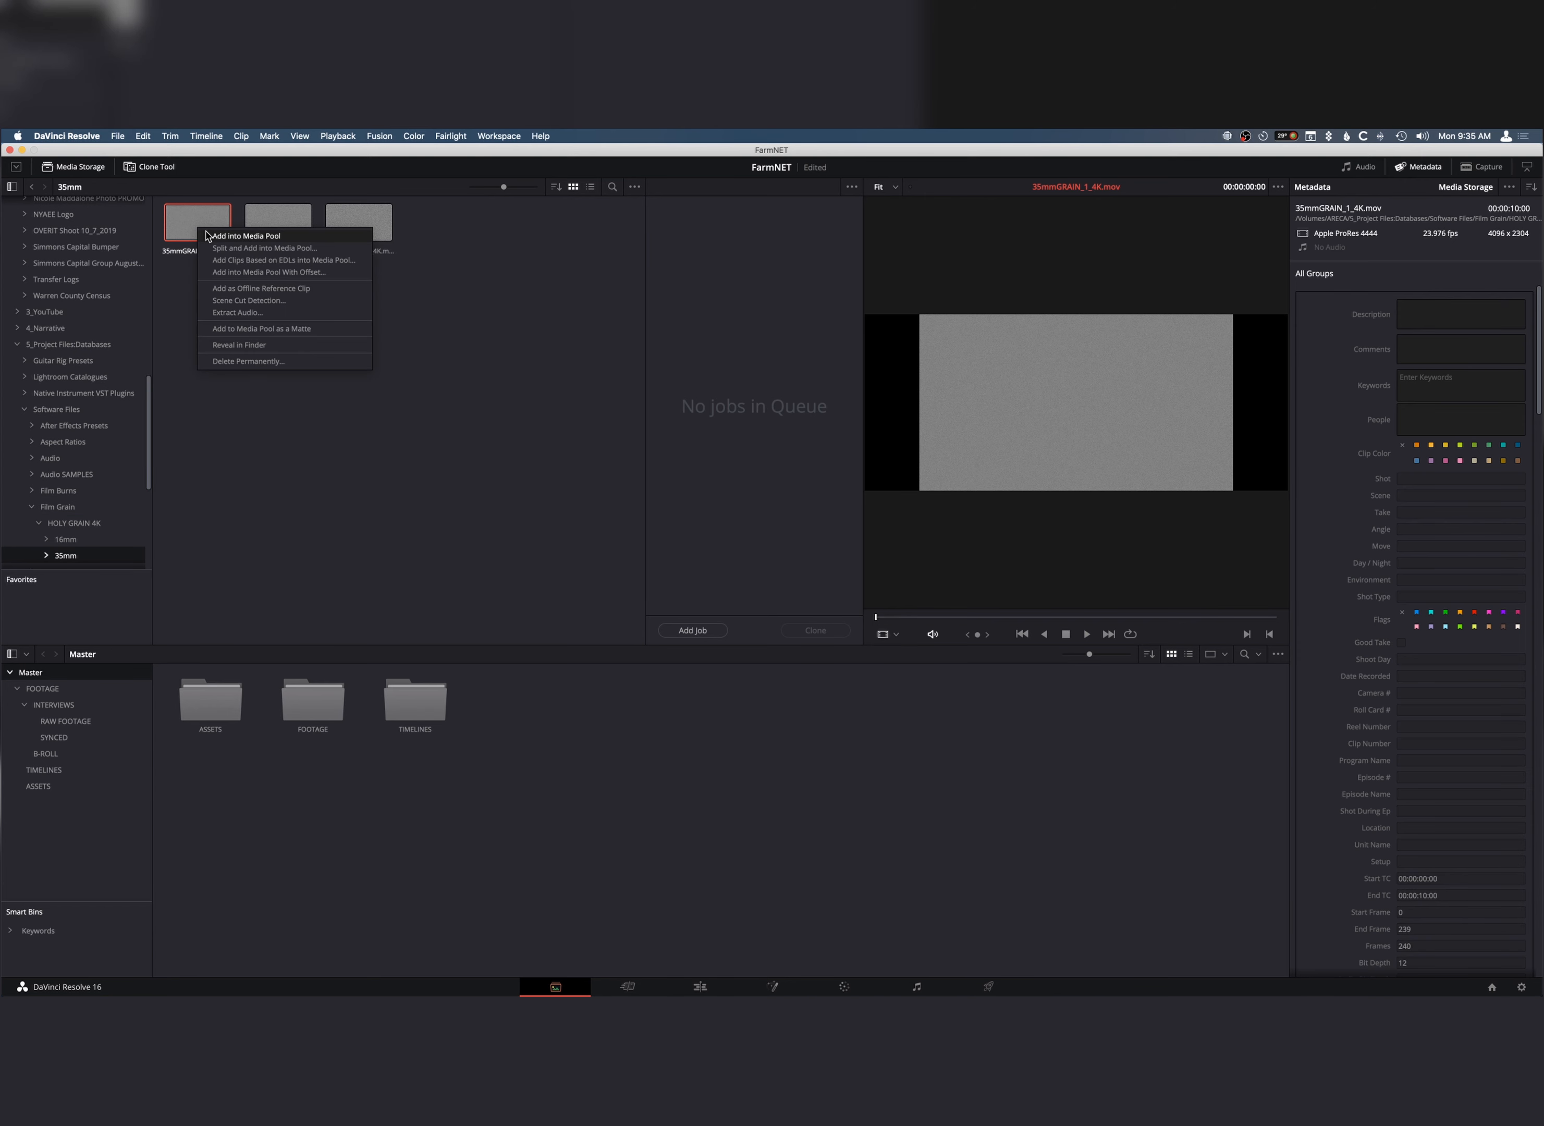
pyautogui.moveTo(260, 329)
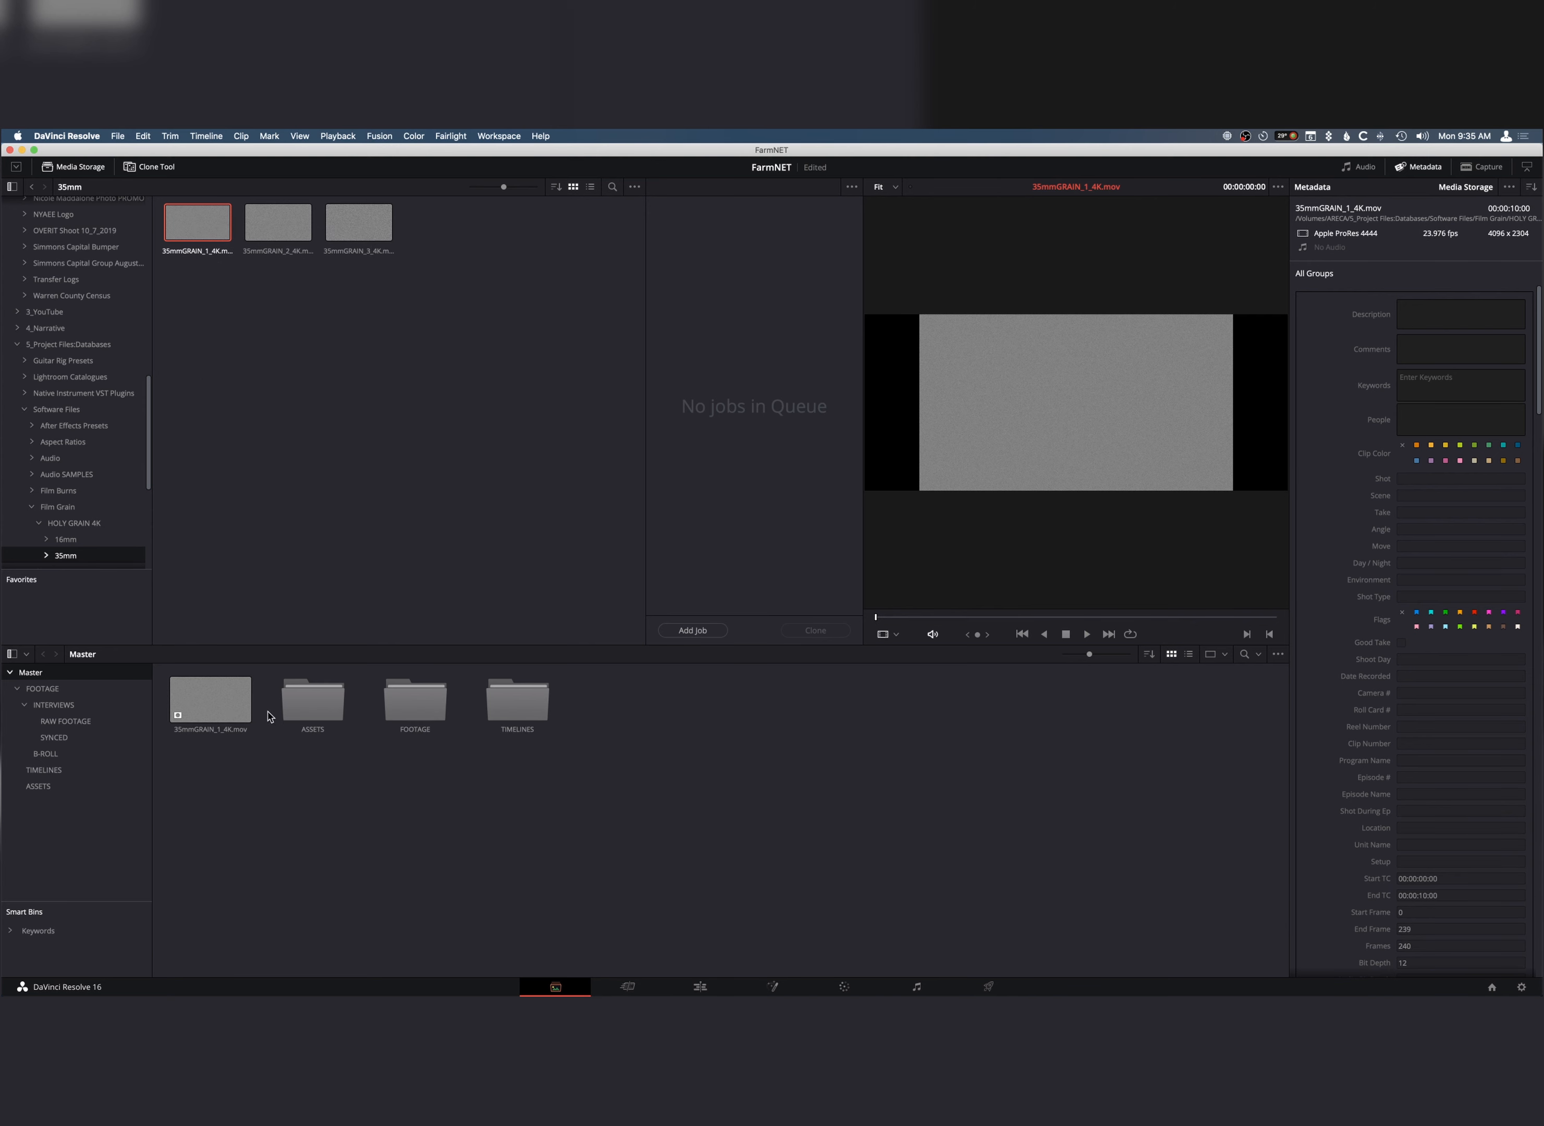
pyautogui.moveTo(736, 910)
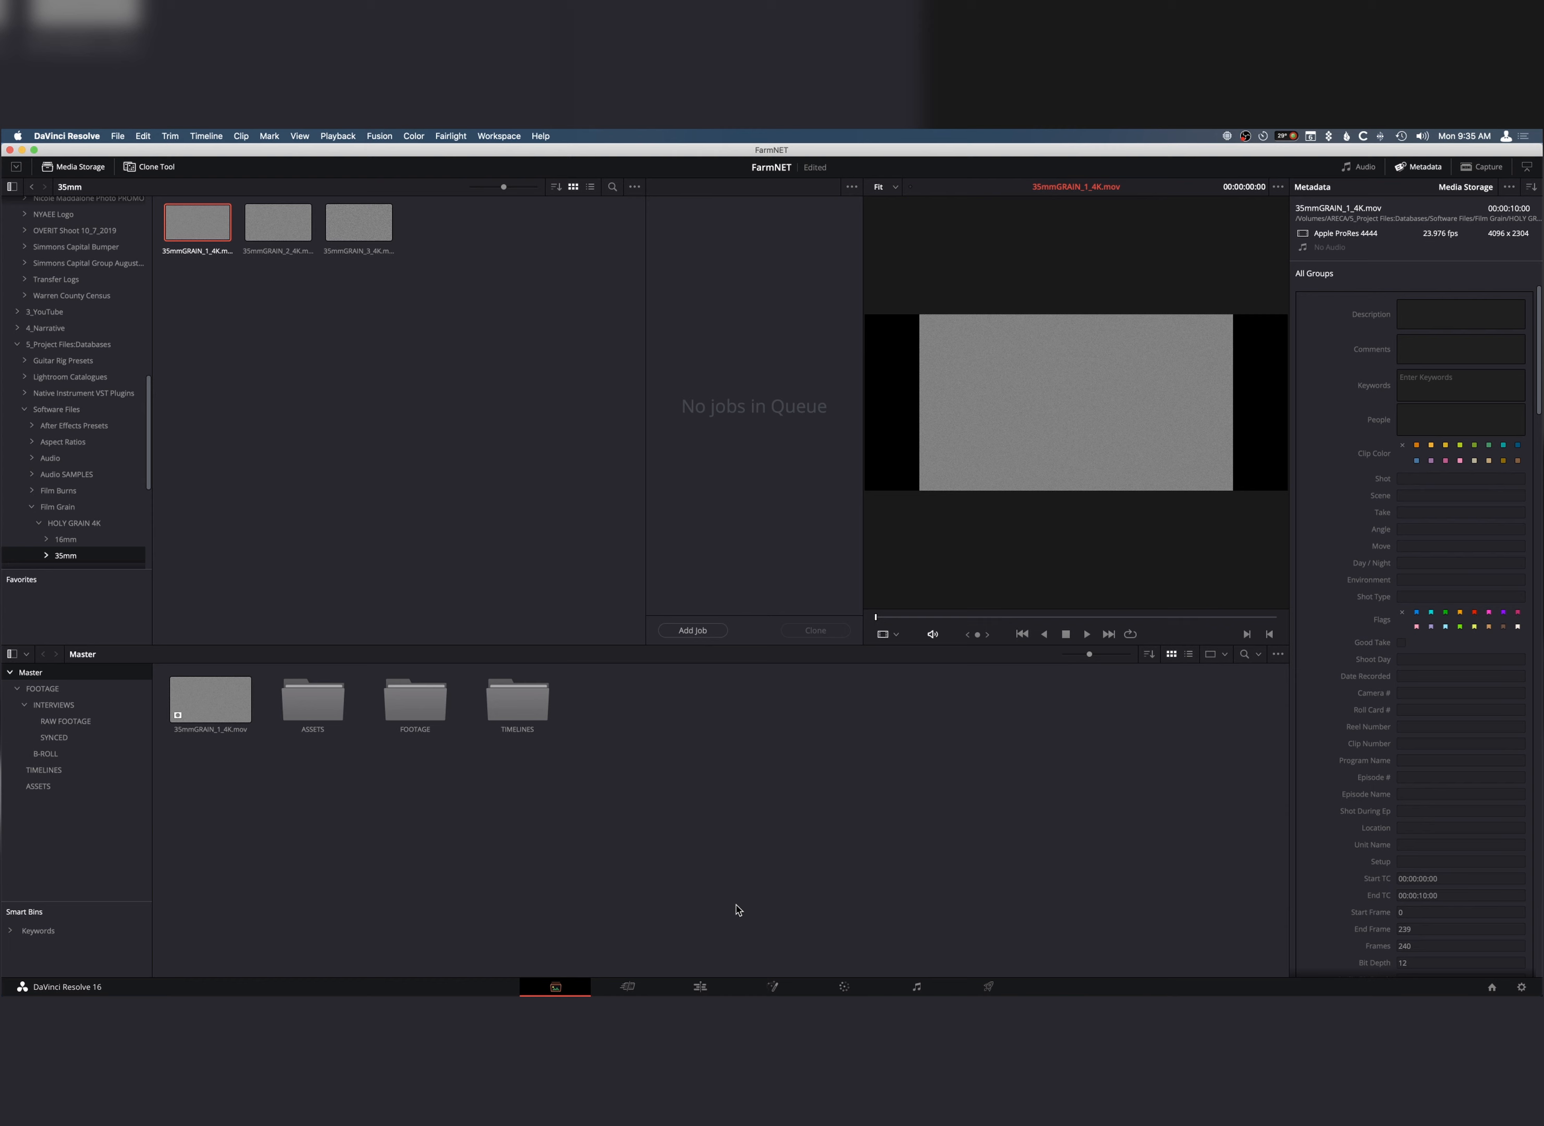
pyautogui.click(843, 986)
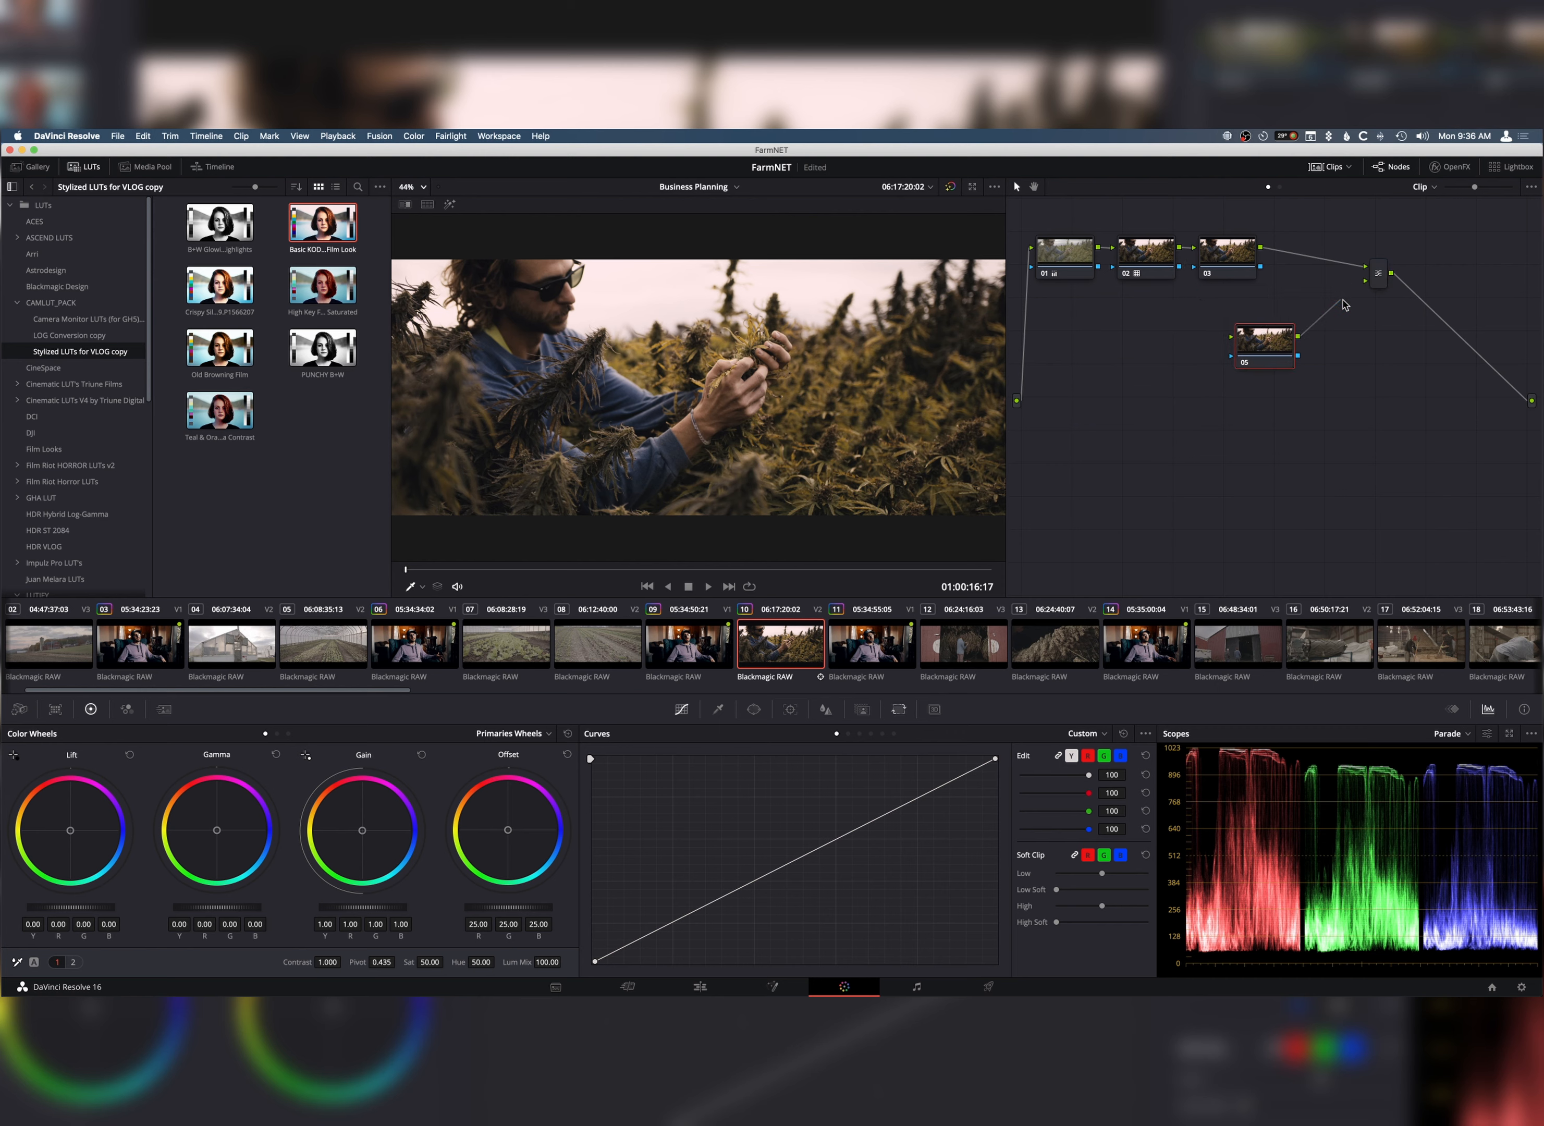
# - Add 35mmGRAIN_1_4K.mov as an external matte on node 05 feeding the layer mixer
pyautogui.rightClick(1263, 338)
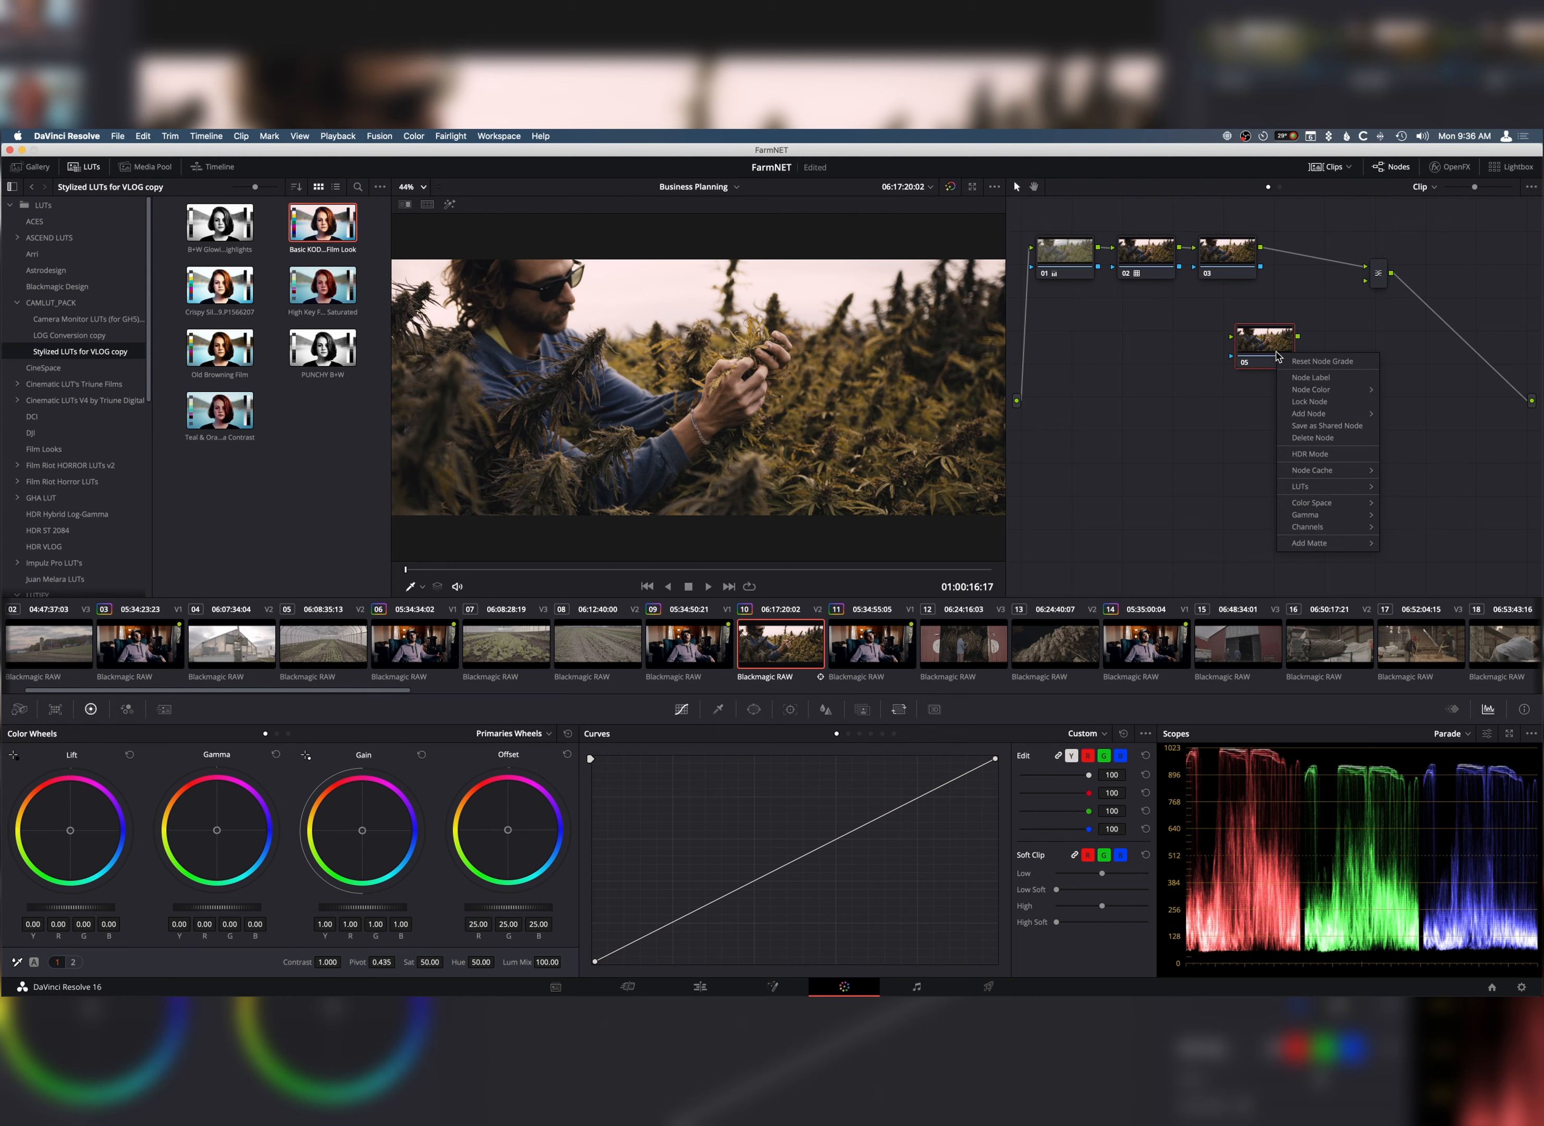
pyautogui.moveTo(1308, 543)
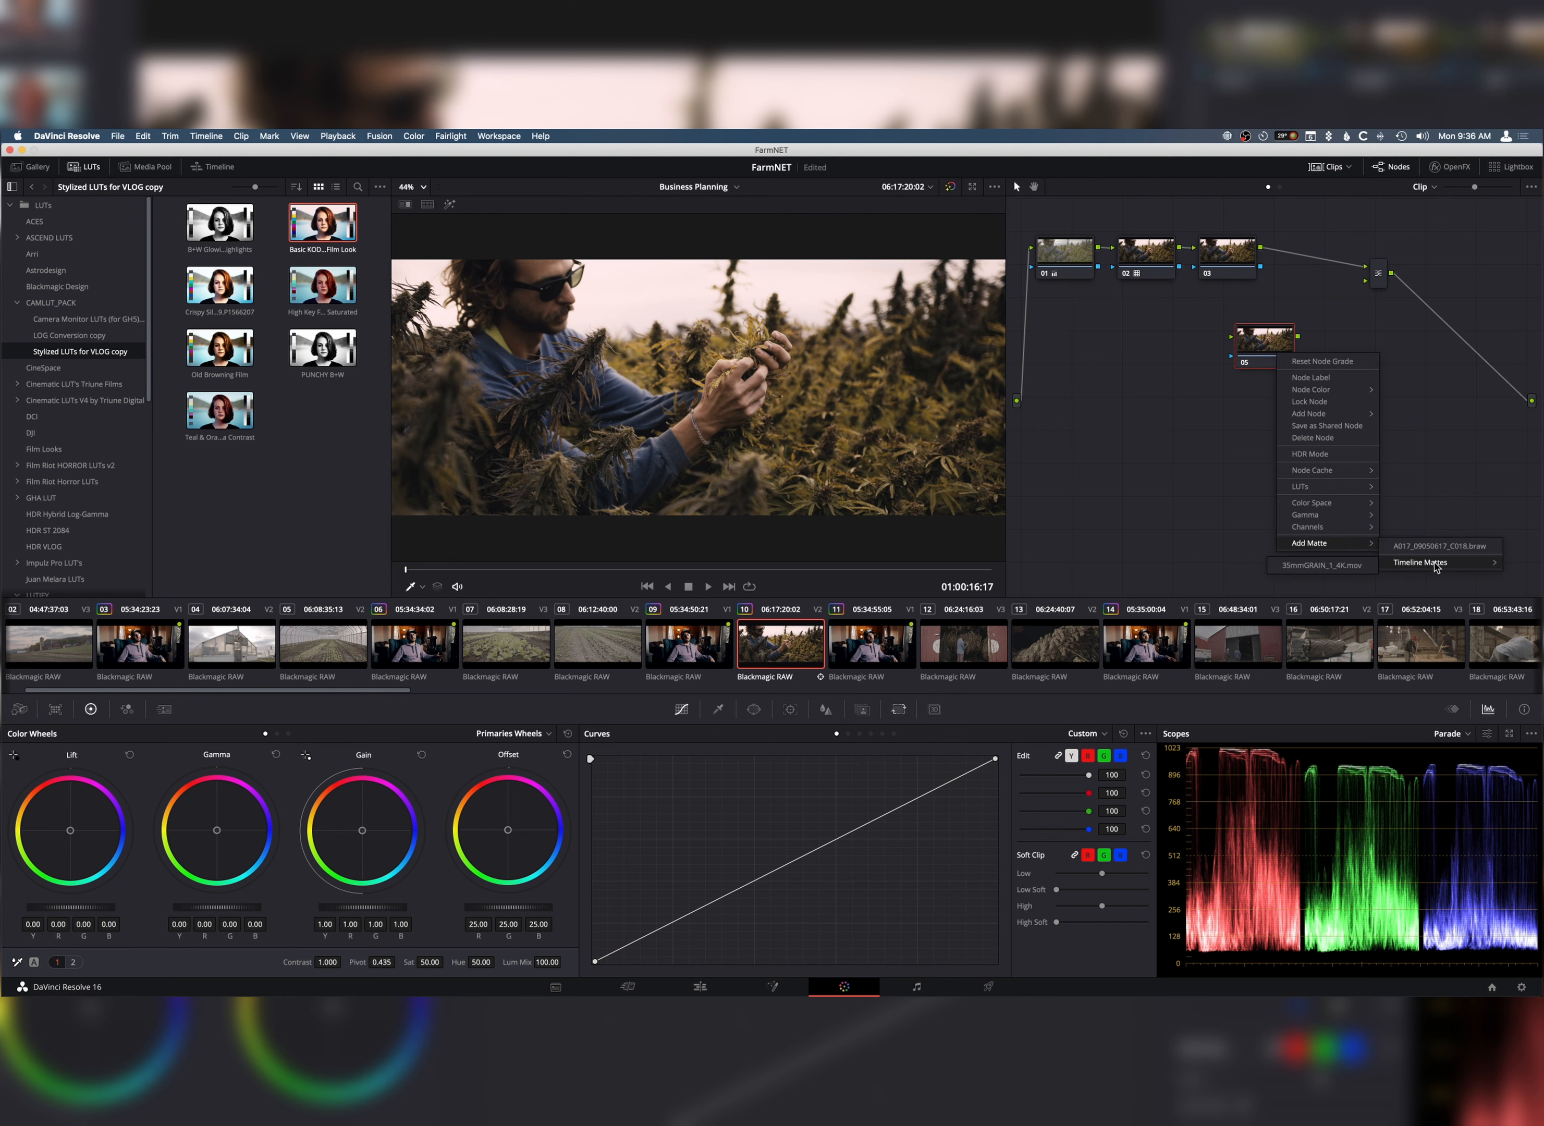
pyautogui.moveTo(1322, 564)
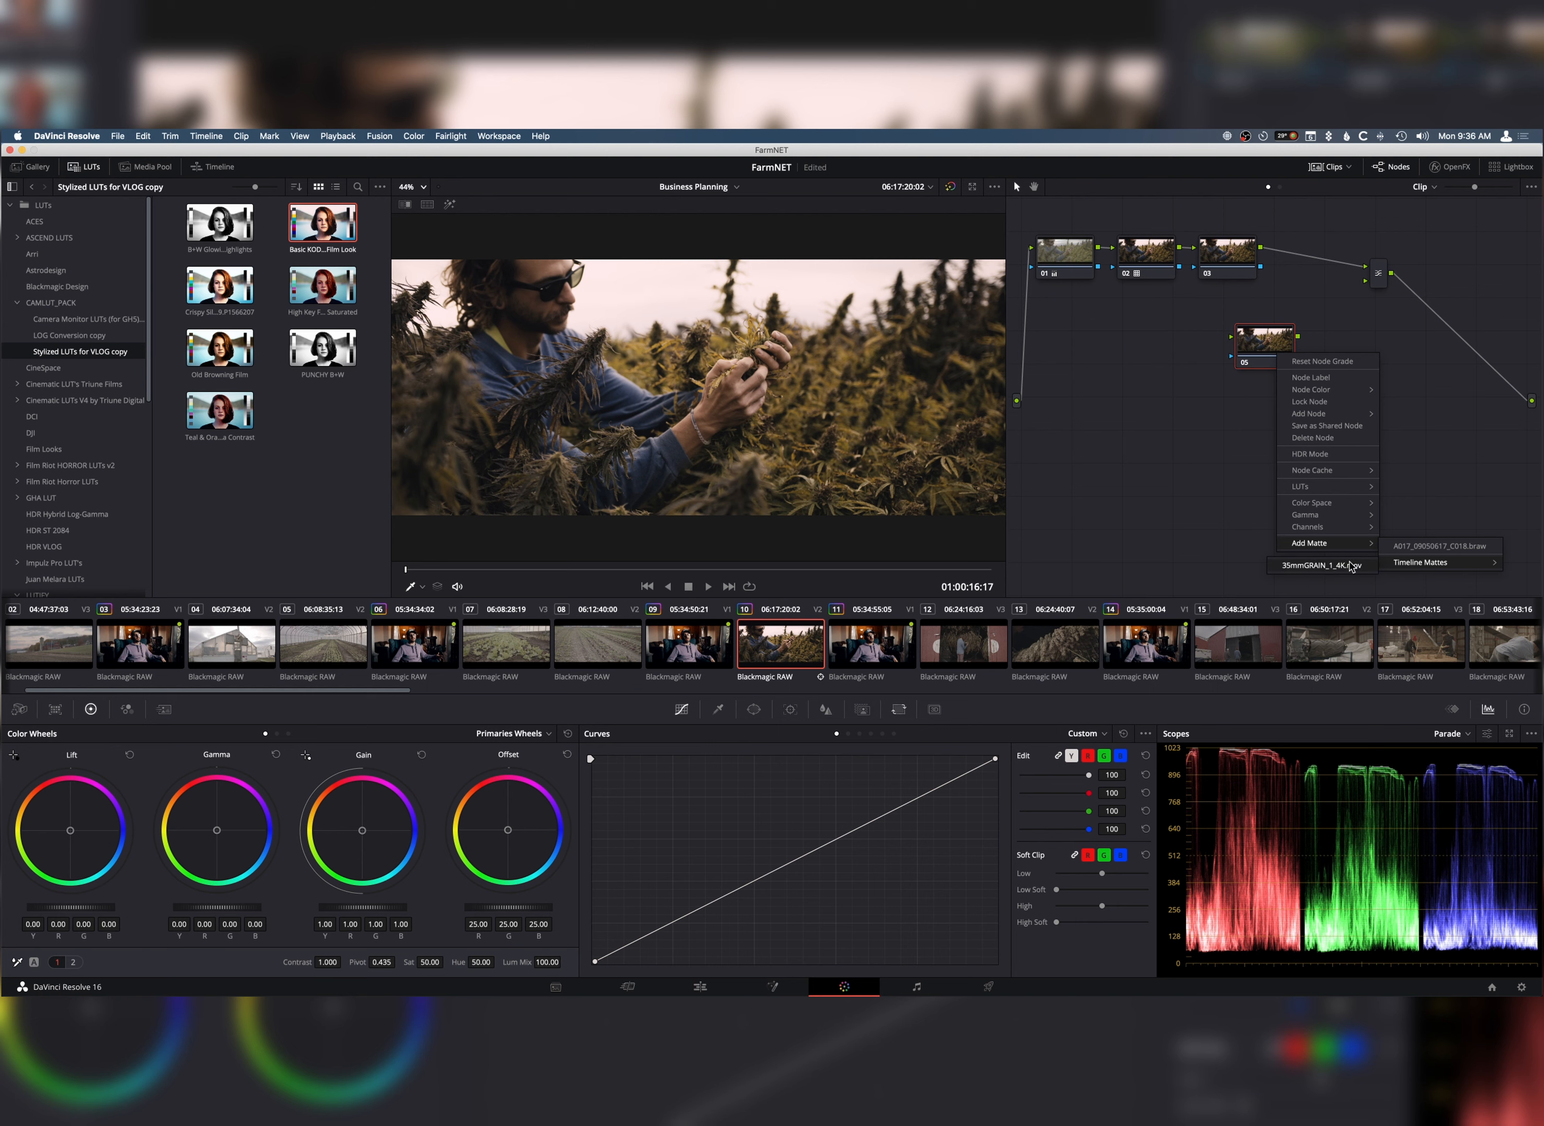
pyautogui.click(1319, 565)
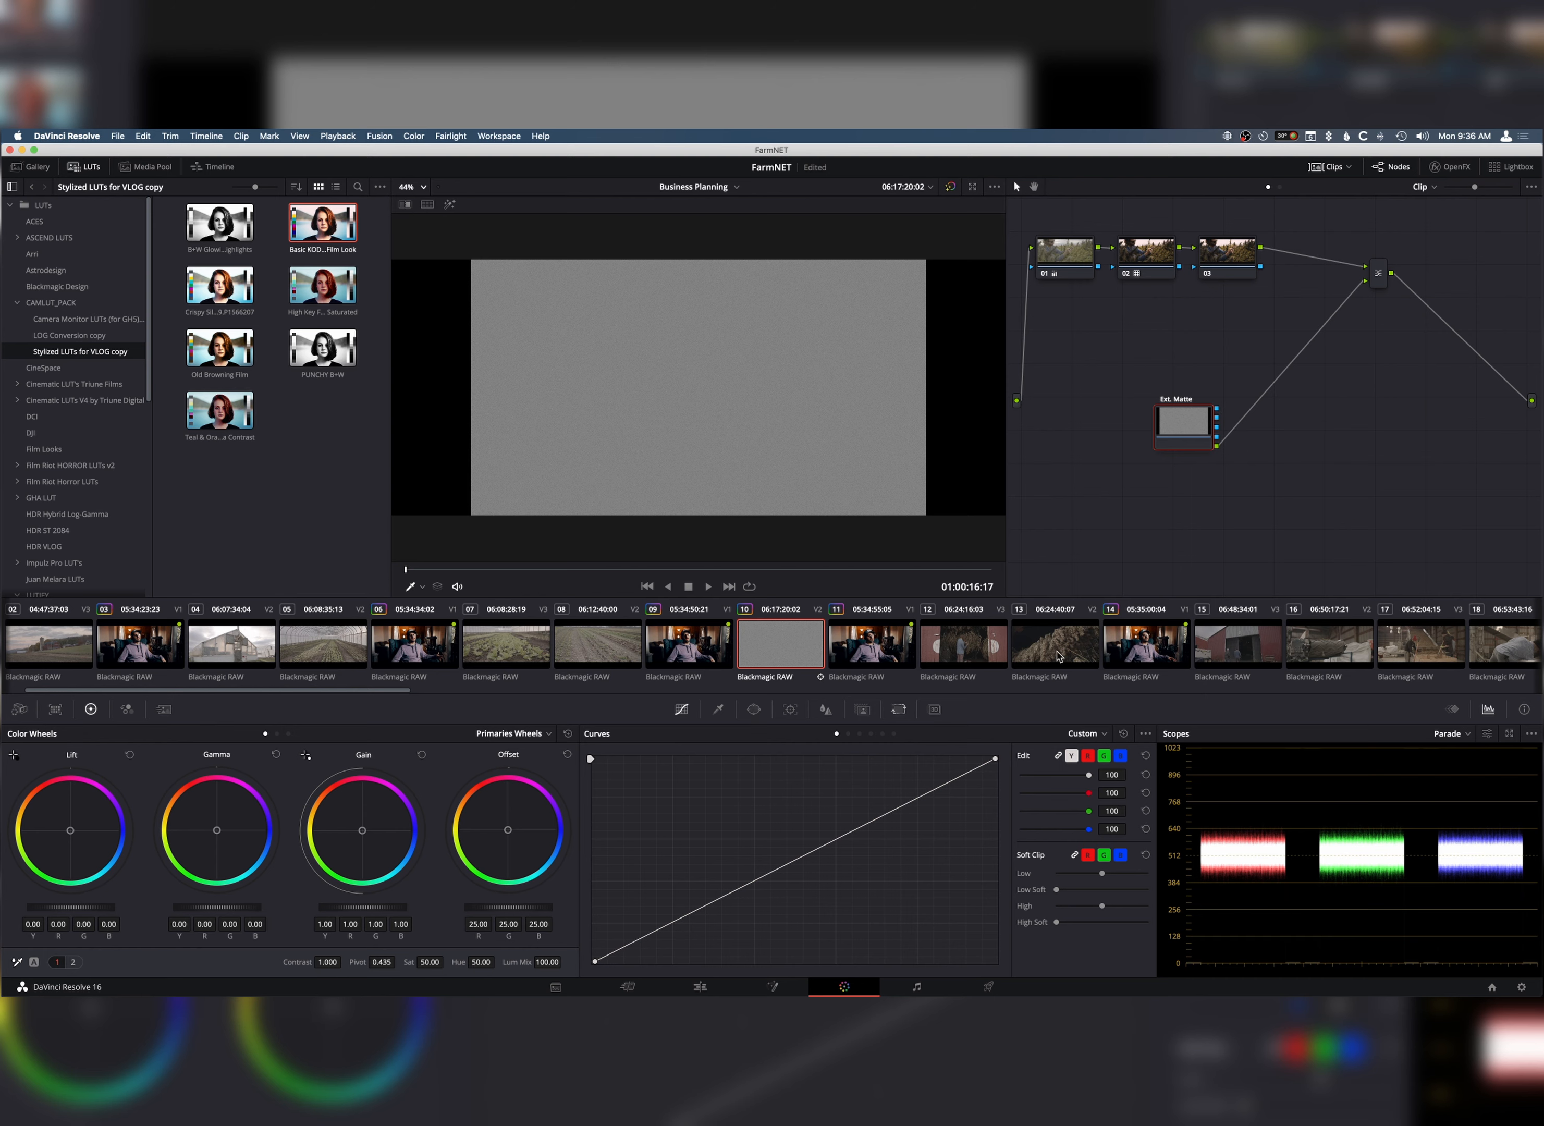
# - Show the external matte's Key settings to unlock and zoom the grain matte
pyautogui.click(863, 709)
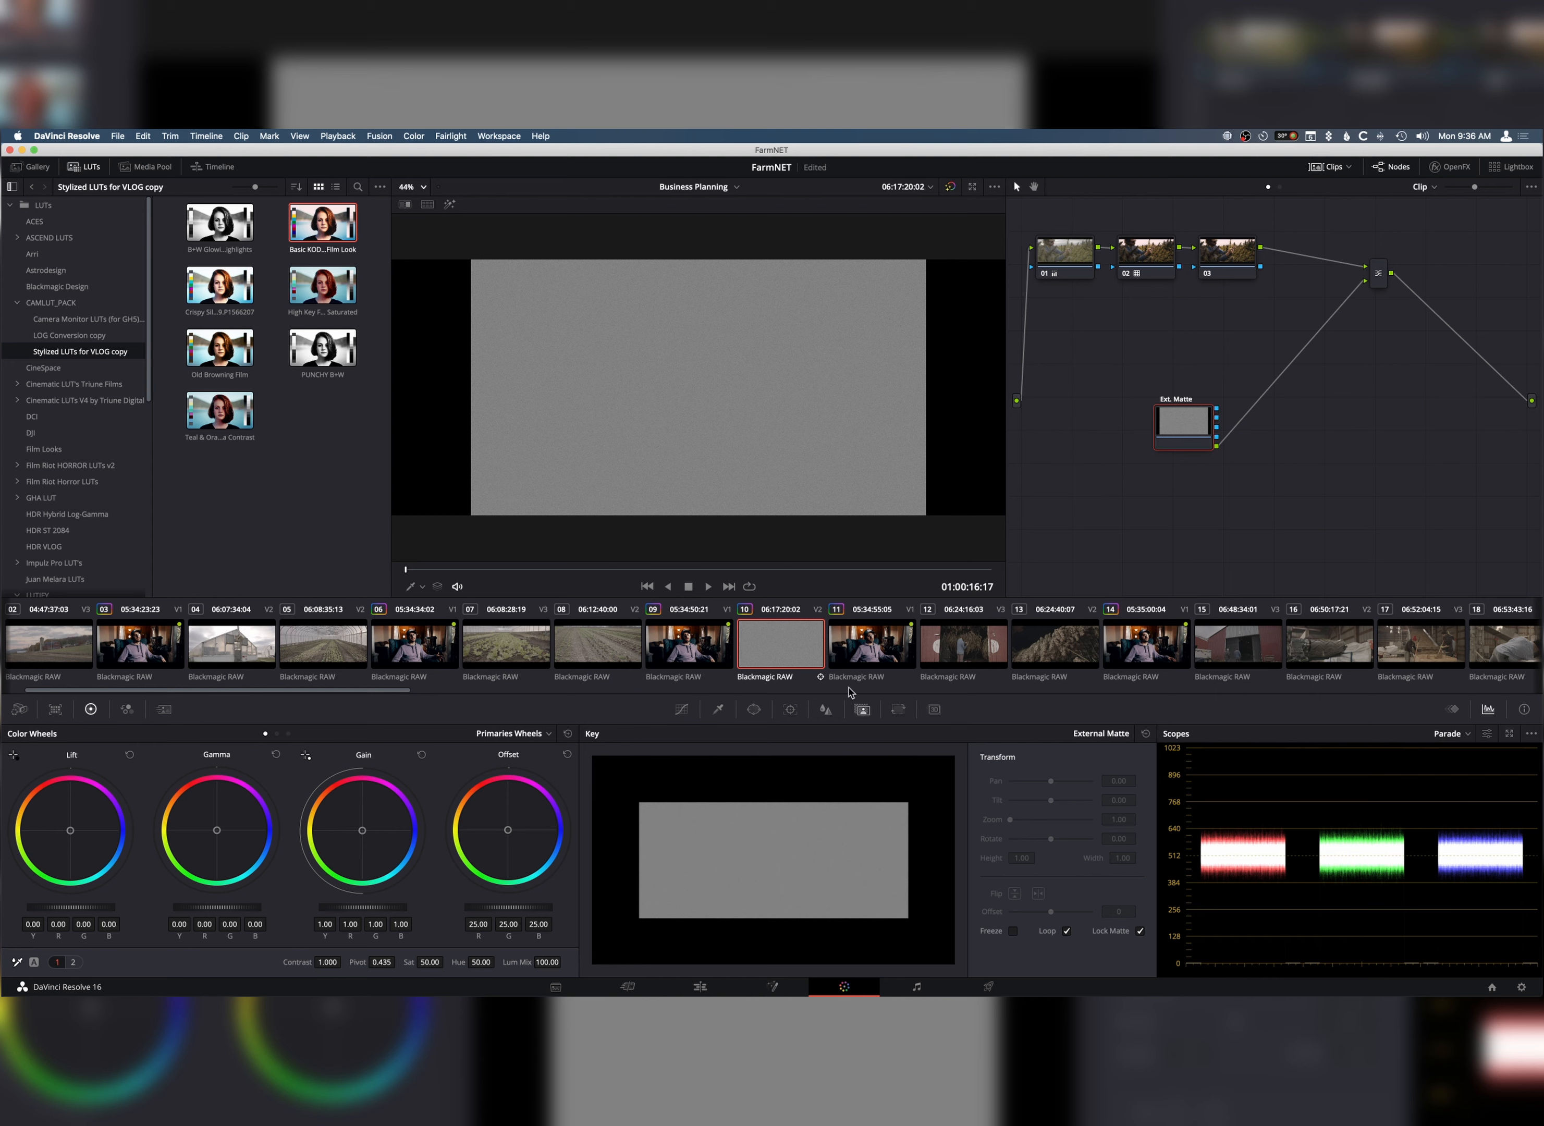
pyautogui.moveTo(864, 717)
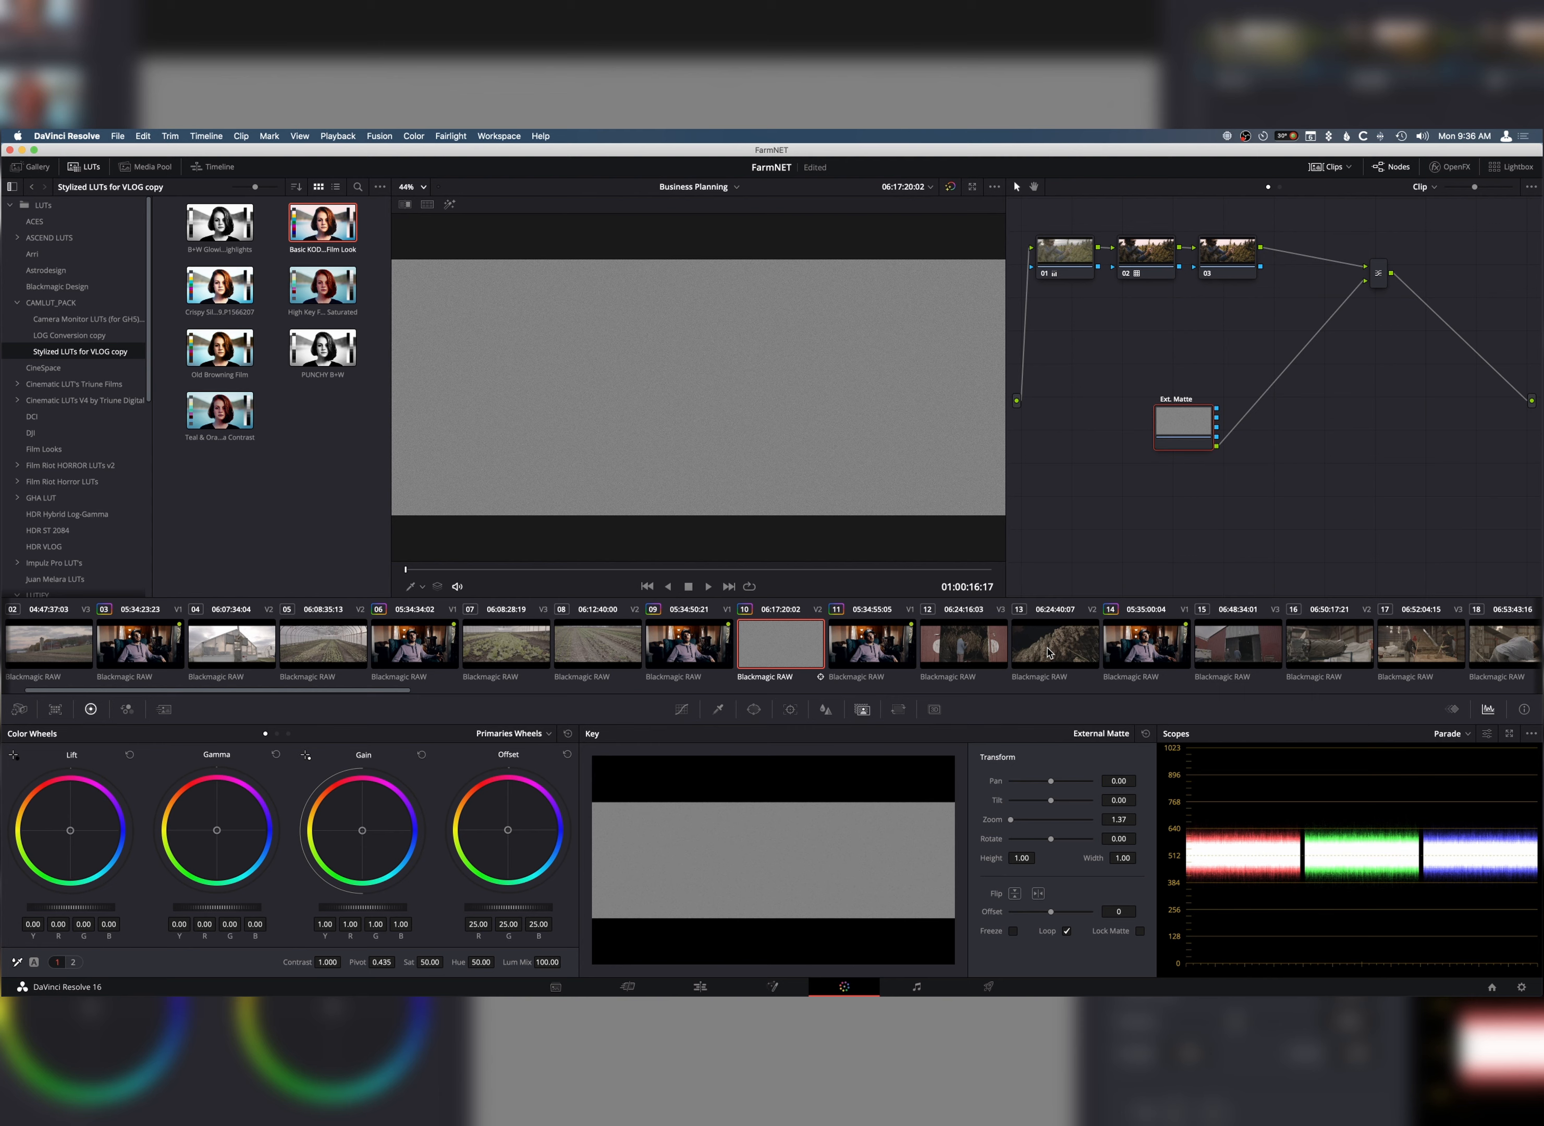
pyautogui.moveTo(1060, 635)
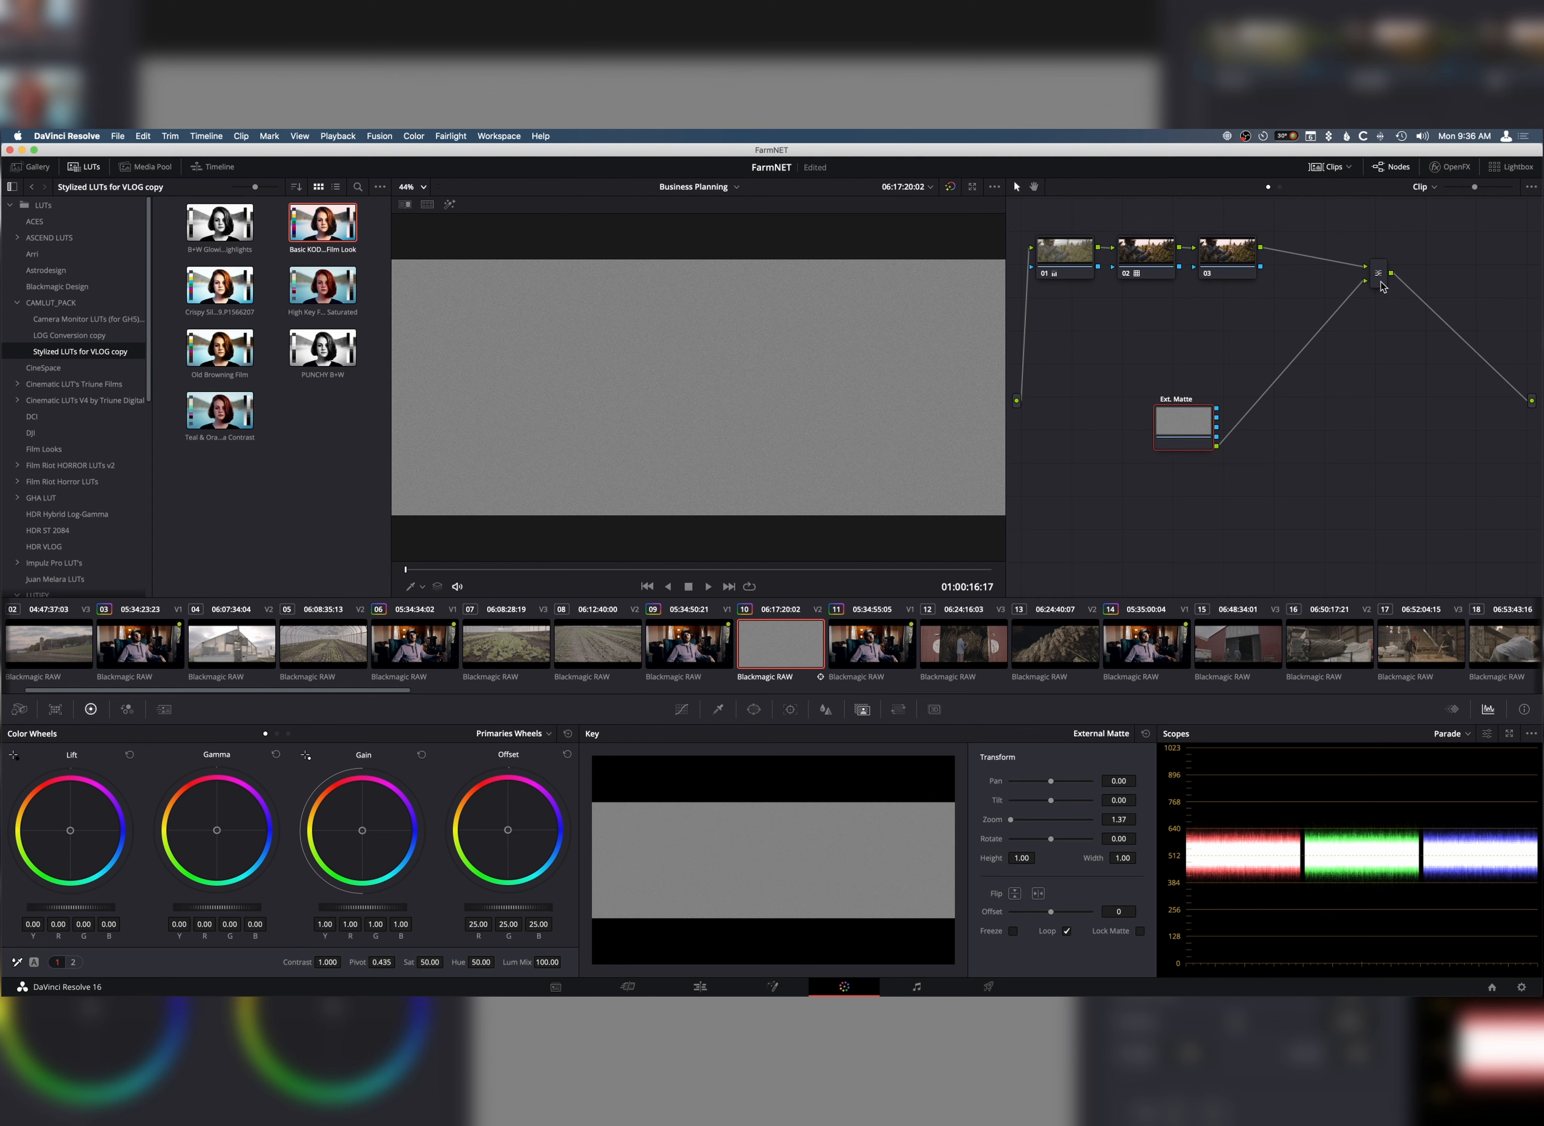
# - Set the layer mixer's composite mode to Overlay and add serial node 06 after it
pyautogui.rightClick(1376, 273)
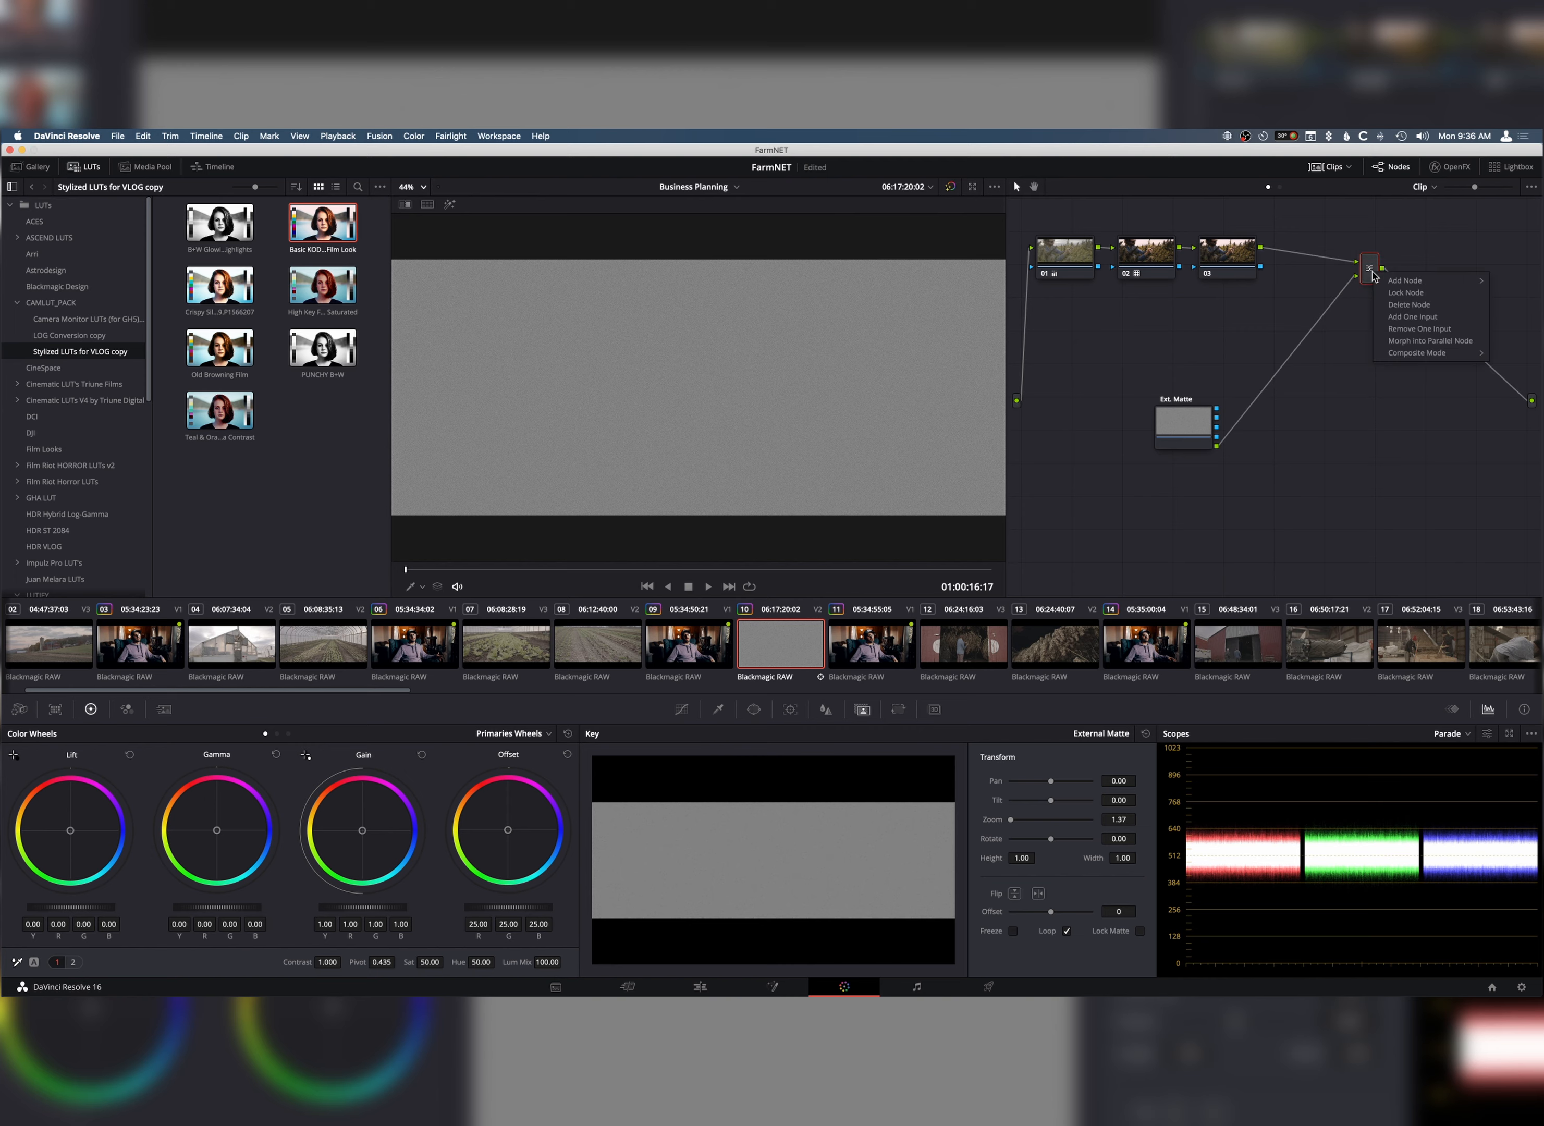
pyautogui.click(1415, 352)
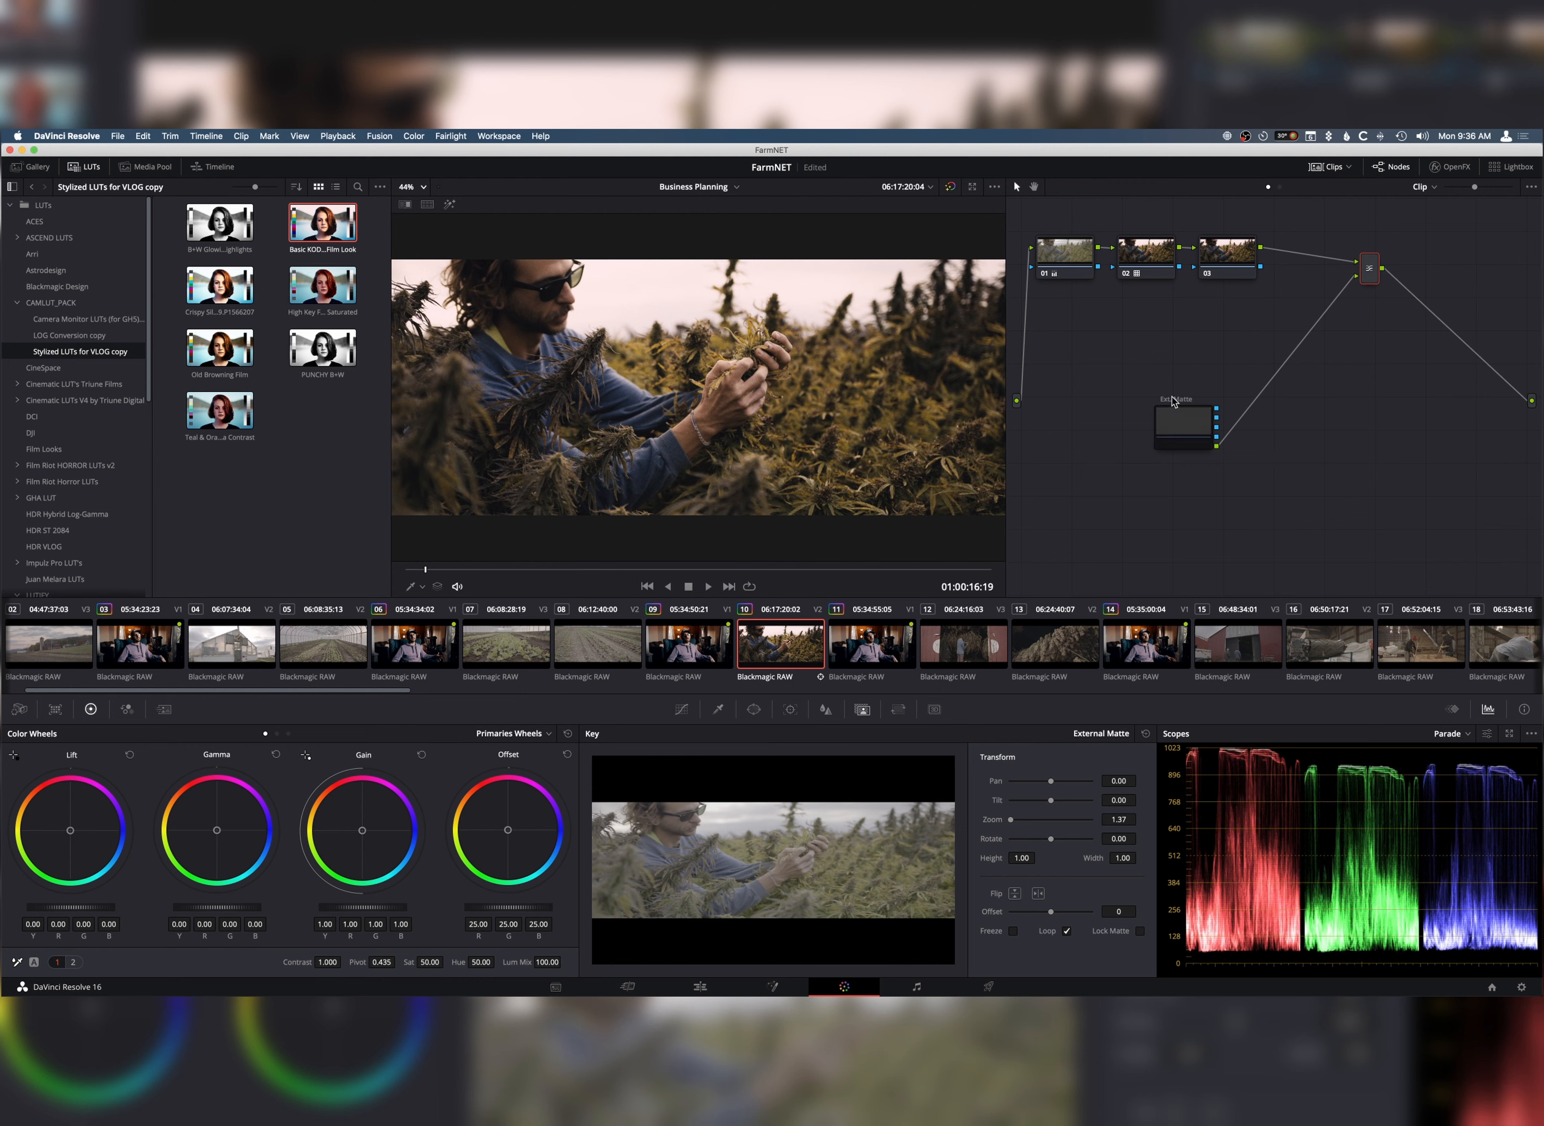
pyautogui.click(1184, 427)
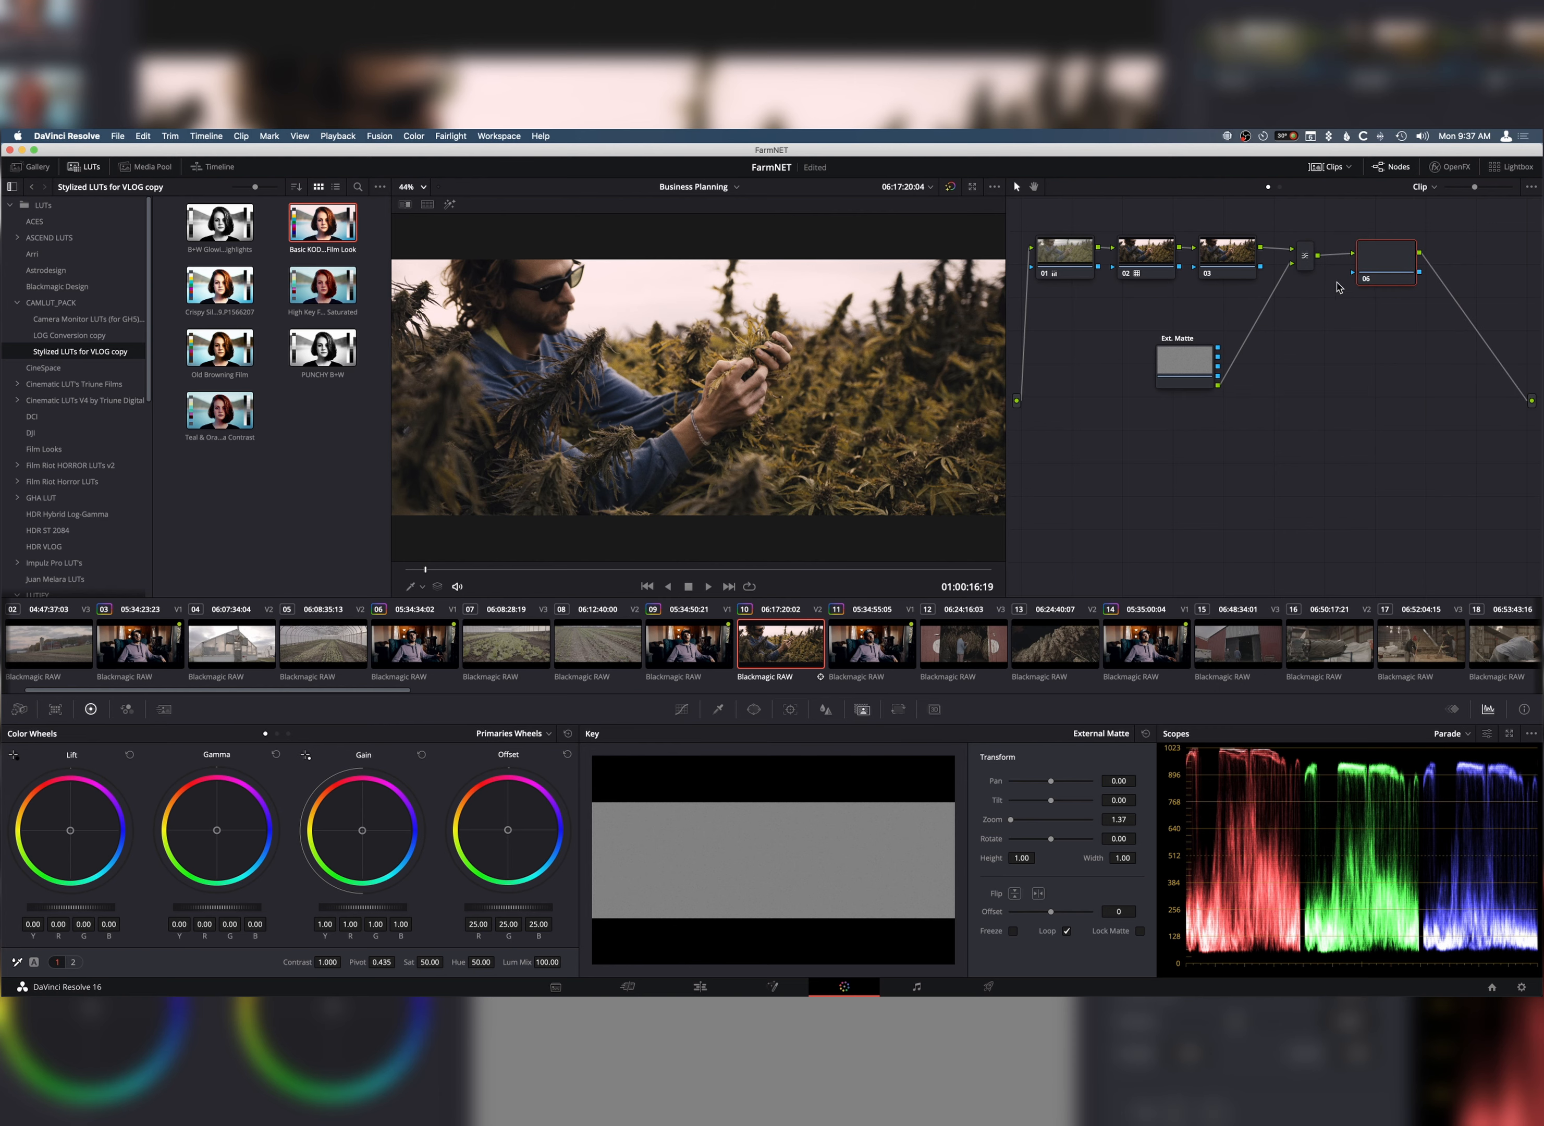
pyautogui.click(718, 709)
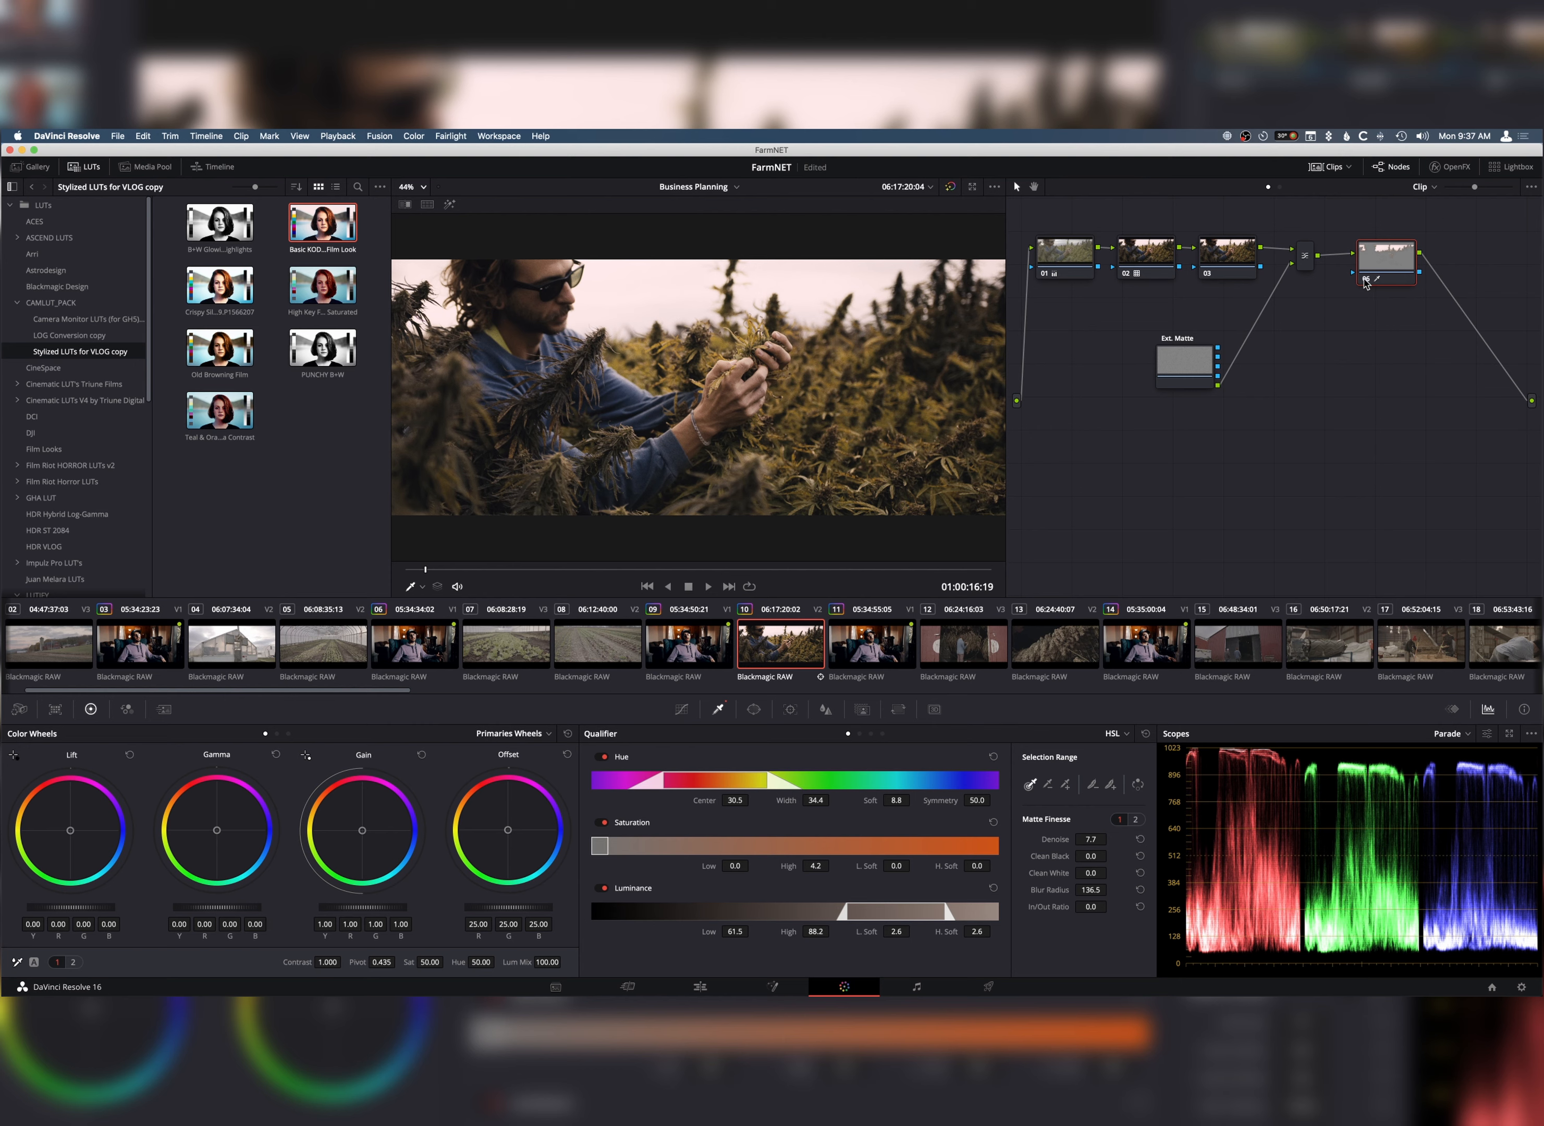
pyautogui.moveTo(1363, 283)
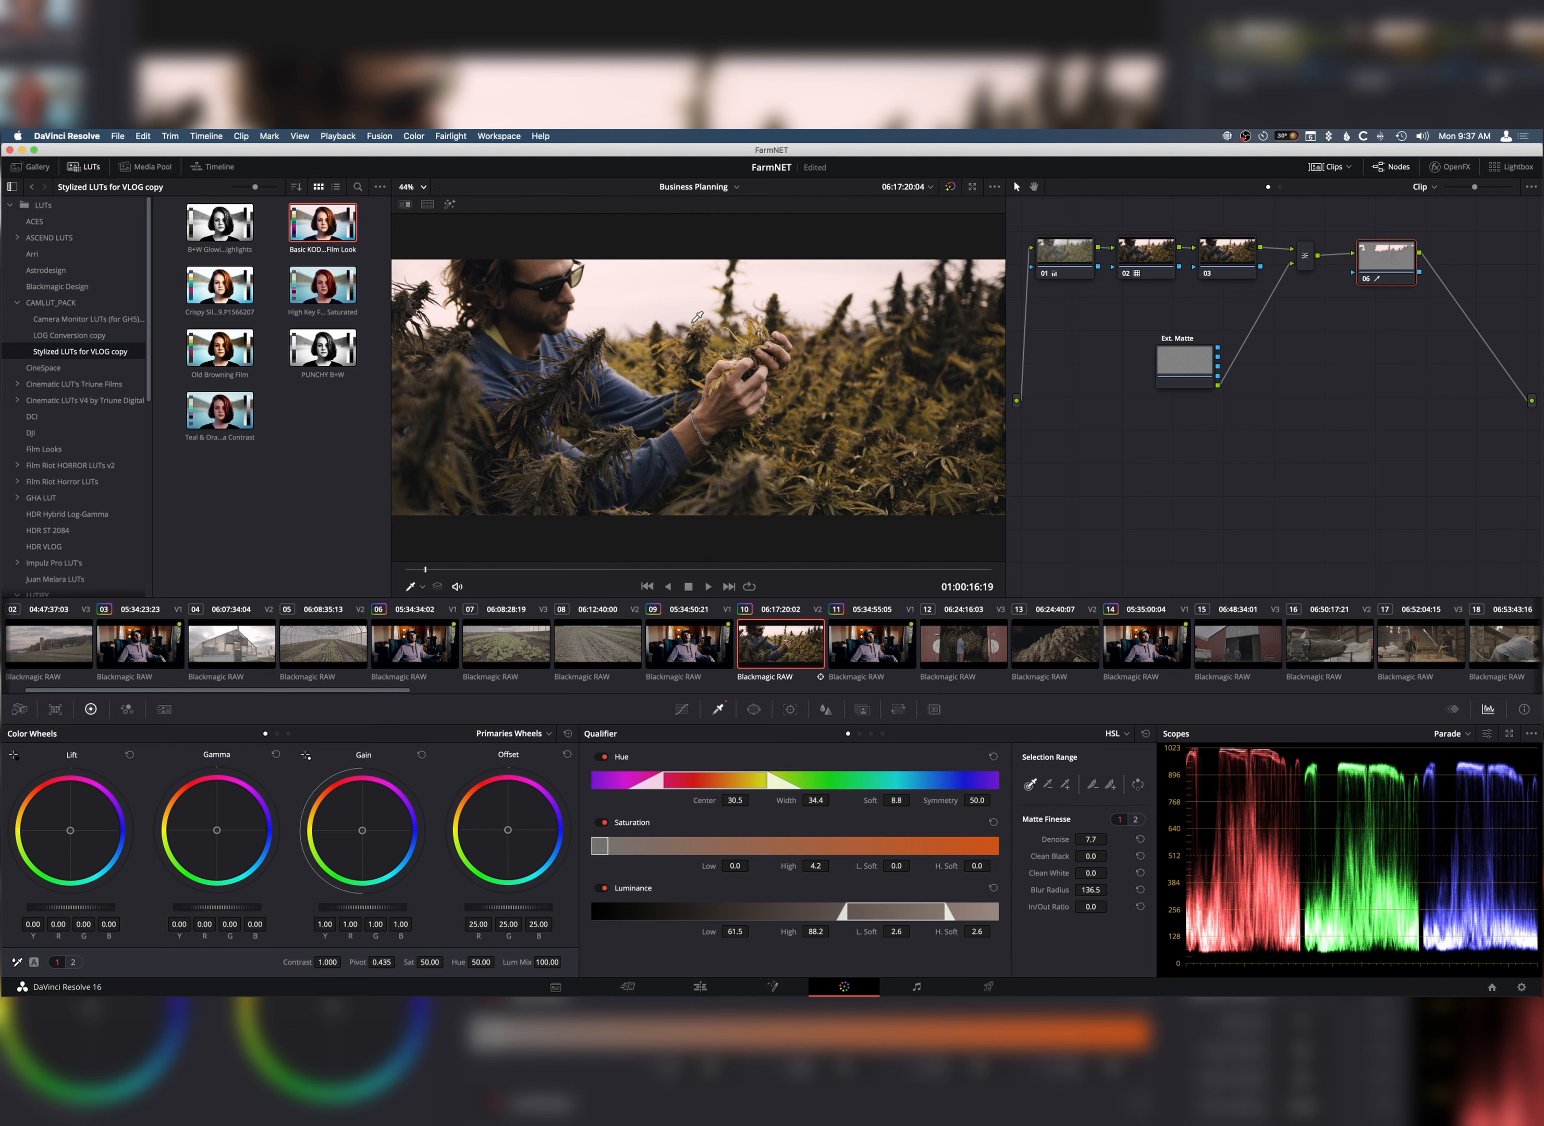
pyautogui.moveTo(1017, 395)
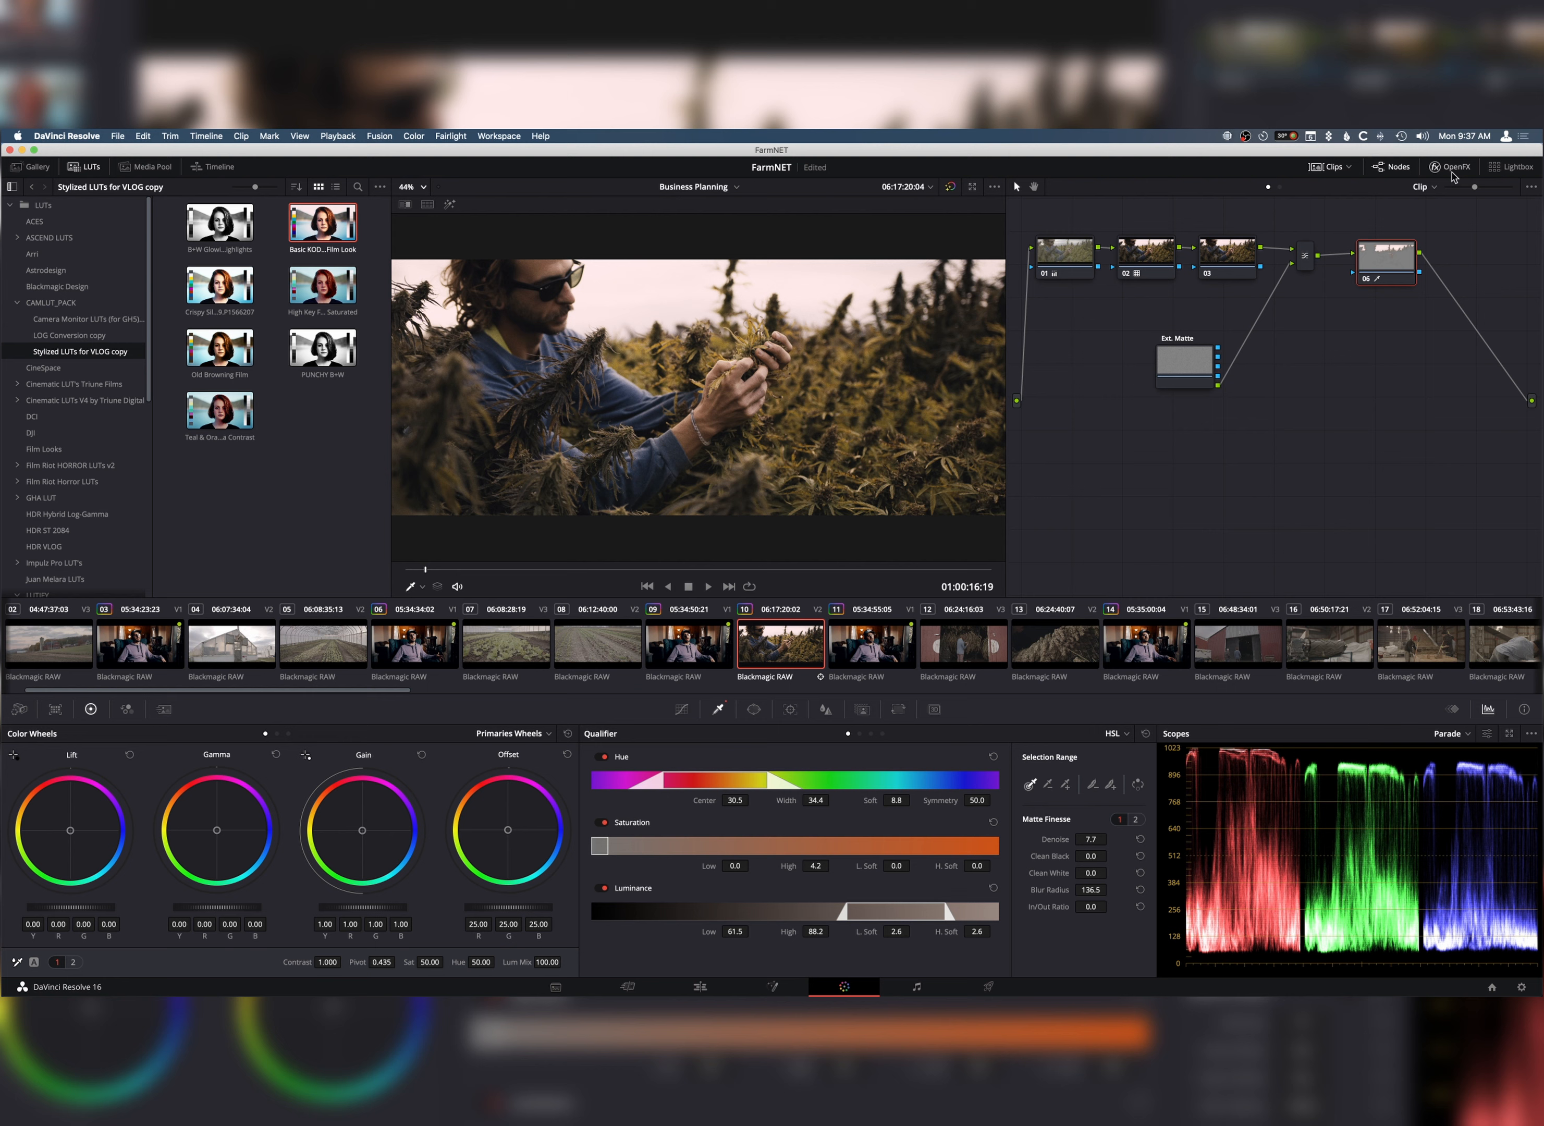
# - Find Glow in the OpenFX library and apply it to node 06
pyautogui.click(1450, 166)
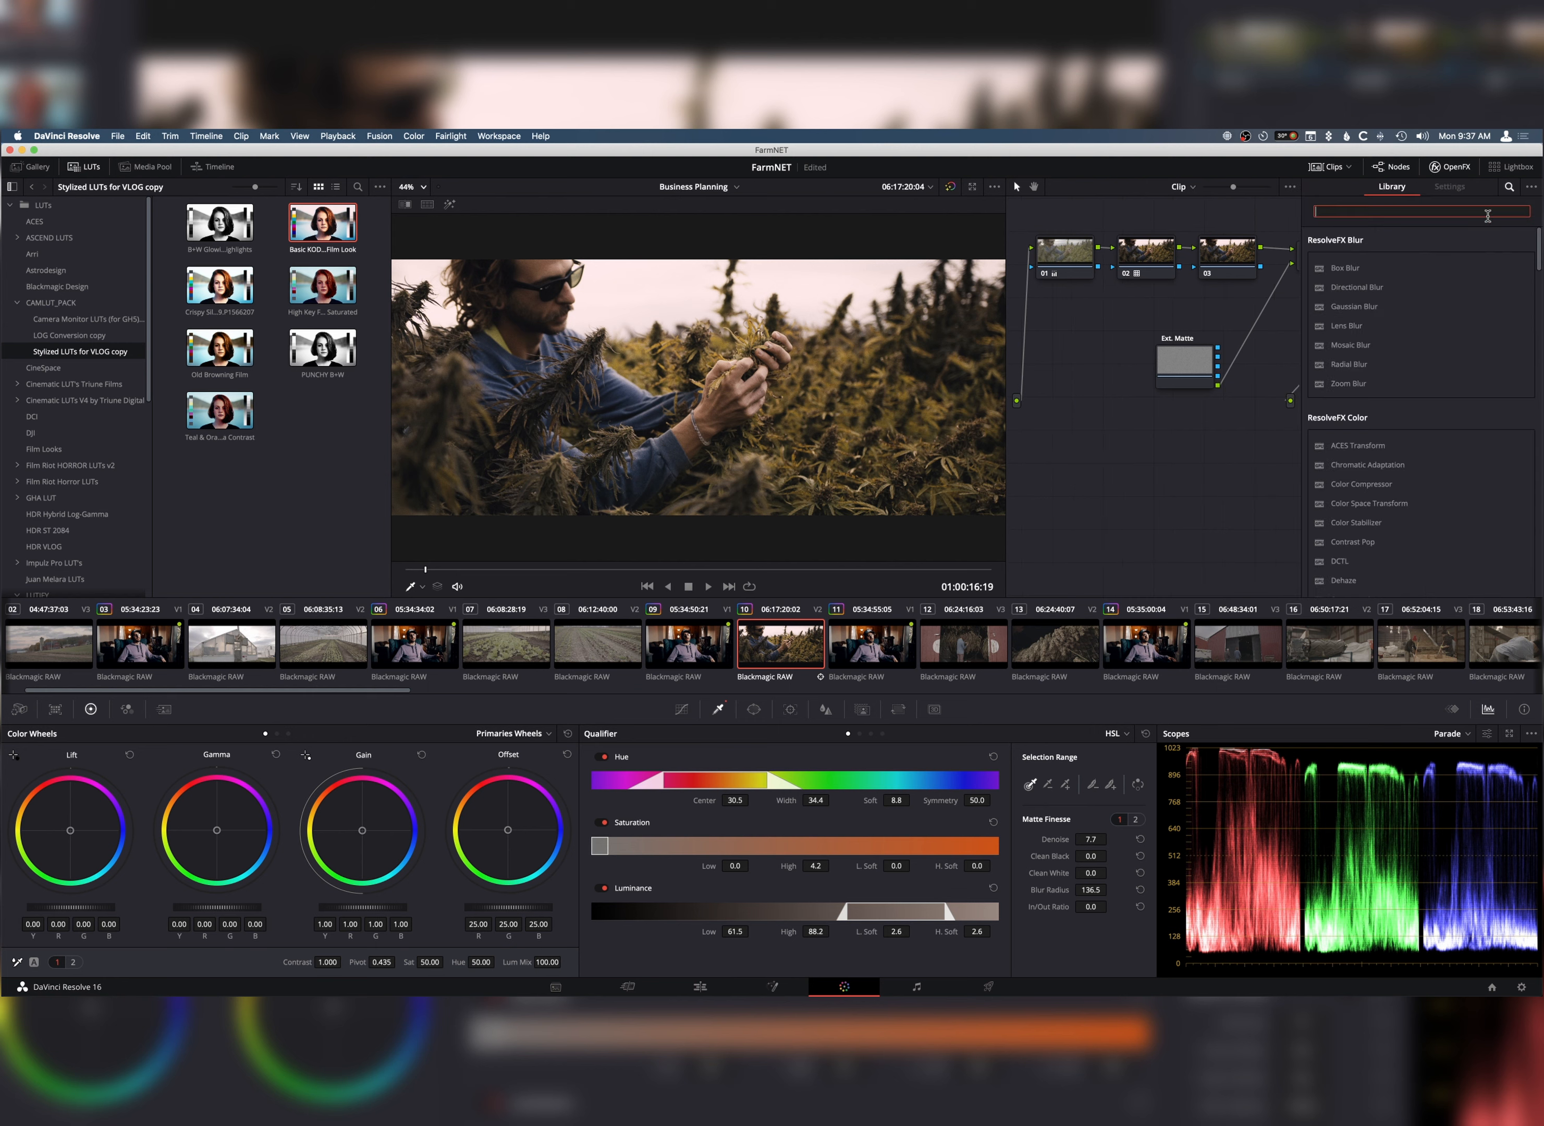
pyautogui.write('glow')
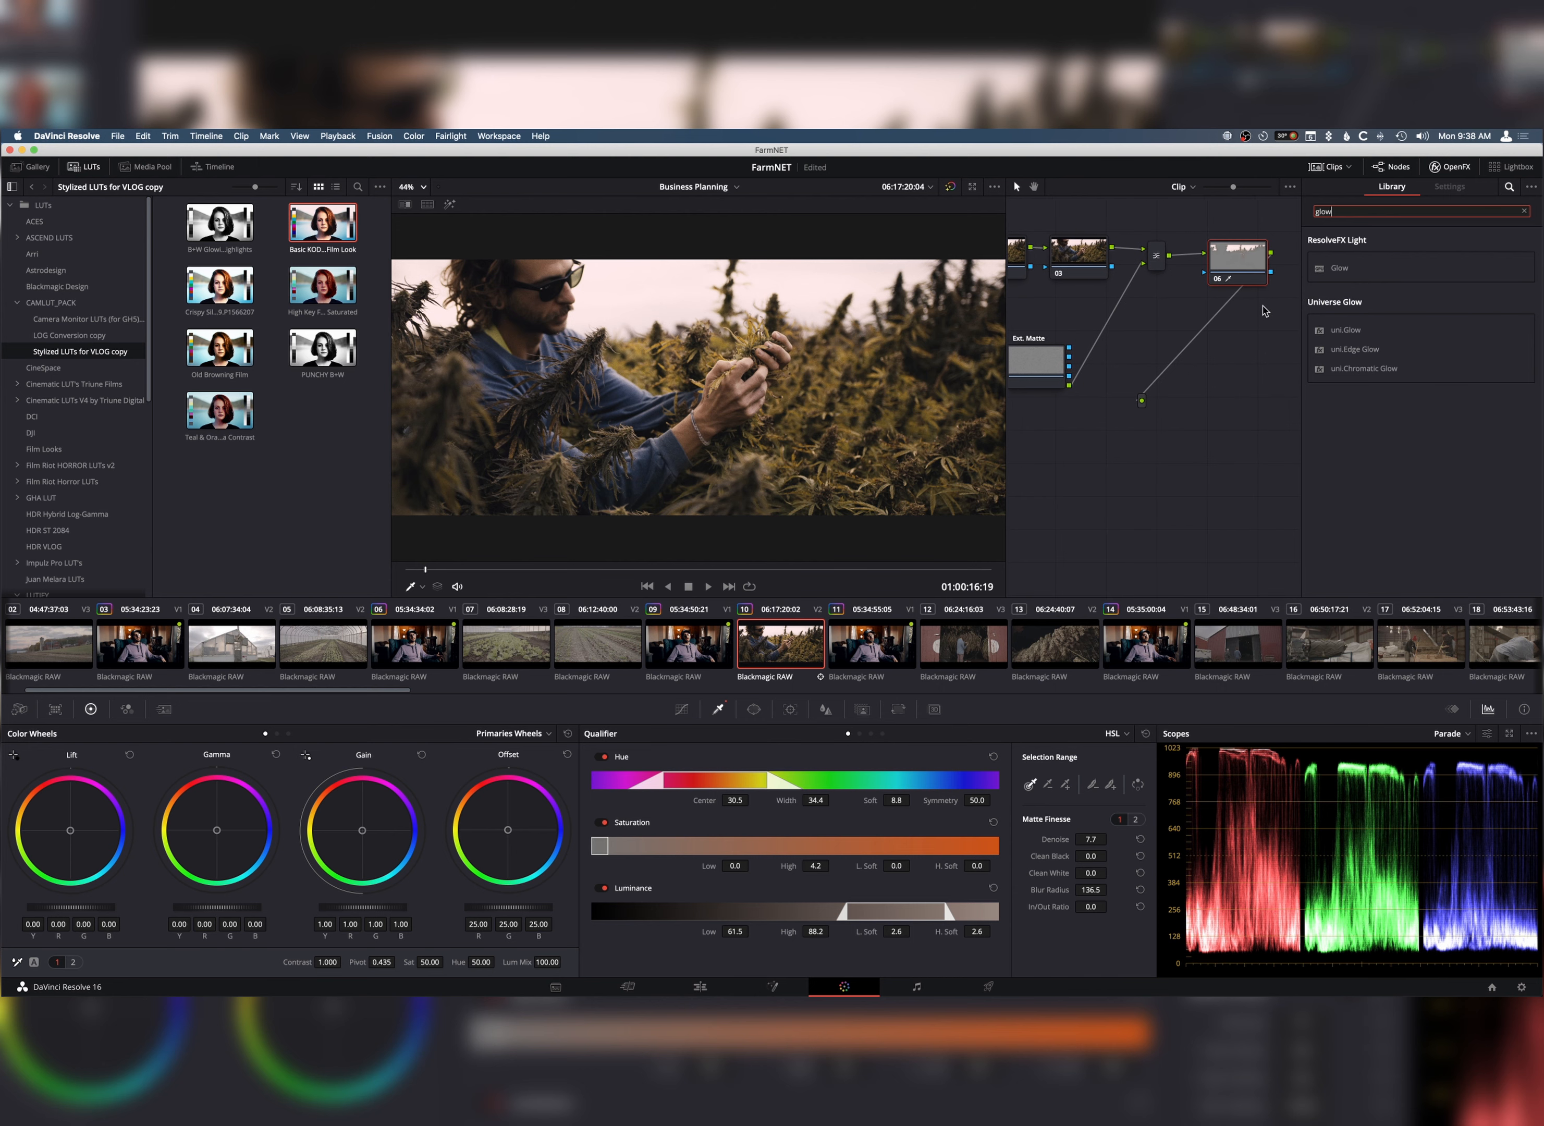
pyautogui.click(1447, 187)
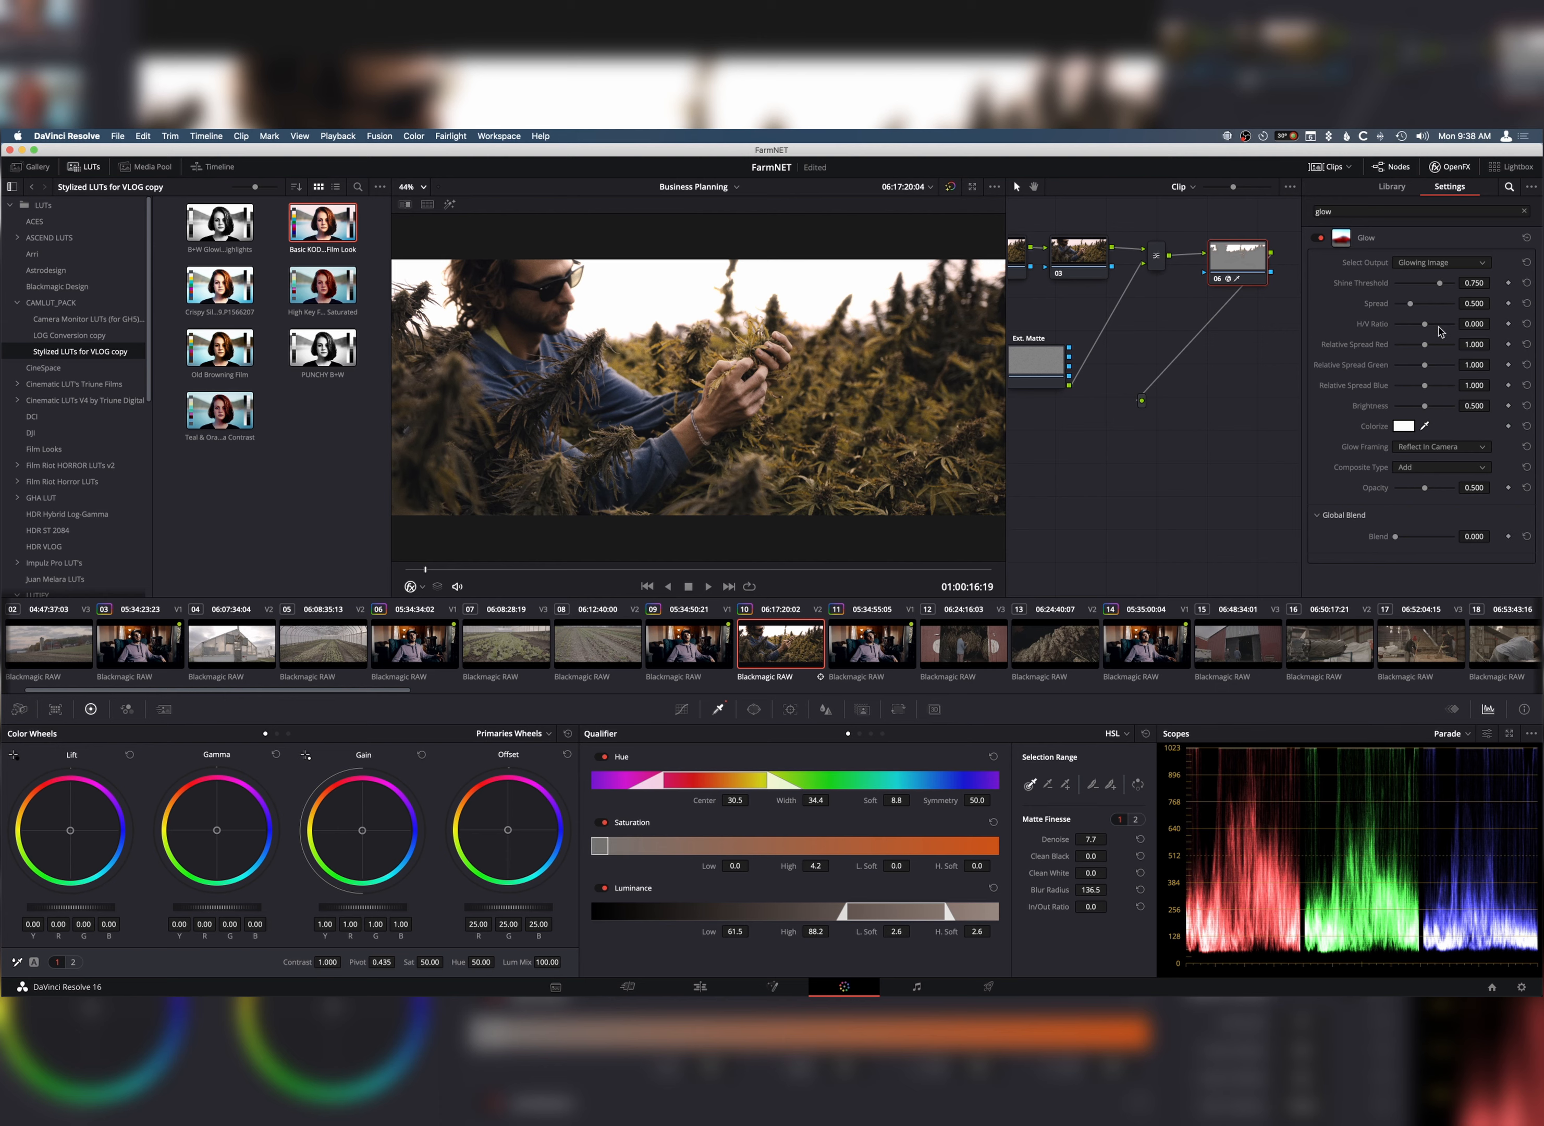
# - Set the glow spread to 0.857, shine threshold to 0.530 and H/V ratio to -0.204
pyautogui.moveTo(1410, 304); pyautogui.dragTo(1419, 304)
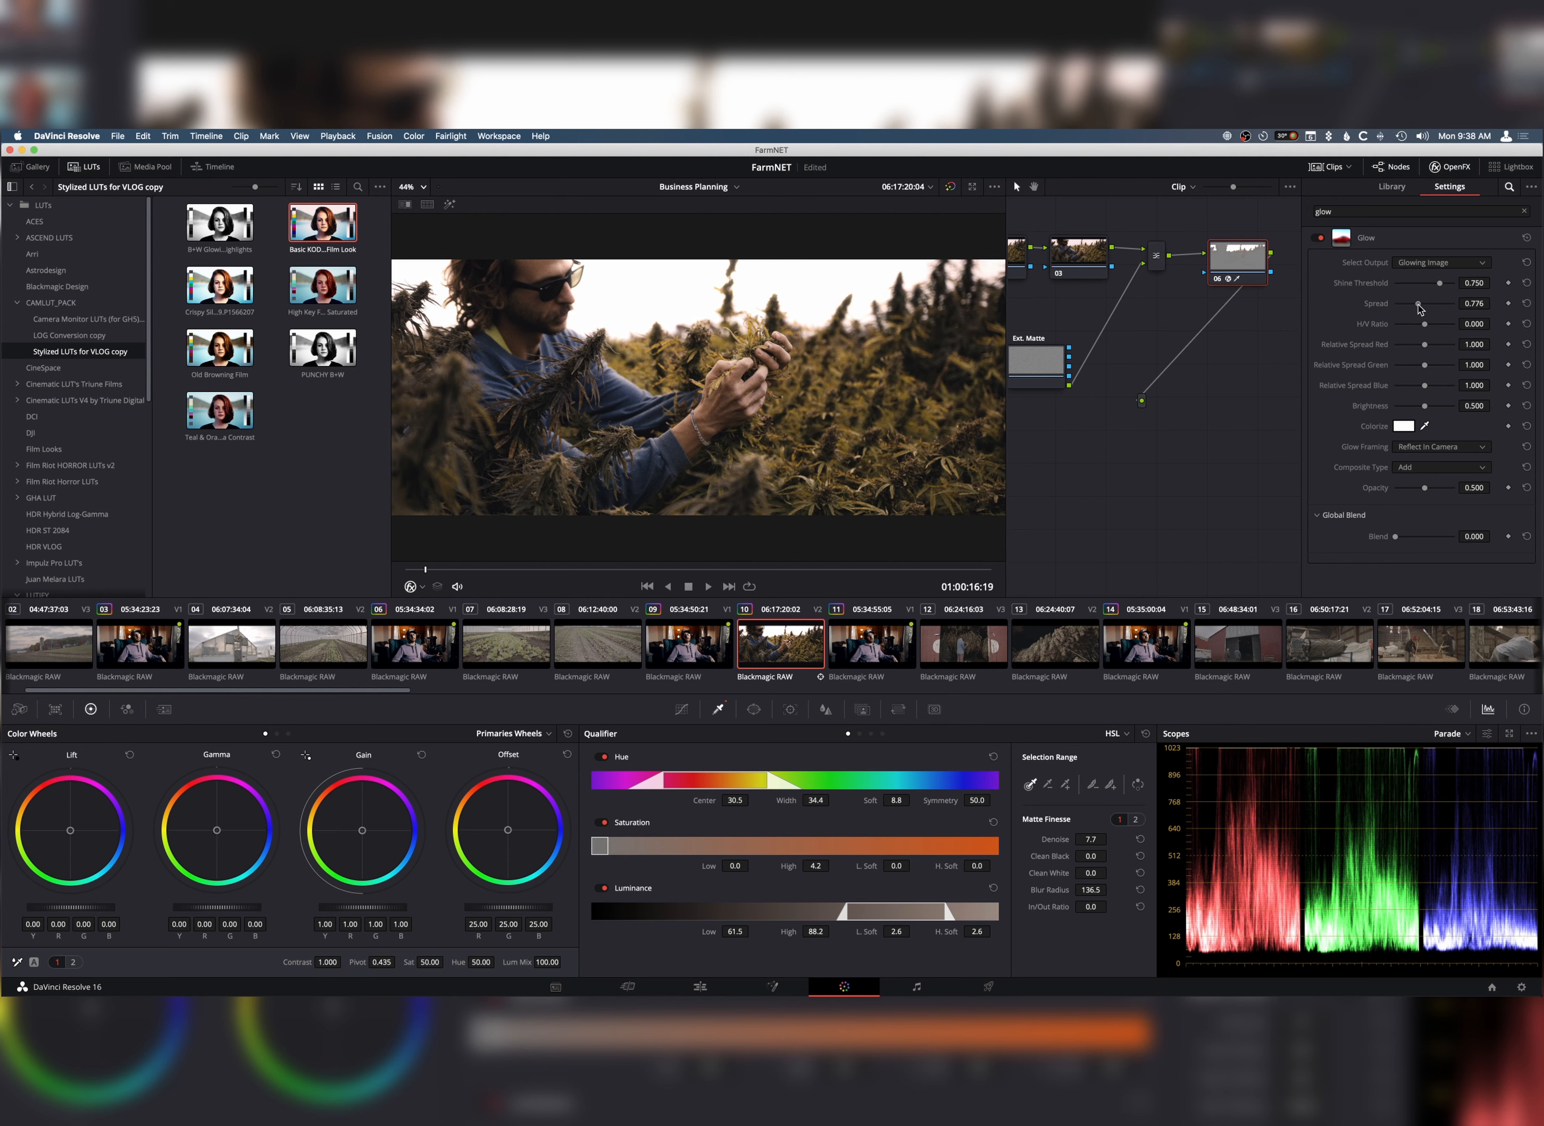
pyautogui.moveTo(1419, 304); pyautogui.dragTo(1426, 303)
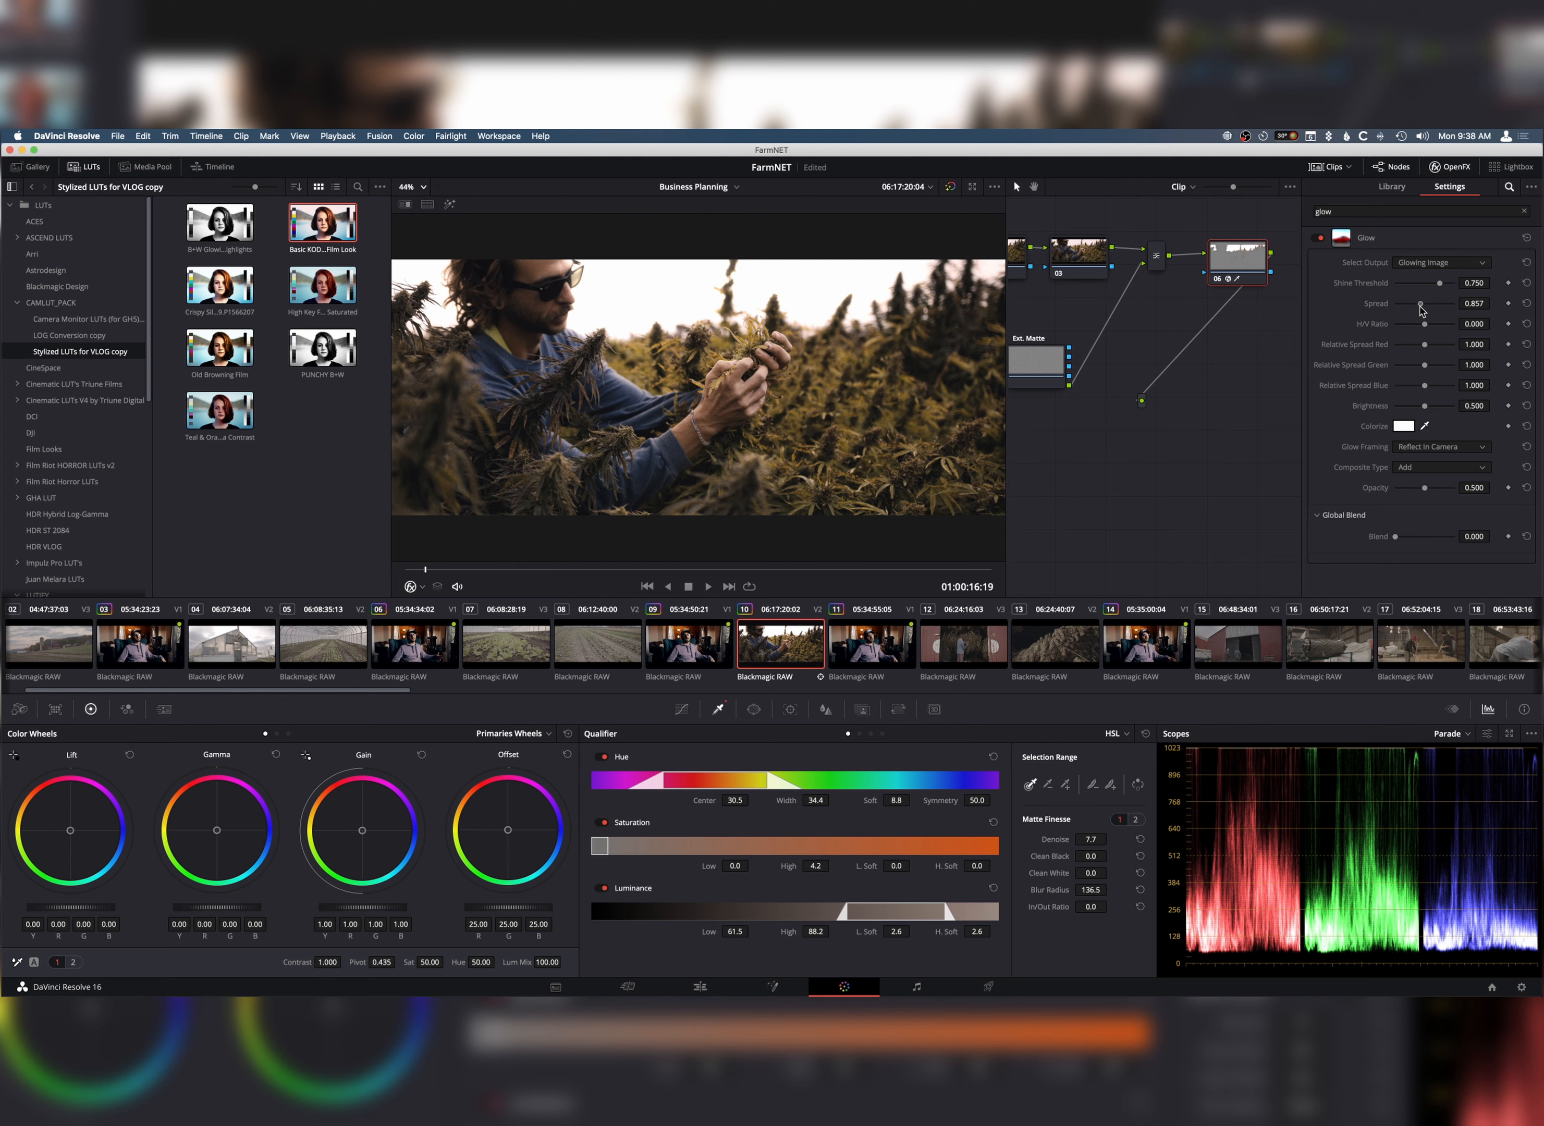
pyautogui.moveTo(1423, 286); pyautogui.dragTo(1432, 286)
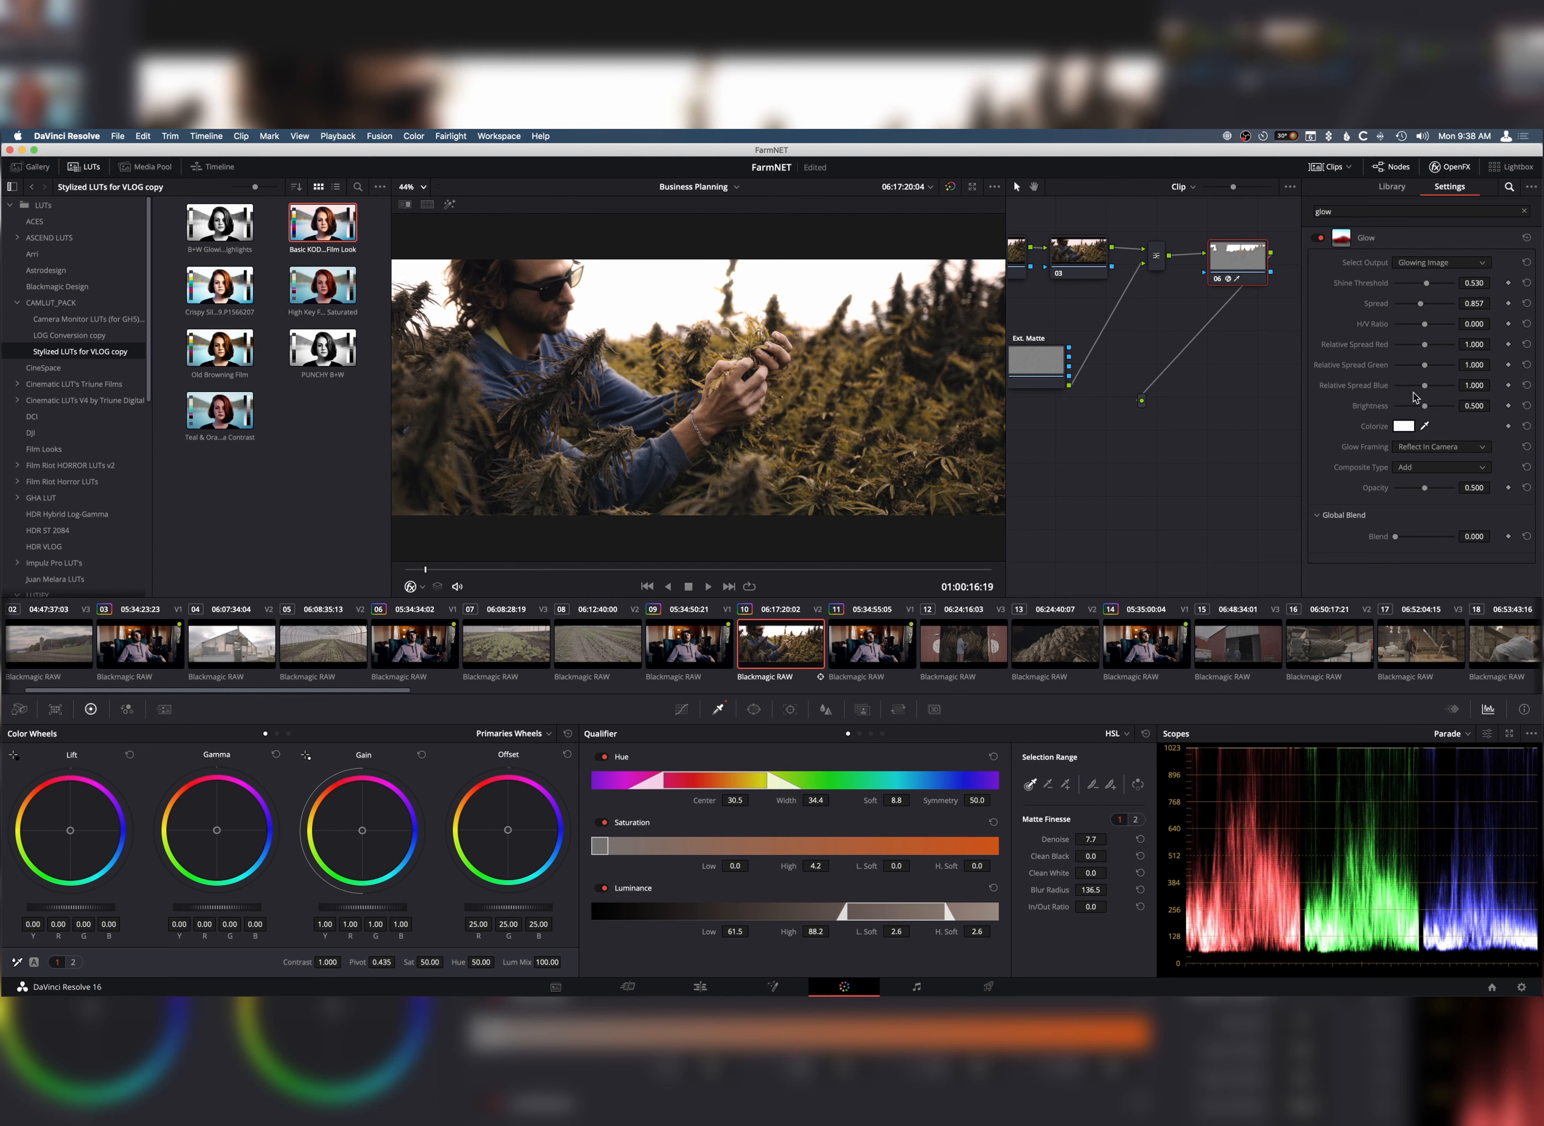
pyautogui.moveTo(1429, 323); pyautogui.dragTo(1420, 323)
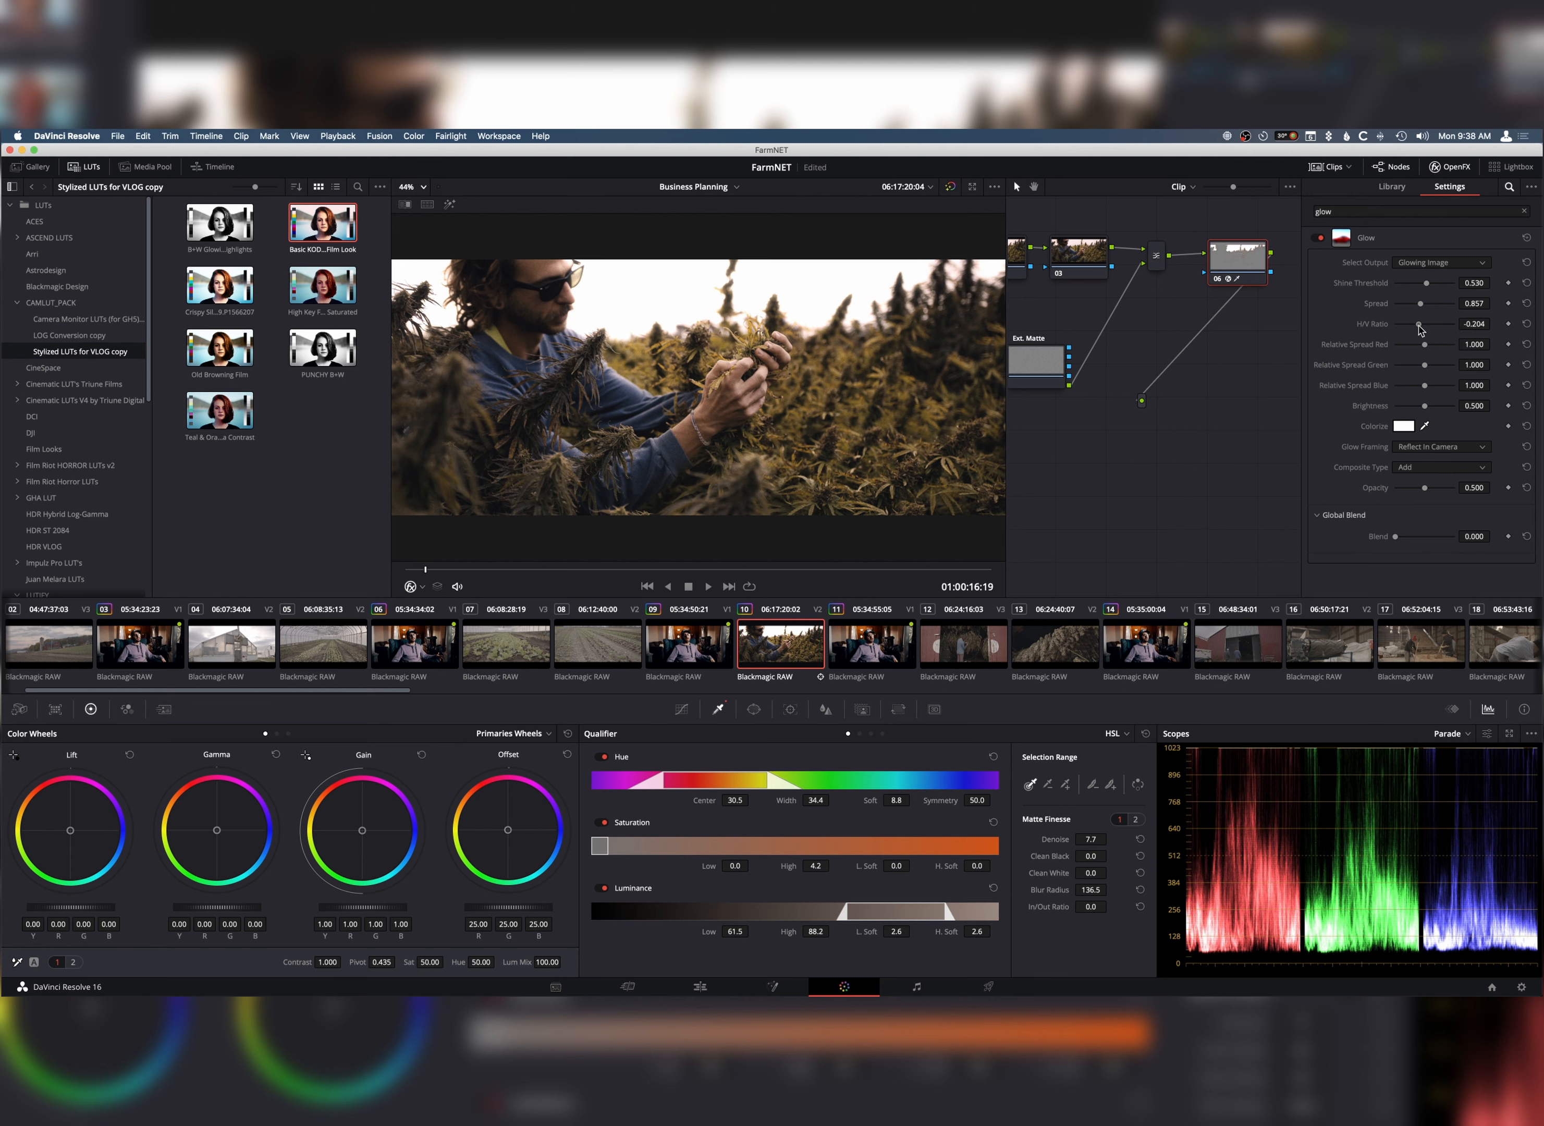
pyautogui.moveTo(1423, 323); pyautogui.dragTo(1431, 346)
pyautogui.write('blur')
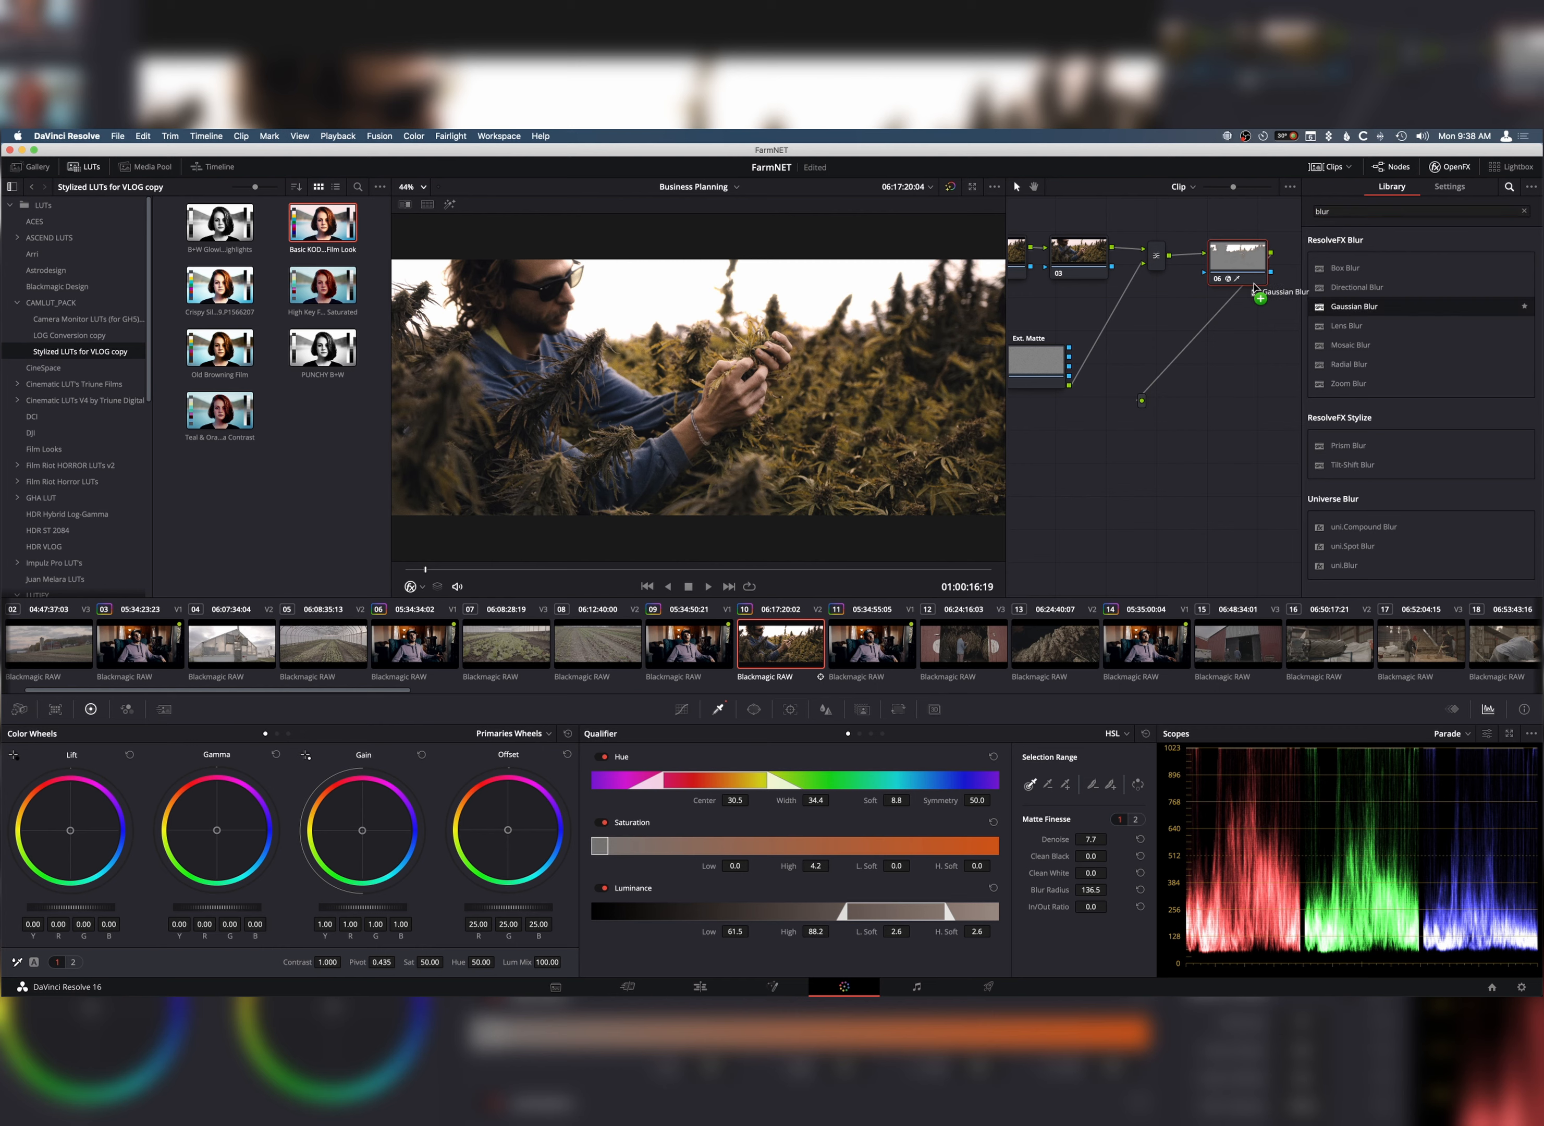
# - Apply Gaussian Blur to node 06 at strength 0.132 and switch it off
pyautogui.click(1448, 186)
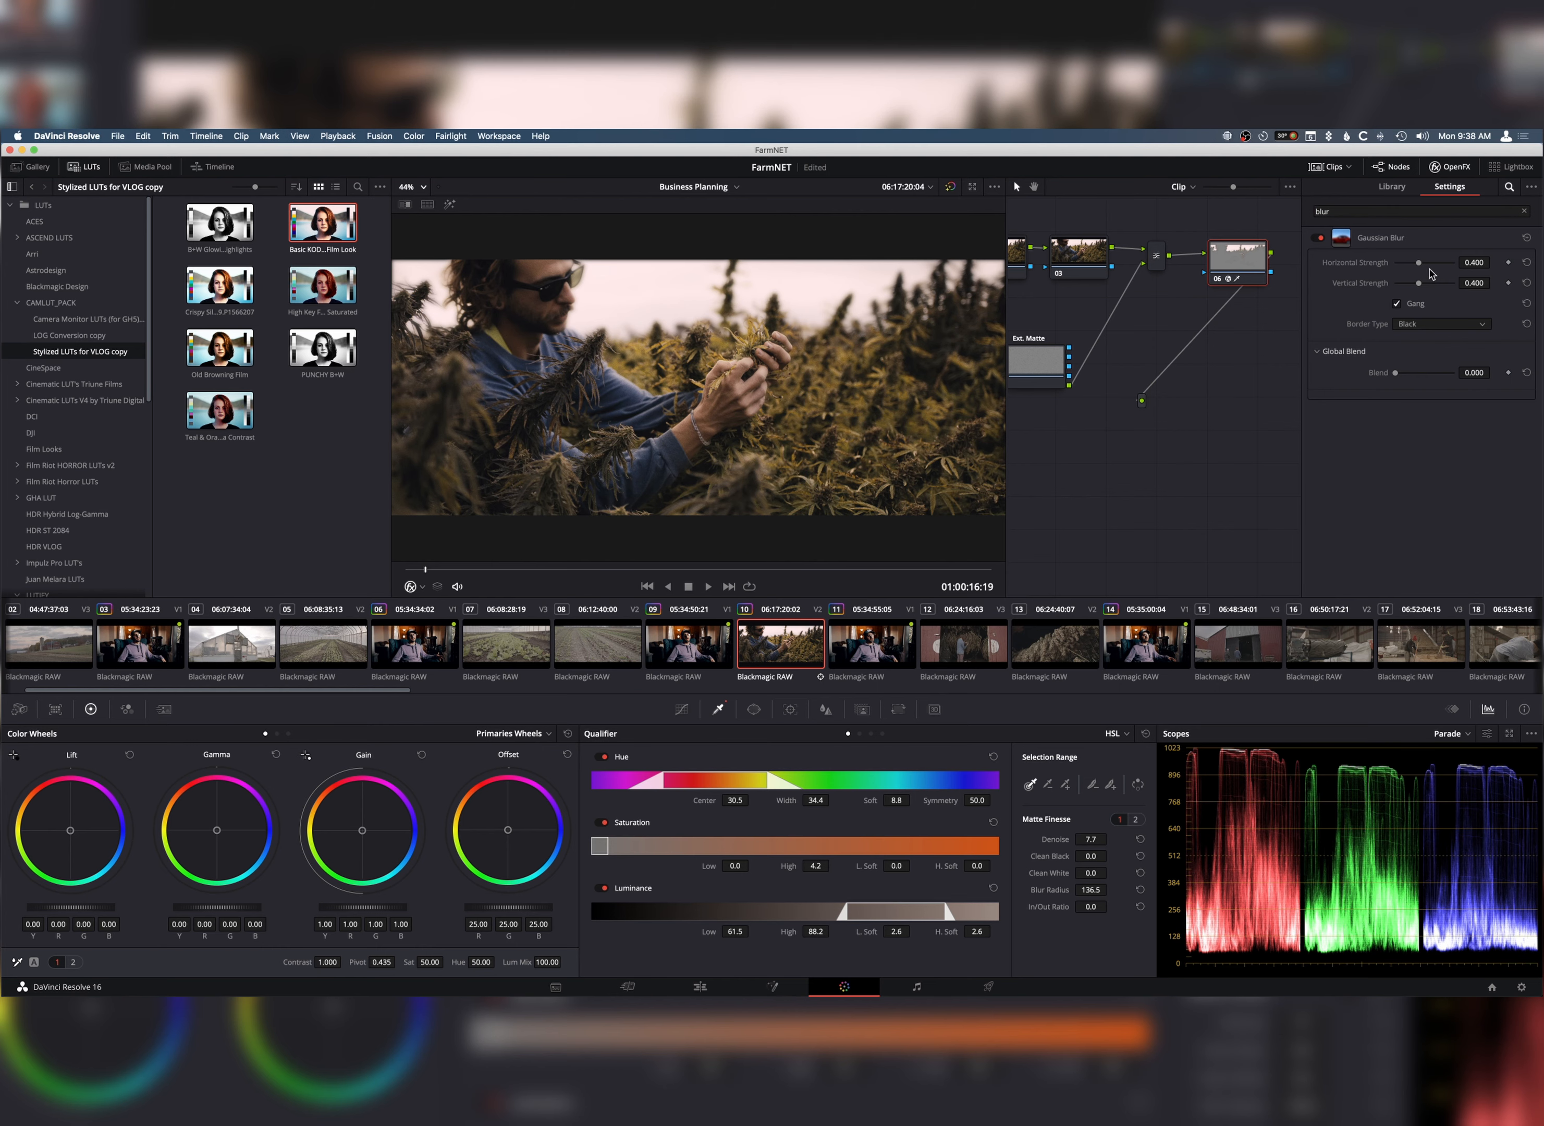
pyautogui.moveTo(1417, 262); pyautogui.dragTo(1404, 262)
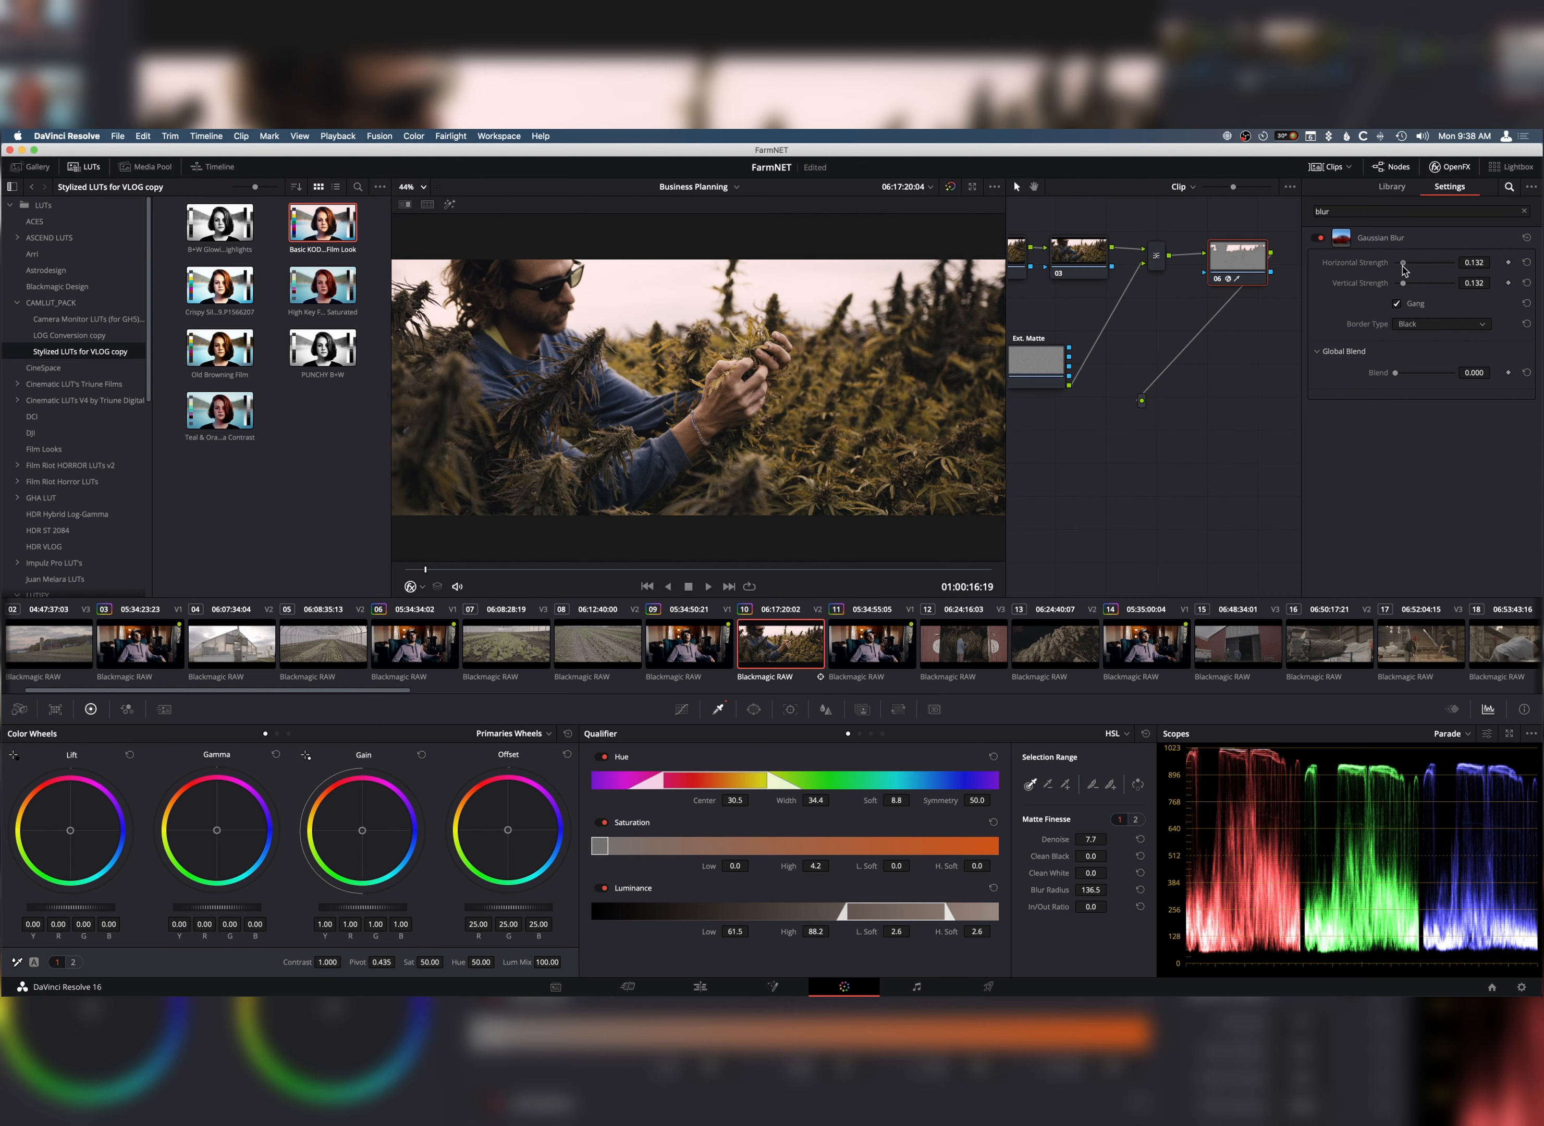
pyautogui.moveTo(1219, 285)
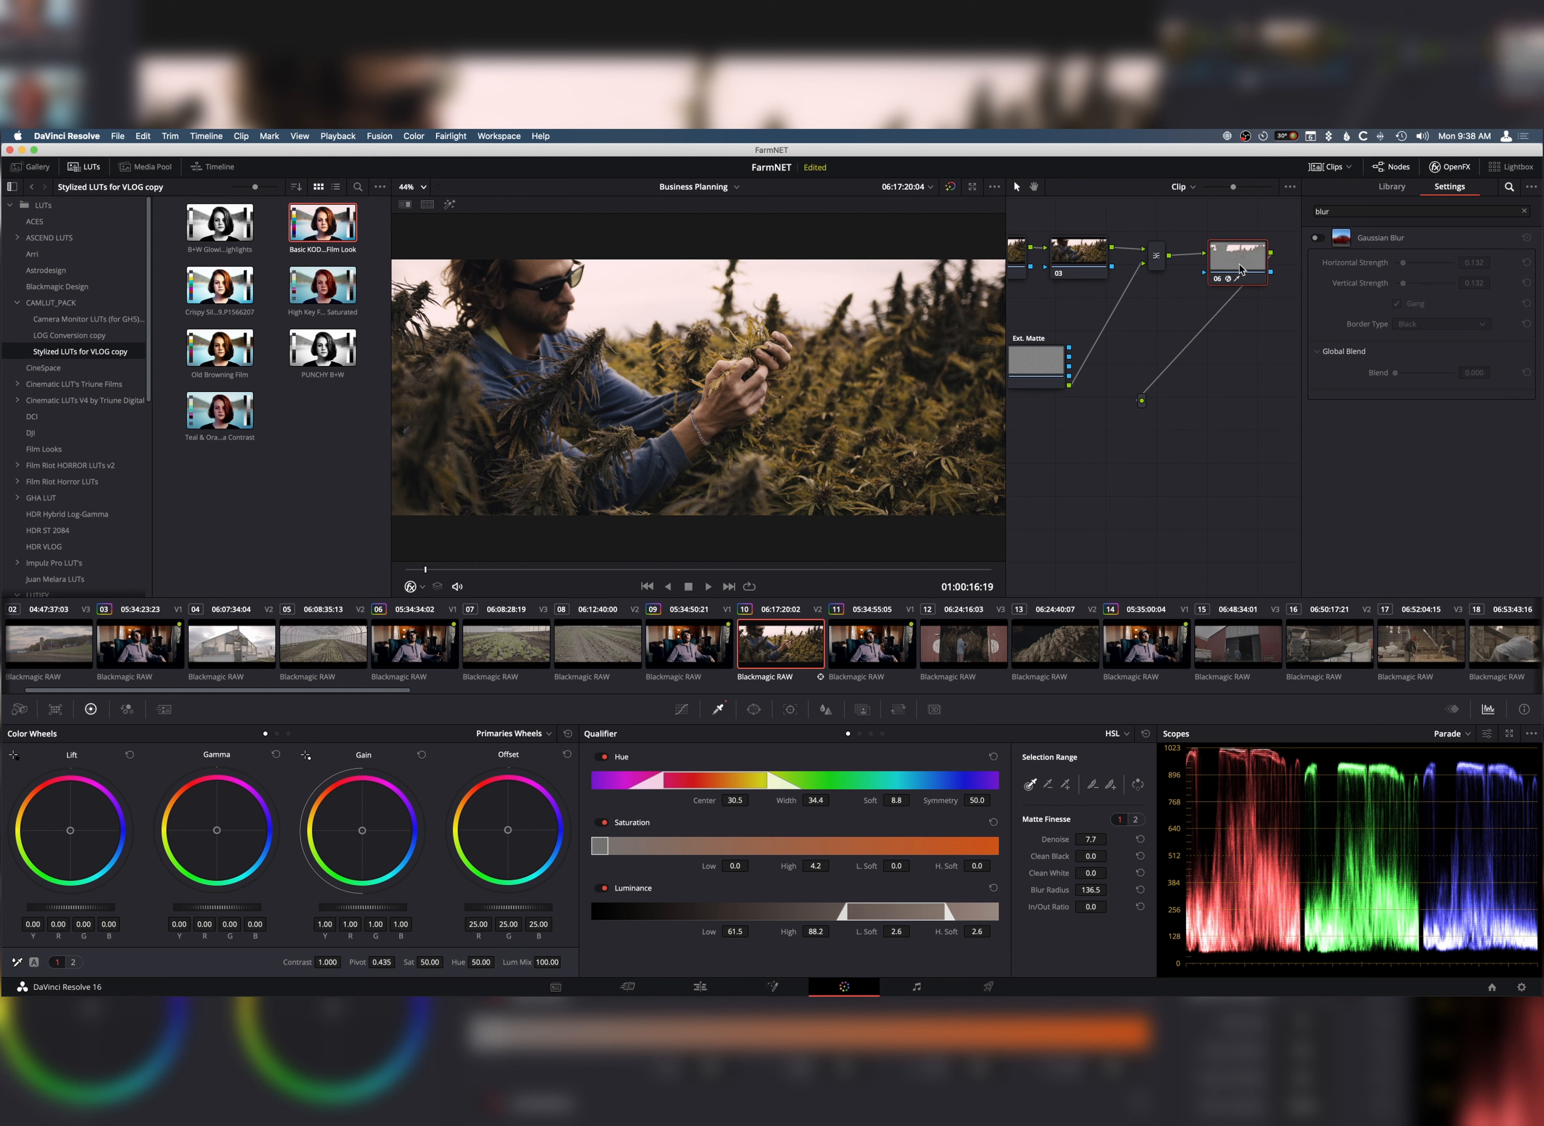
pyautogui.click(1391, 187)
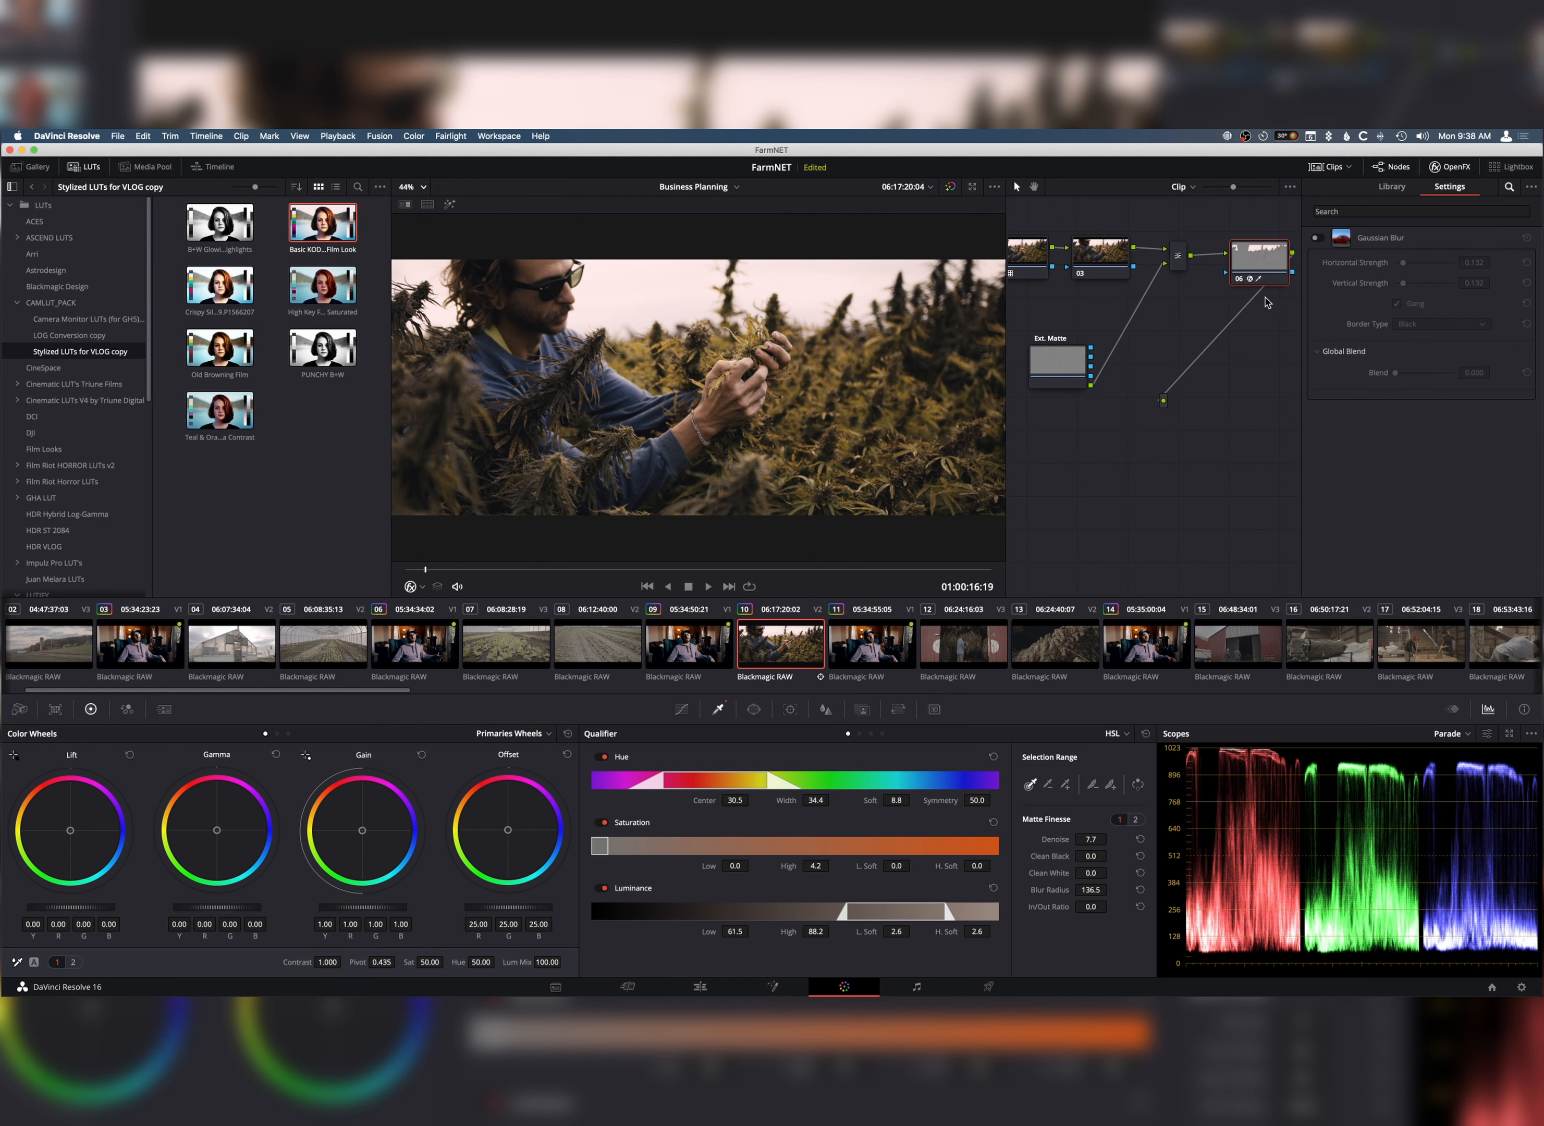
# - Find Glow in OpenFX, apply it to node 06 and raise Spread to 0.735
pyautogui.write('glow')
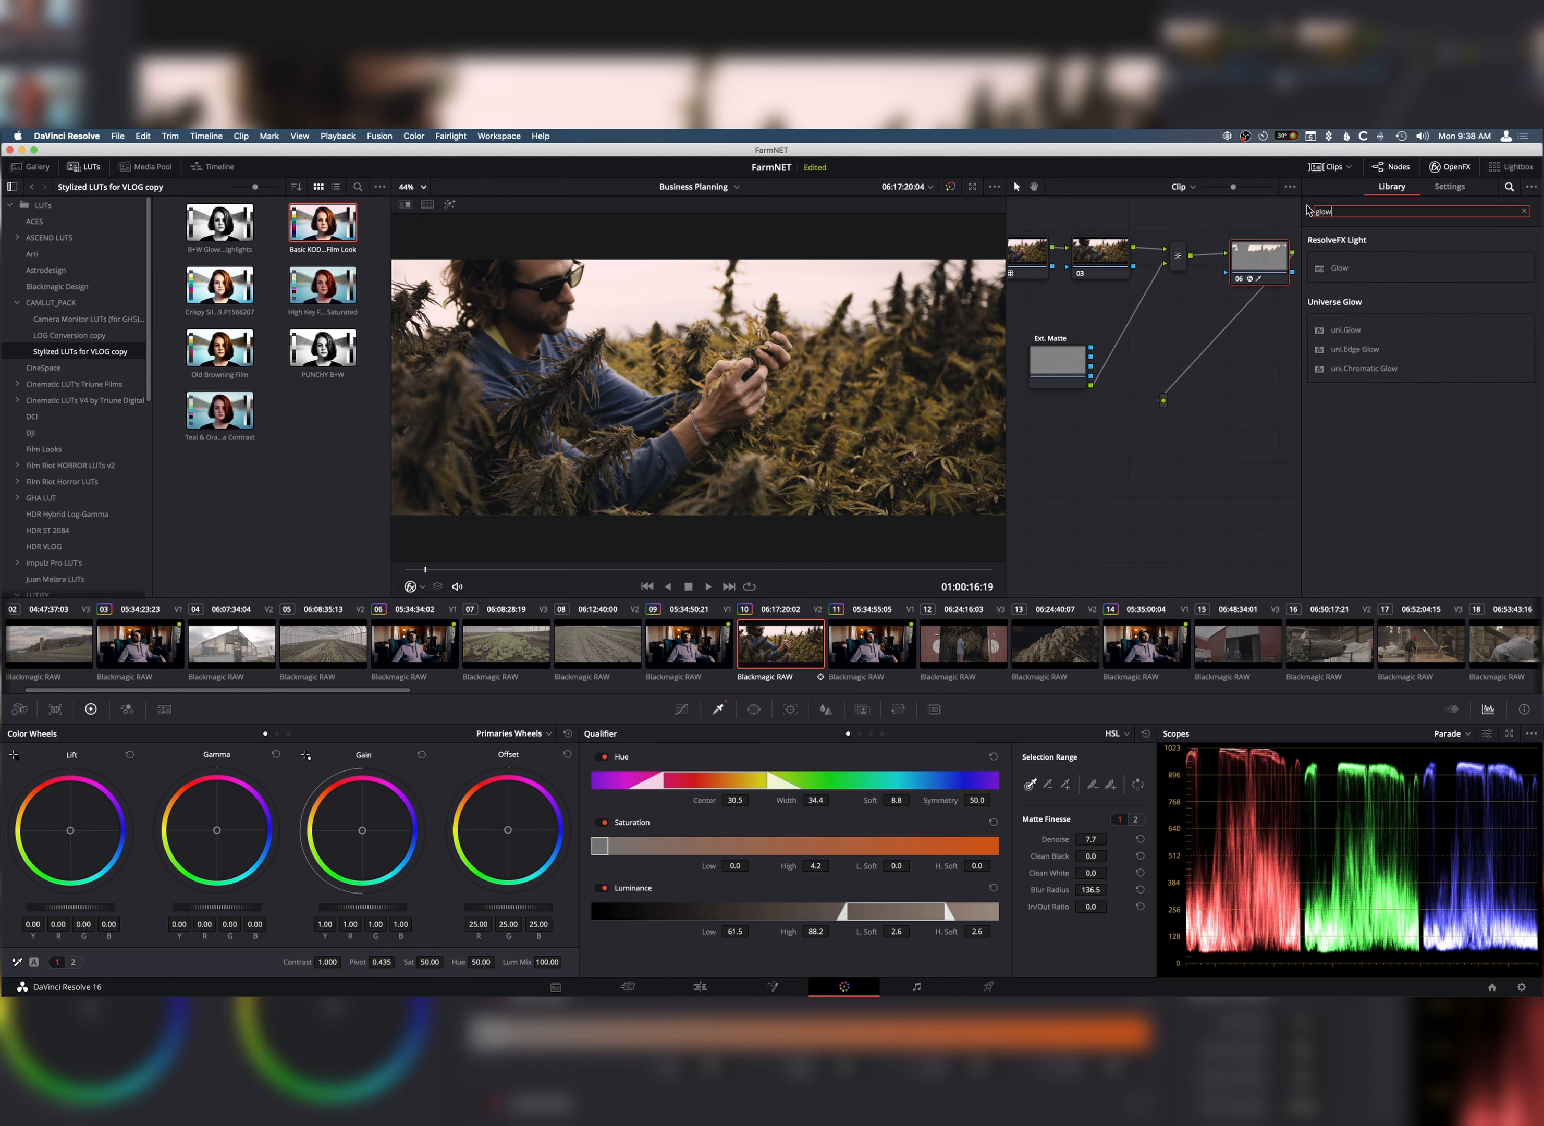
pyautogui.click(1447, 186)
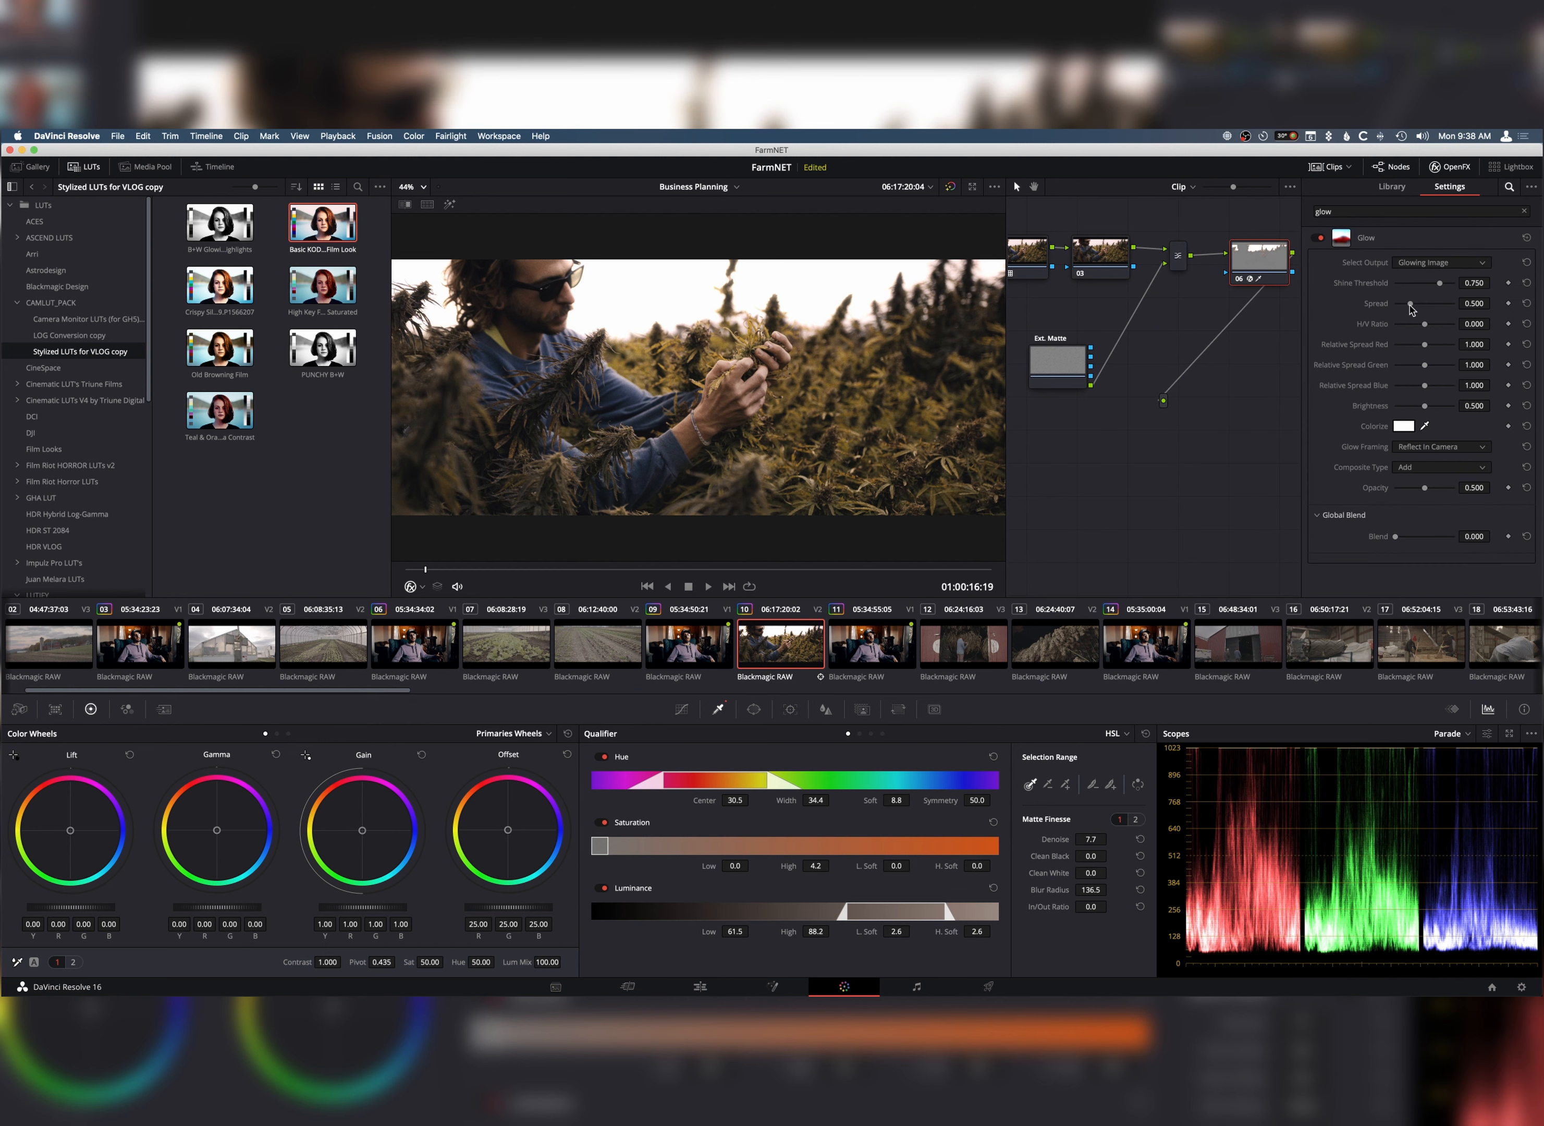
pyautogui.moveTo(1410, 304); pyautogui.dragTo(1425, 304)
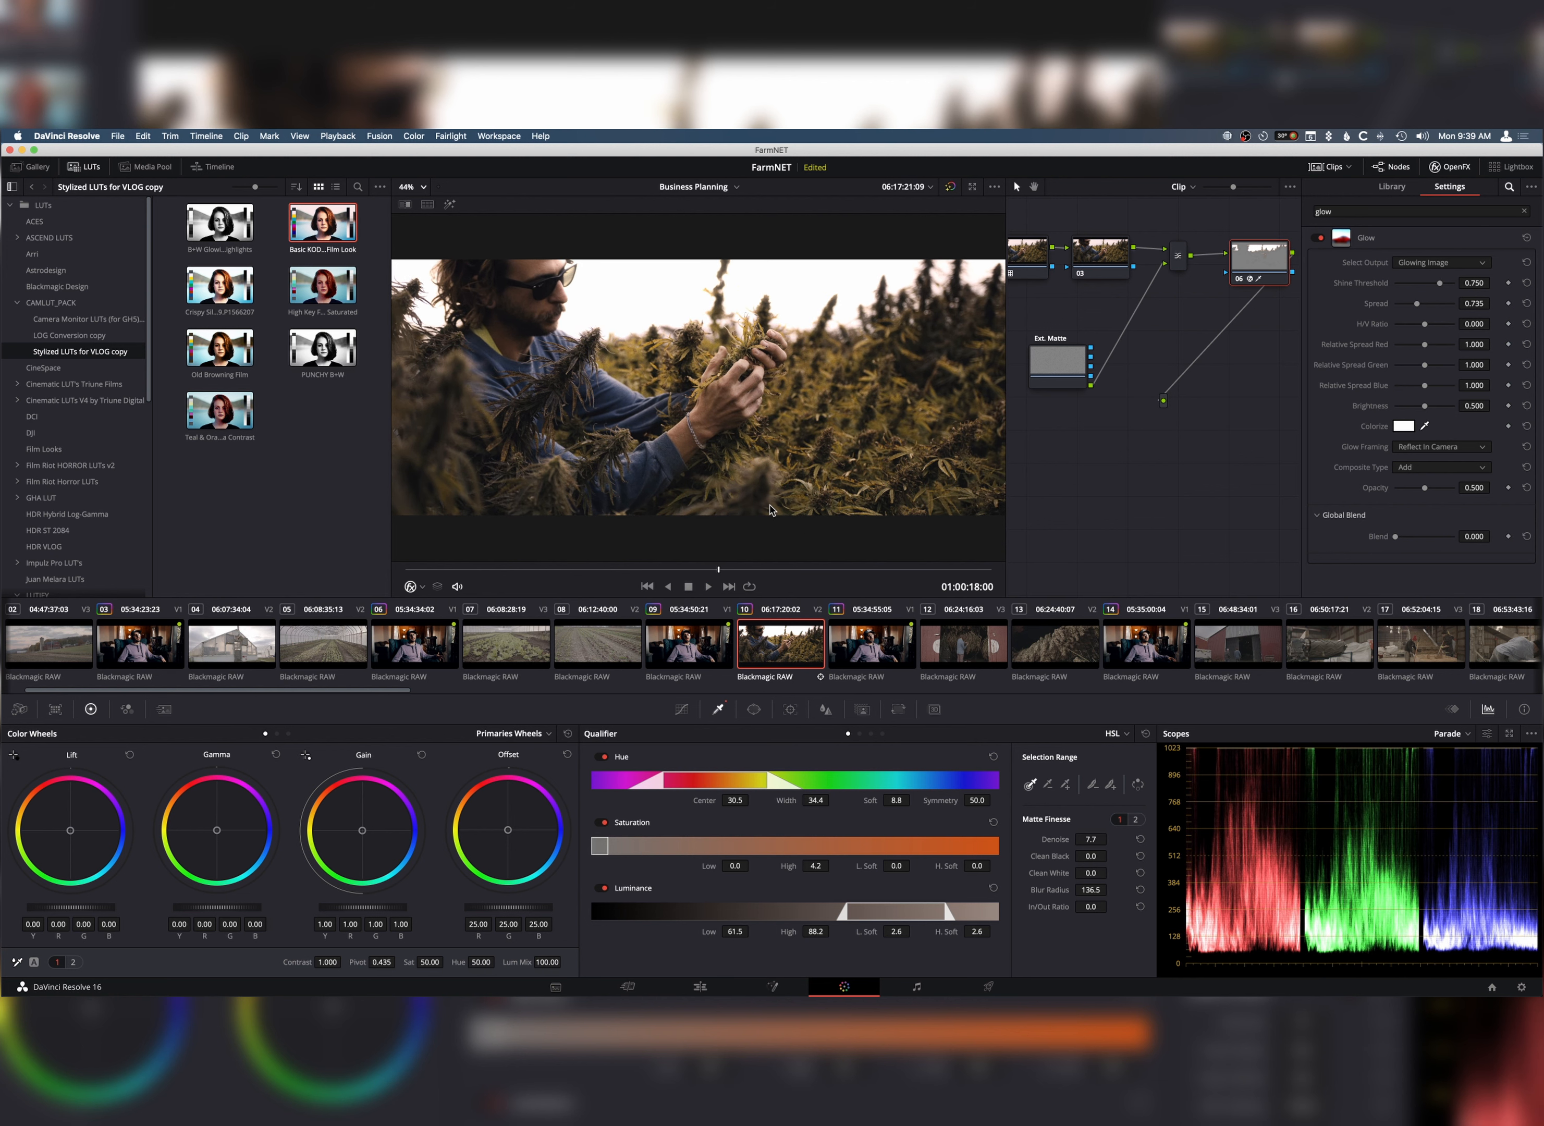
pyautogui.moveTo(701, 346)
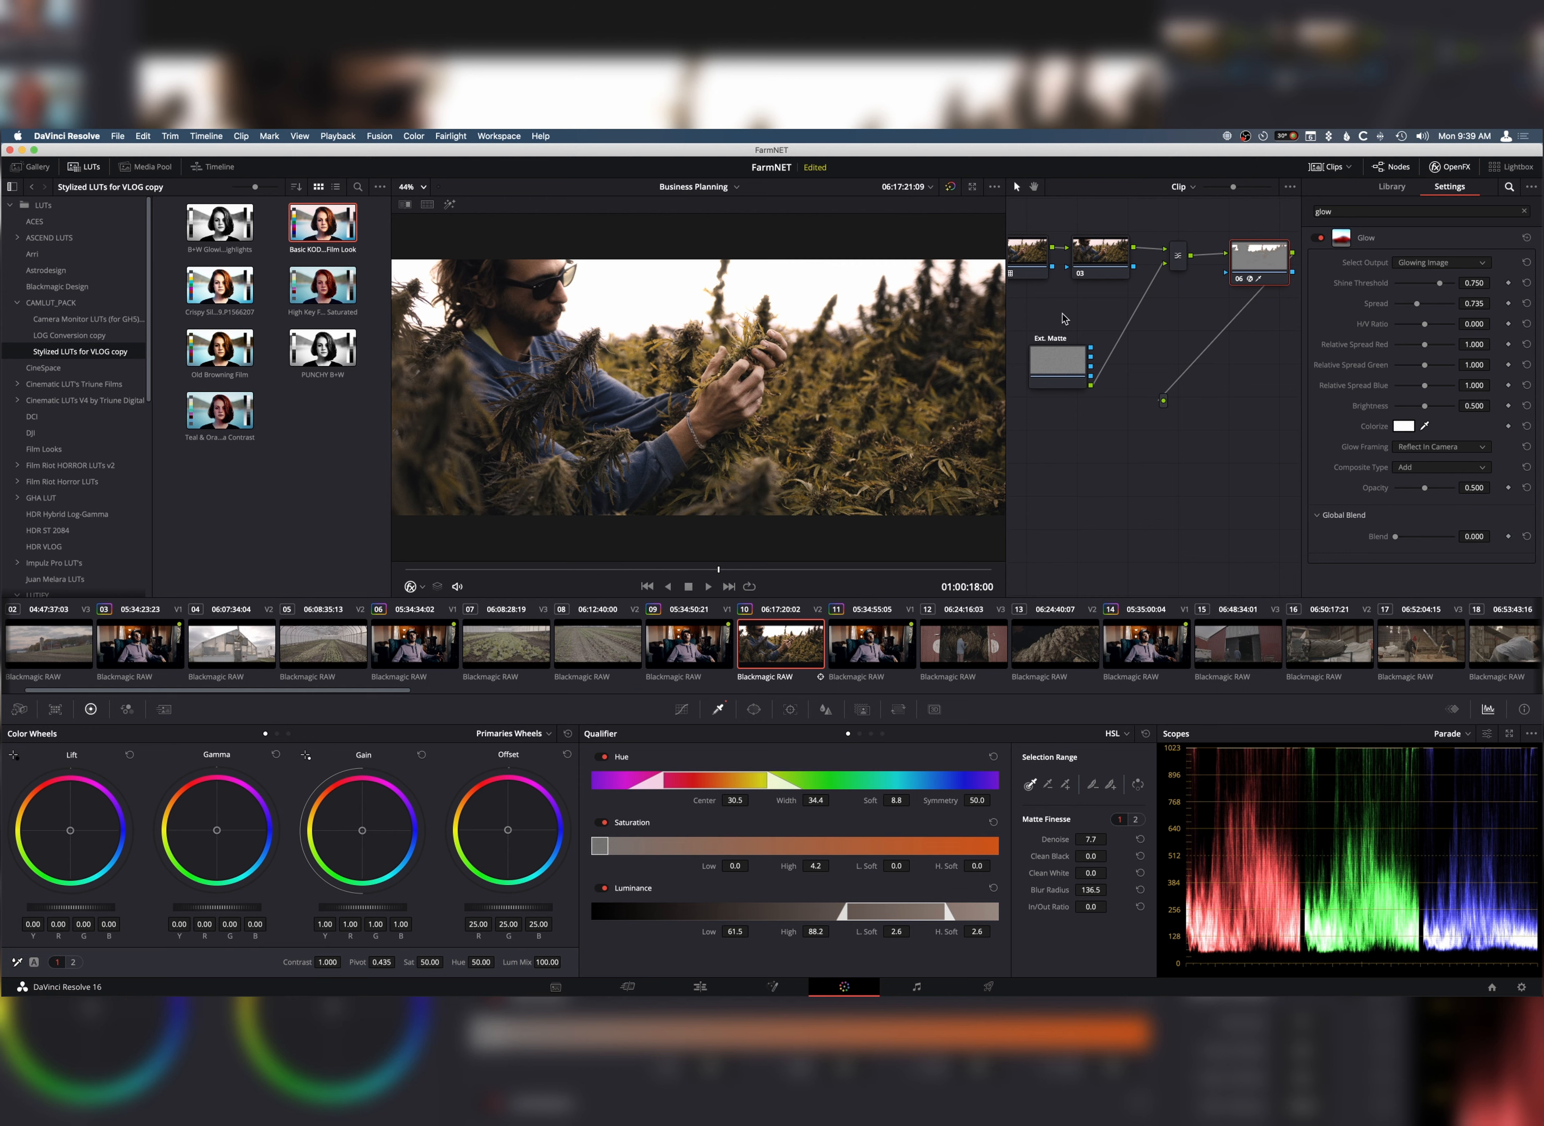
pyautogui.moveTo(1058, 384)
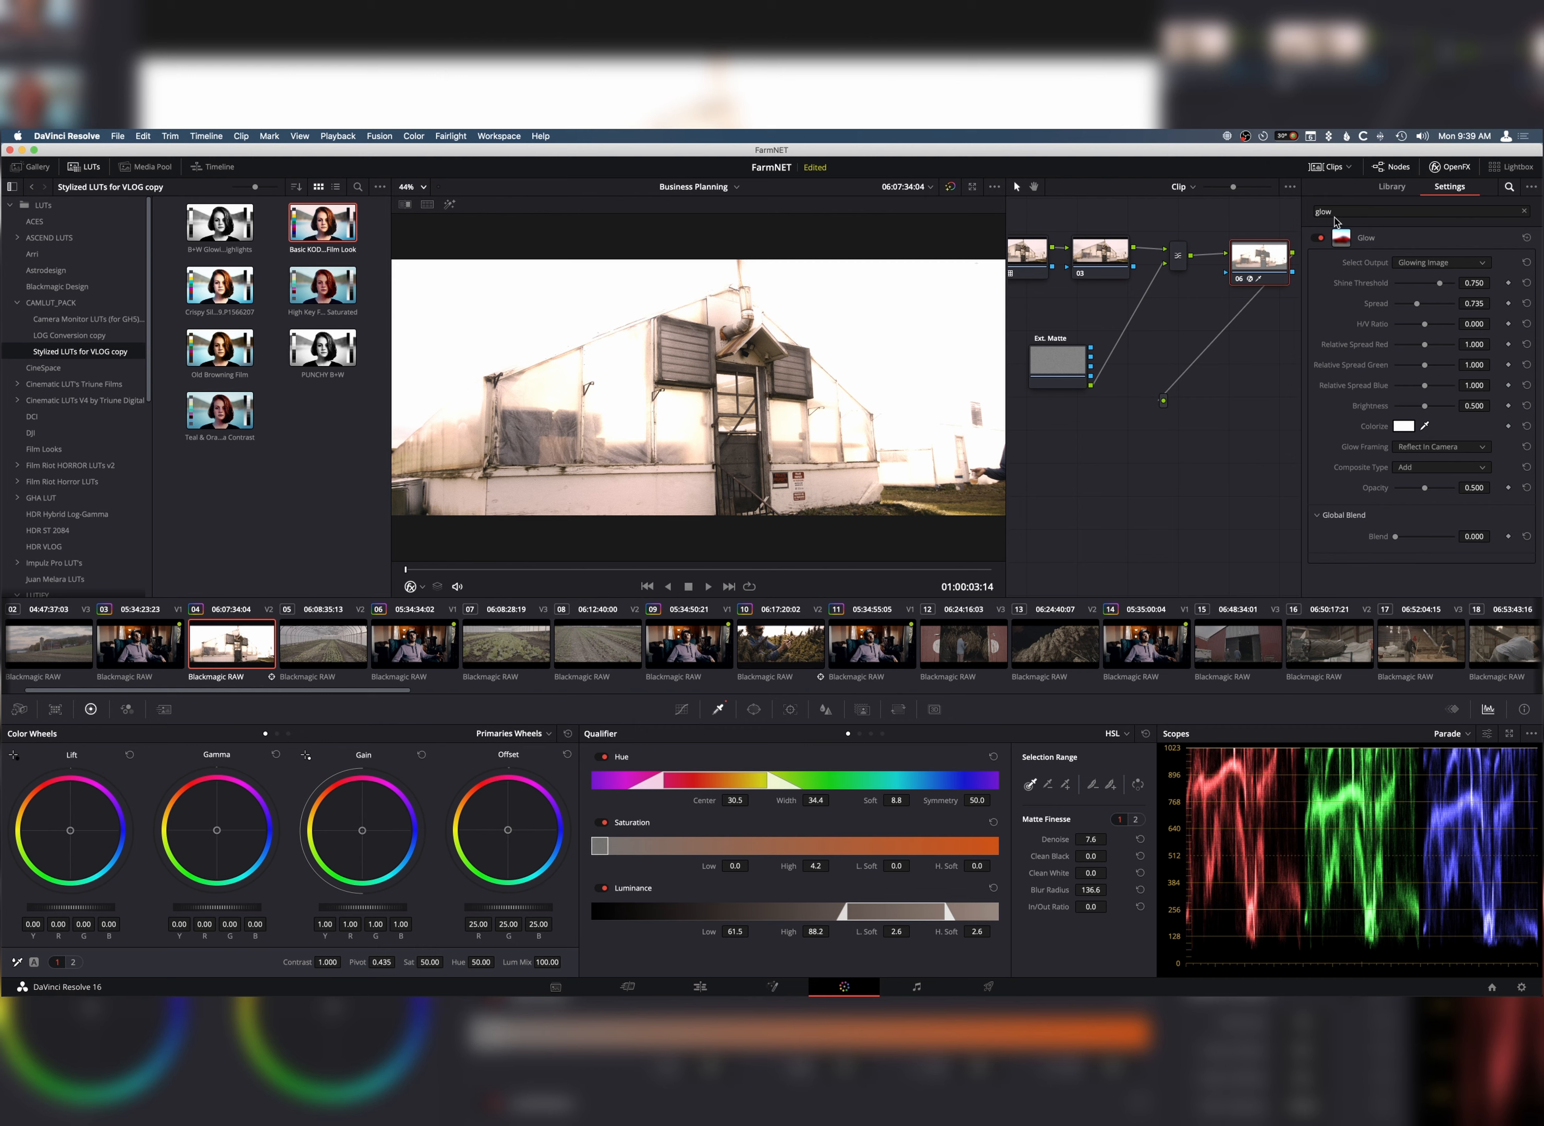
pyautogui.moveTo(1226, 506)
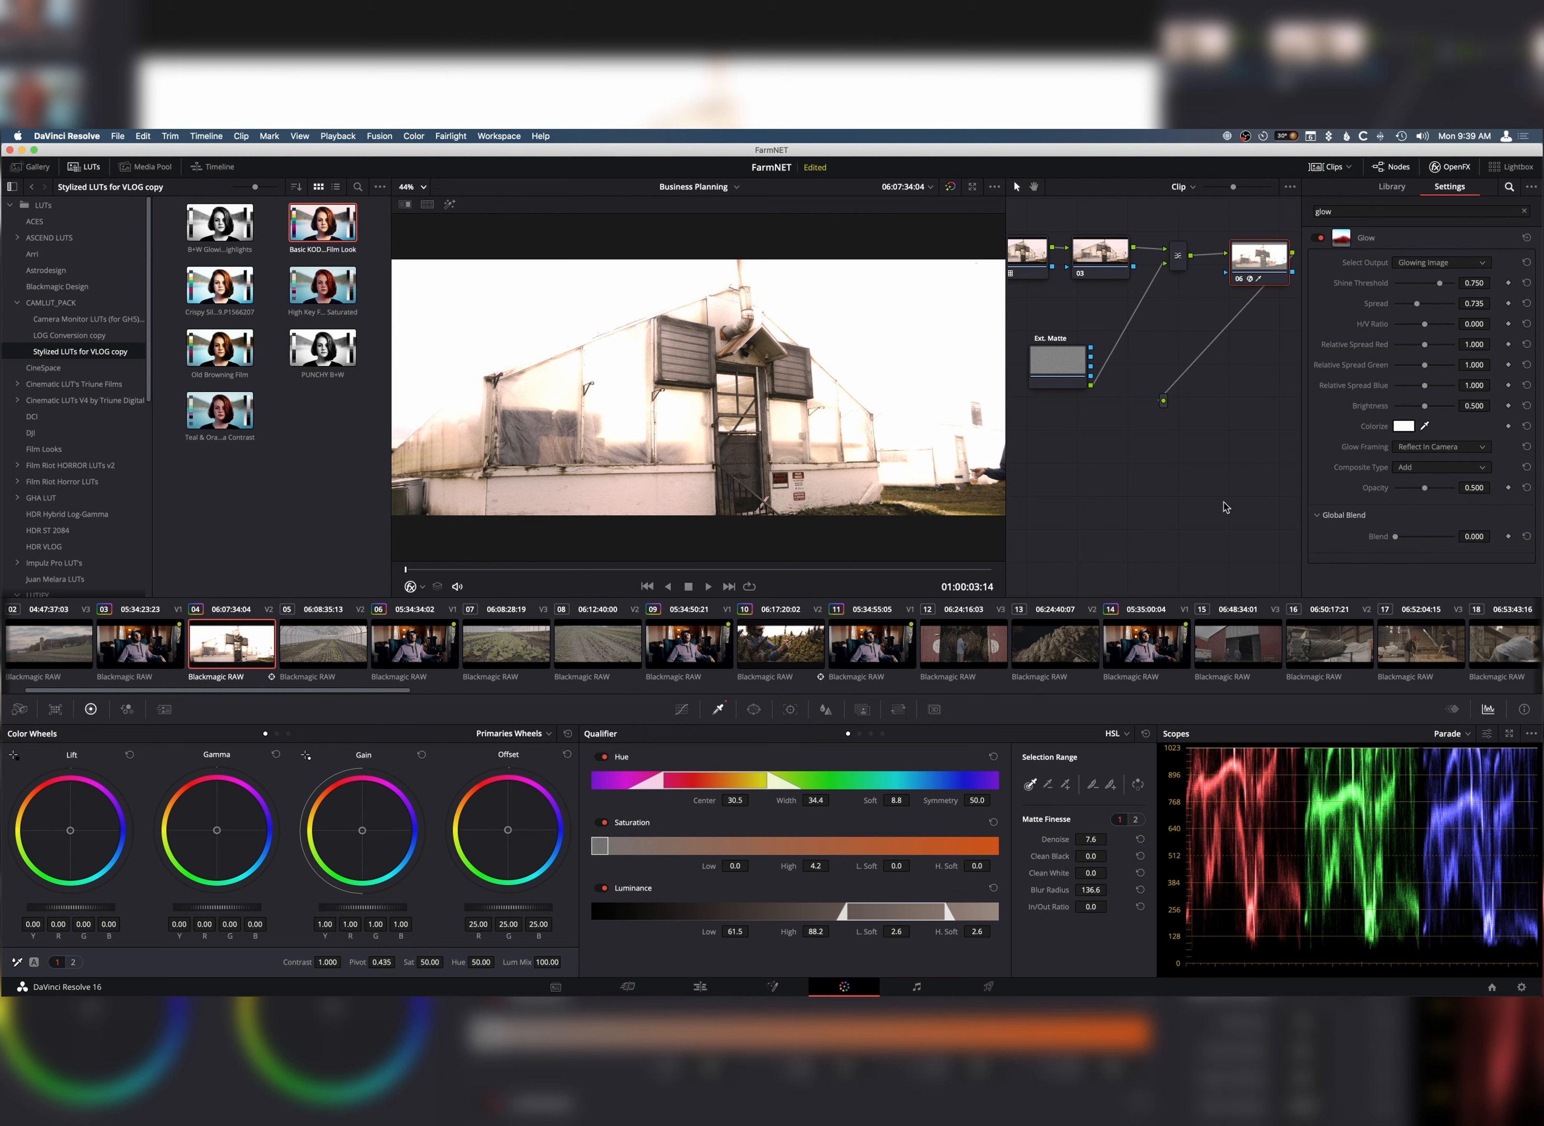
# - Raise Shine Threshold to 0.970 on the greenhouse clip, then select the field clip (10)
pyautogui.moveTo(1447, 282); pyautogui.dragTo(1415, 282)
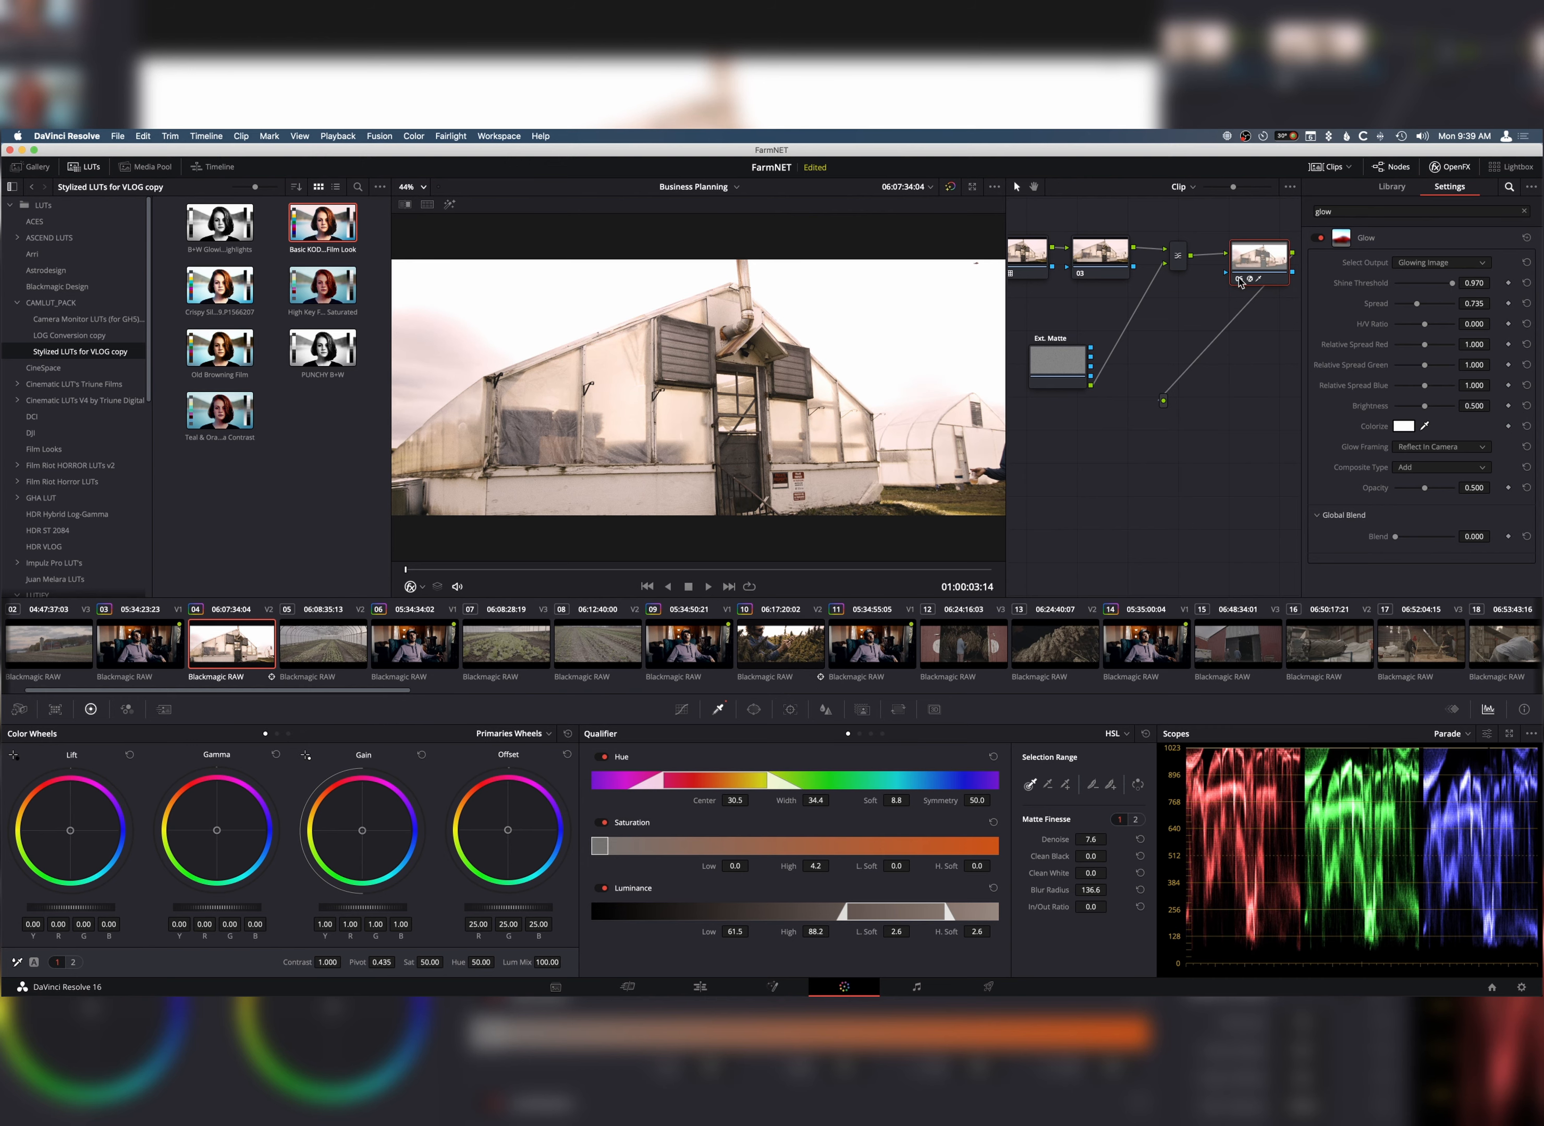
pyautogui.click(706, 586)
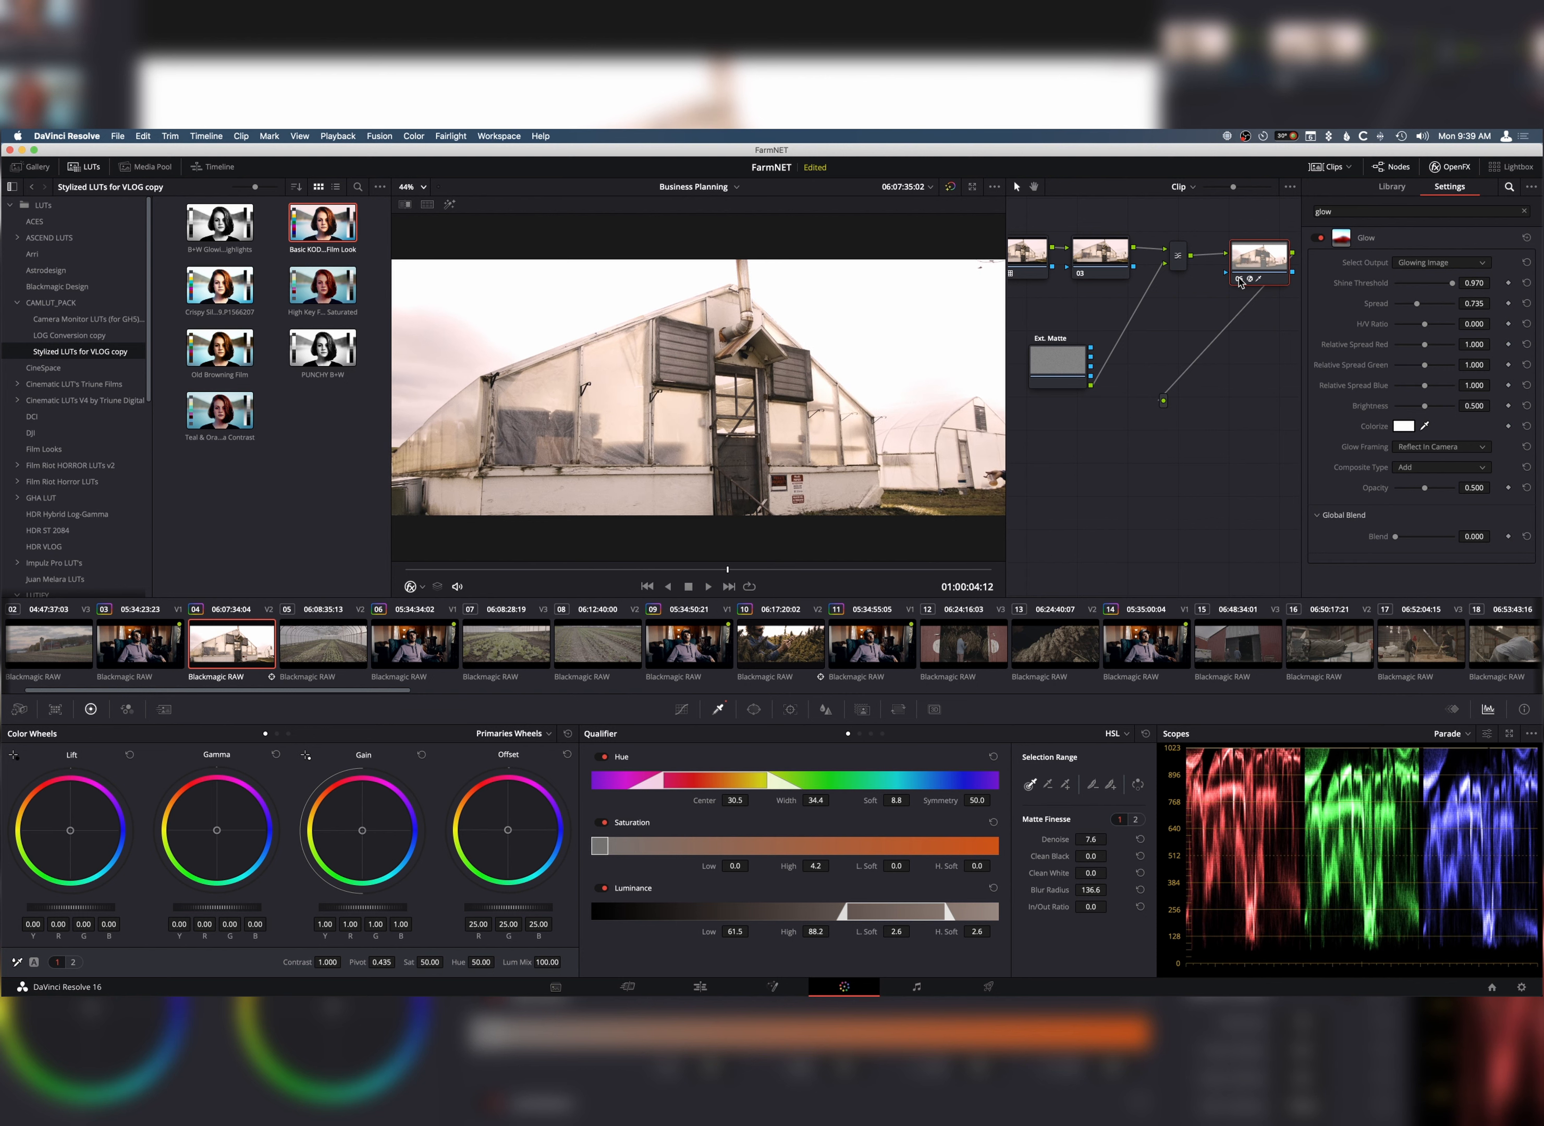
pyautogui.click(778, 648)
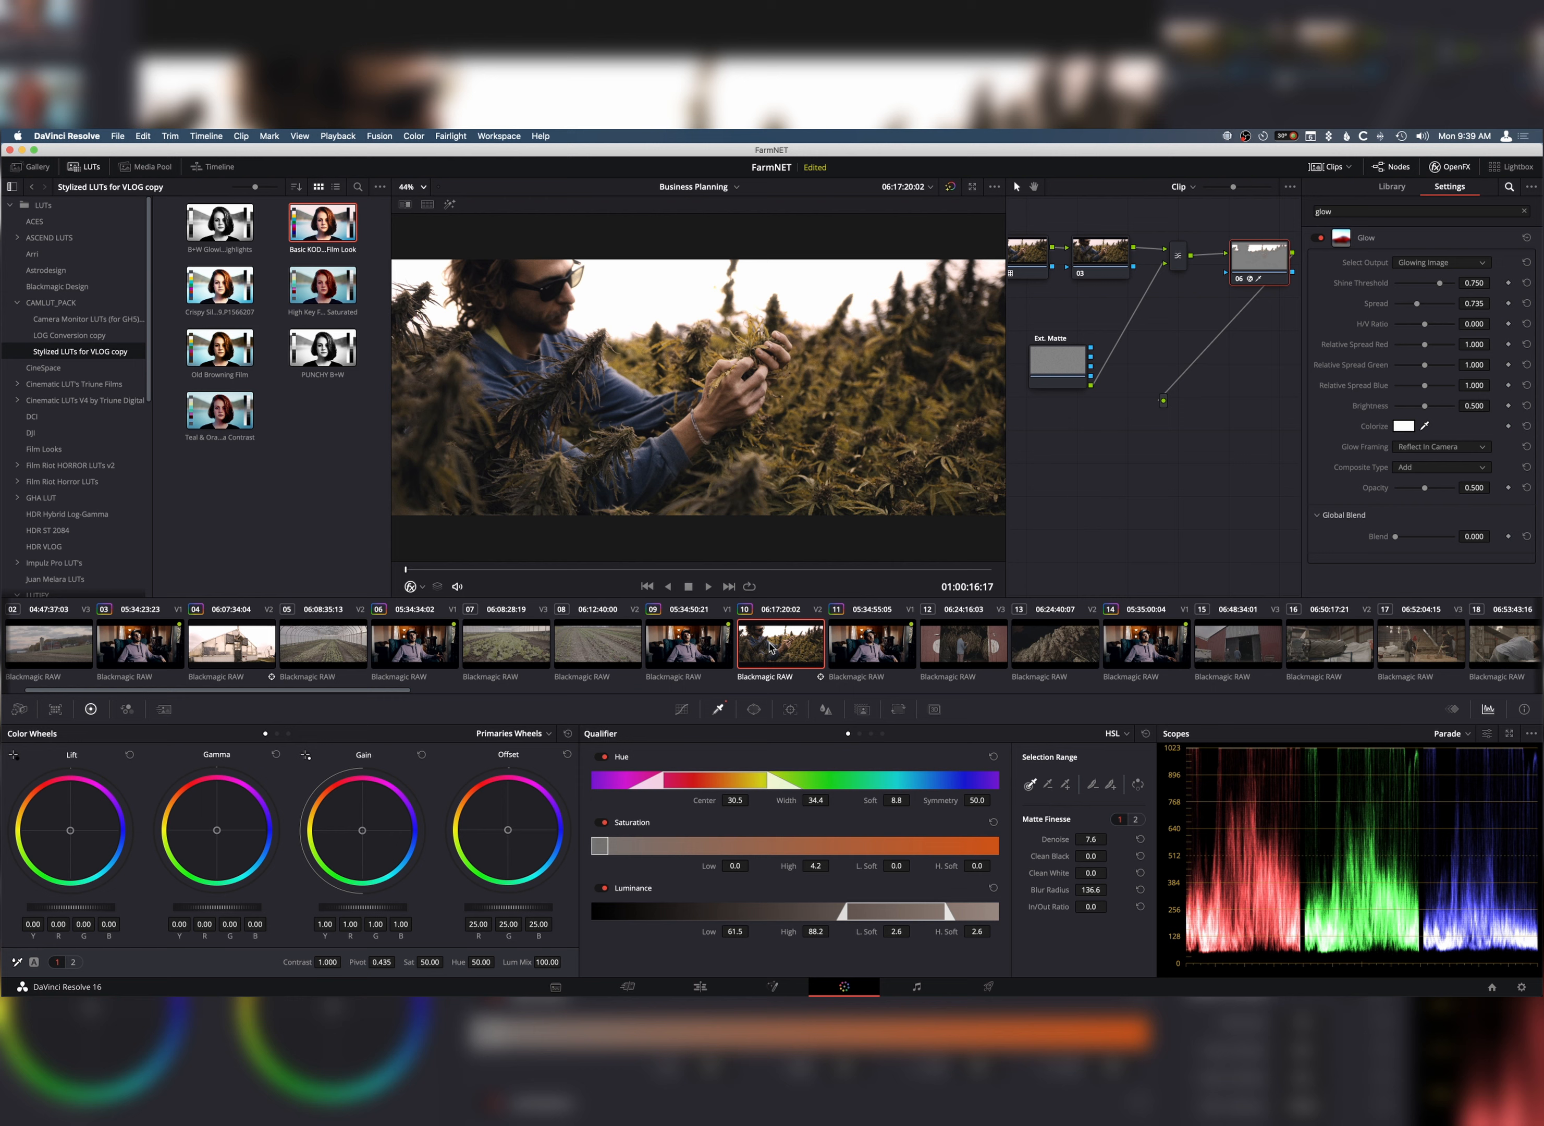
pyautogui.moveTo(795, 652)
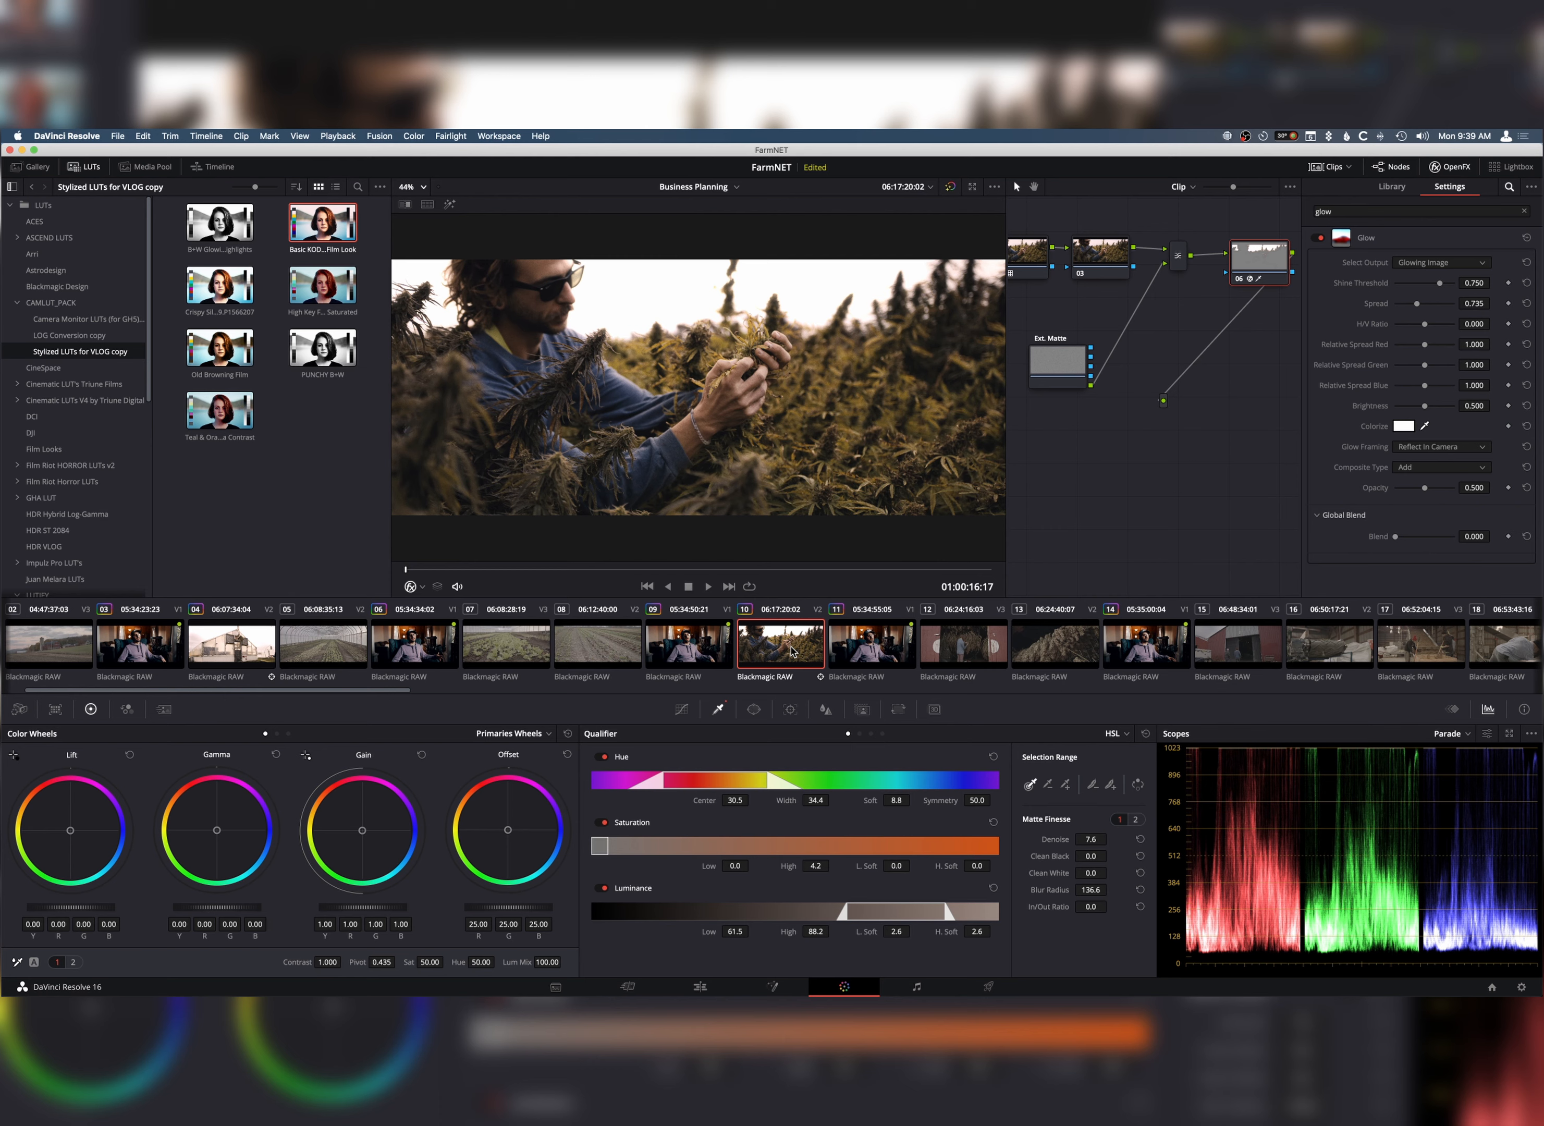
pyautogui.moveTo(625, 655)
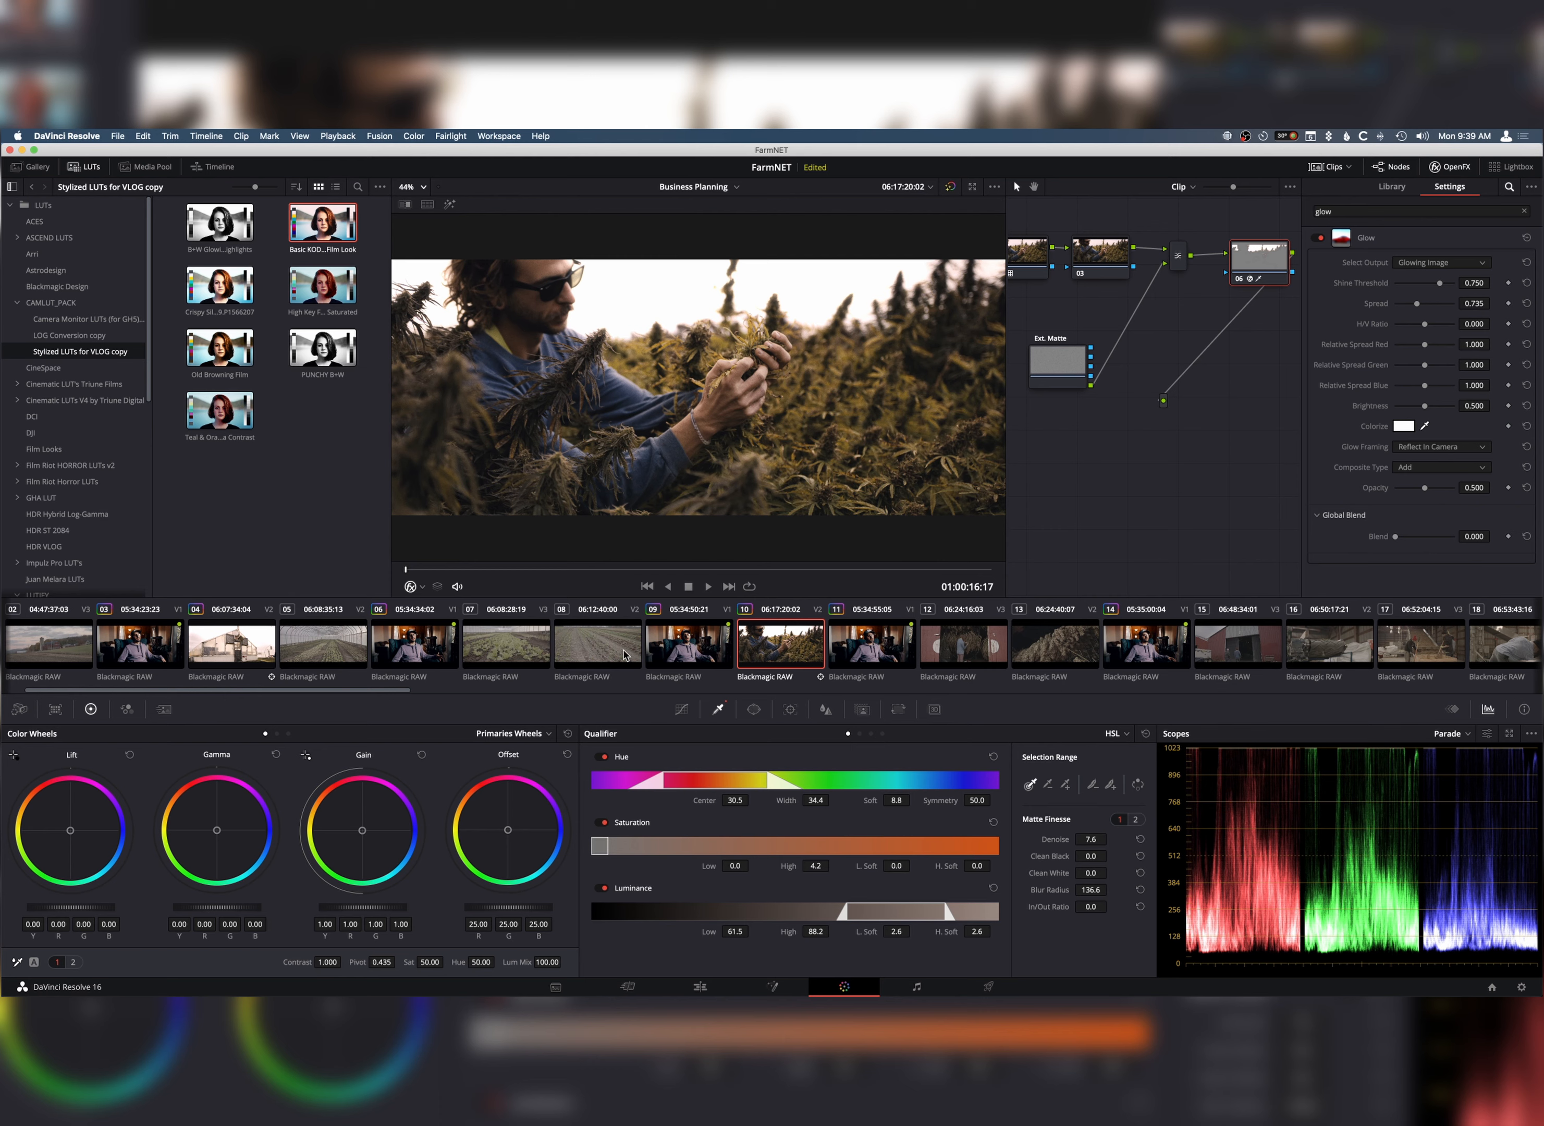
# - Navigate the LUT browser through DCI and CAMLUT_PACK to the GHA LUT folder
pyautogui.click(31, 416)
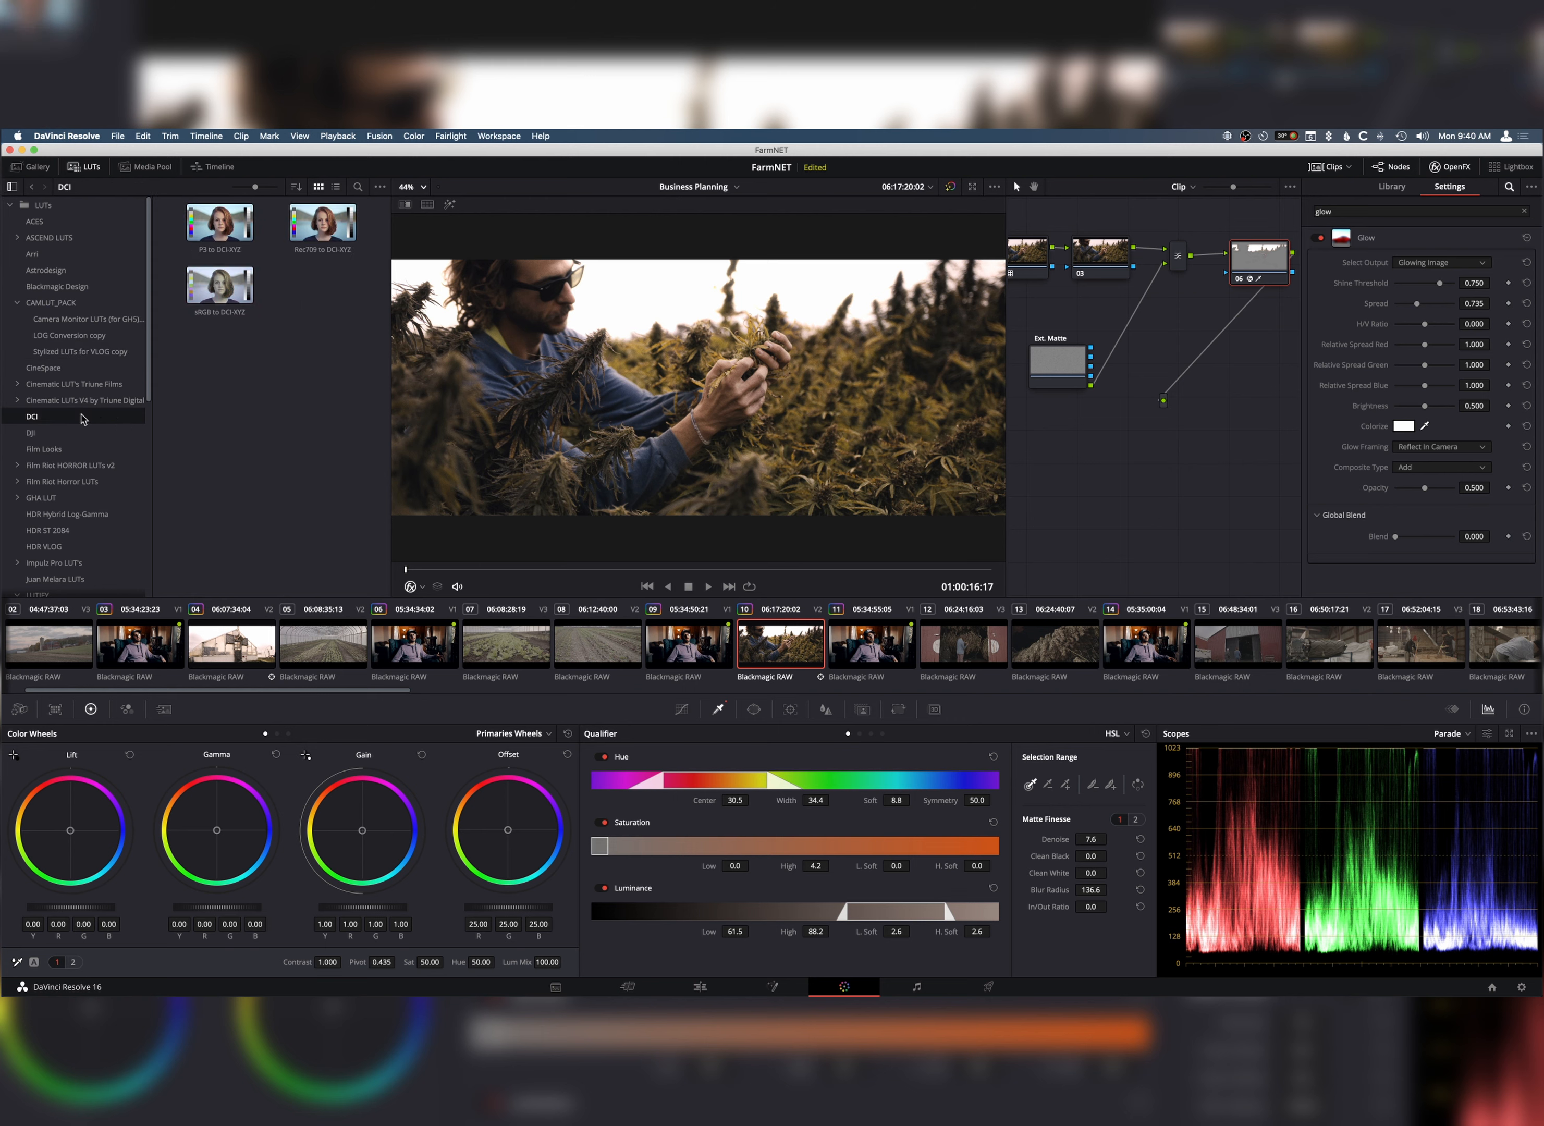
pyautogui.click(51, 302)
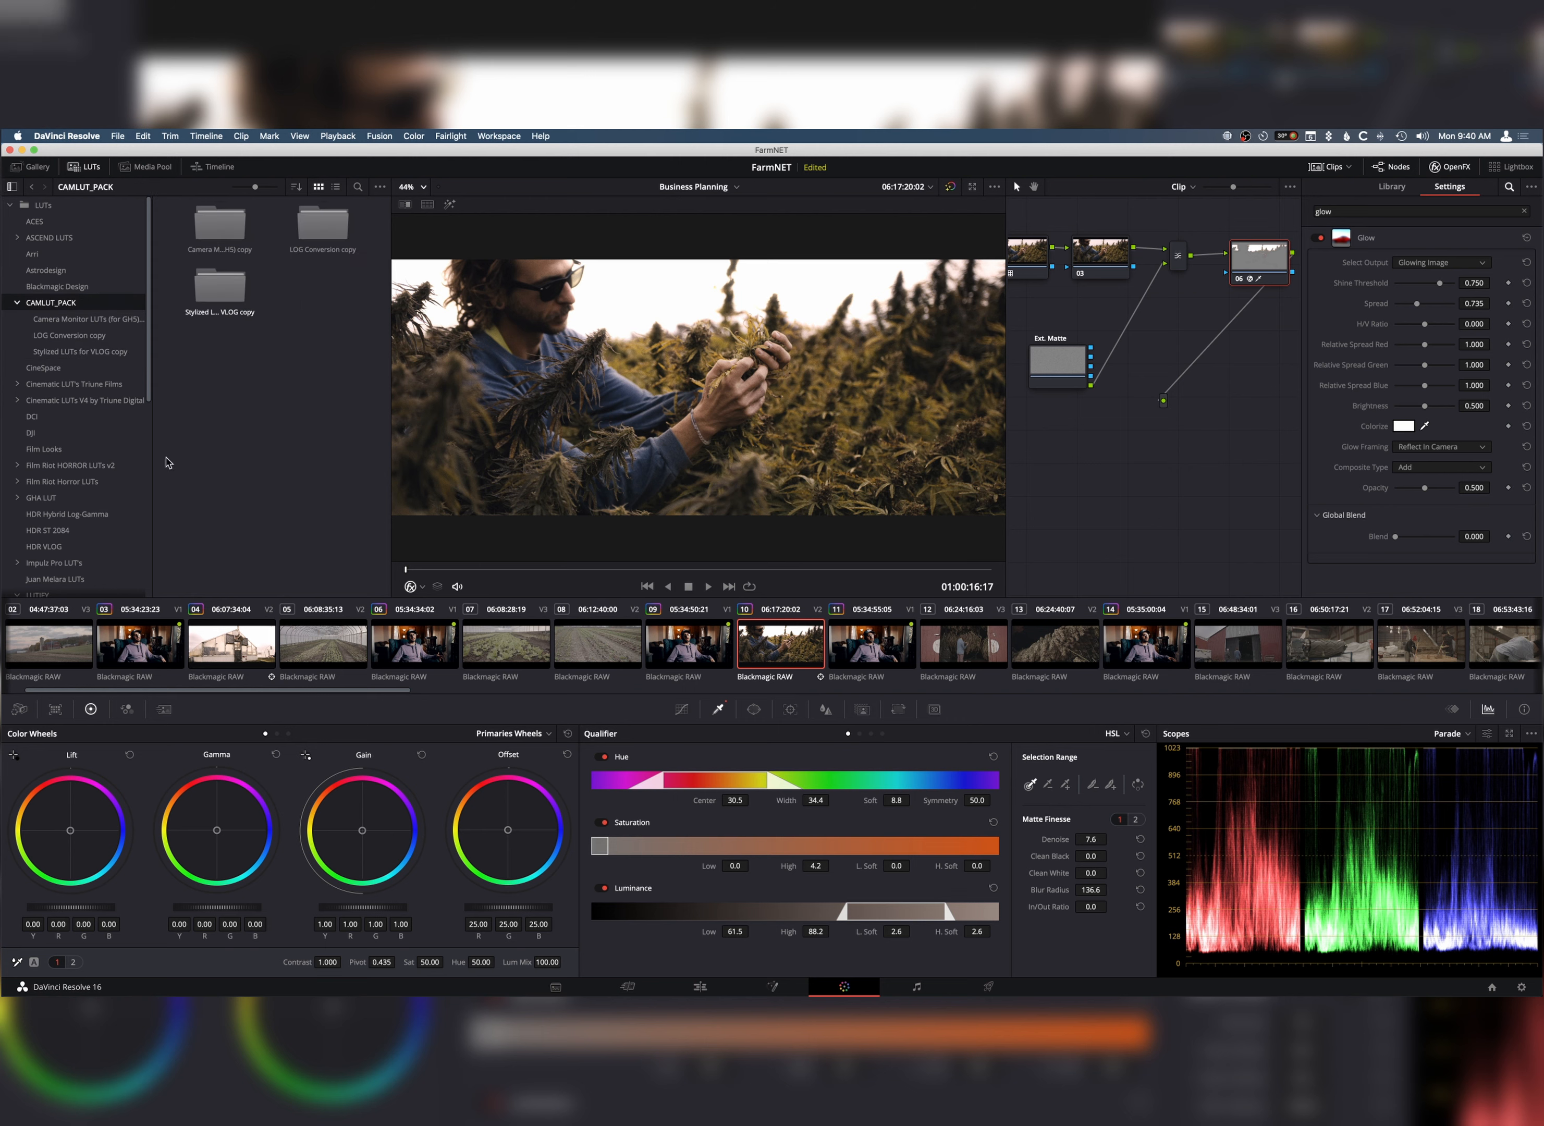
pyautogui.click(40, 388)
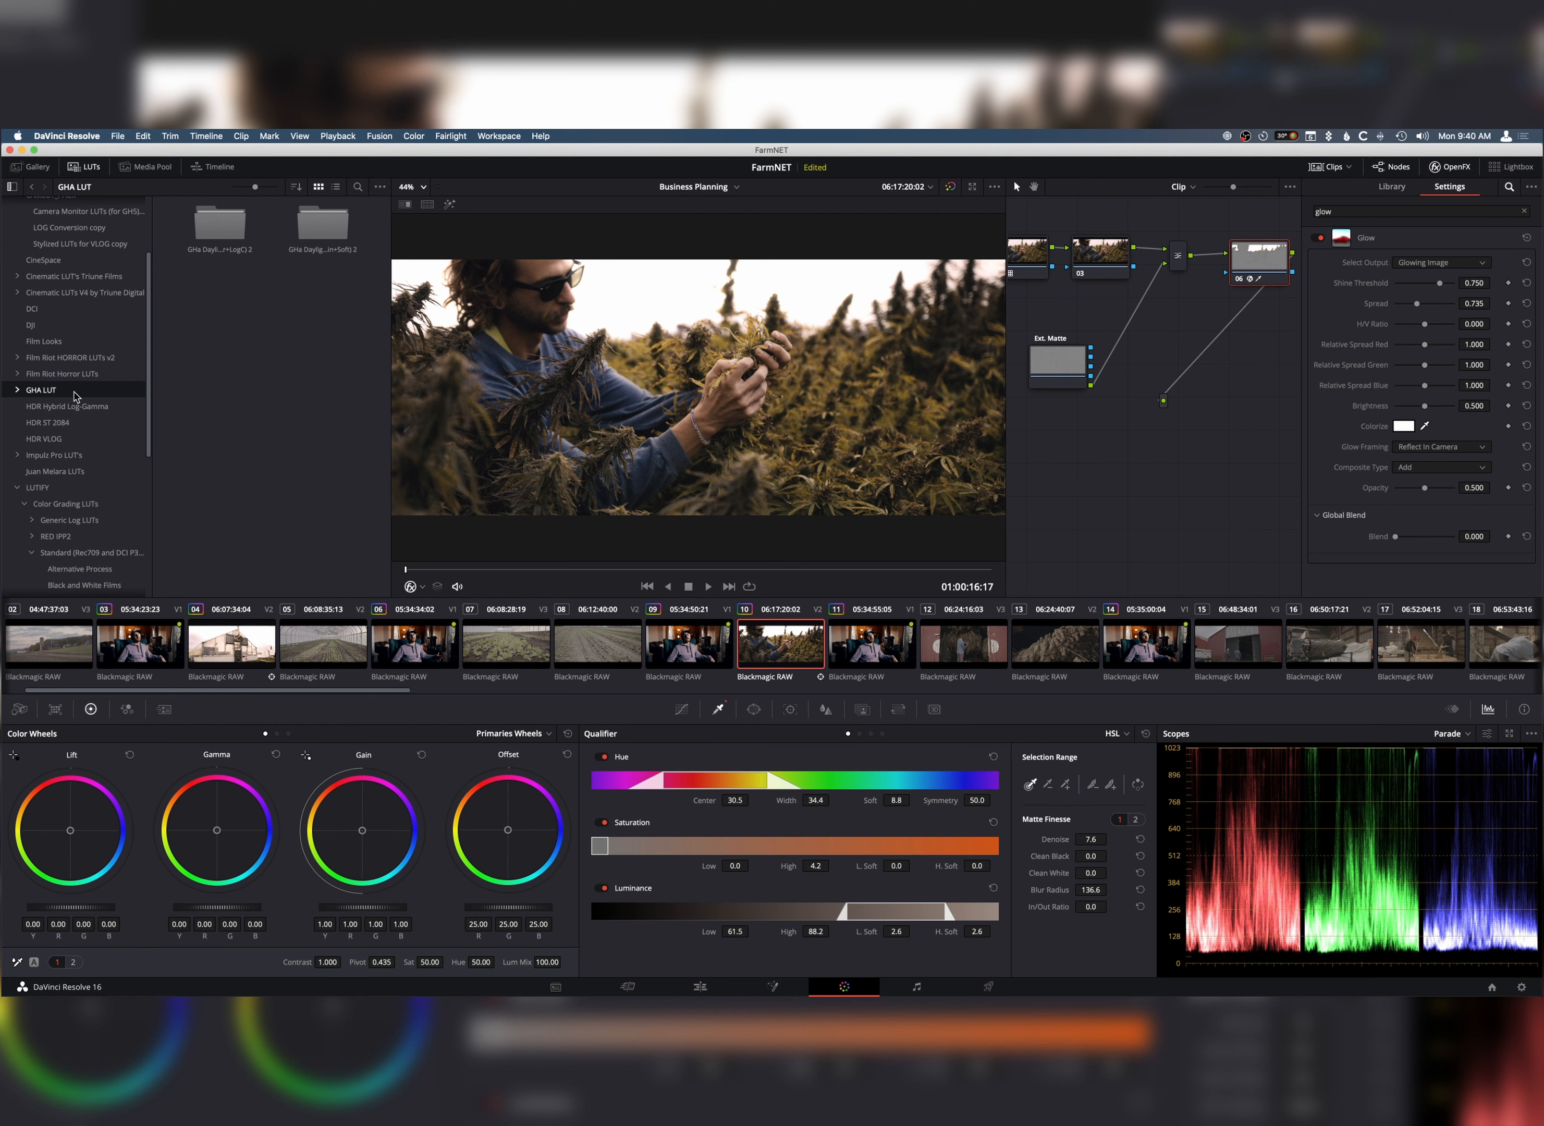